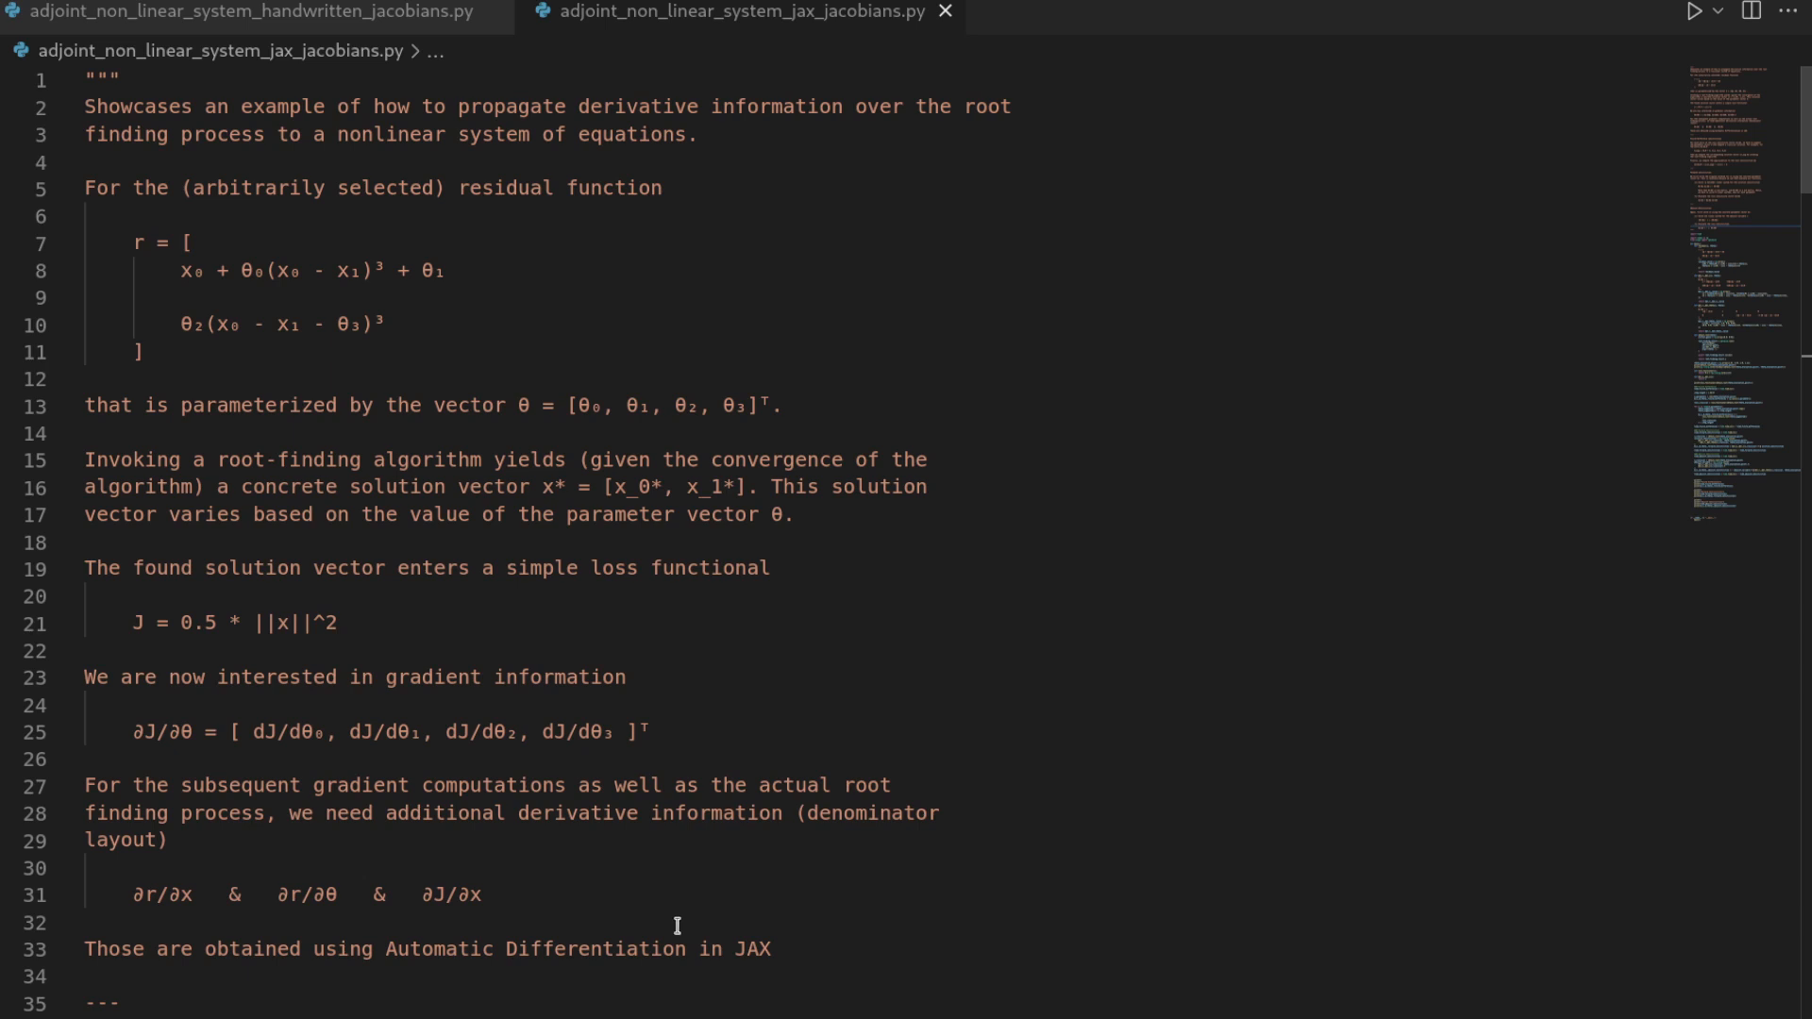
mouse_move(205, 365)
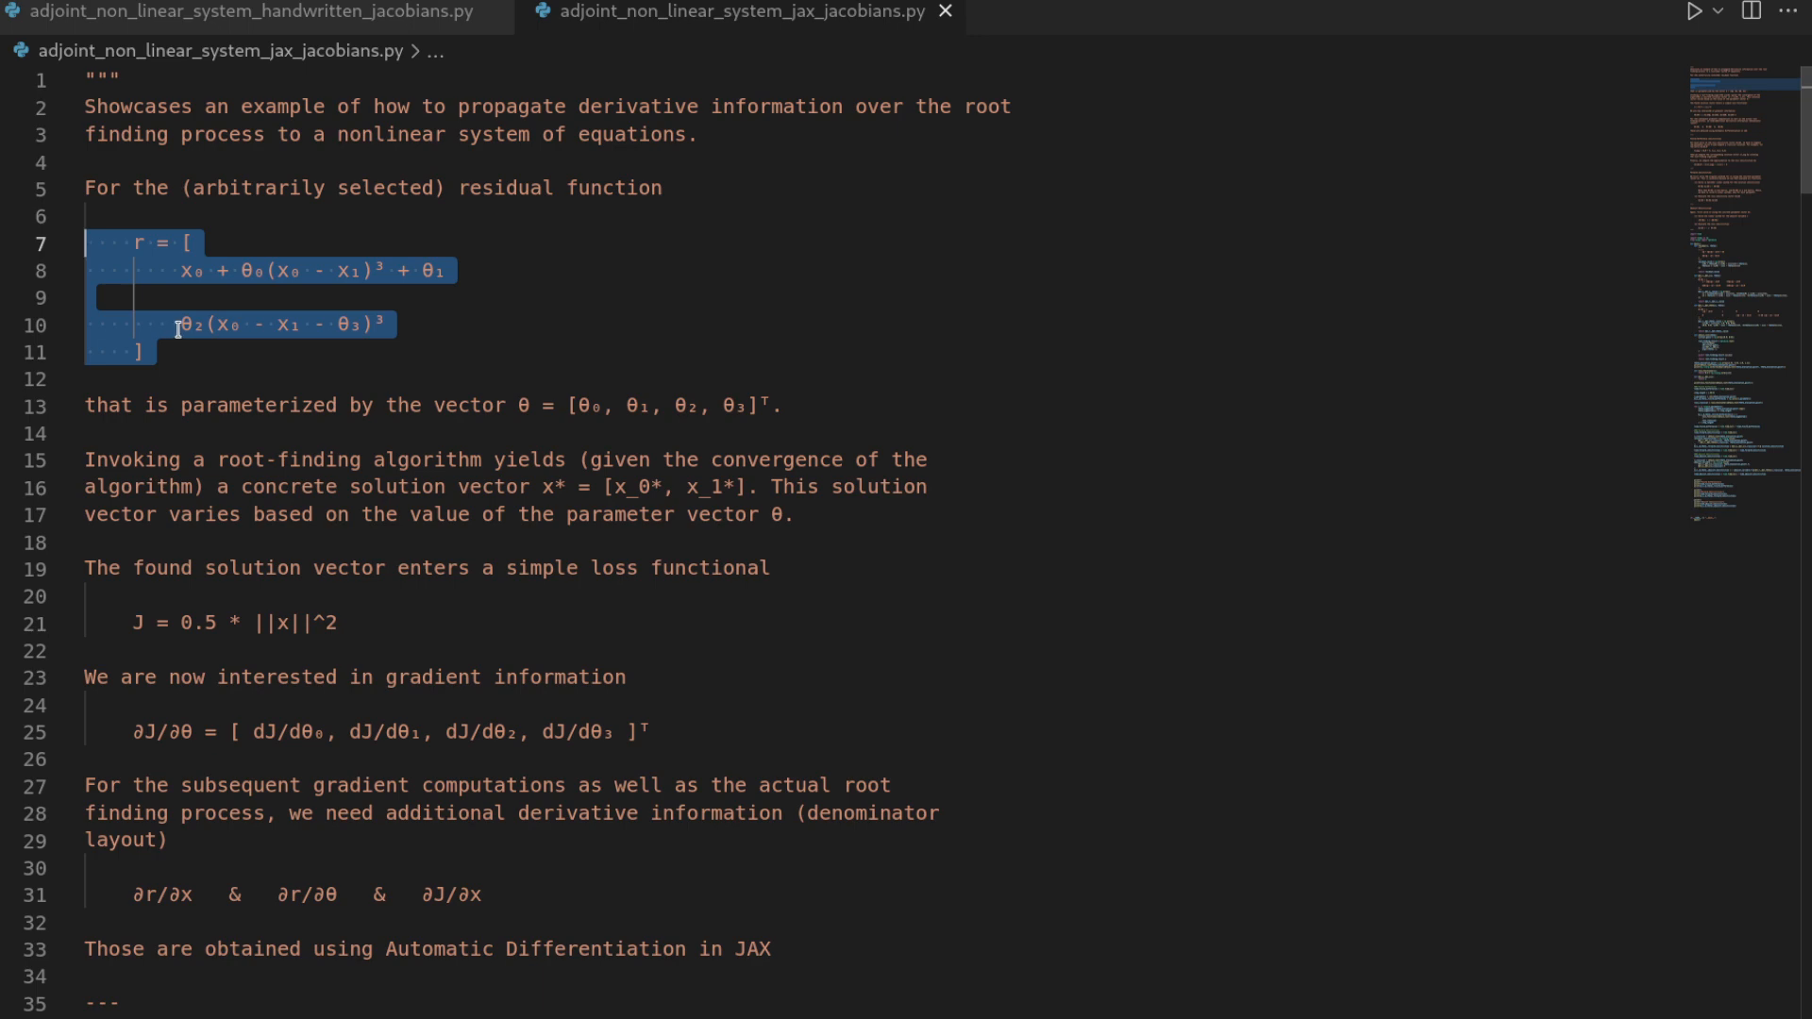
Scroll down through the script to review its NumPy-based sections.
scroll(down, 3)
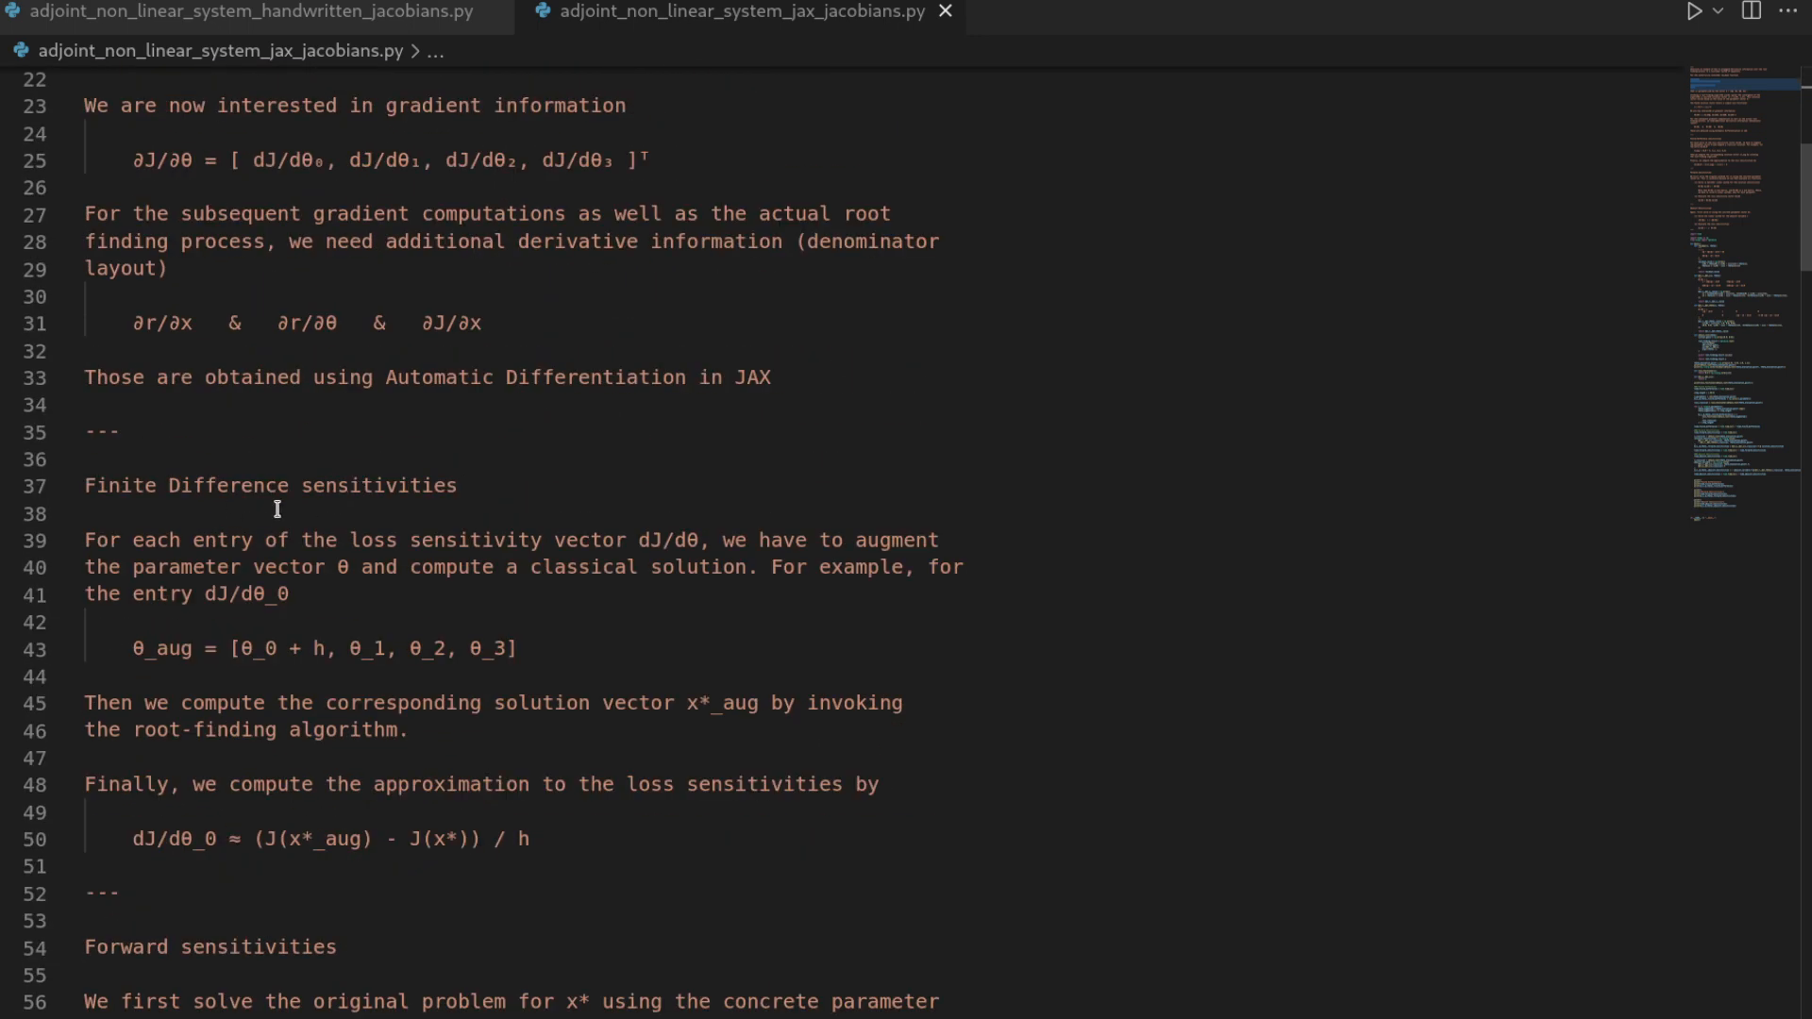
scroll(down, 3)
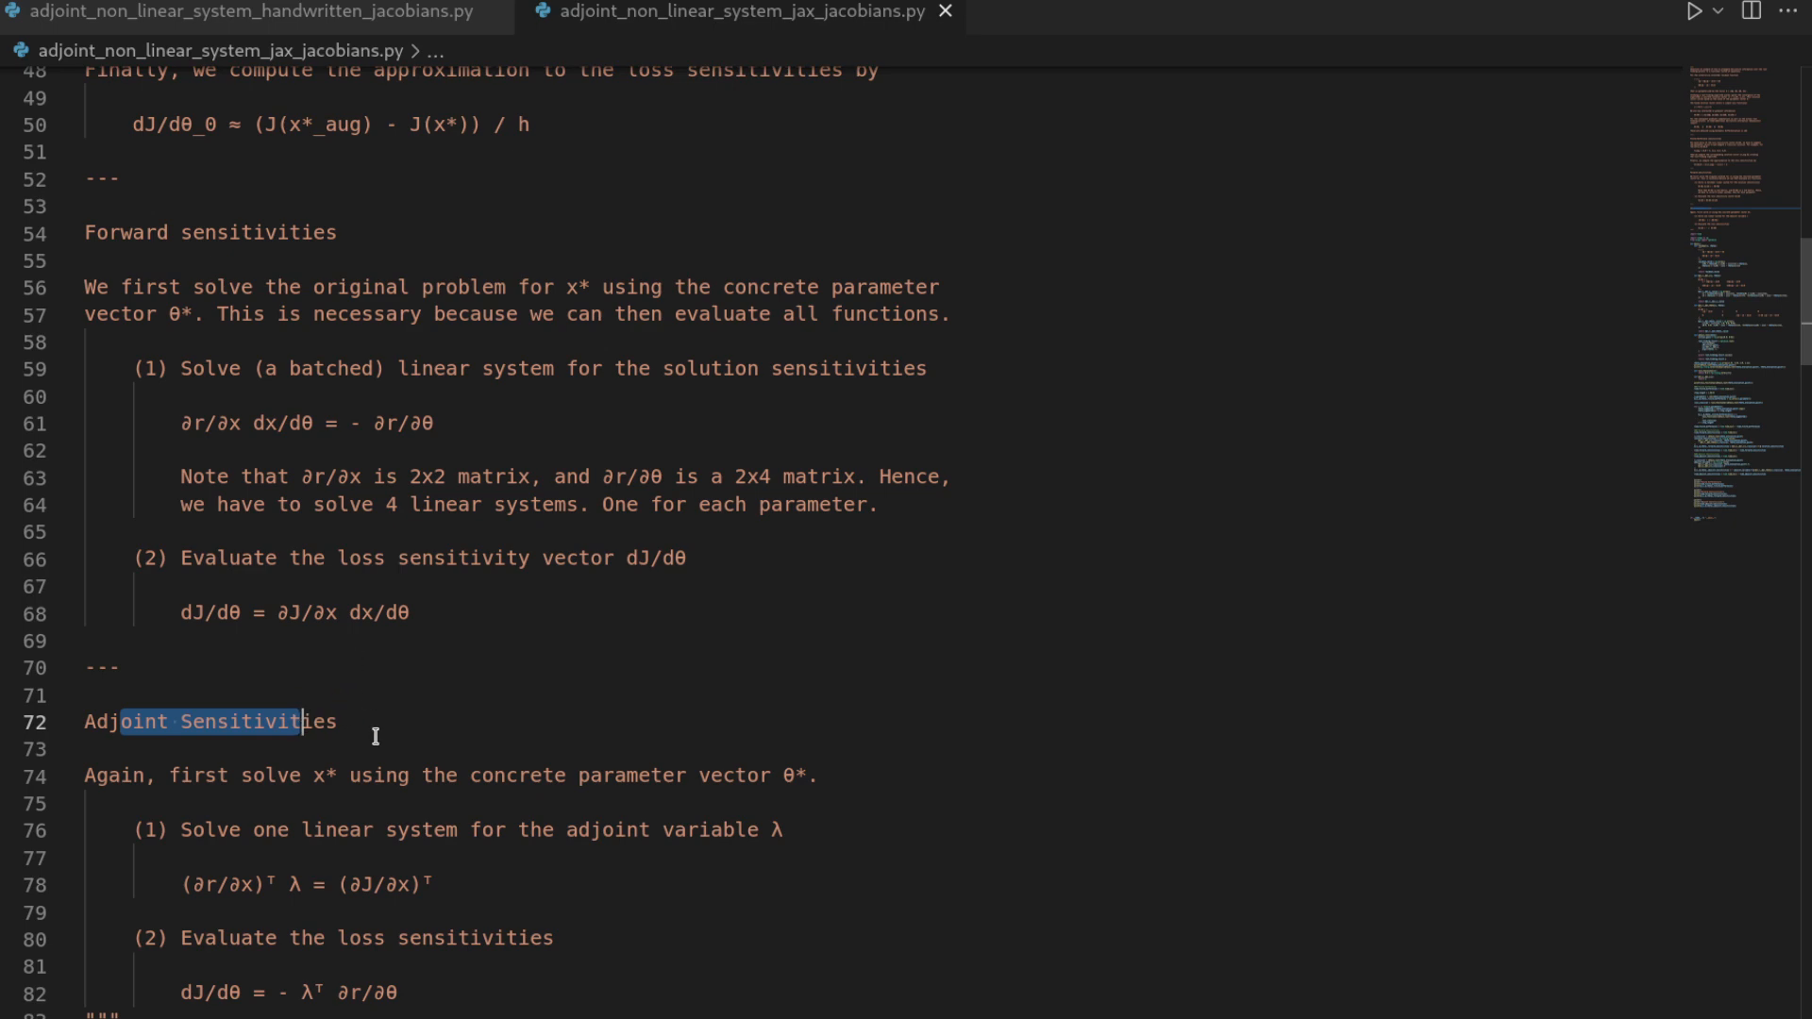
scroll(down, 3)
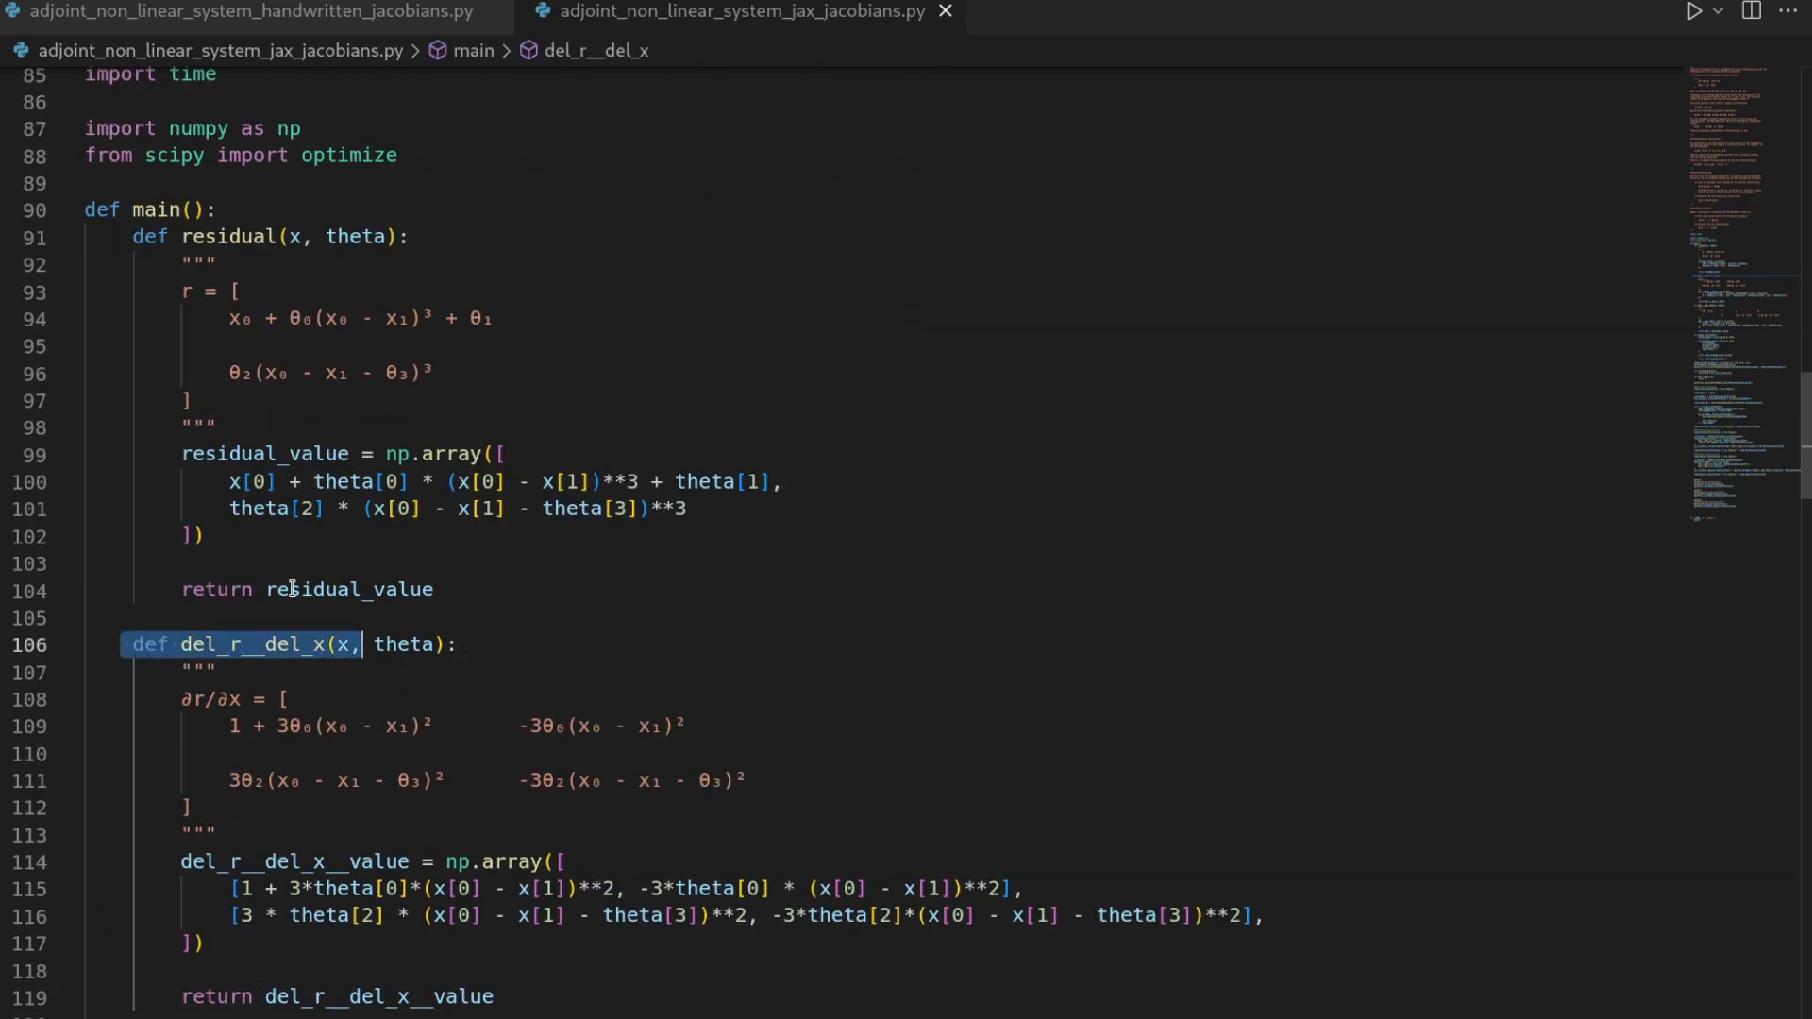
mouse_move(419, 644)
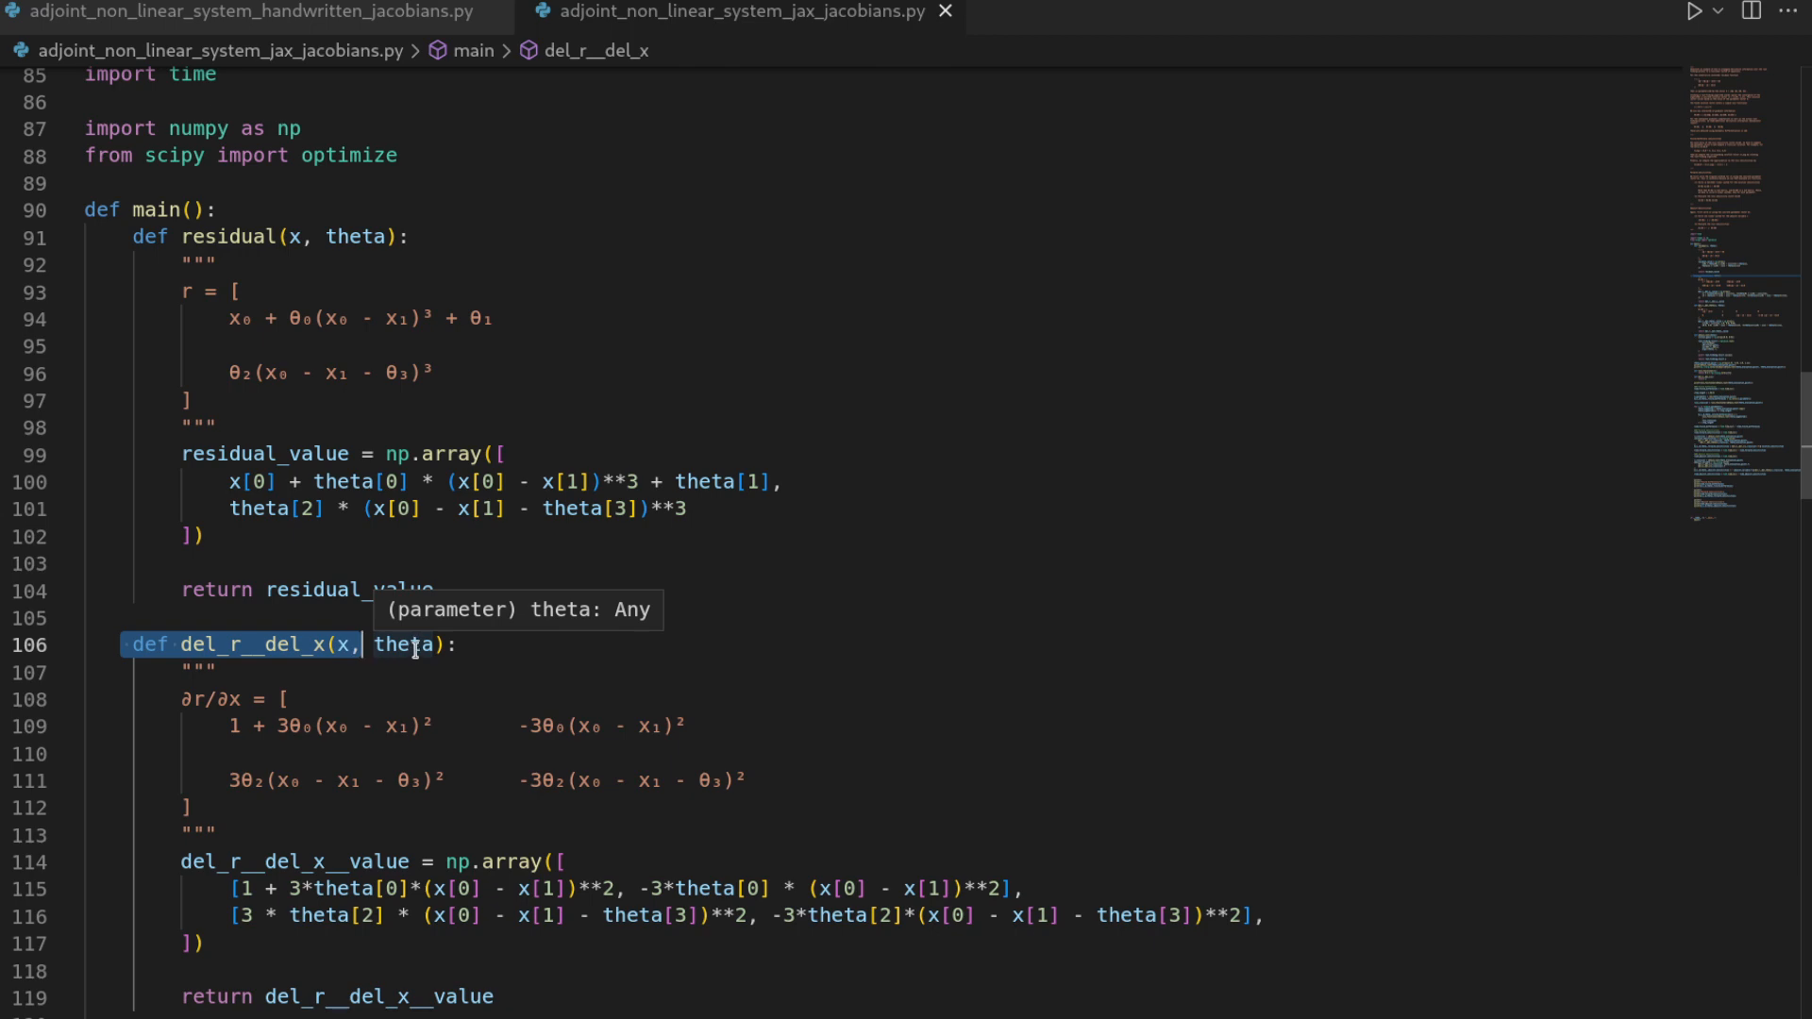
mouse_move(216, 728)
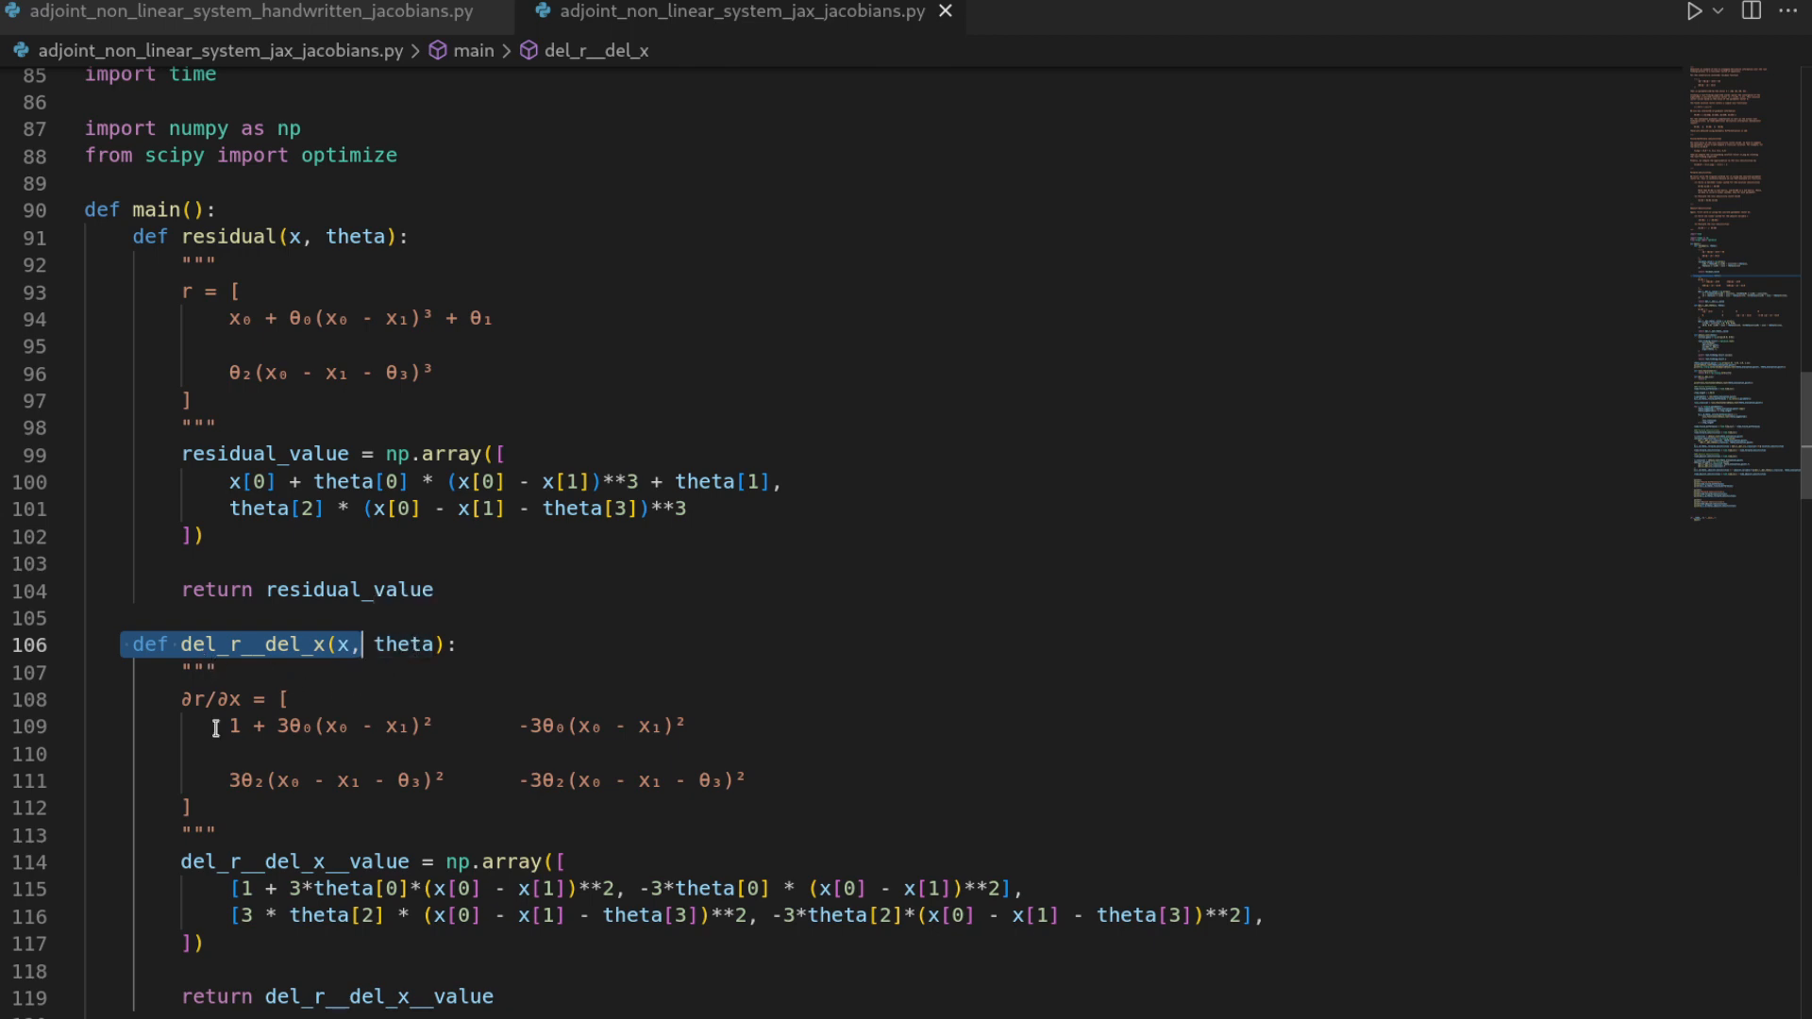
scroll(down, 3)
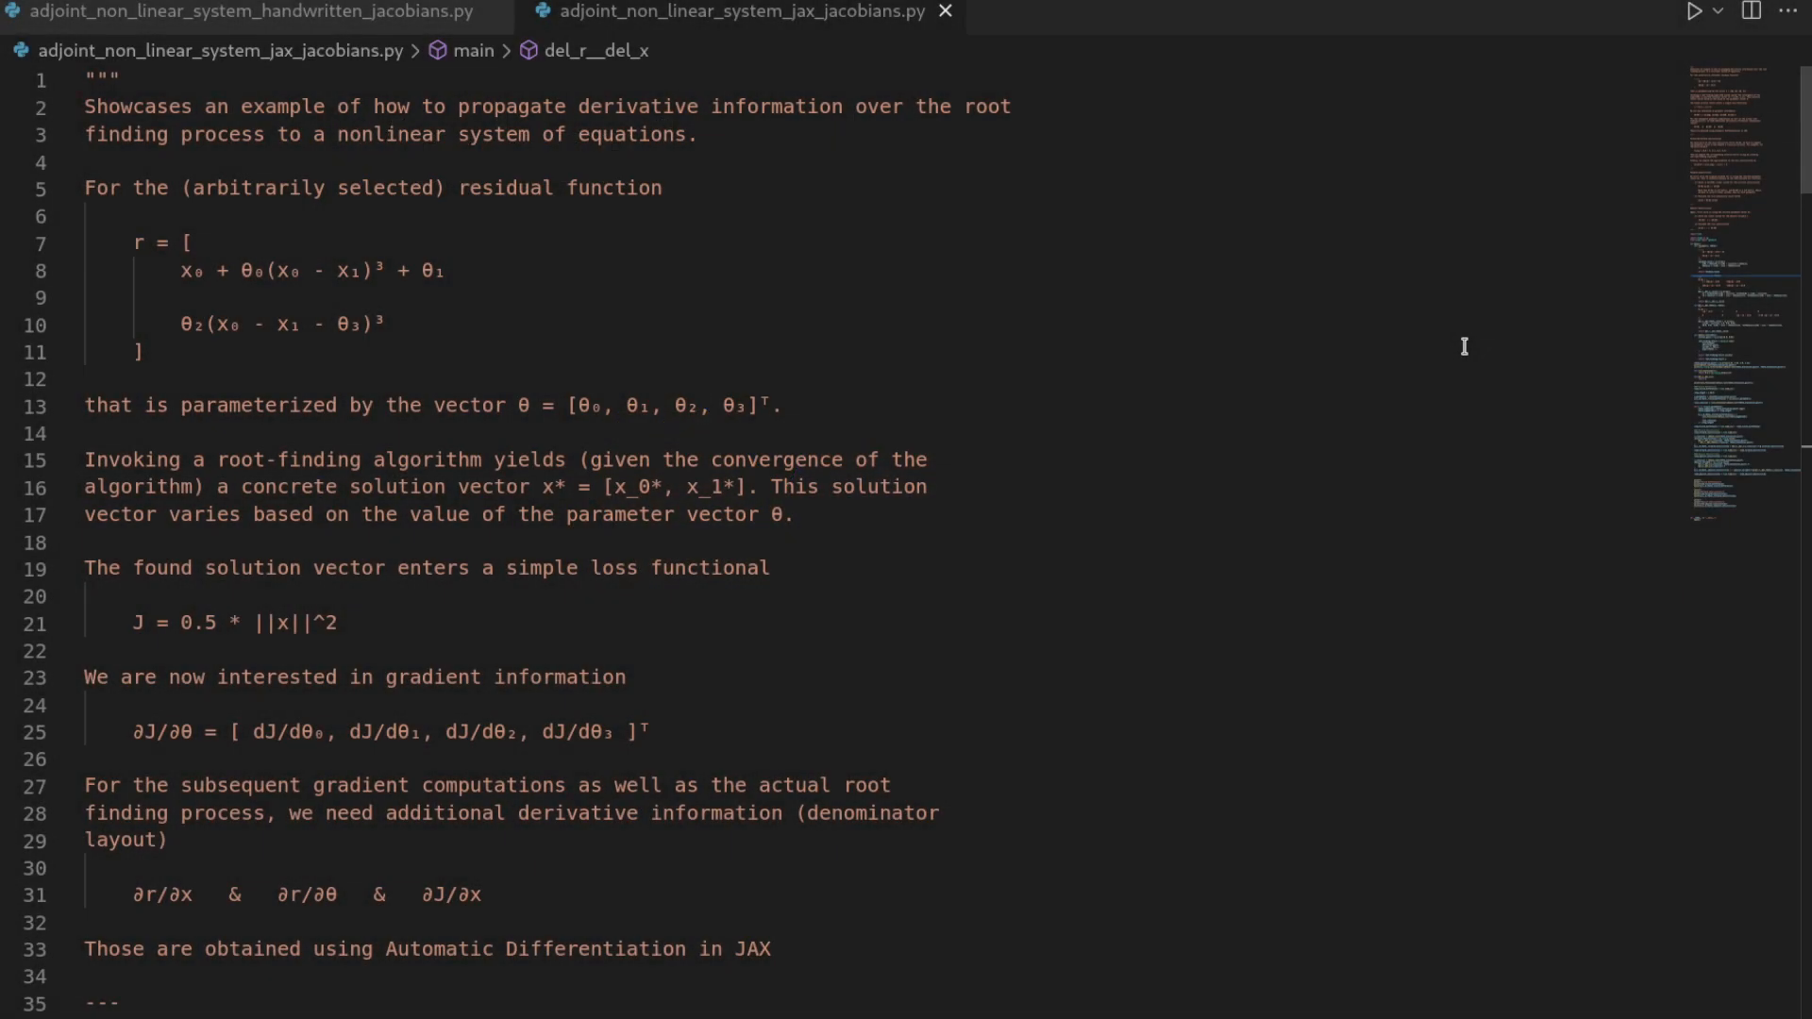
mouse_move(115, 753)
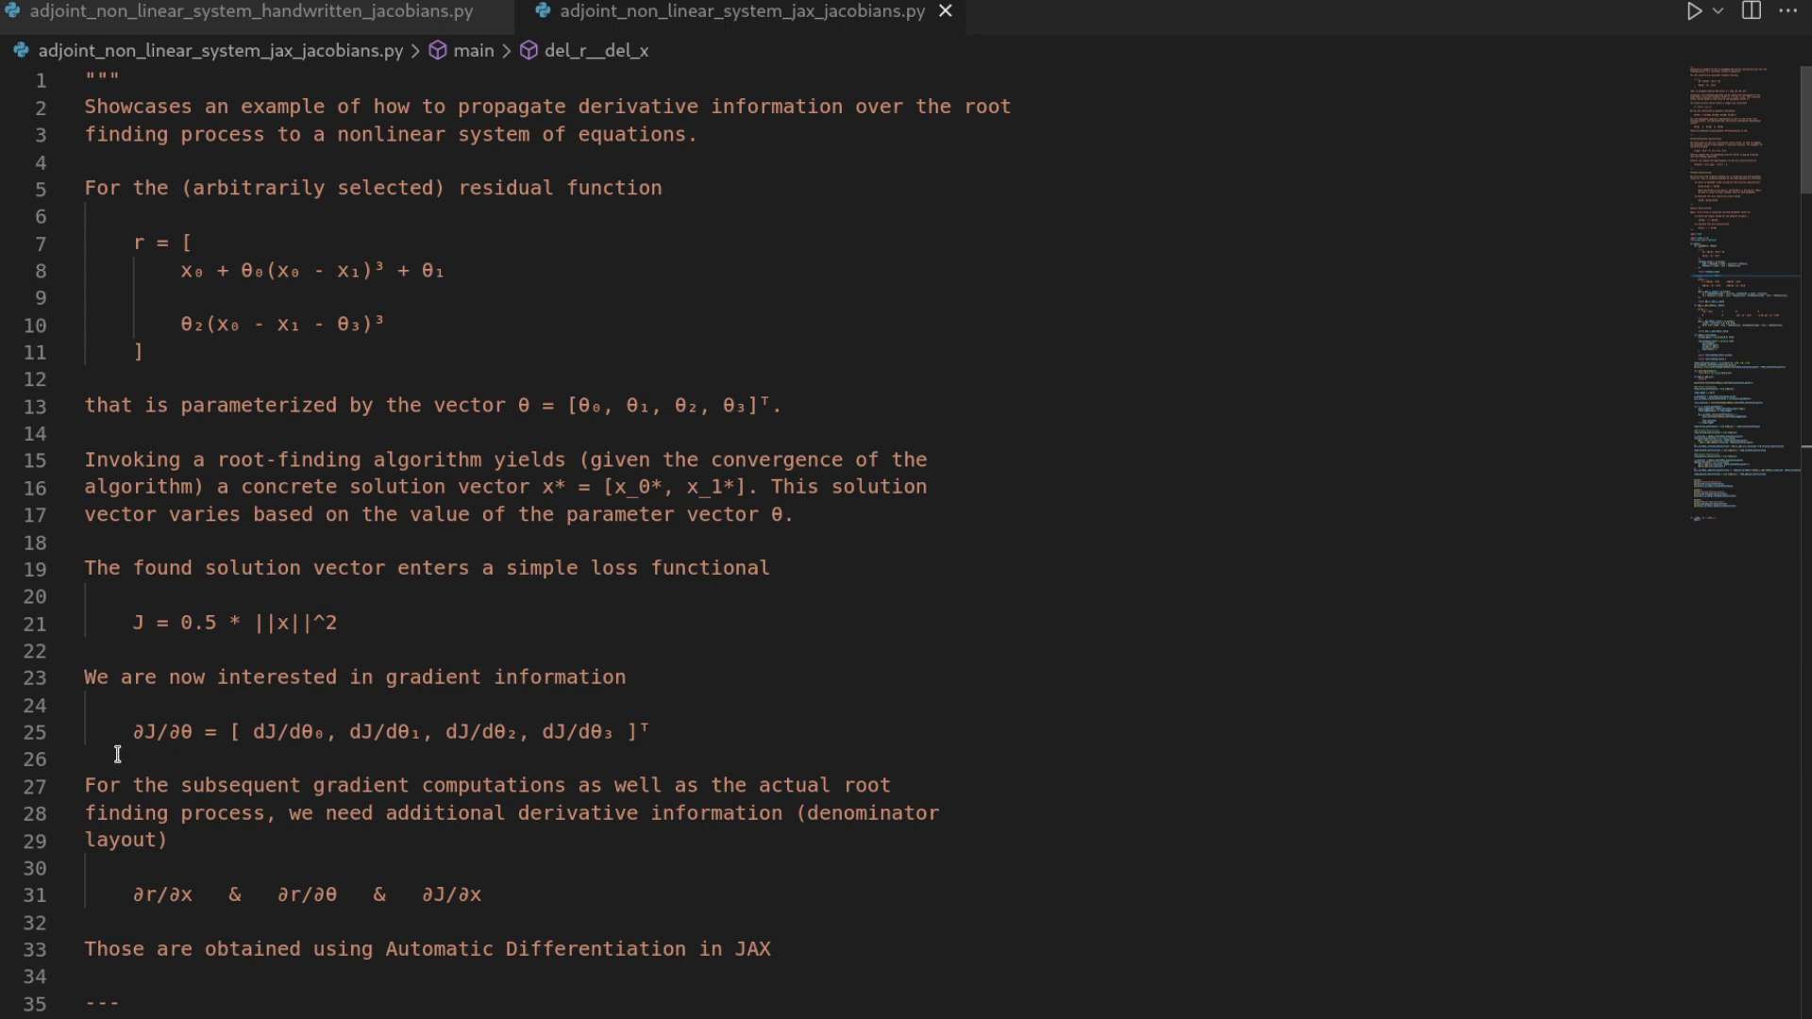
scroll(down, 3)
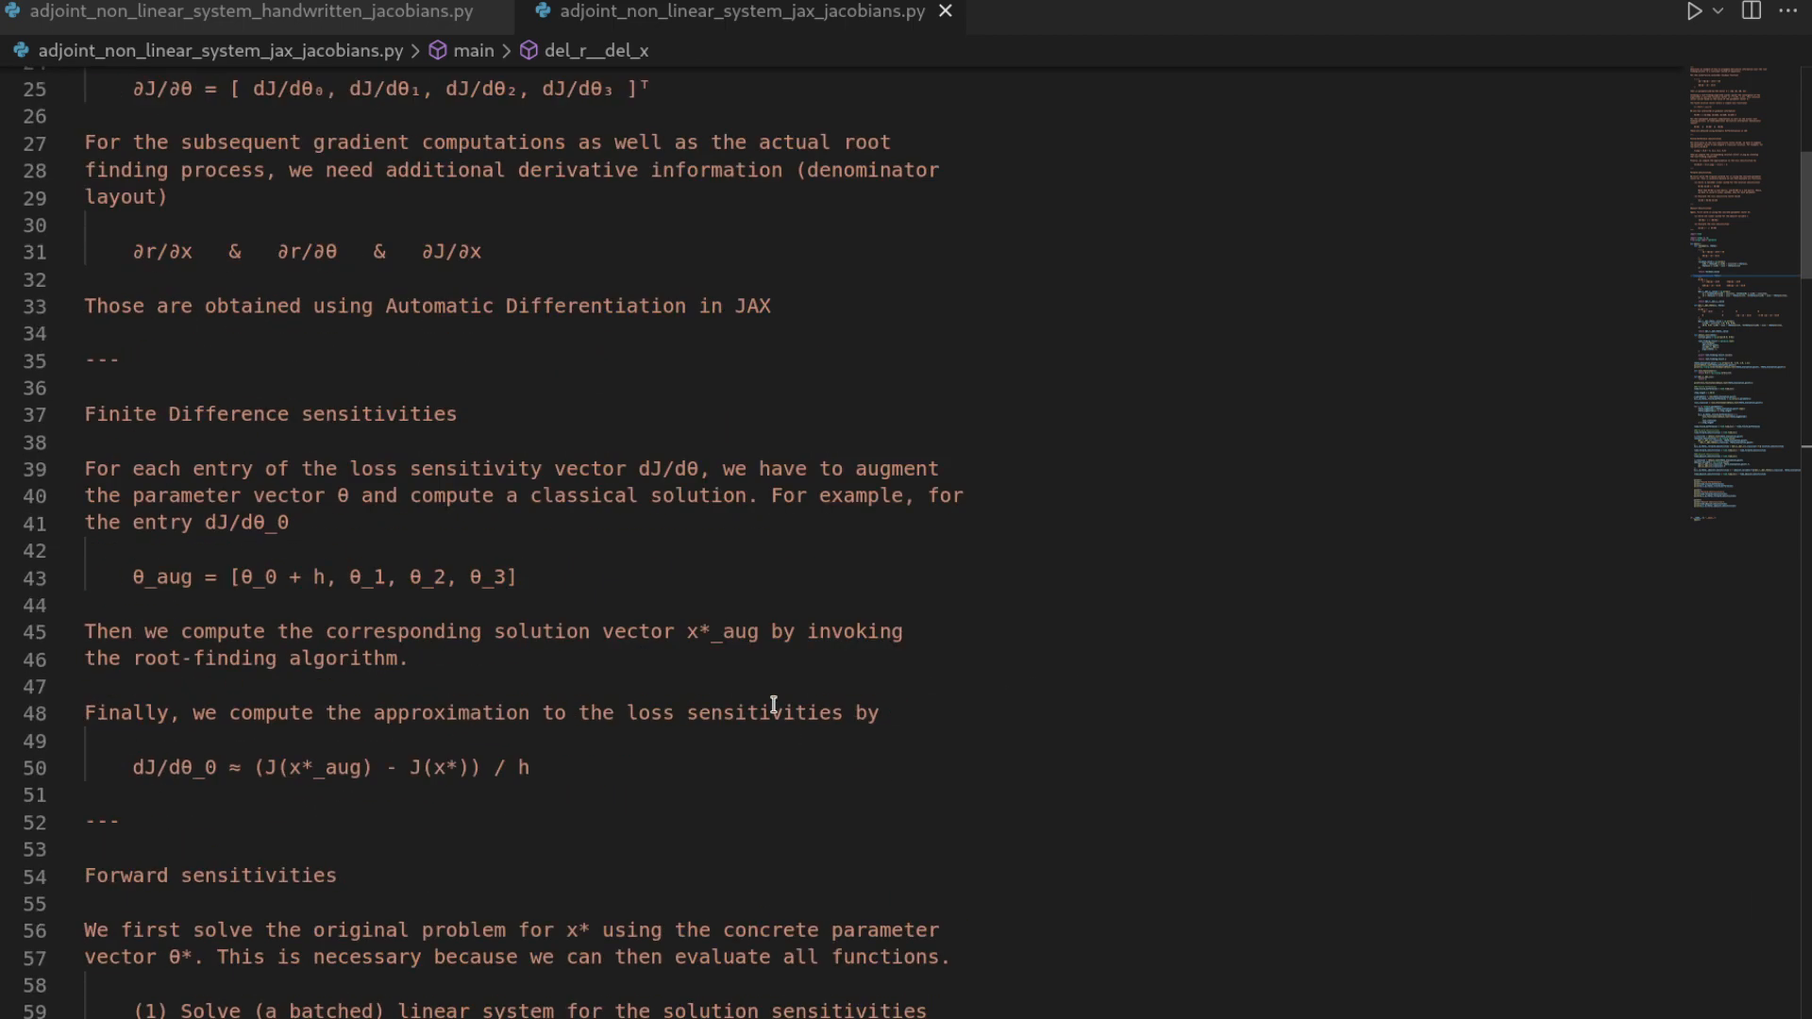
scroll(down, 3)
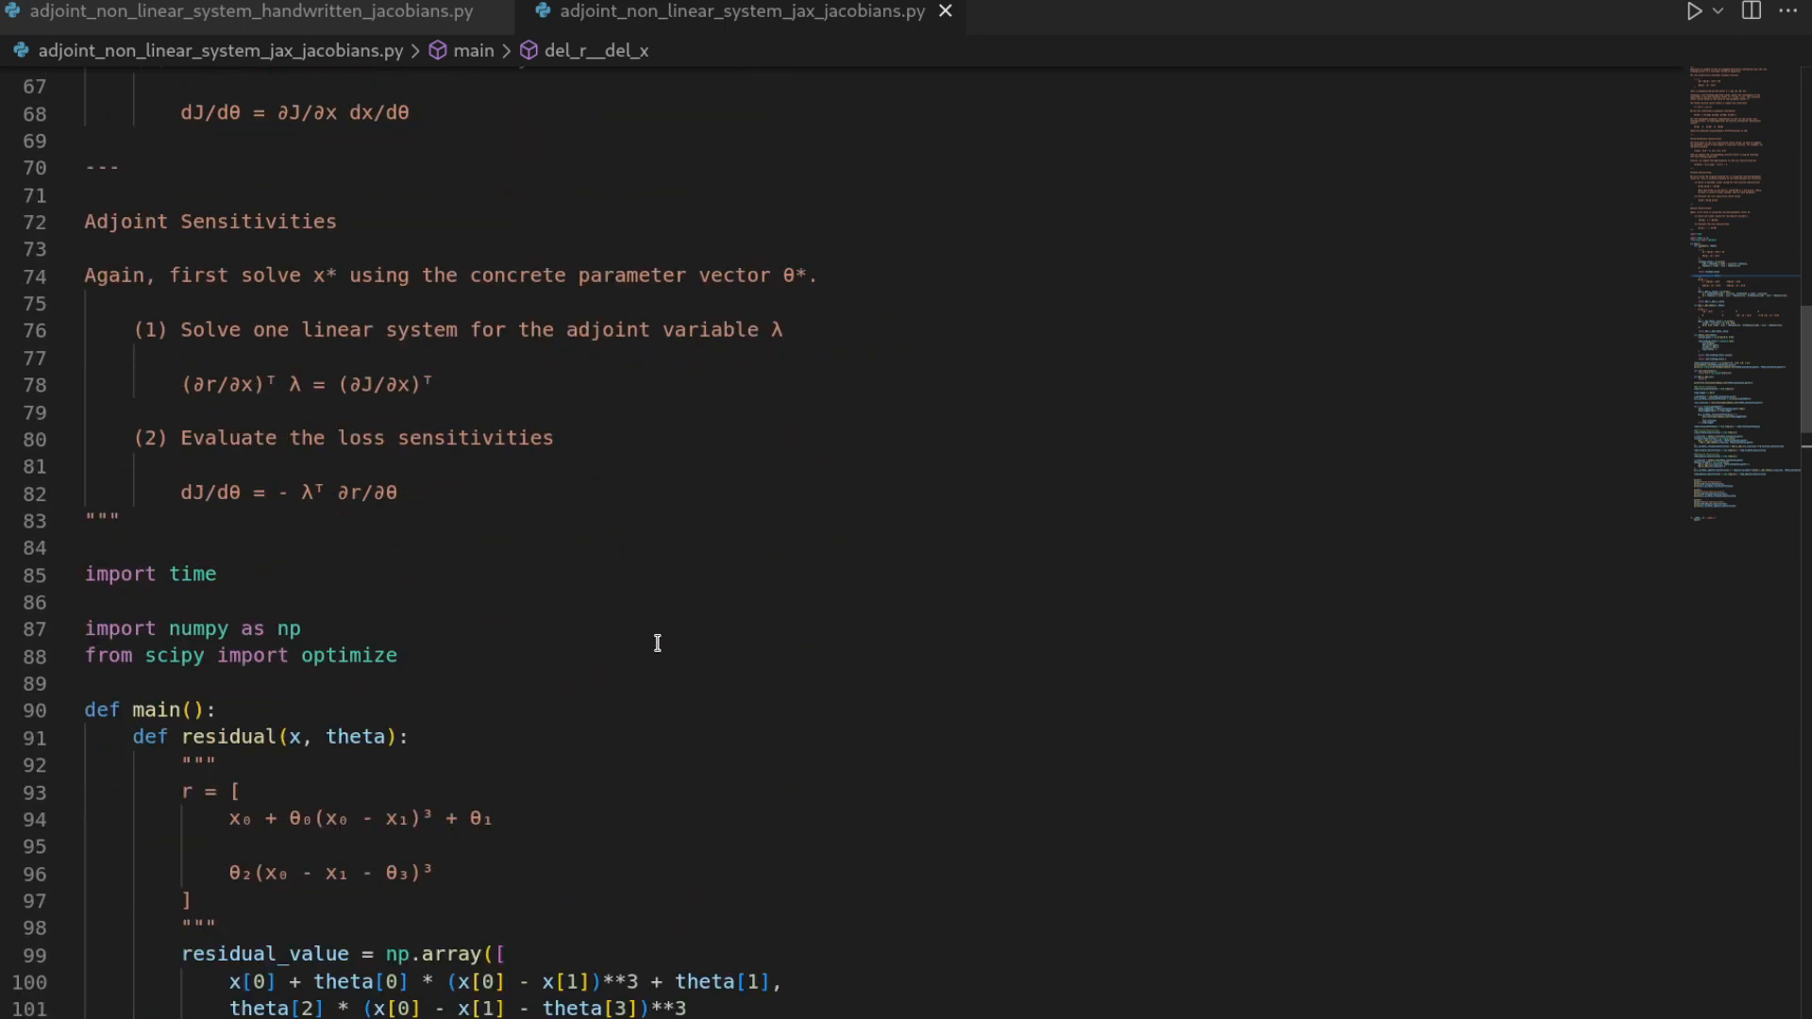
mouse_move(613, 633)
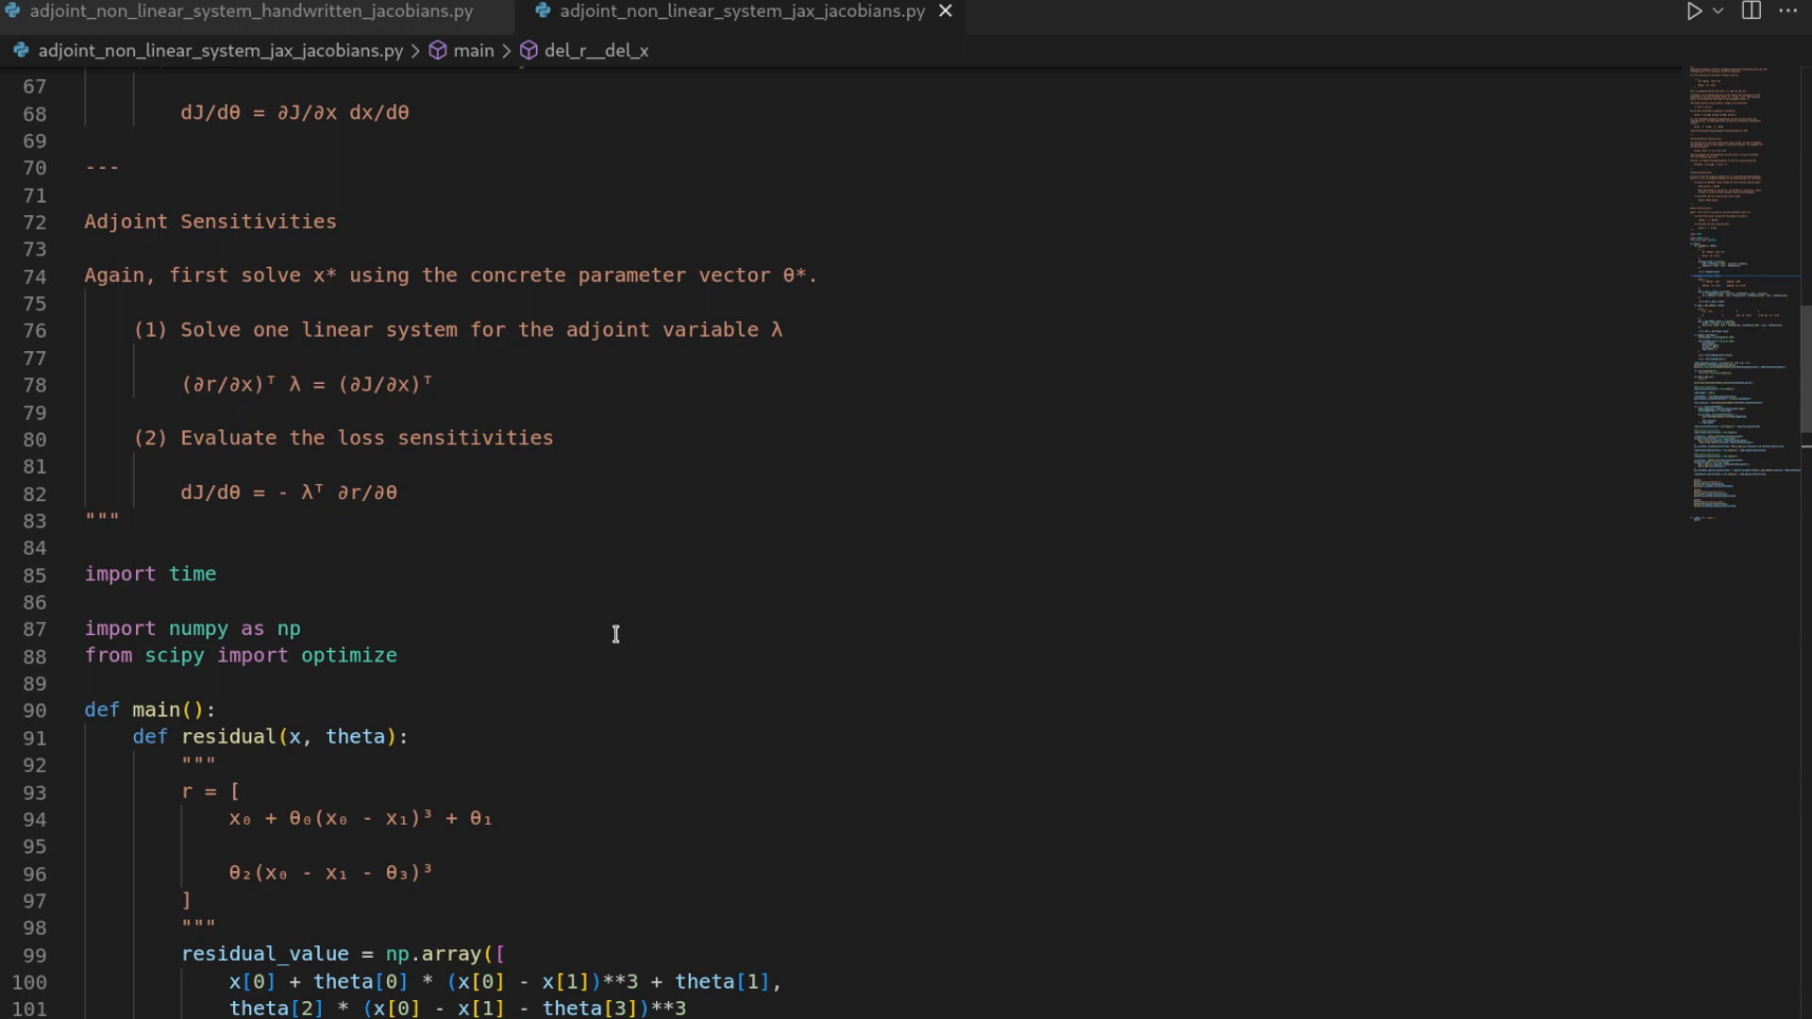
mouse_move(633, 642)
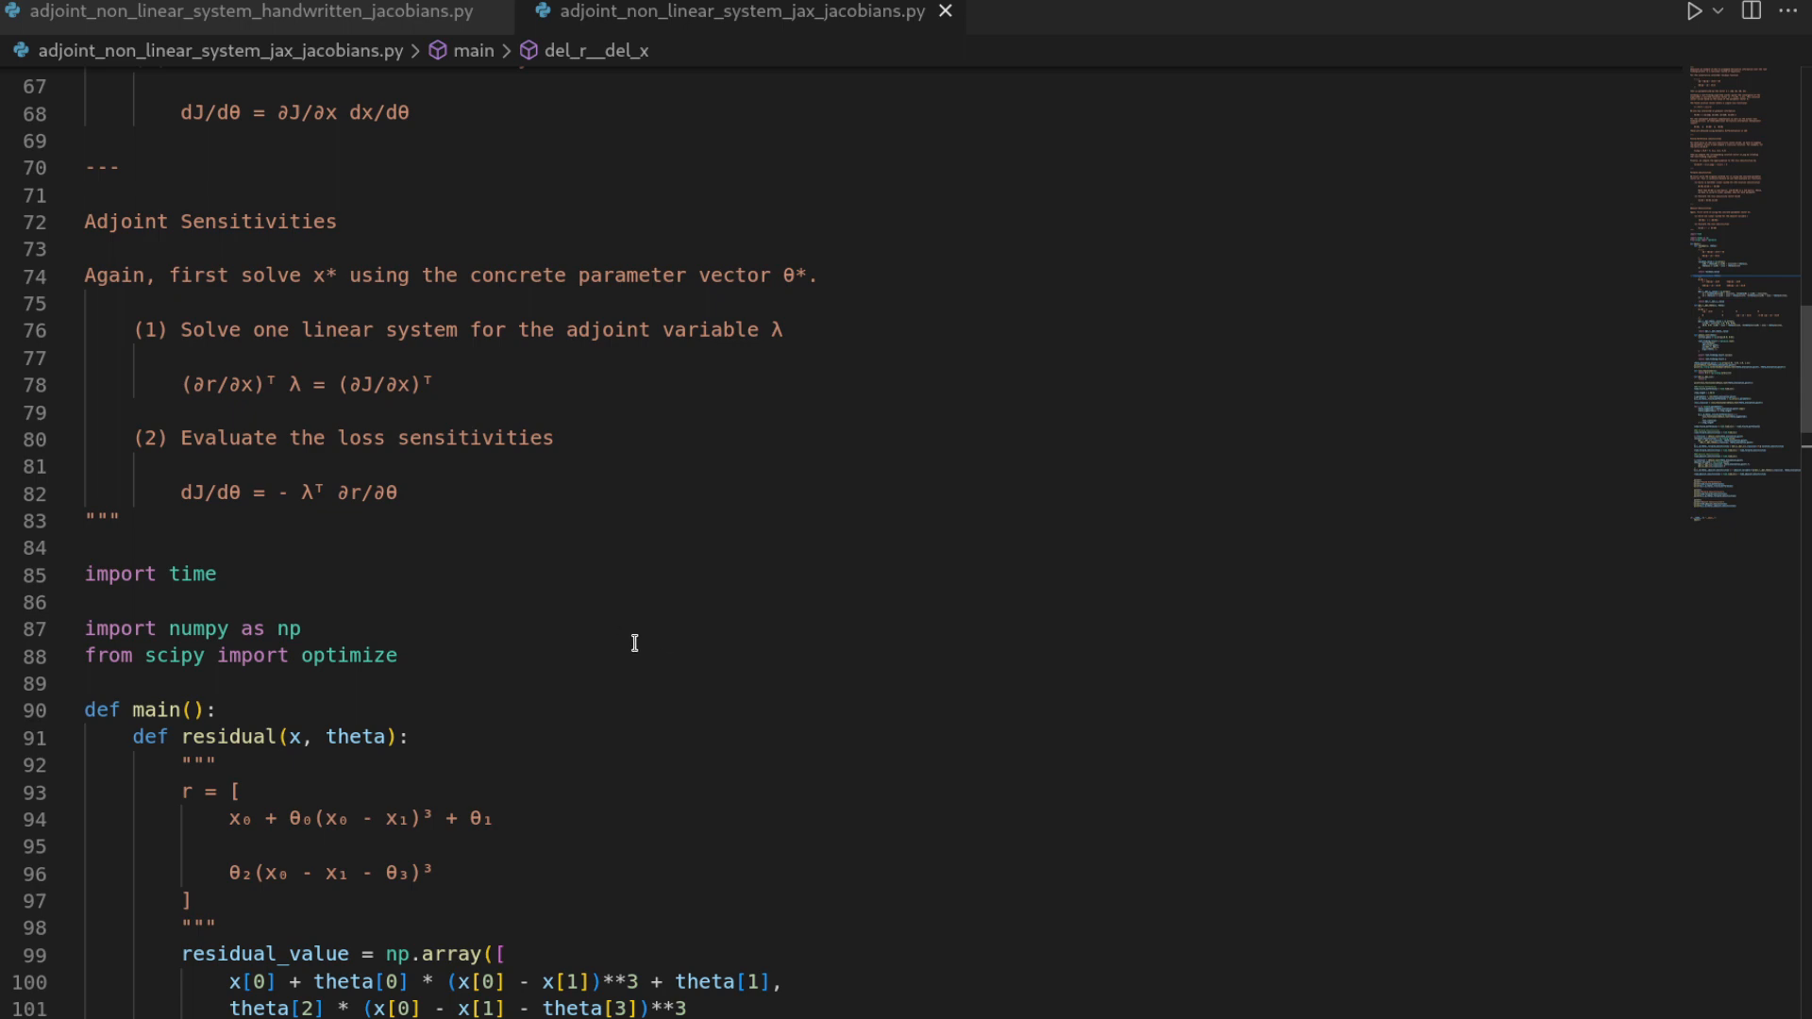
Mark and then clear the ∂r/∂x term in the linear system, scrolling back to the top.
scroll(up, 3)
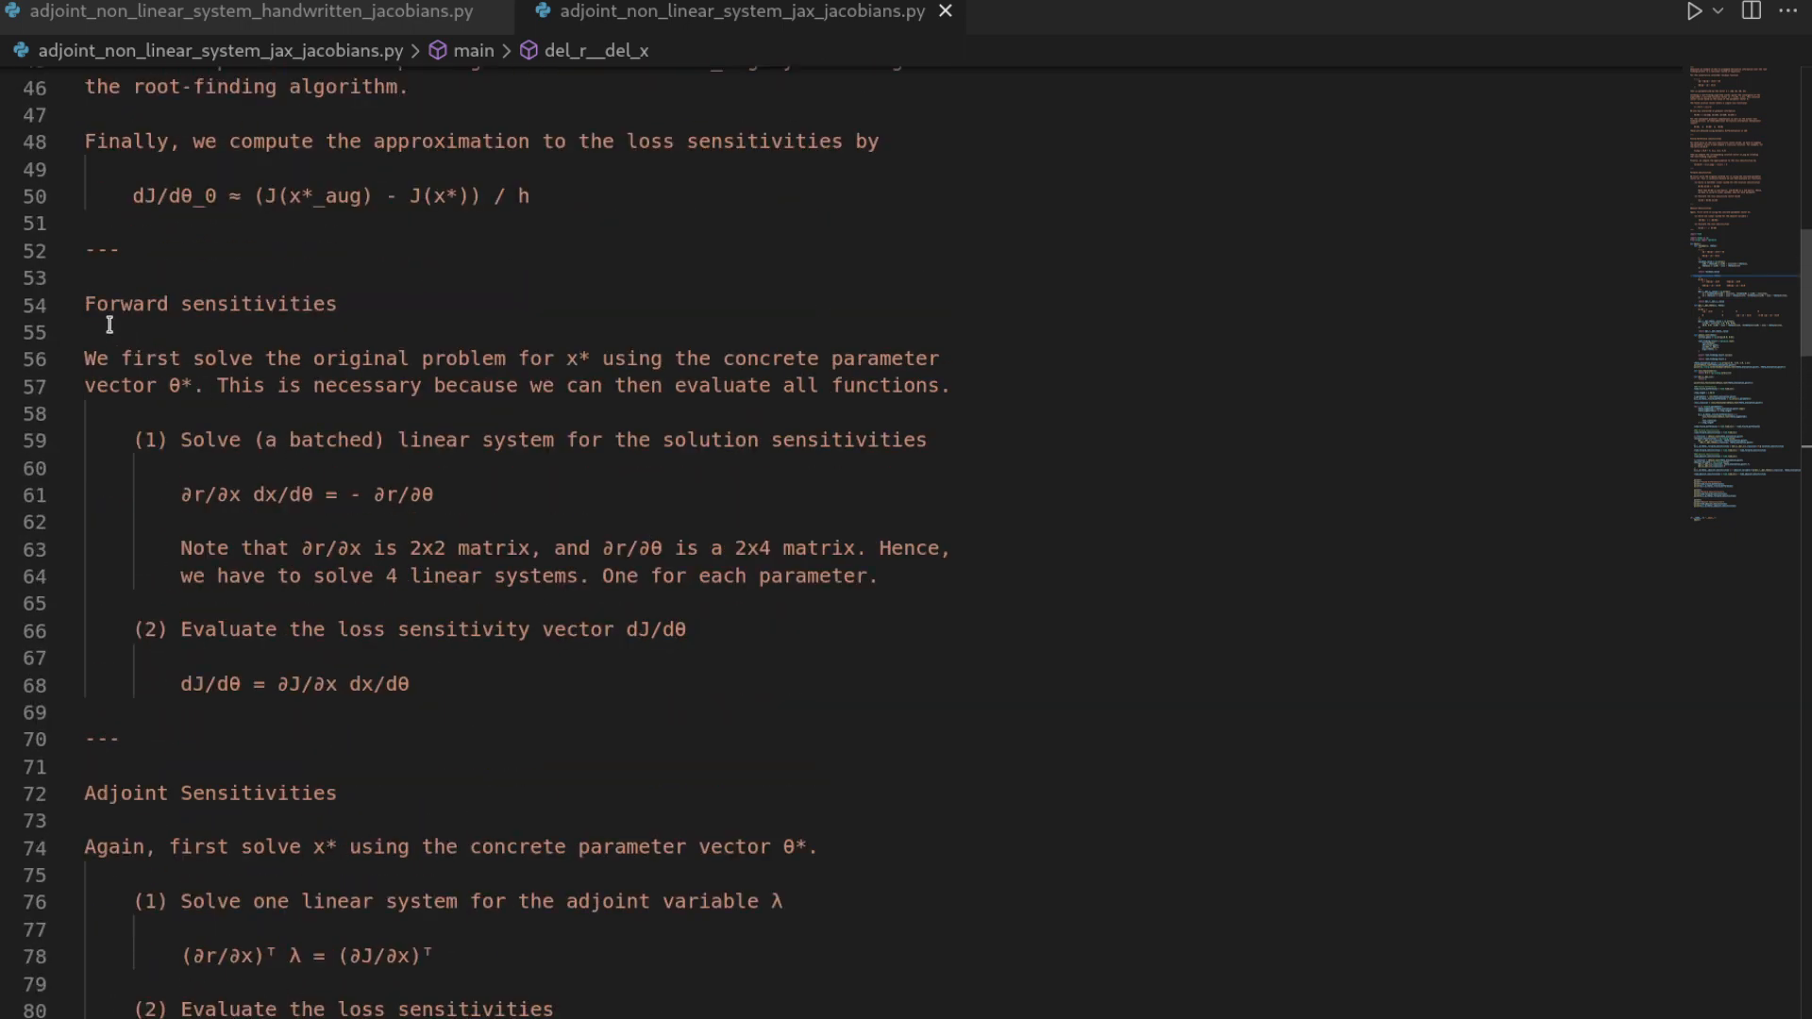
mouse_move(156, 807)
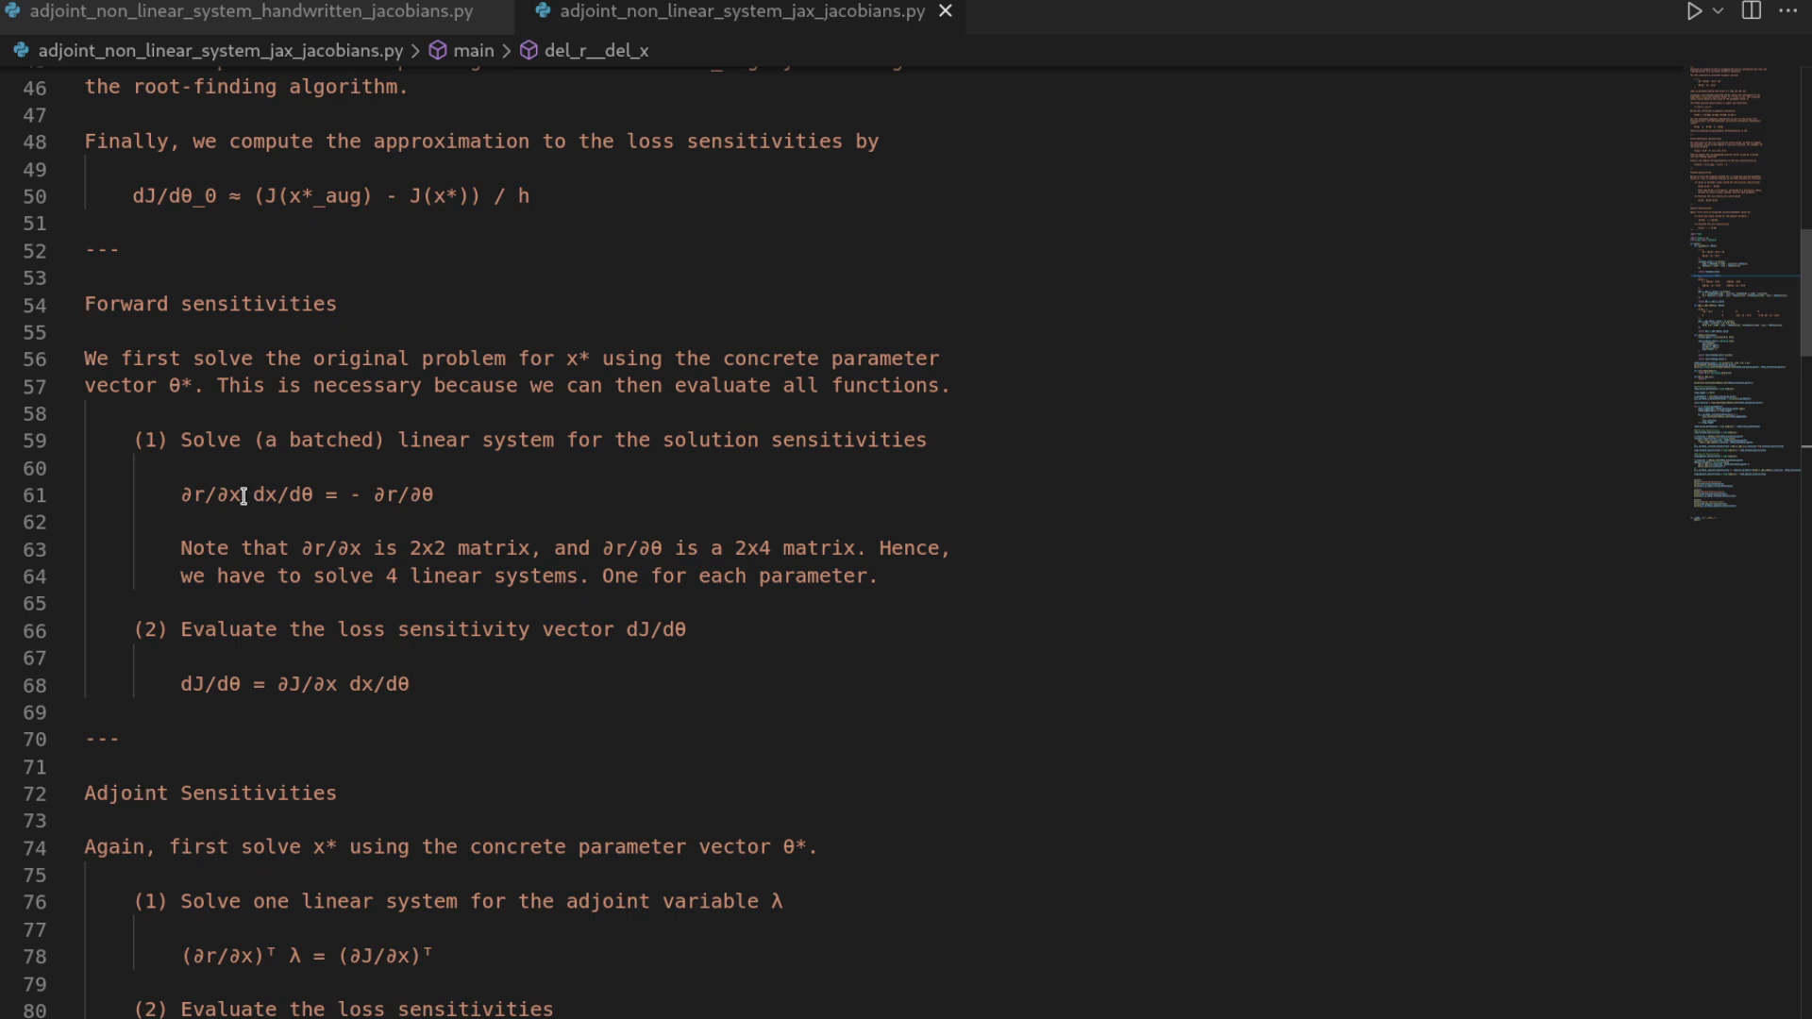
double_click(206, 494)
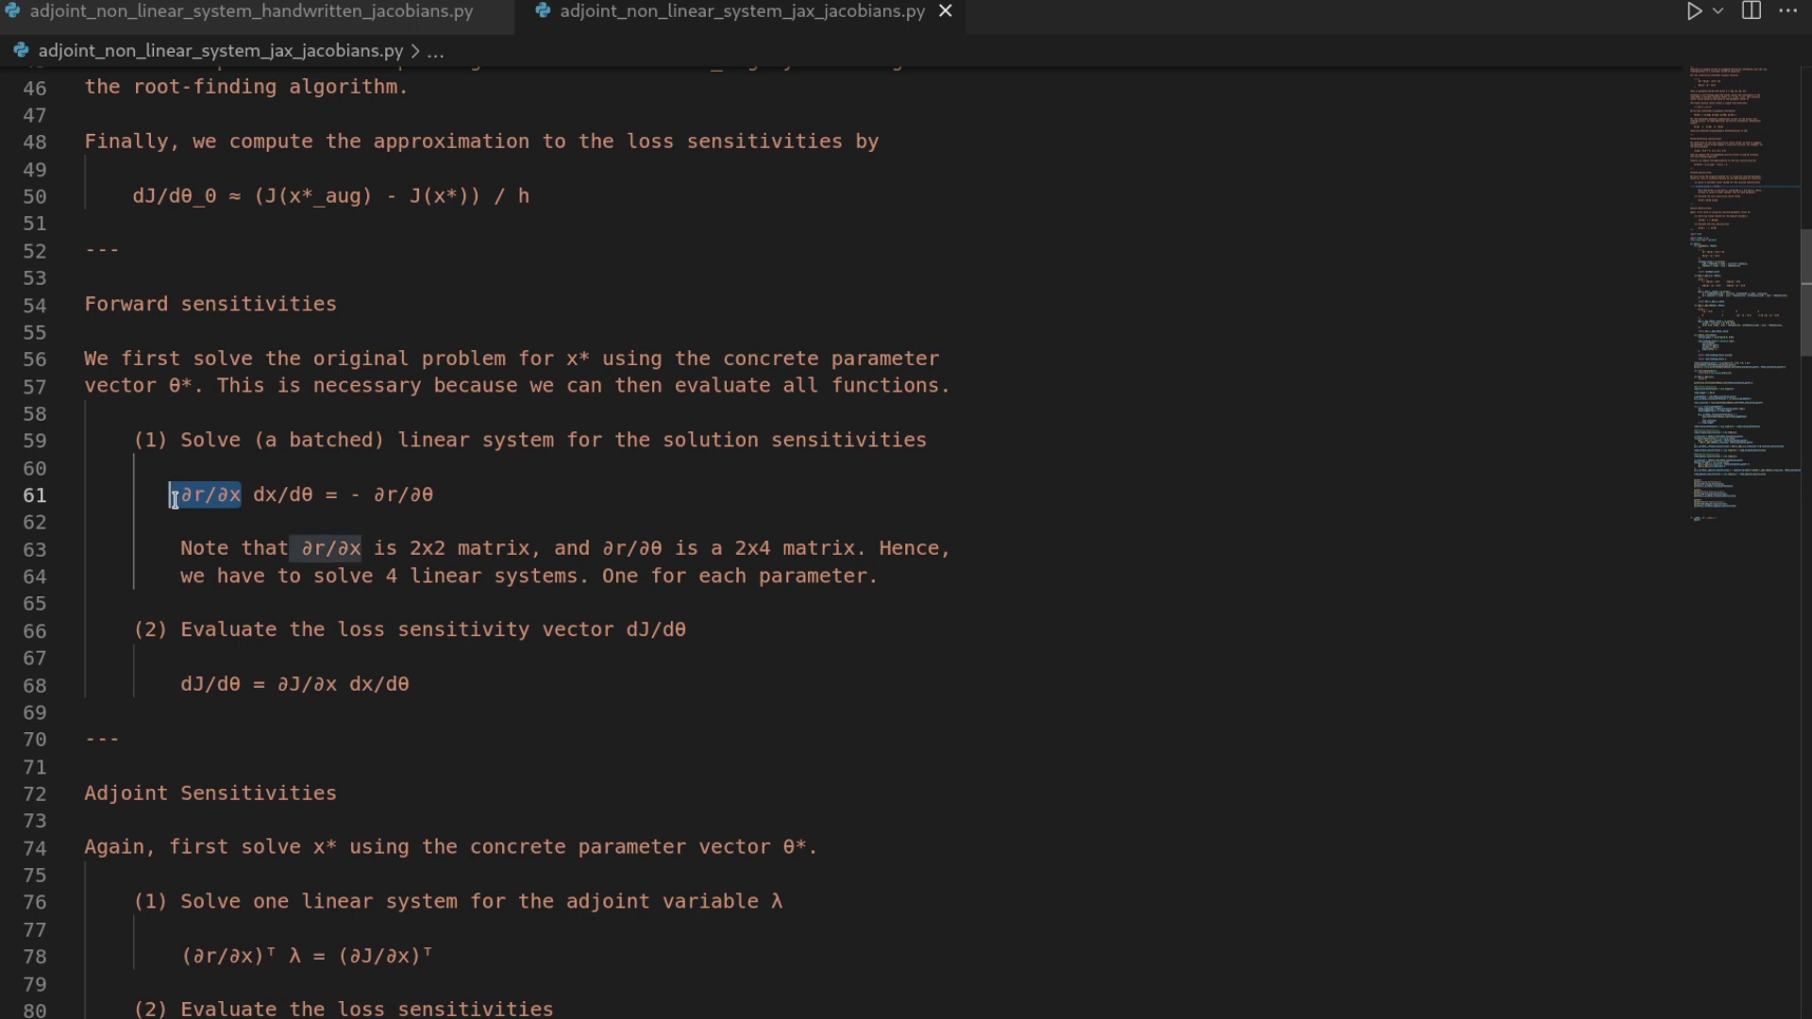
mouse_move(194, 501)
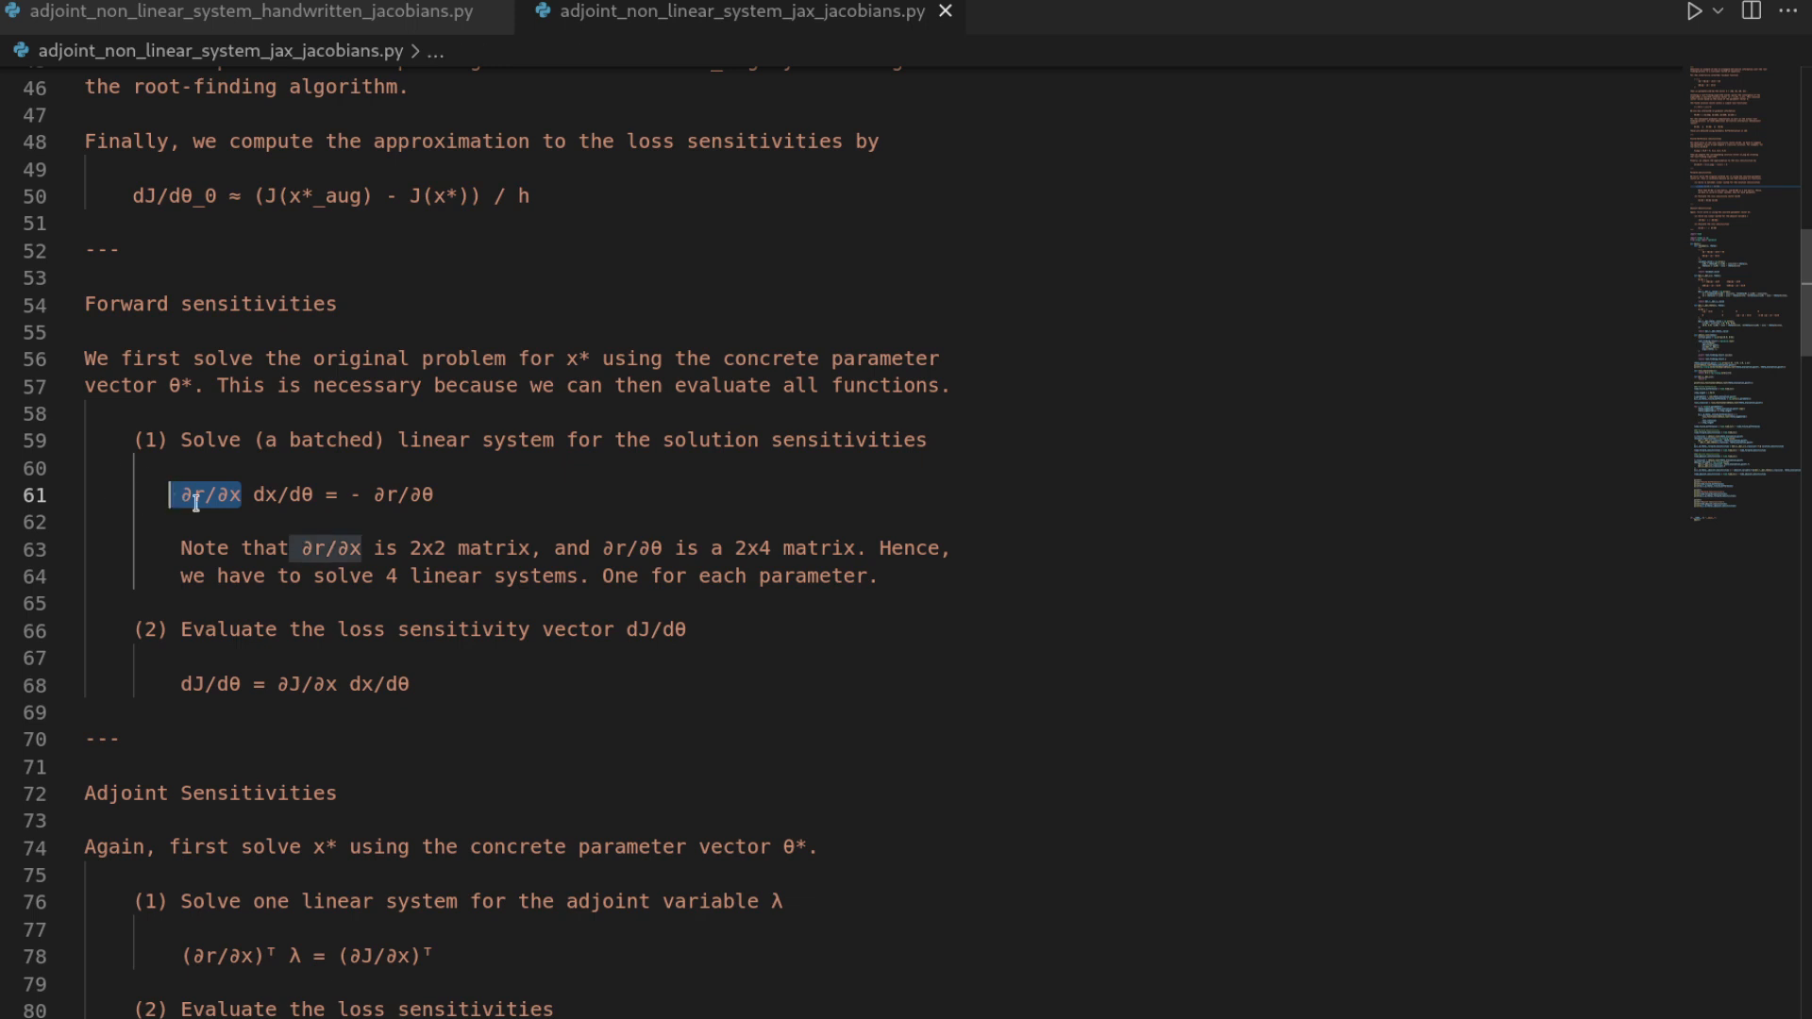
click(97, 521)
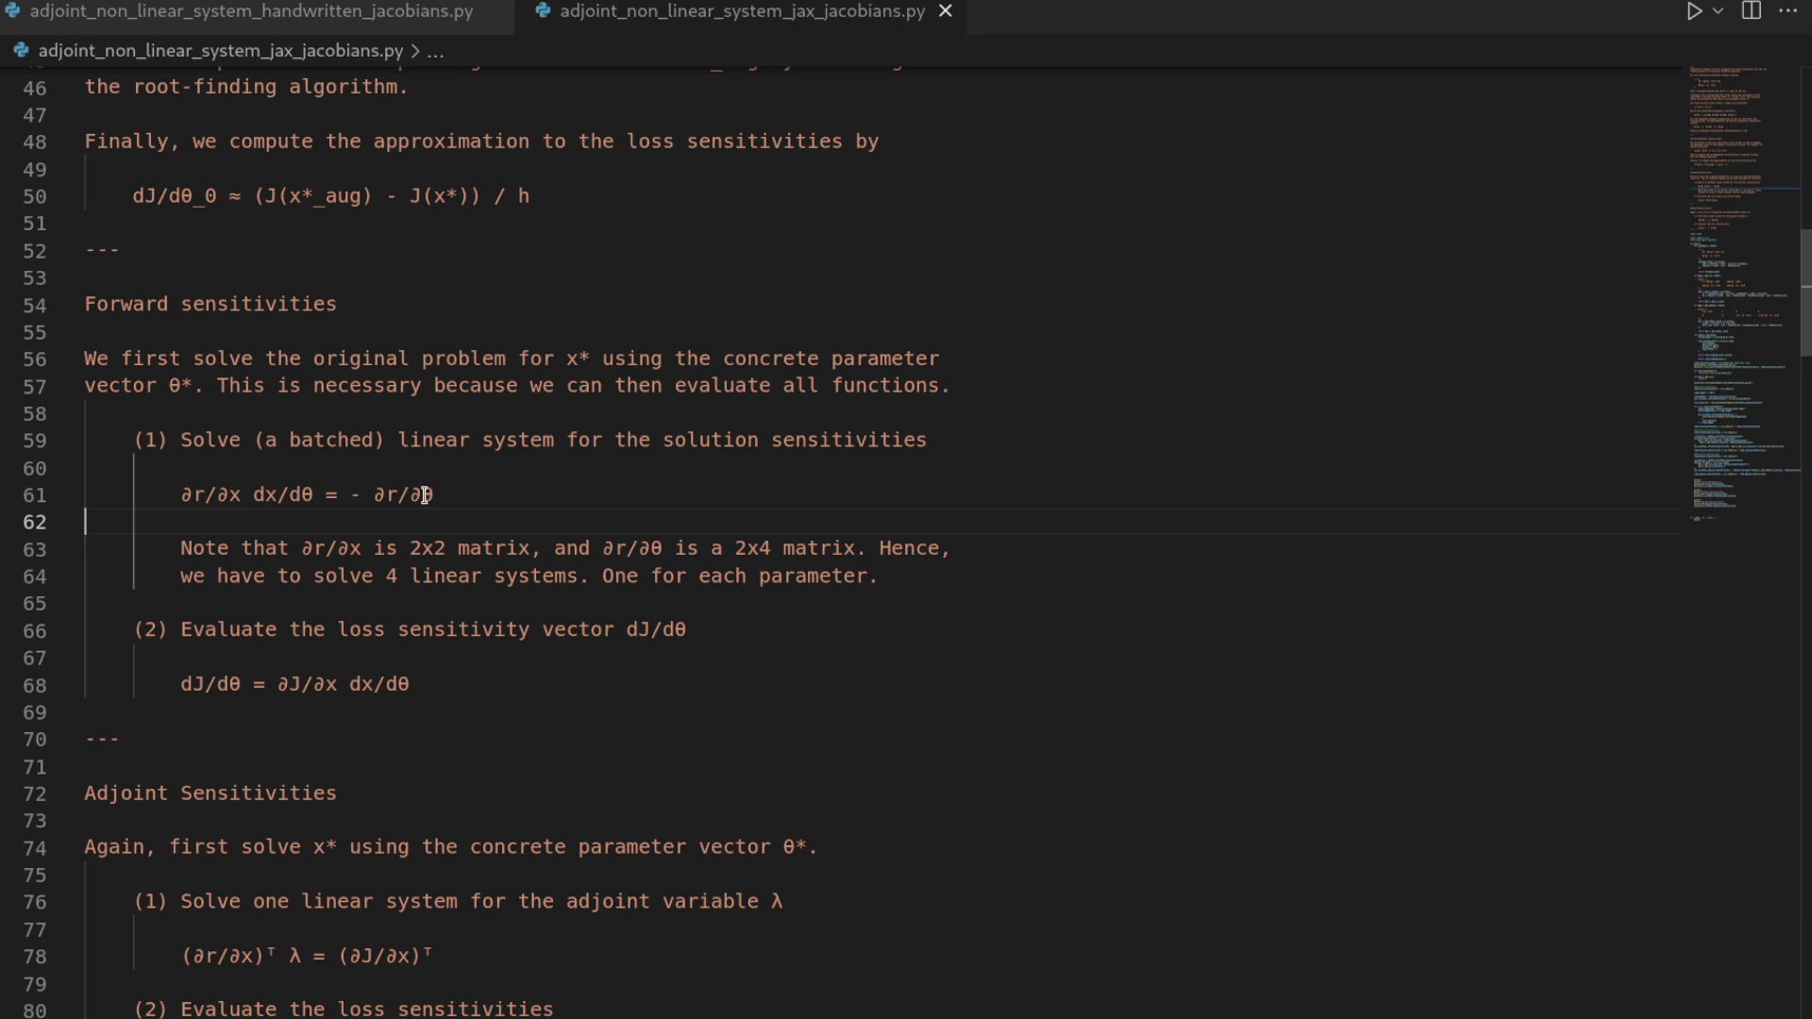
mouse_move(466, 524)
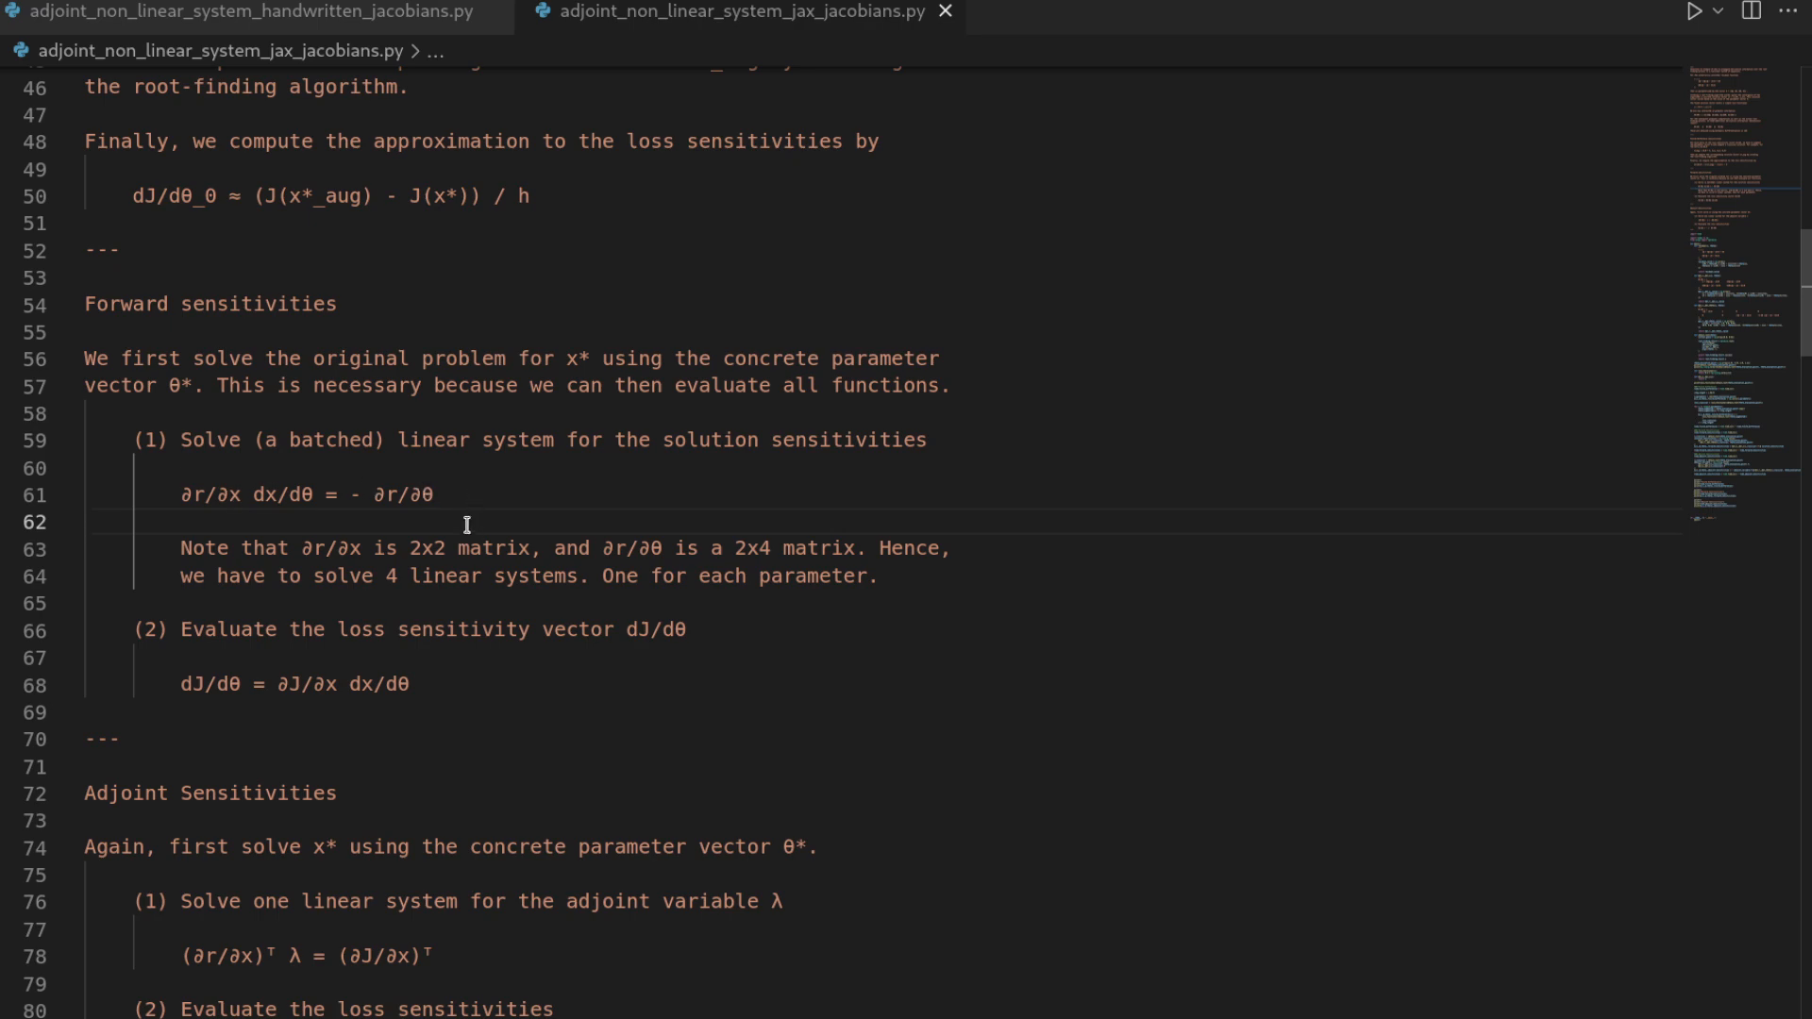
scroll(up, 3)
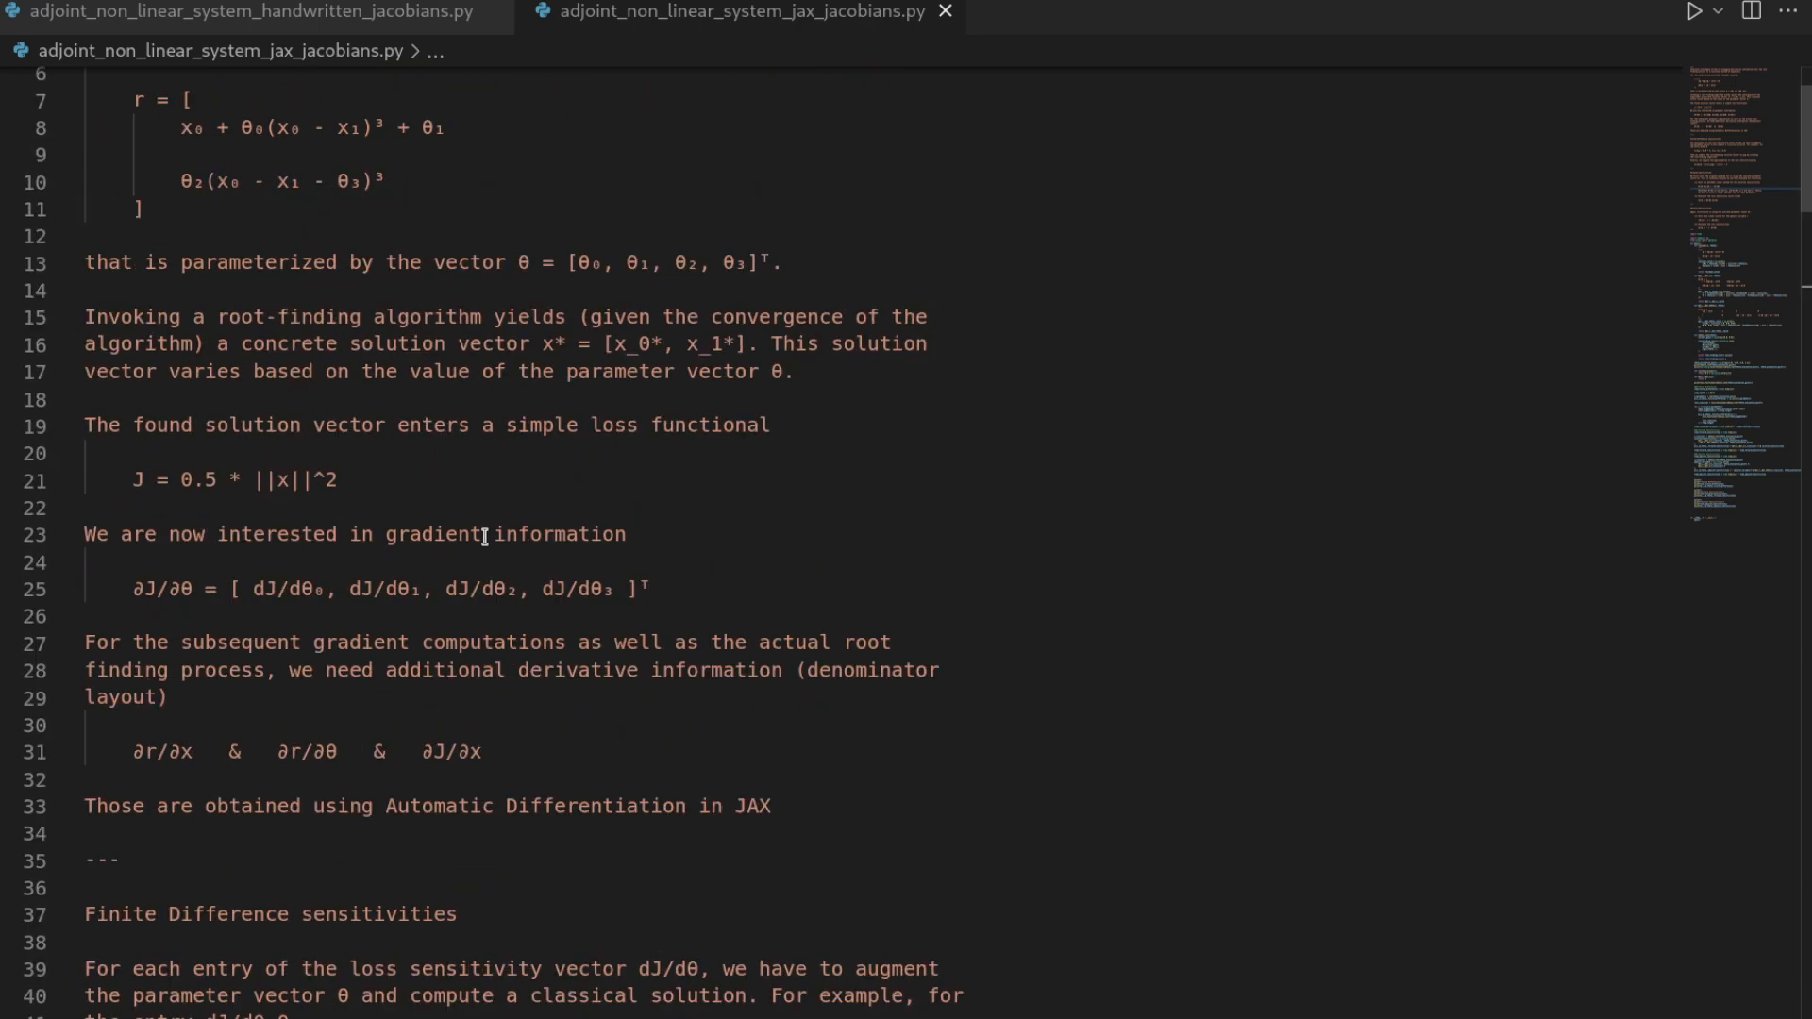
scroll(up, 3)
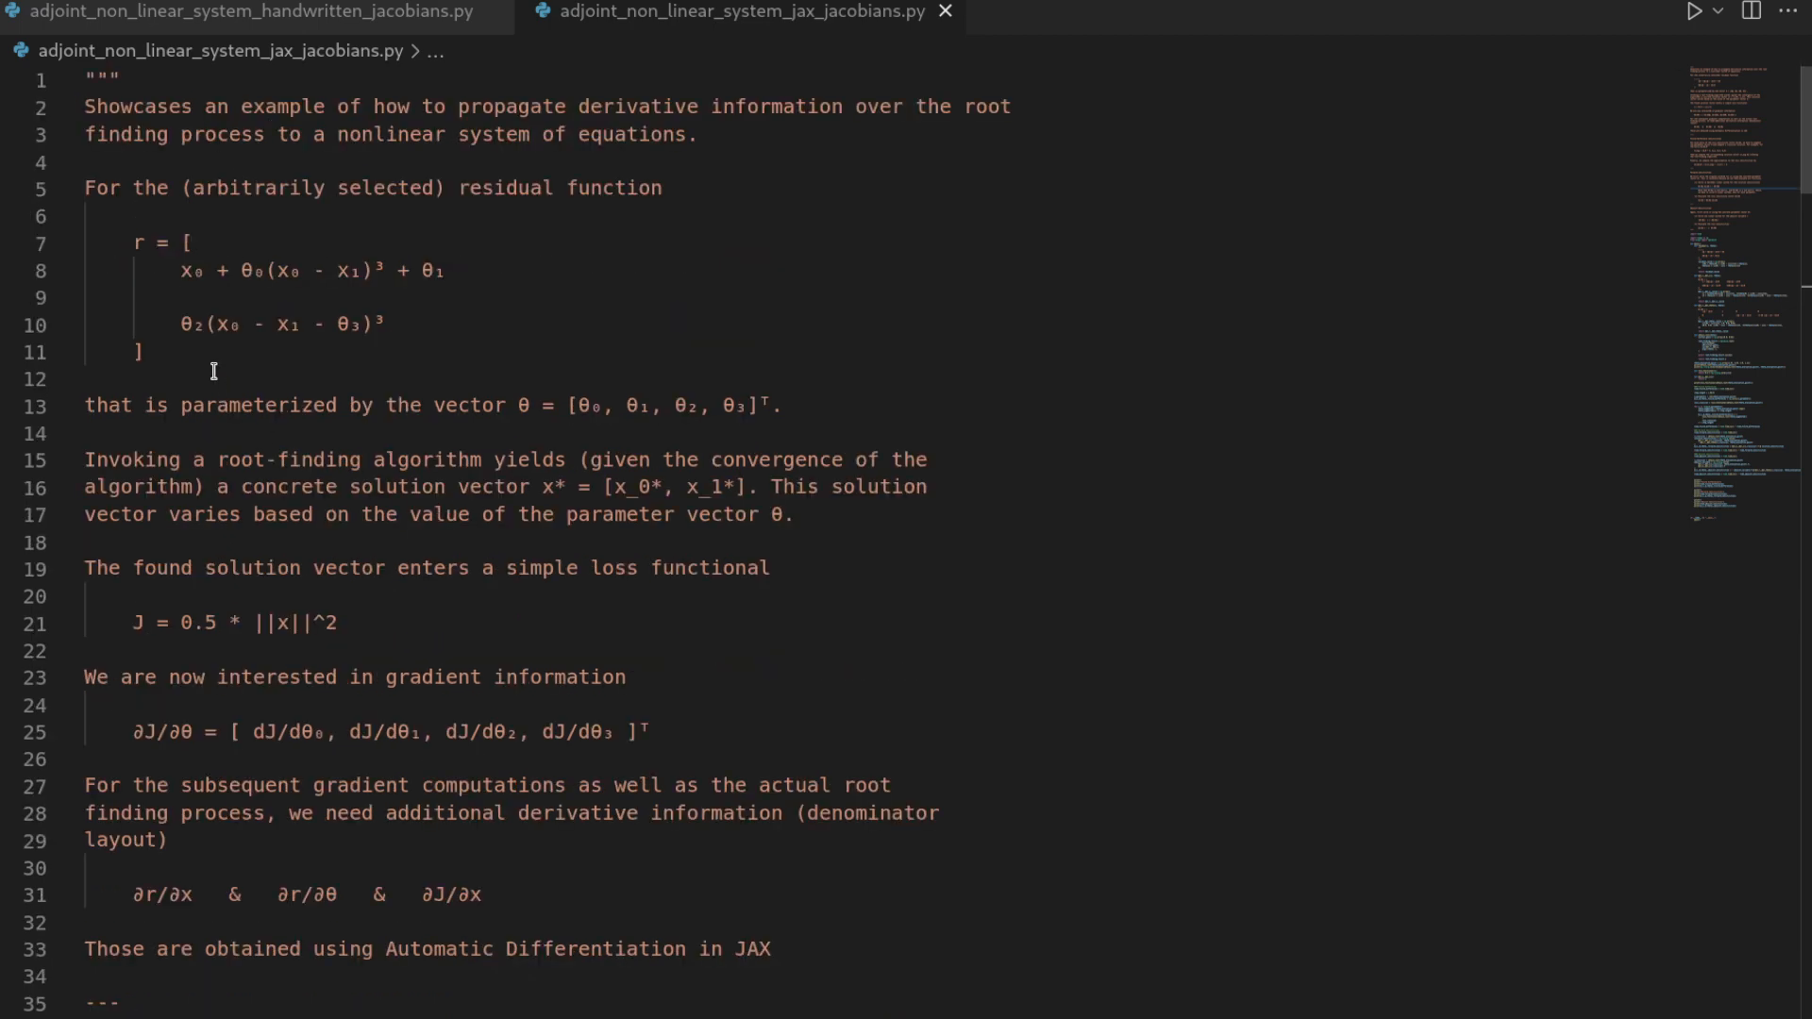
scroll(down, 3)
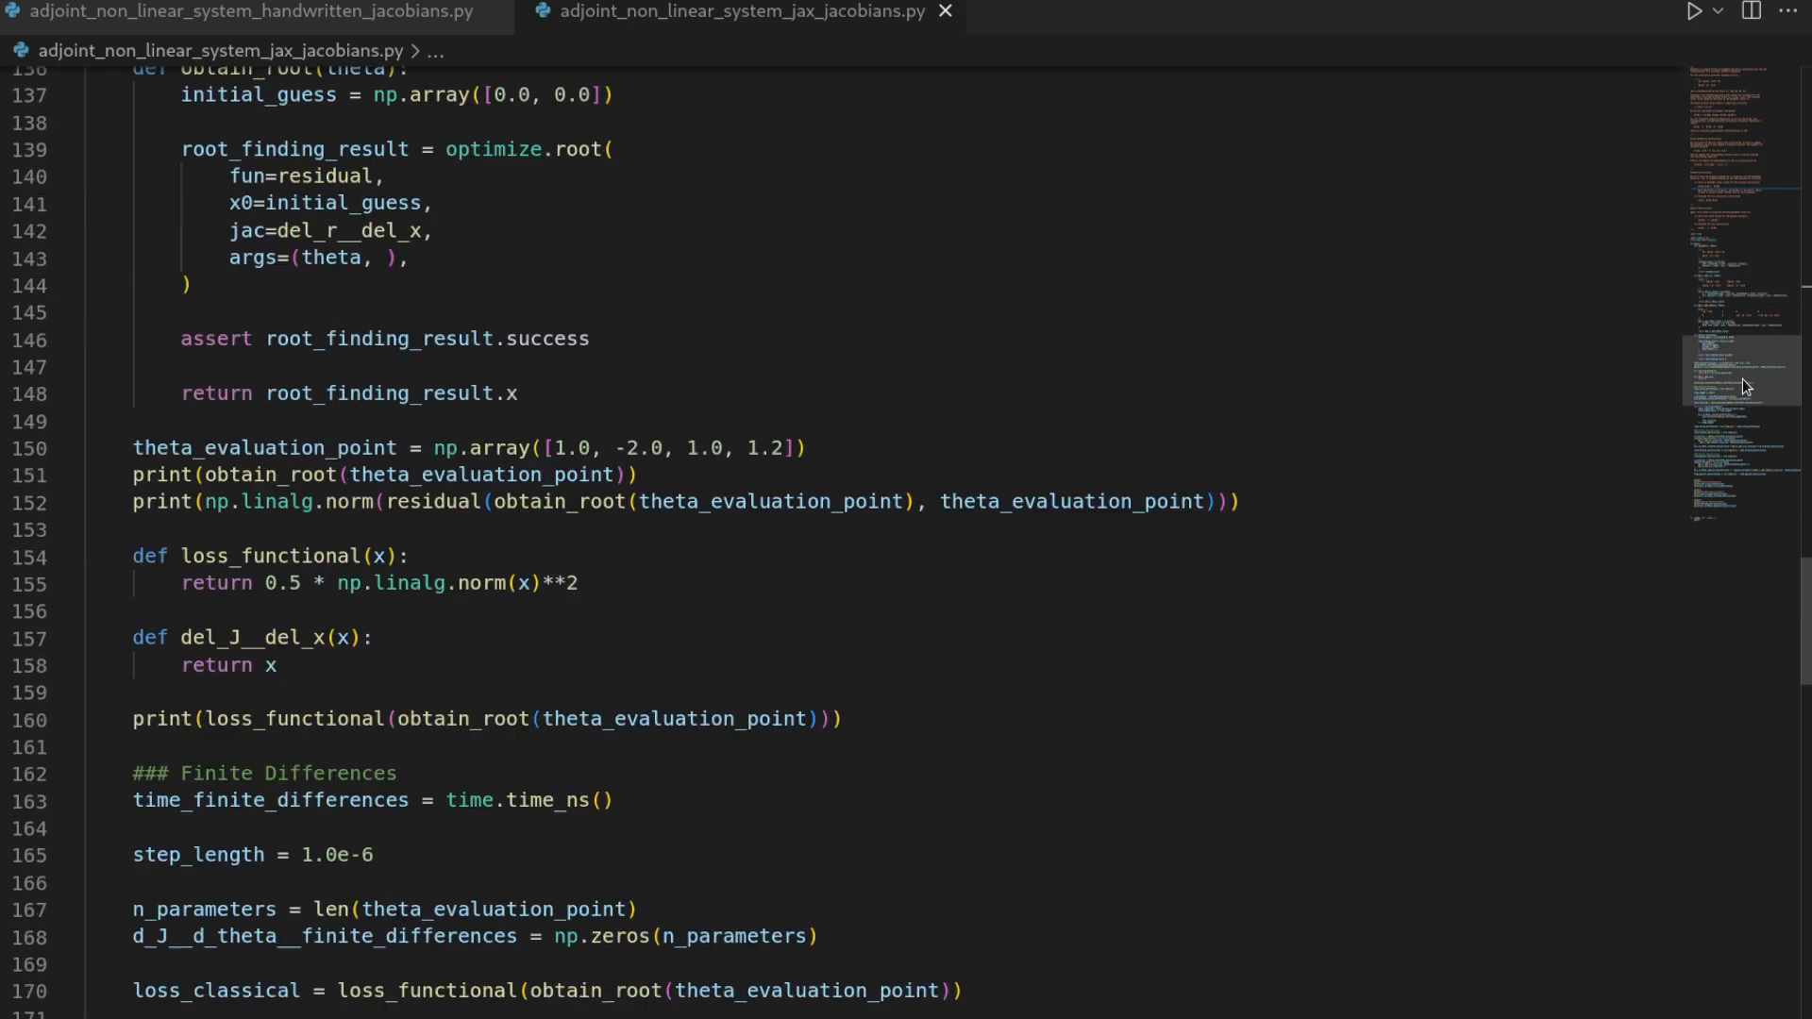
scroll(up, 3)
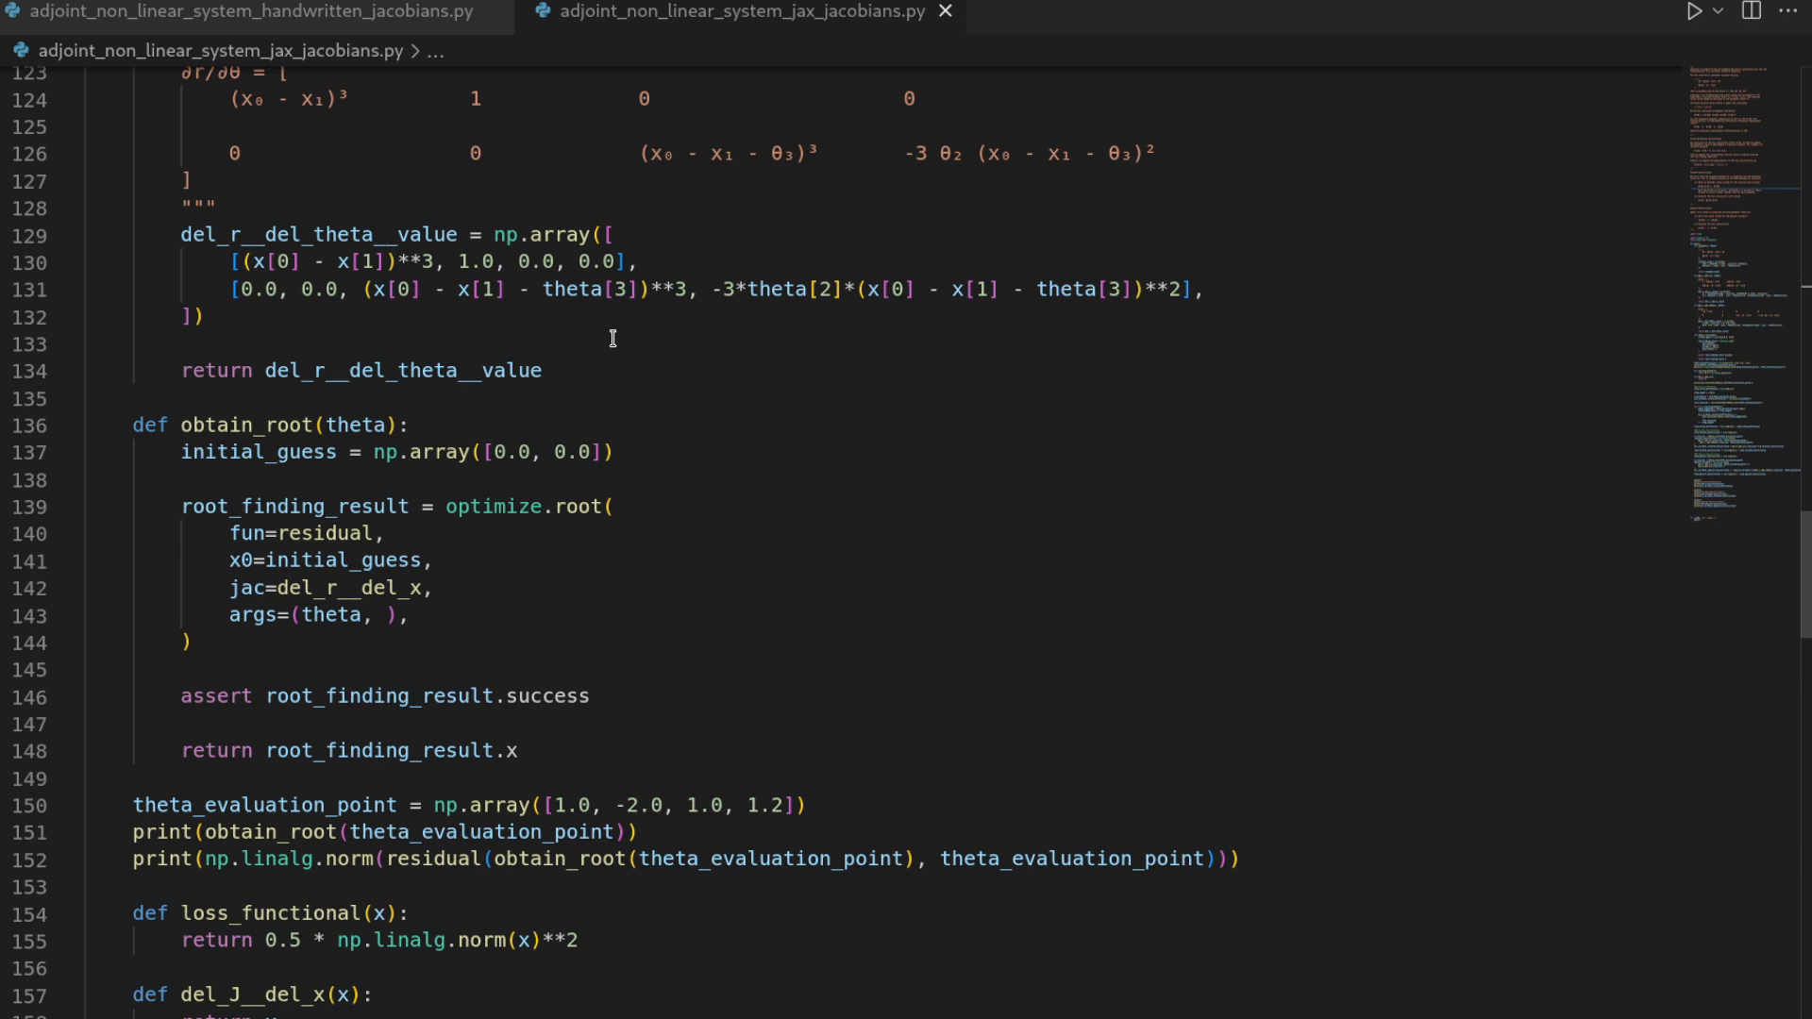
scroll(up, 3)
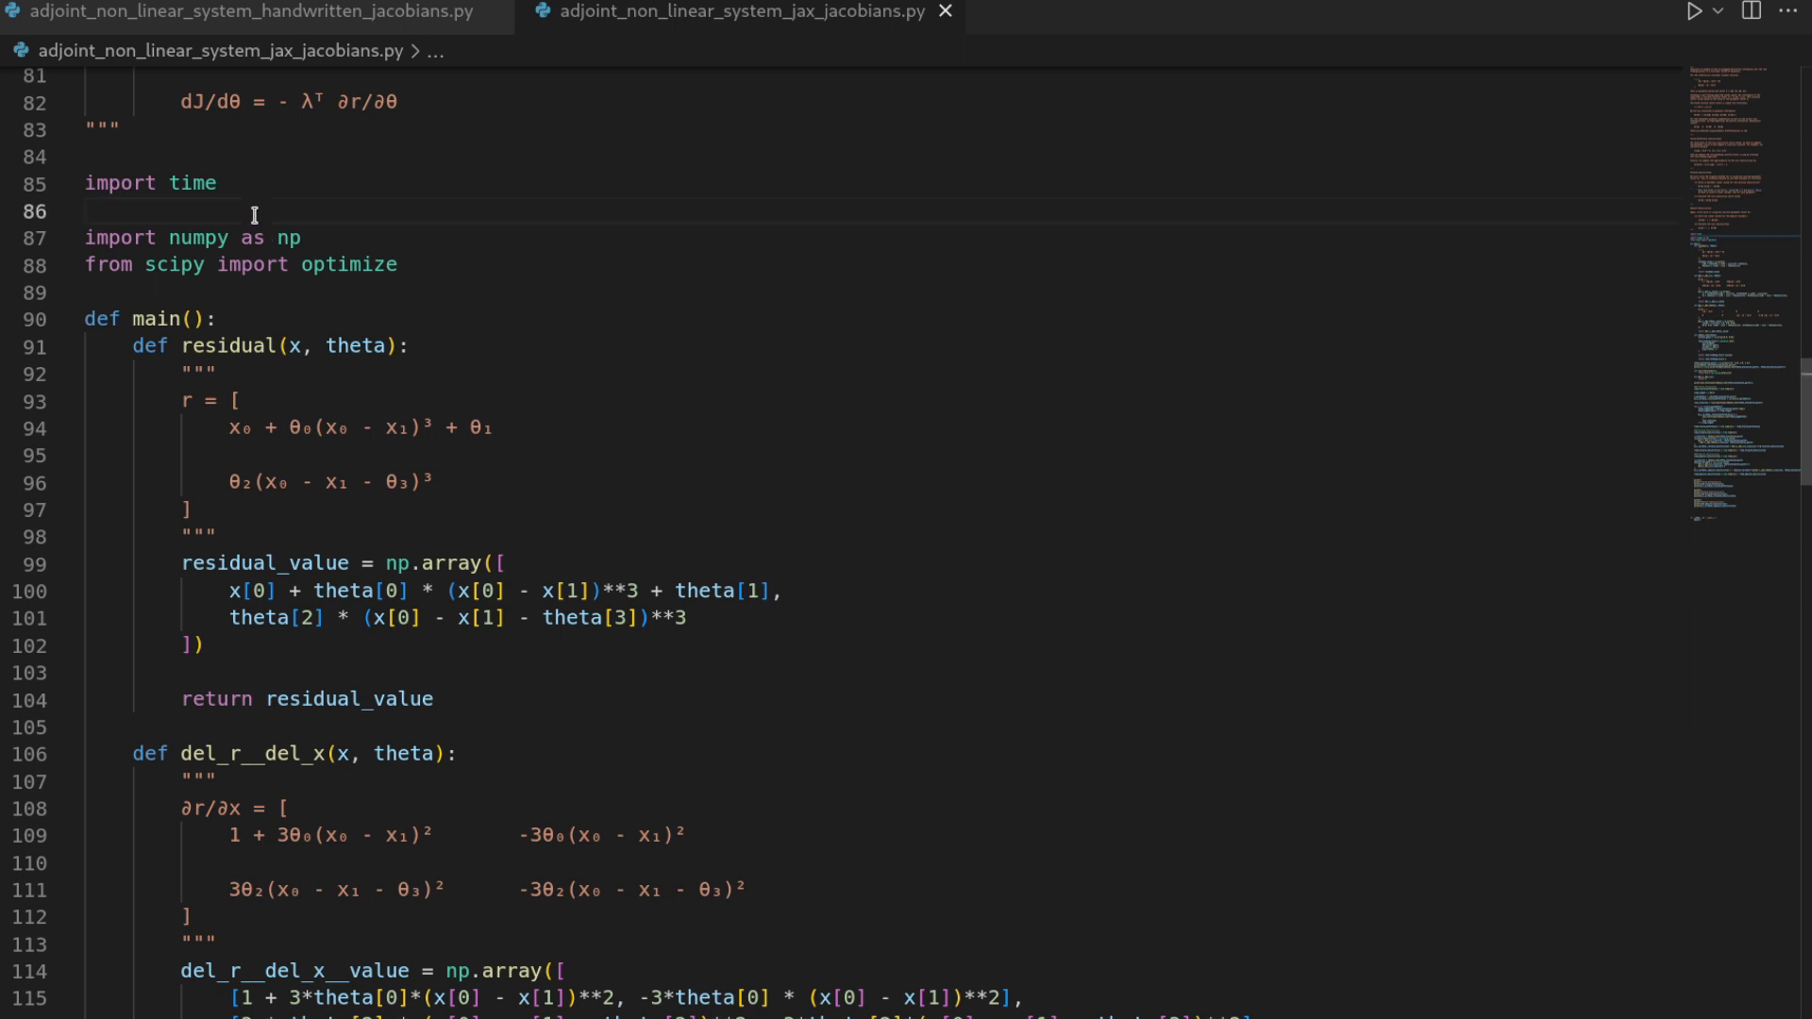
Replace the numpy import line with jax.numpy imported as jnp.
click(84, 237)
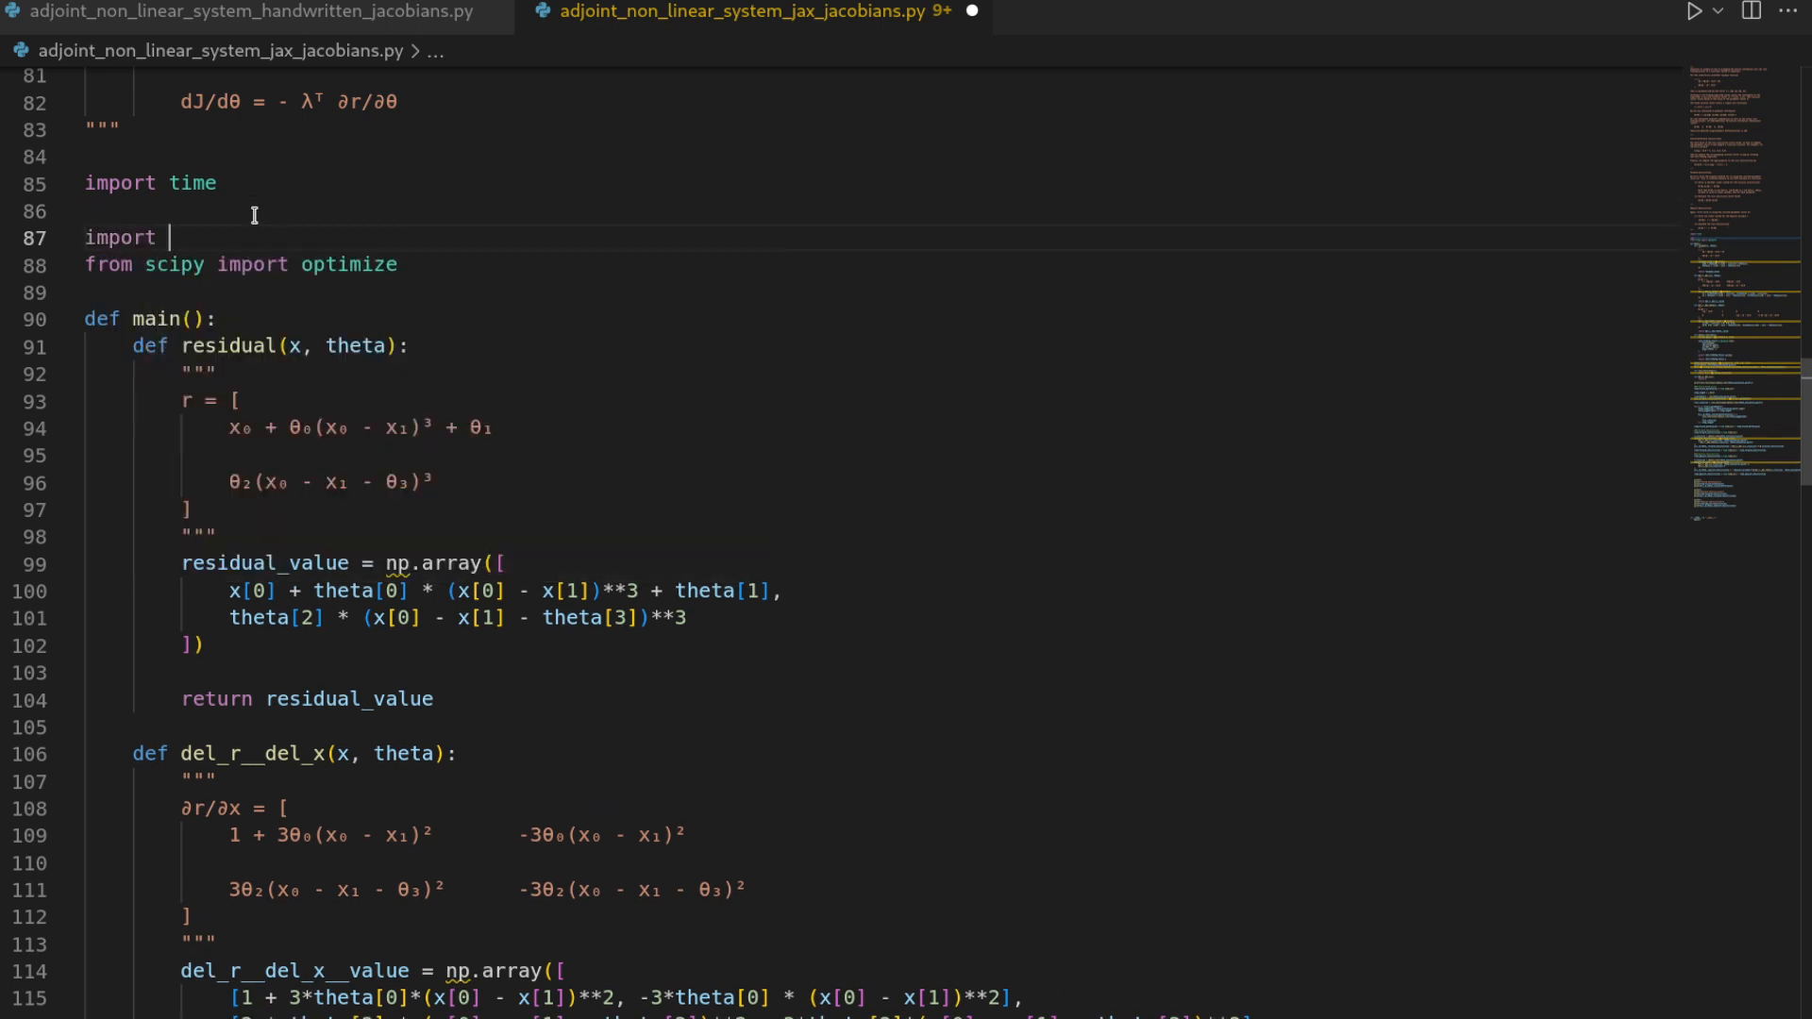
text(jax.numpy as jnp)
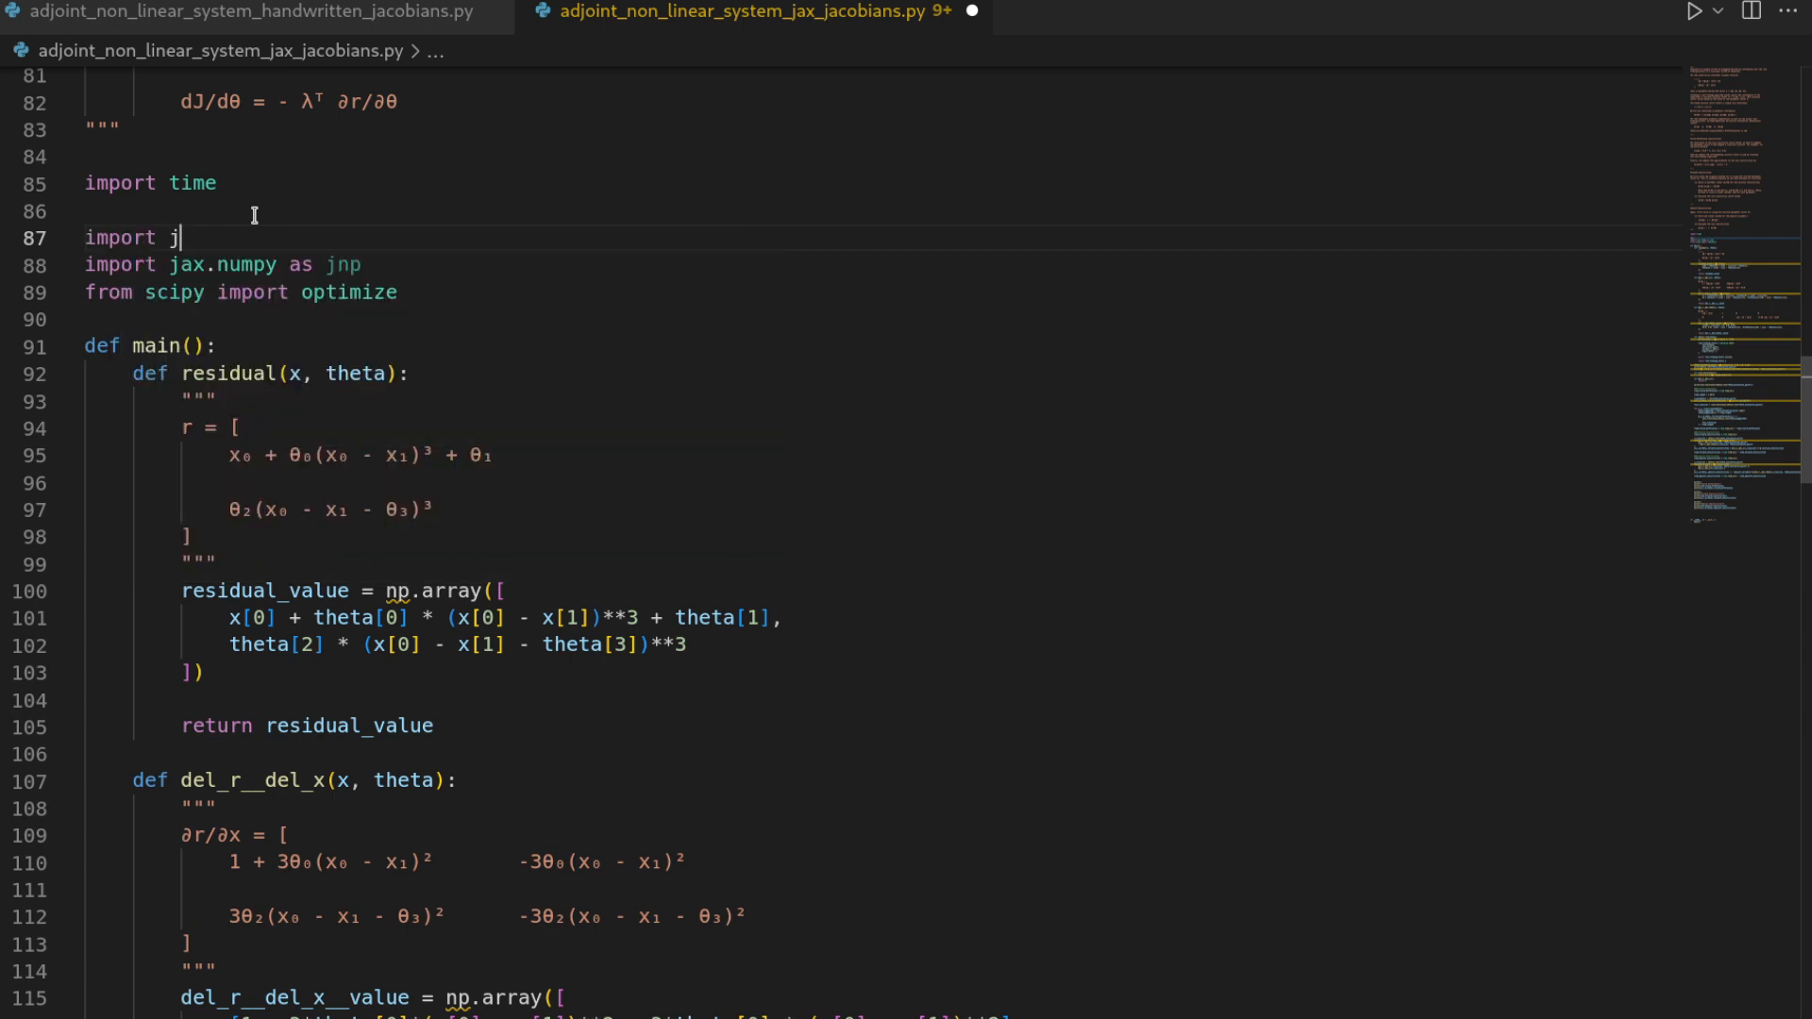
text(ax)
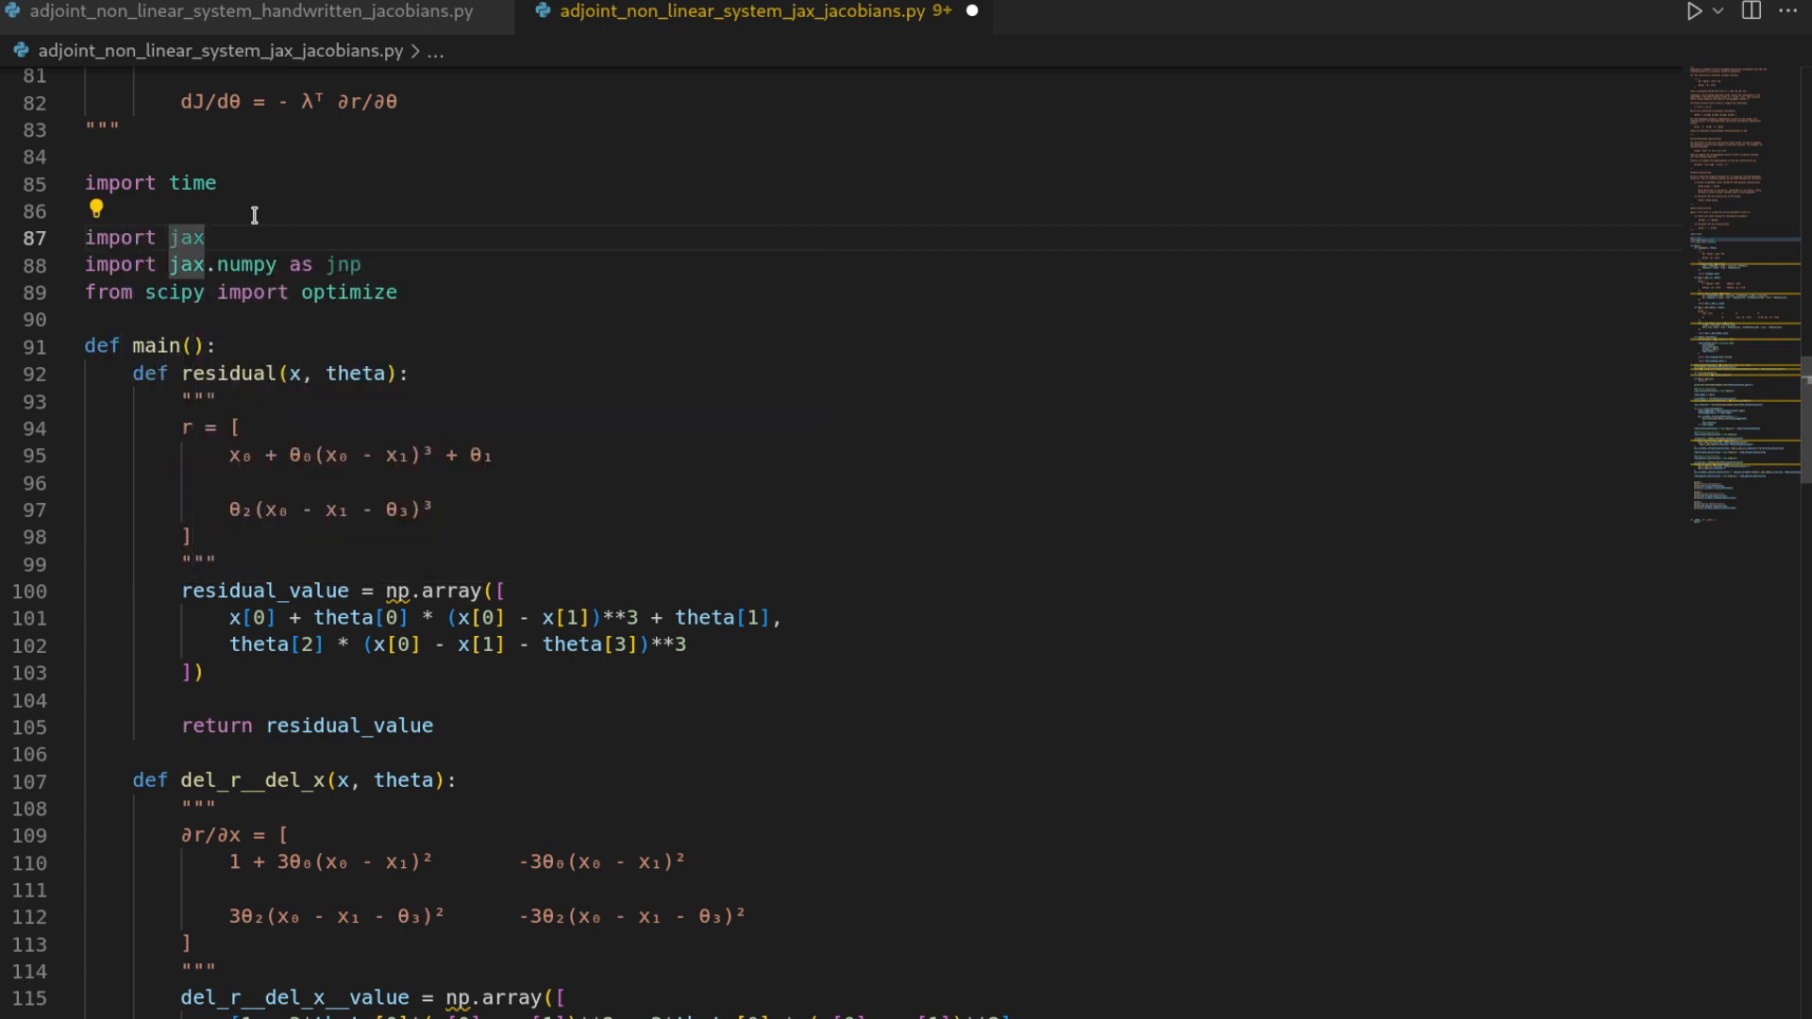
mouse_move(390, 593)
text(j)
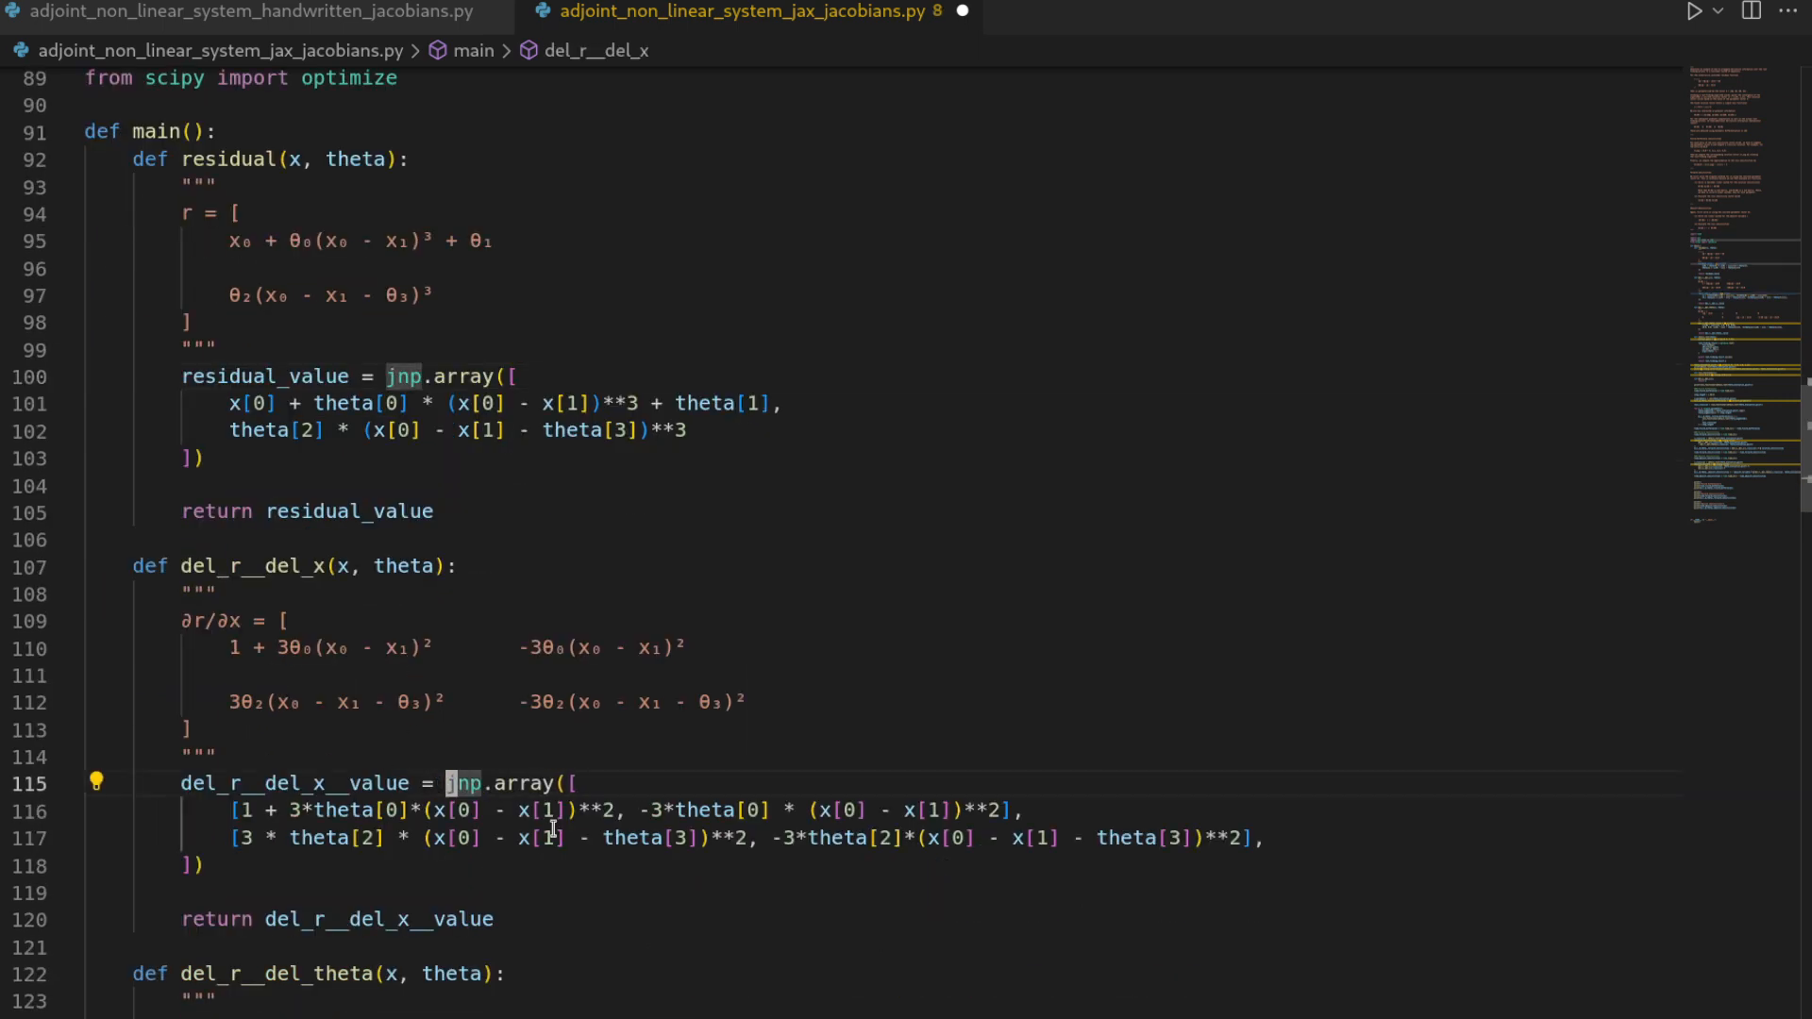
Change the initial guess array, np.zeros and np.linalg.solve calls to their jnp versions.
scroll(down, 3)
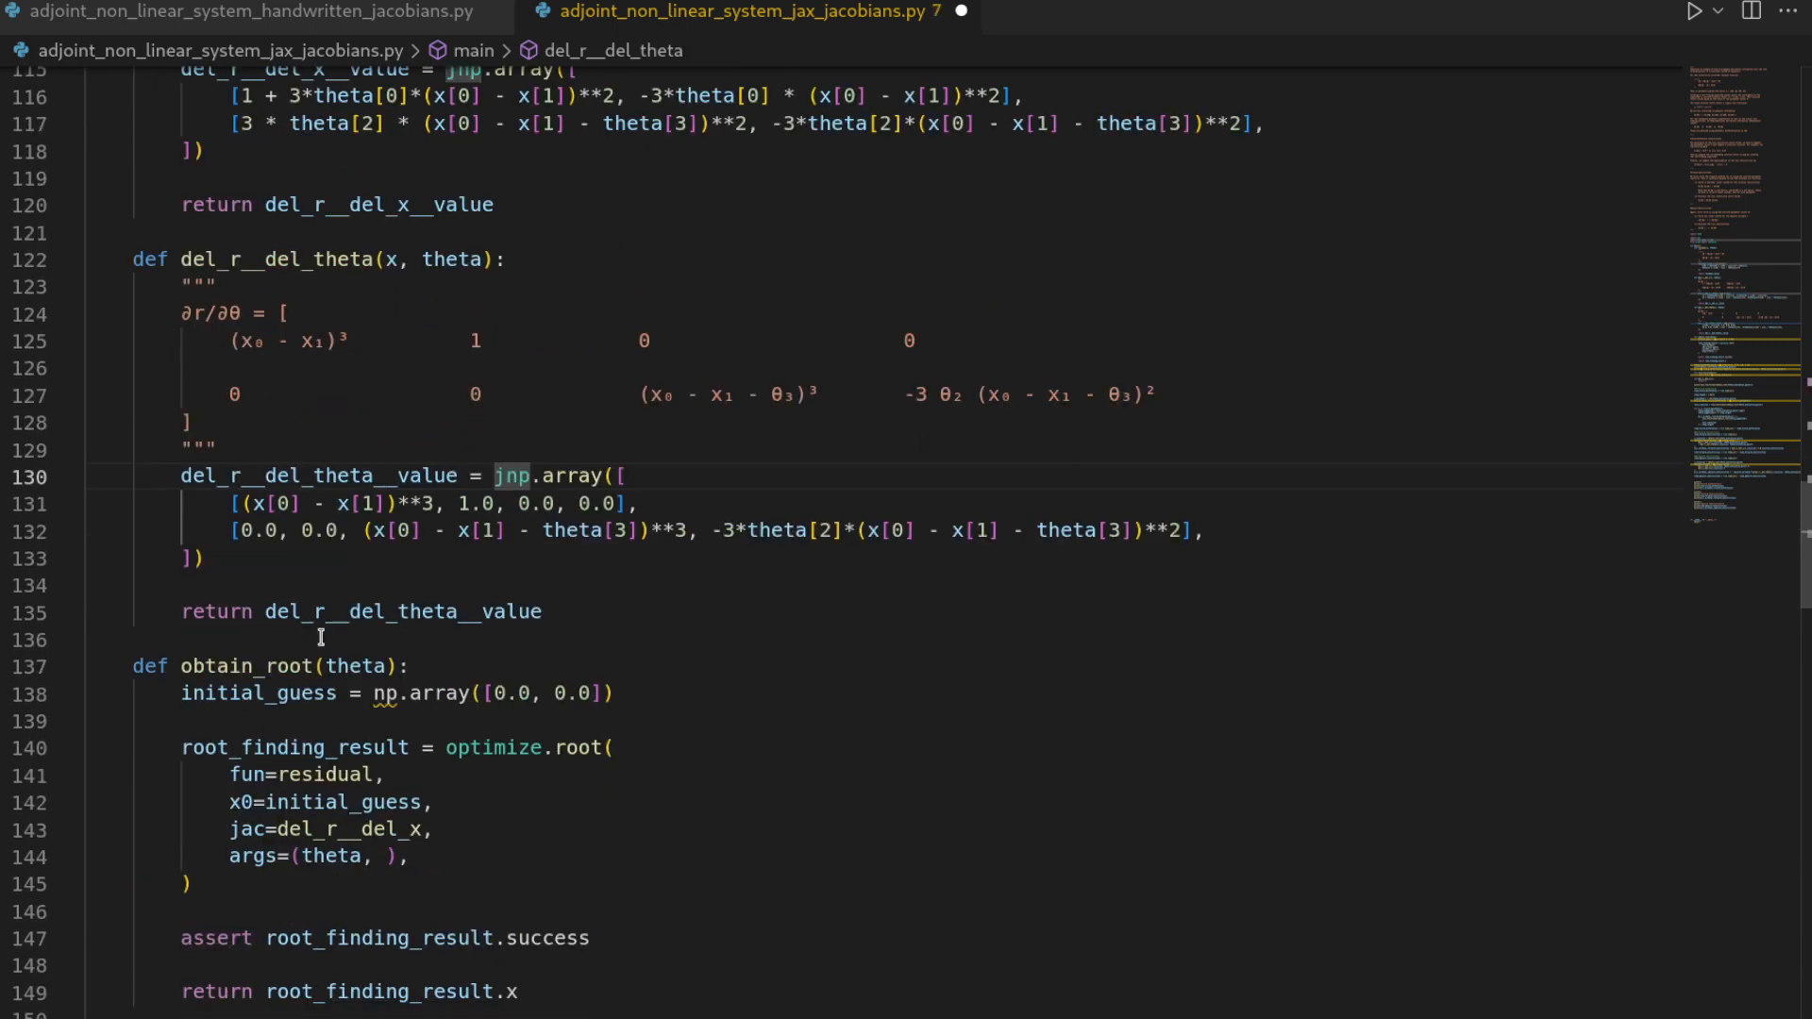
click(390, 693)
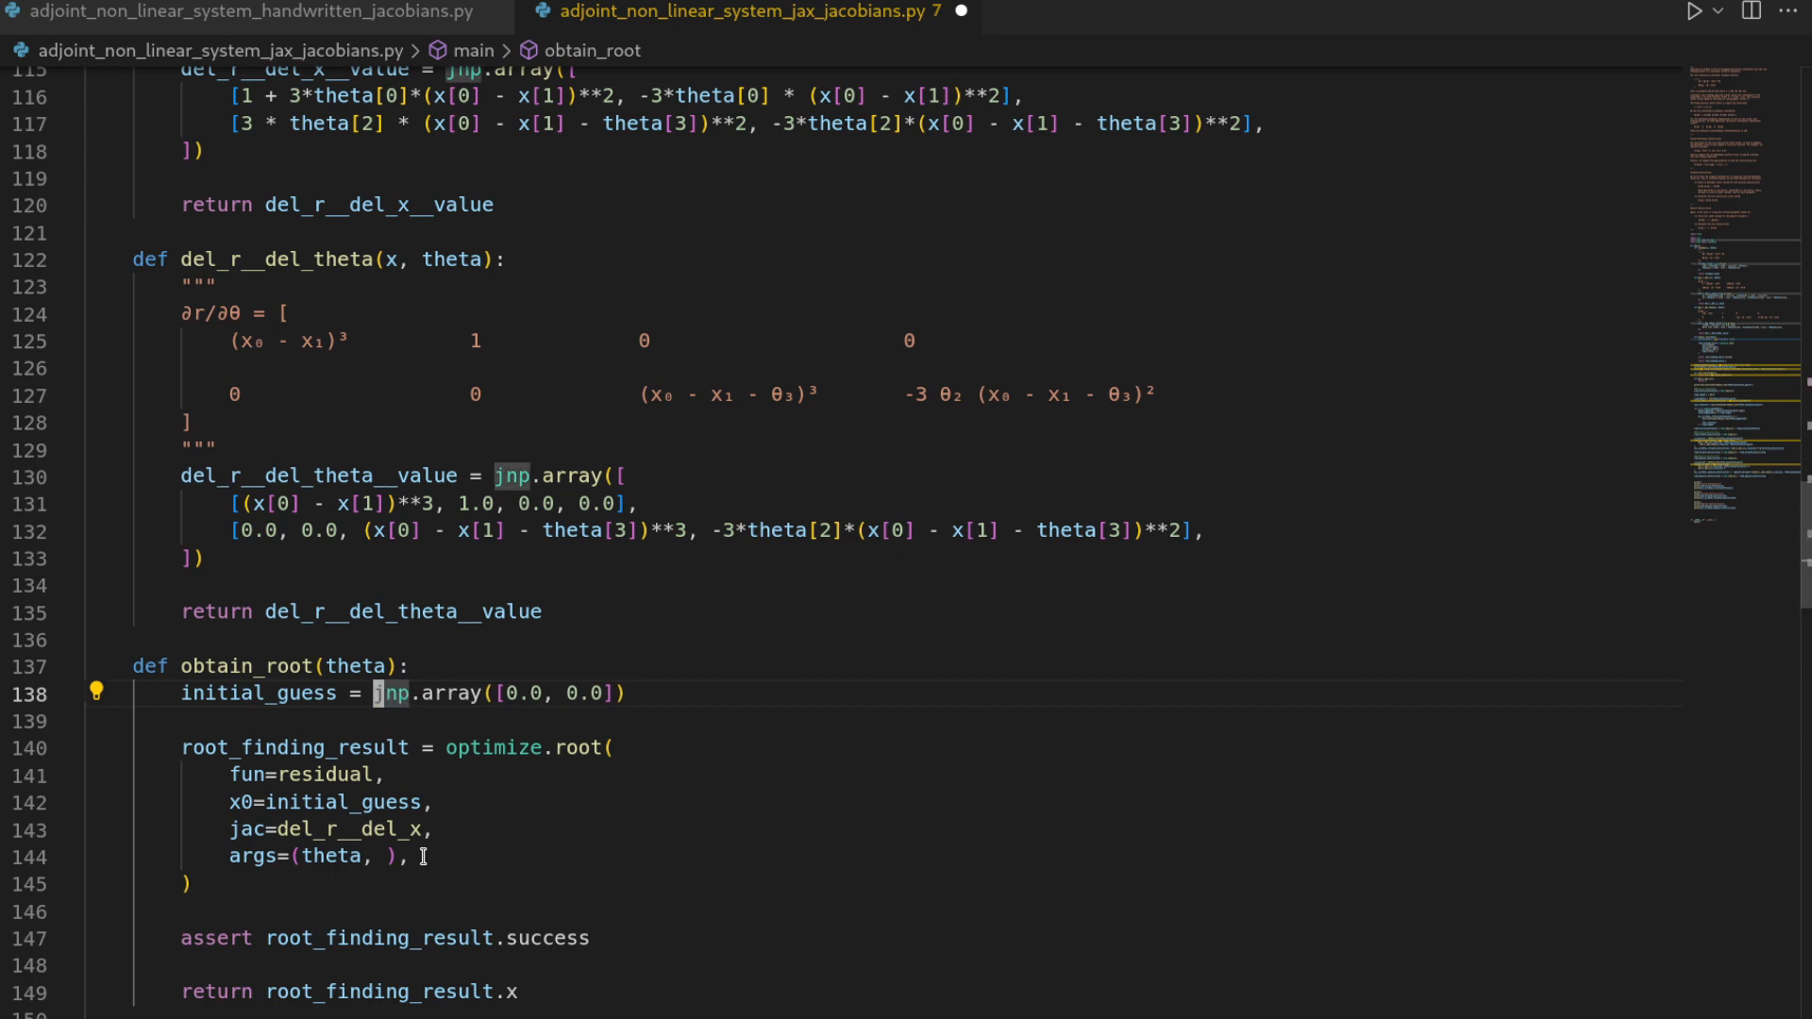
scroll(down, 3)
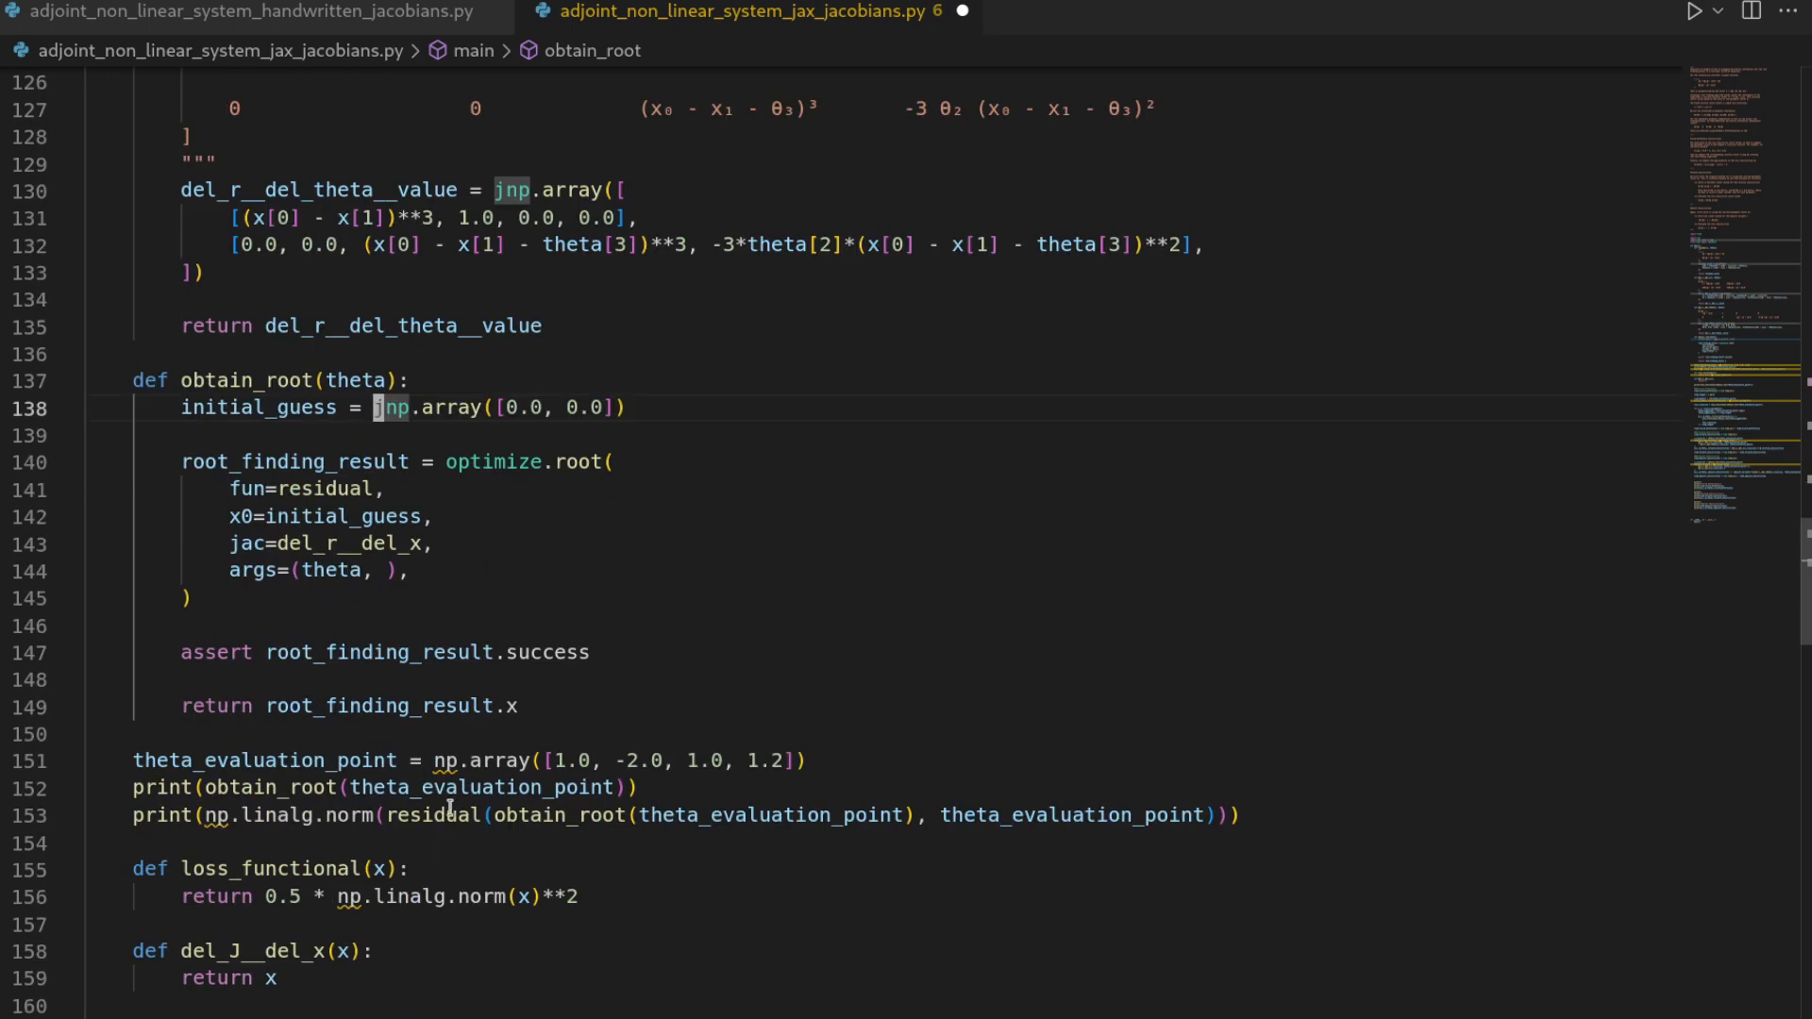
click(444, 760)
text(j)
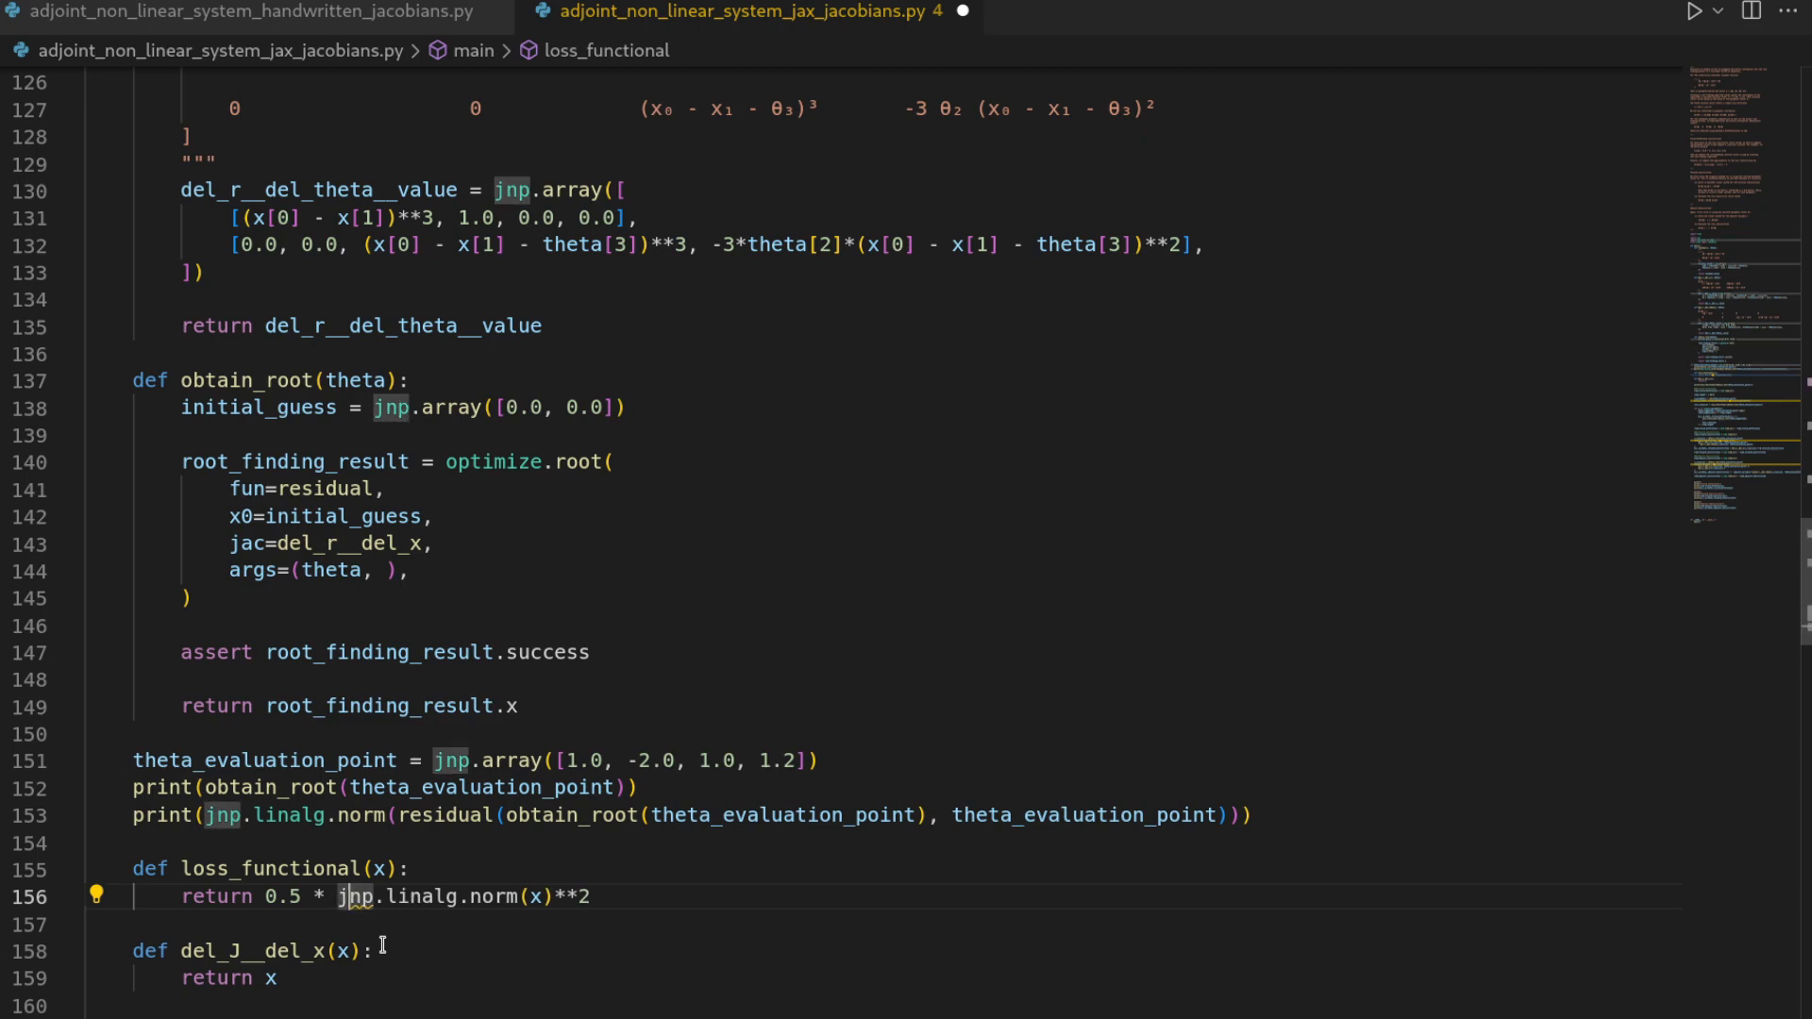
scroll(down, 3)
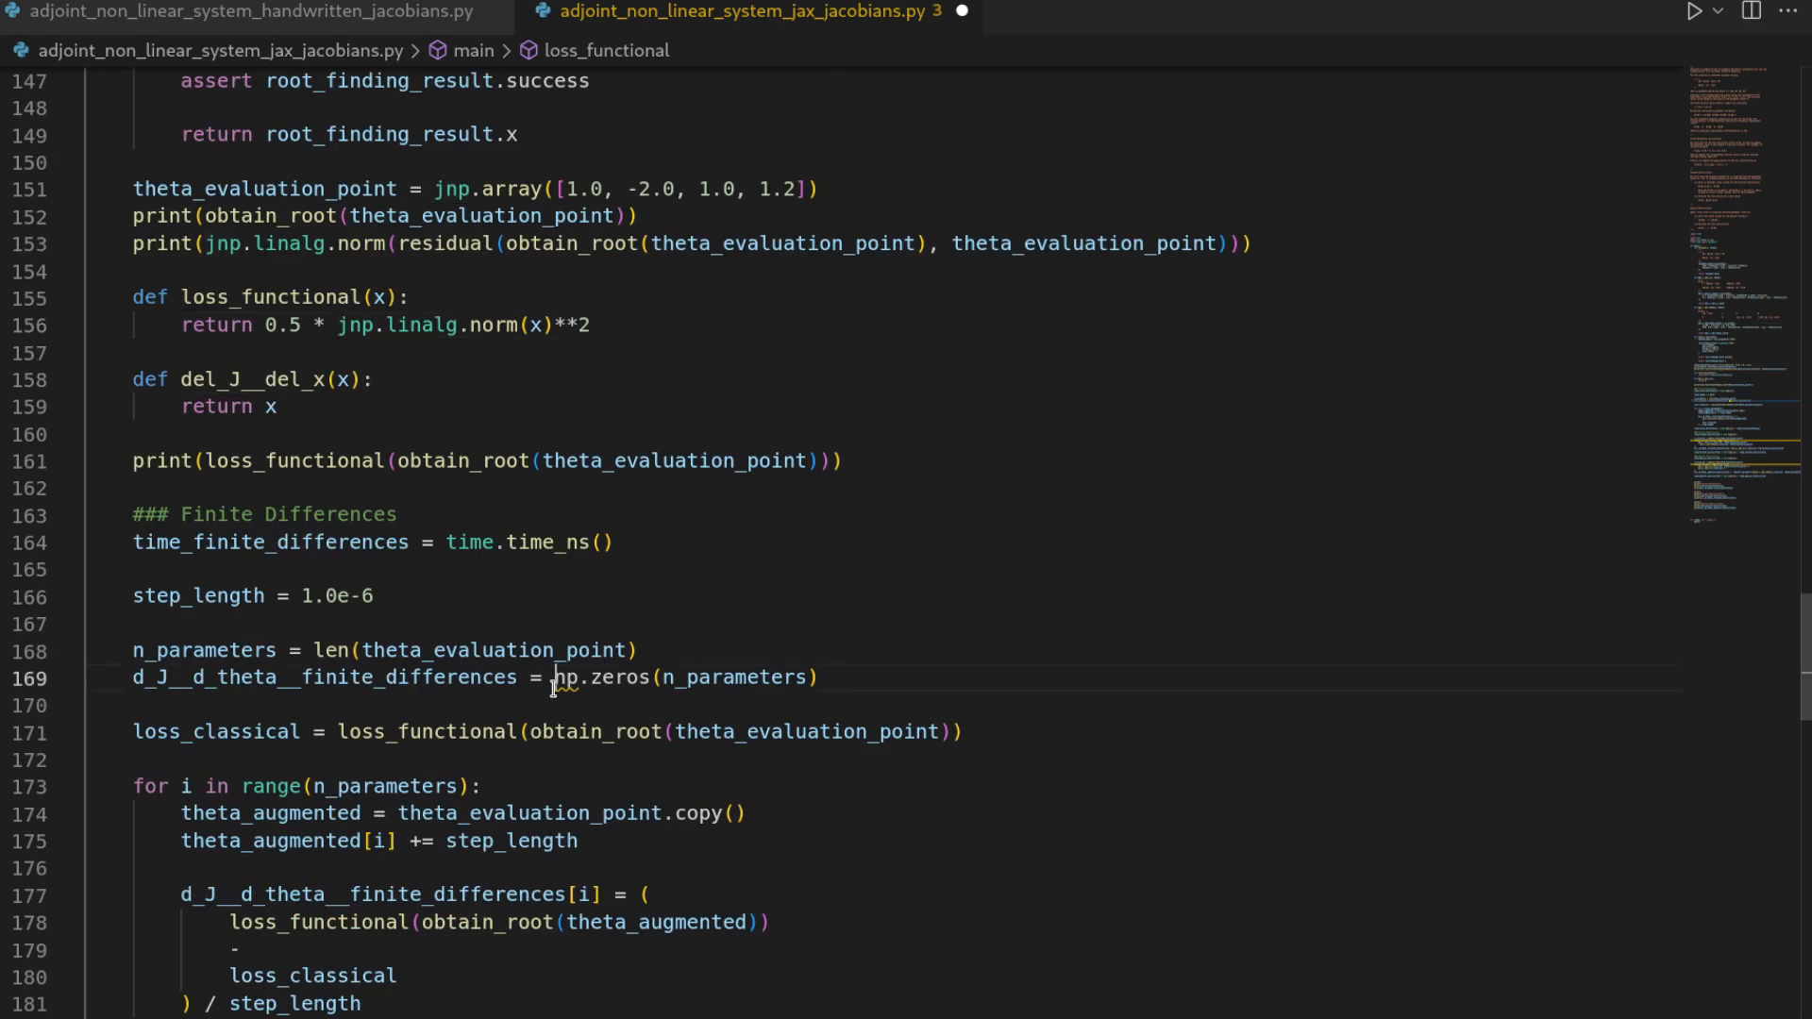
scroll(down, 3)
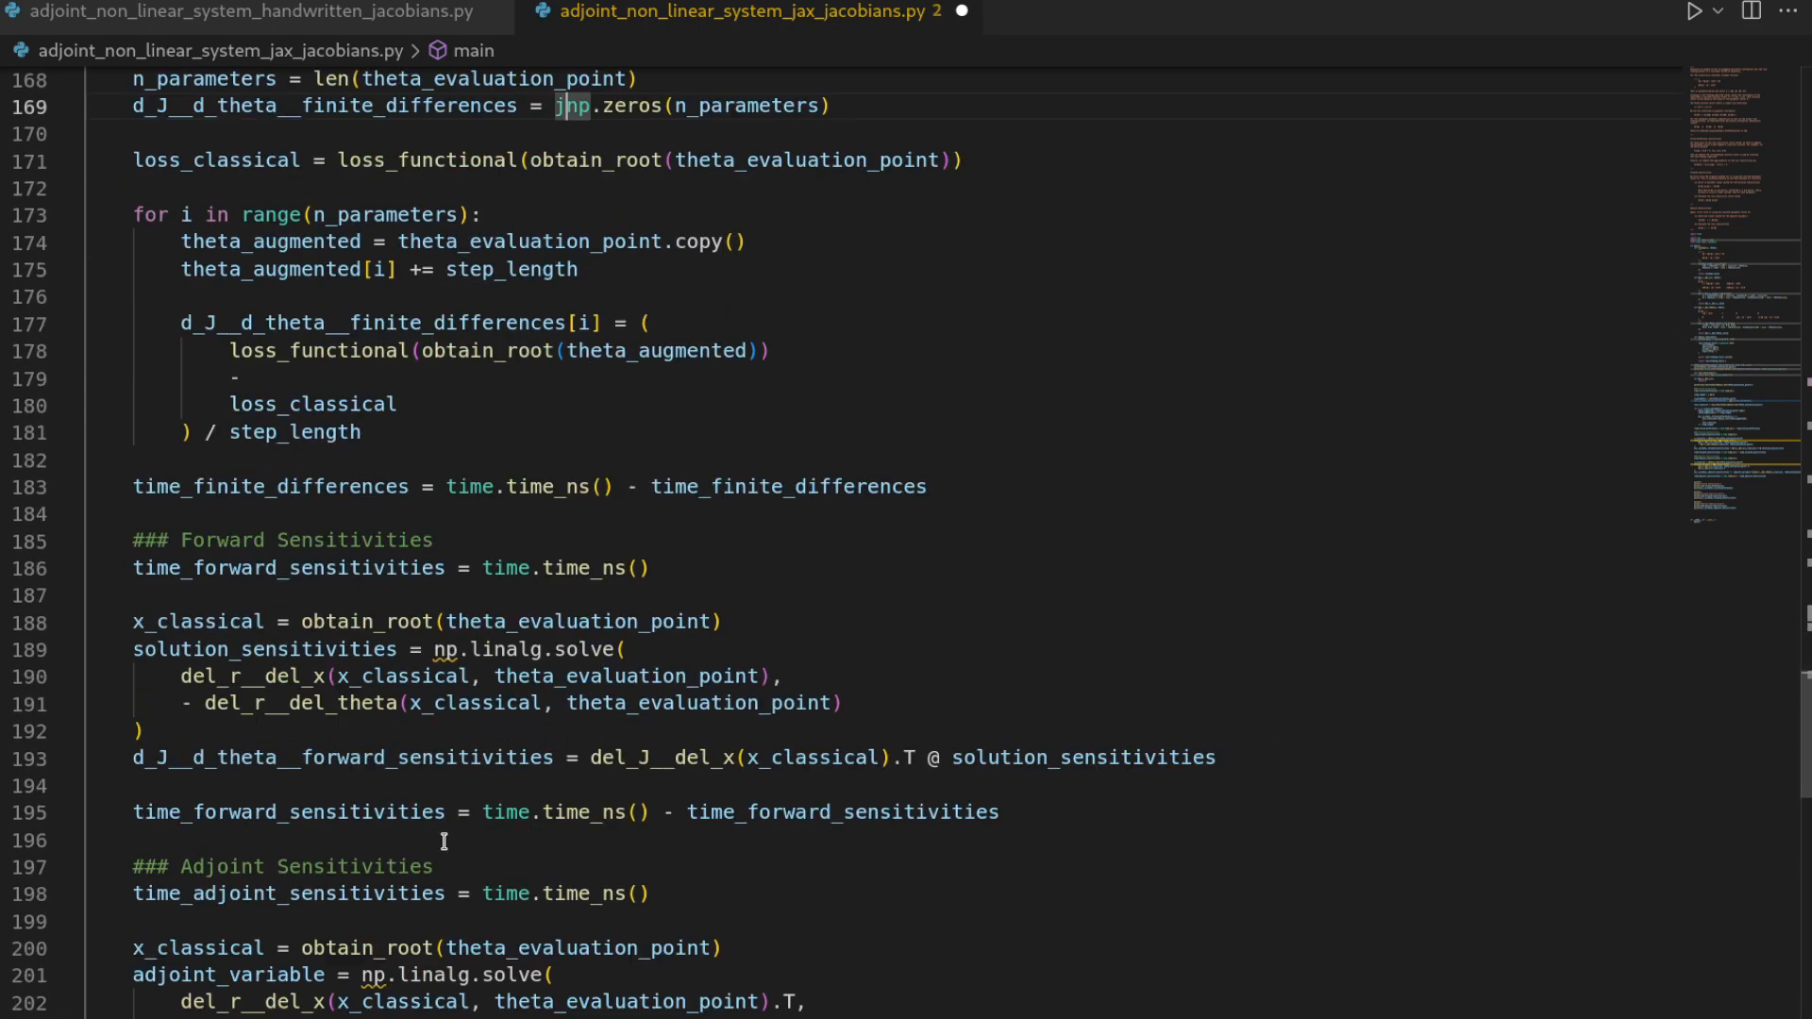
scroll(down, 3)
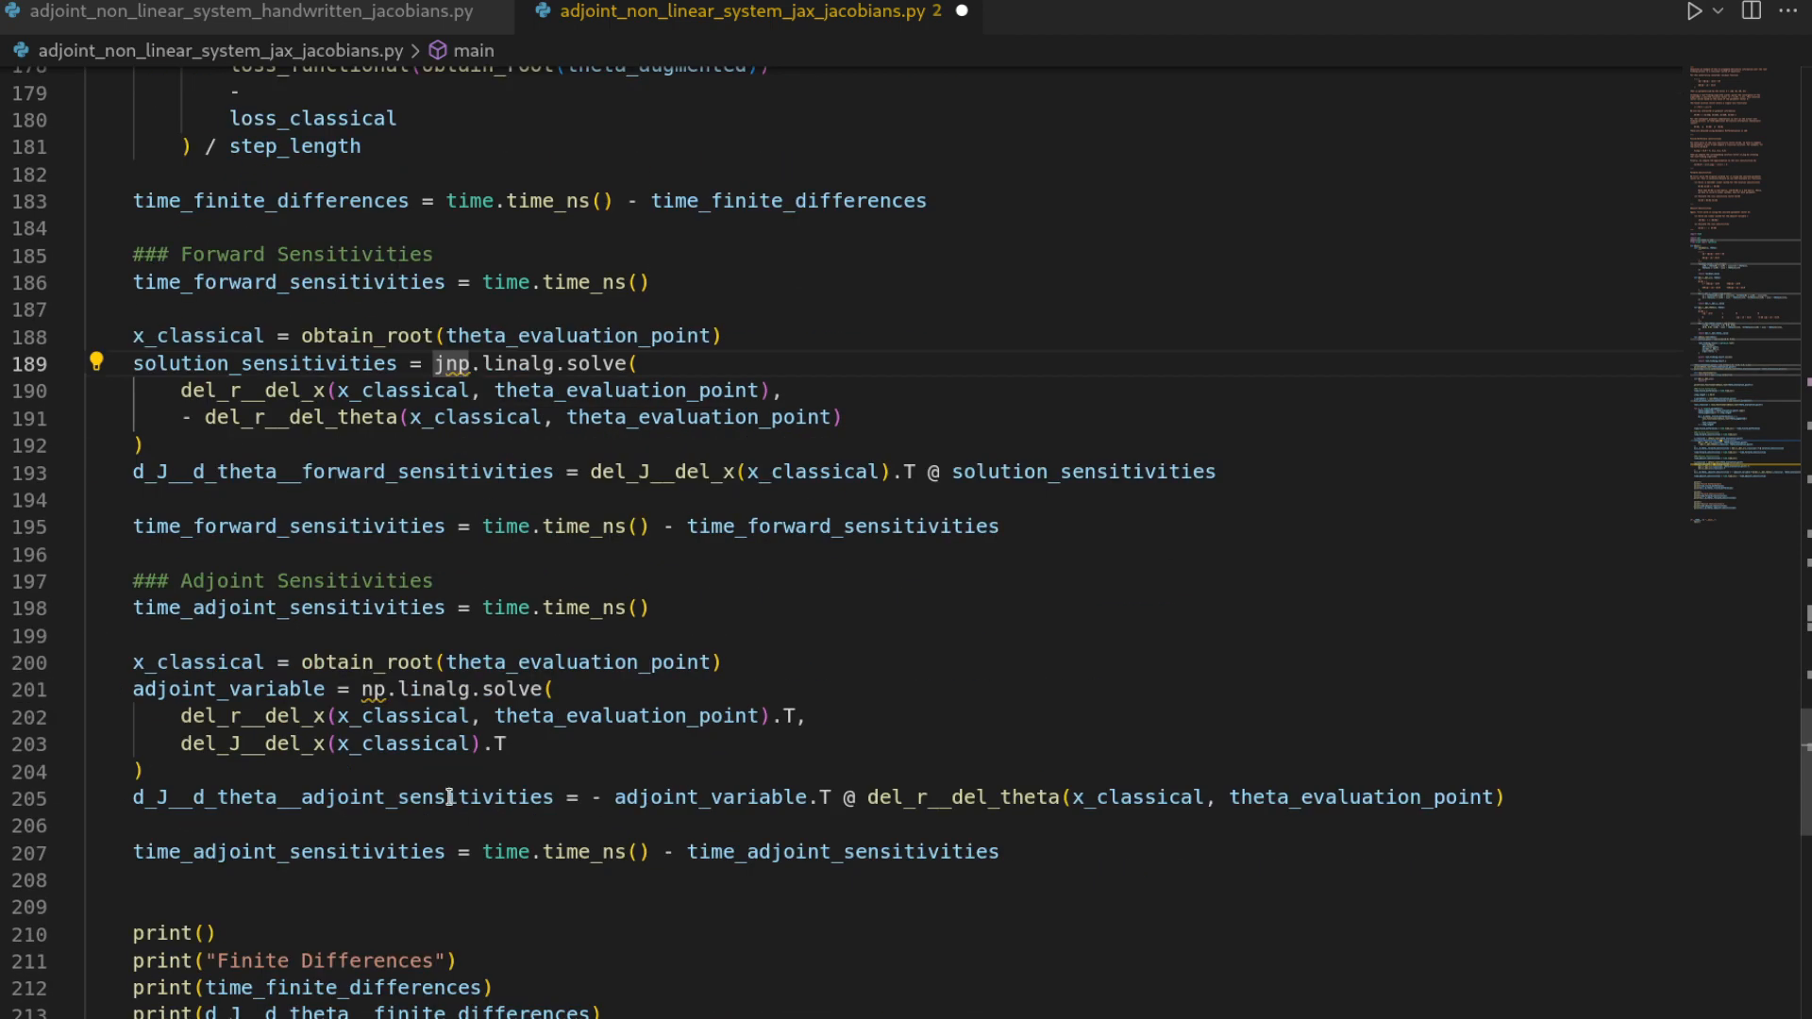
mouse_move(367, 716)
text(j)
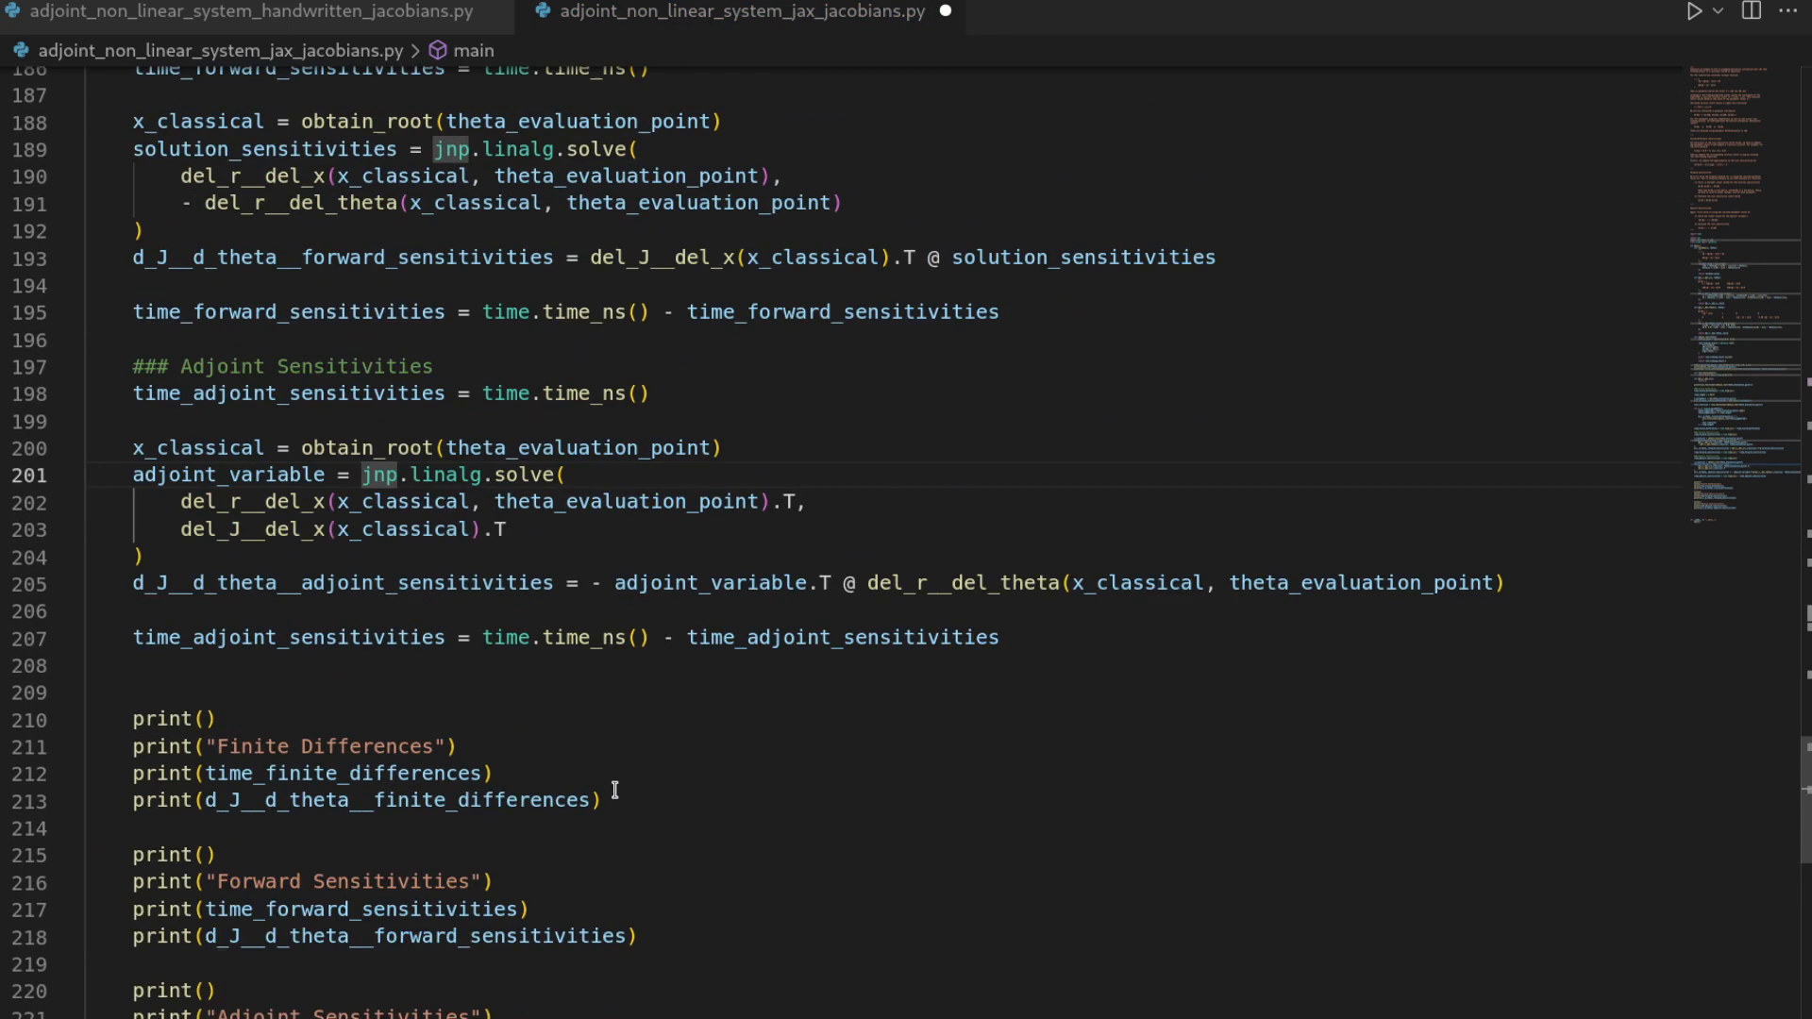
scroll(up, 3)
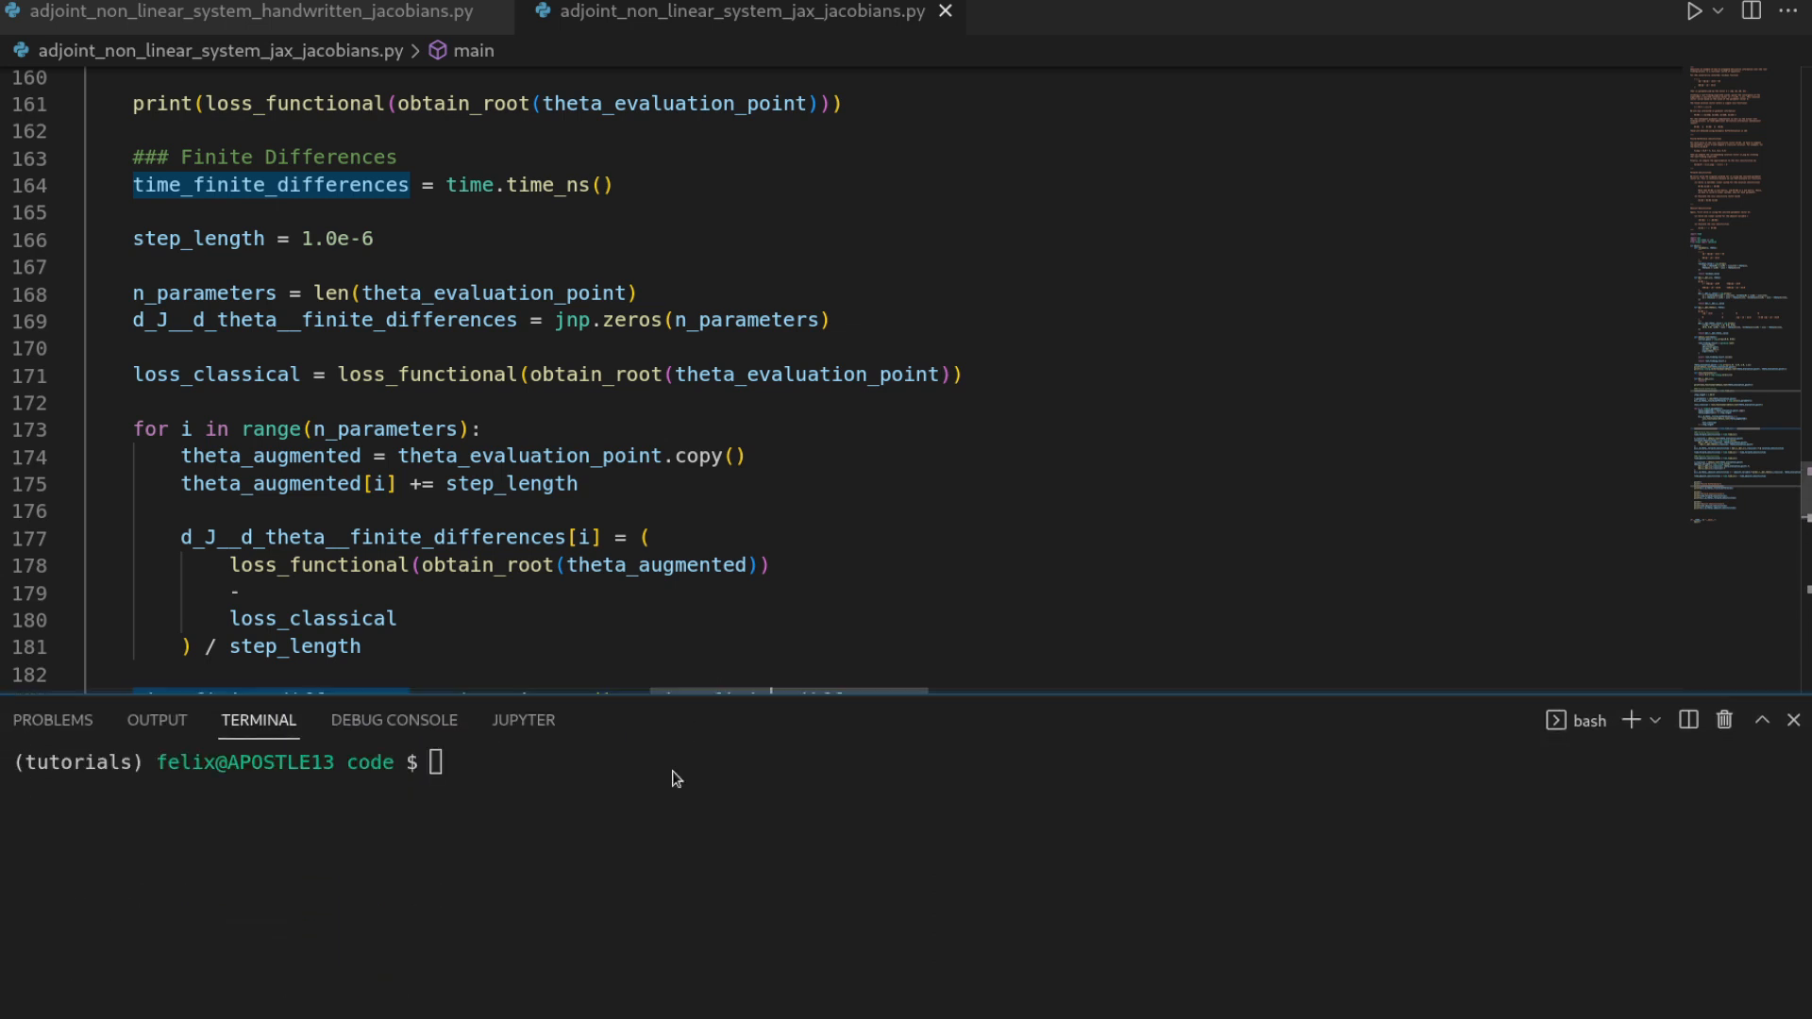
Run python adjoint_non_linear_system_jax_jacobians.py, which hits a read-only assignment error.
text(python)
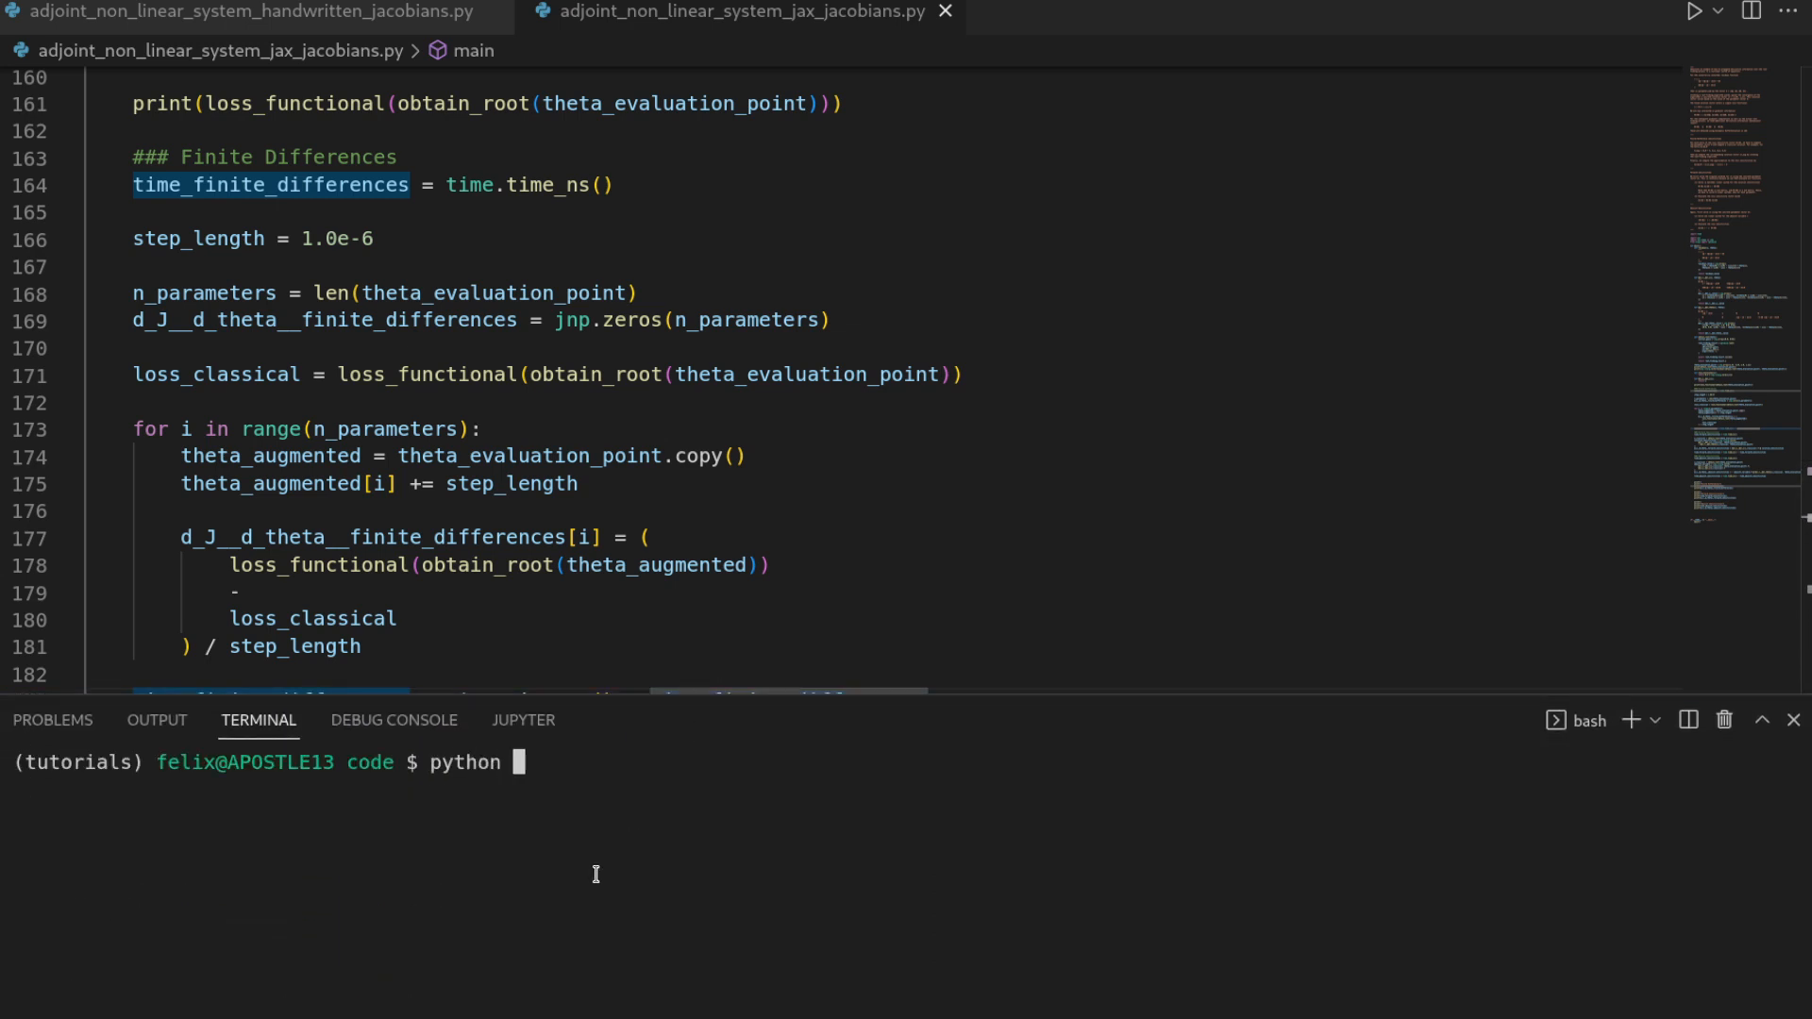
text(adjoint_non_linear_system)
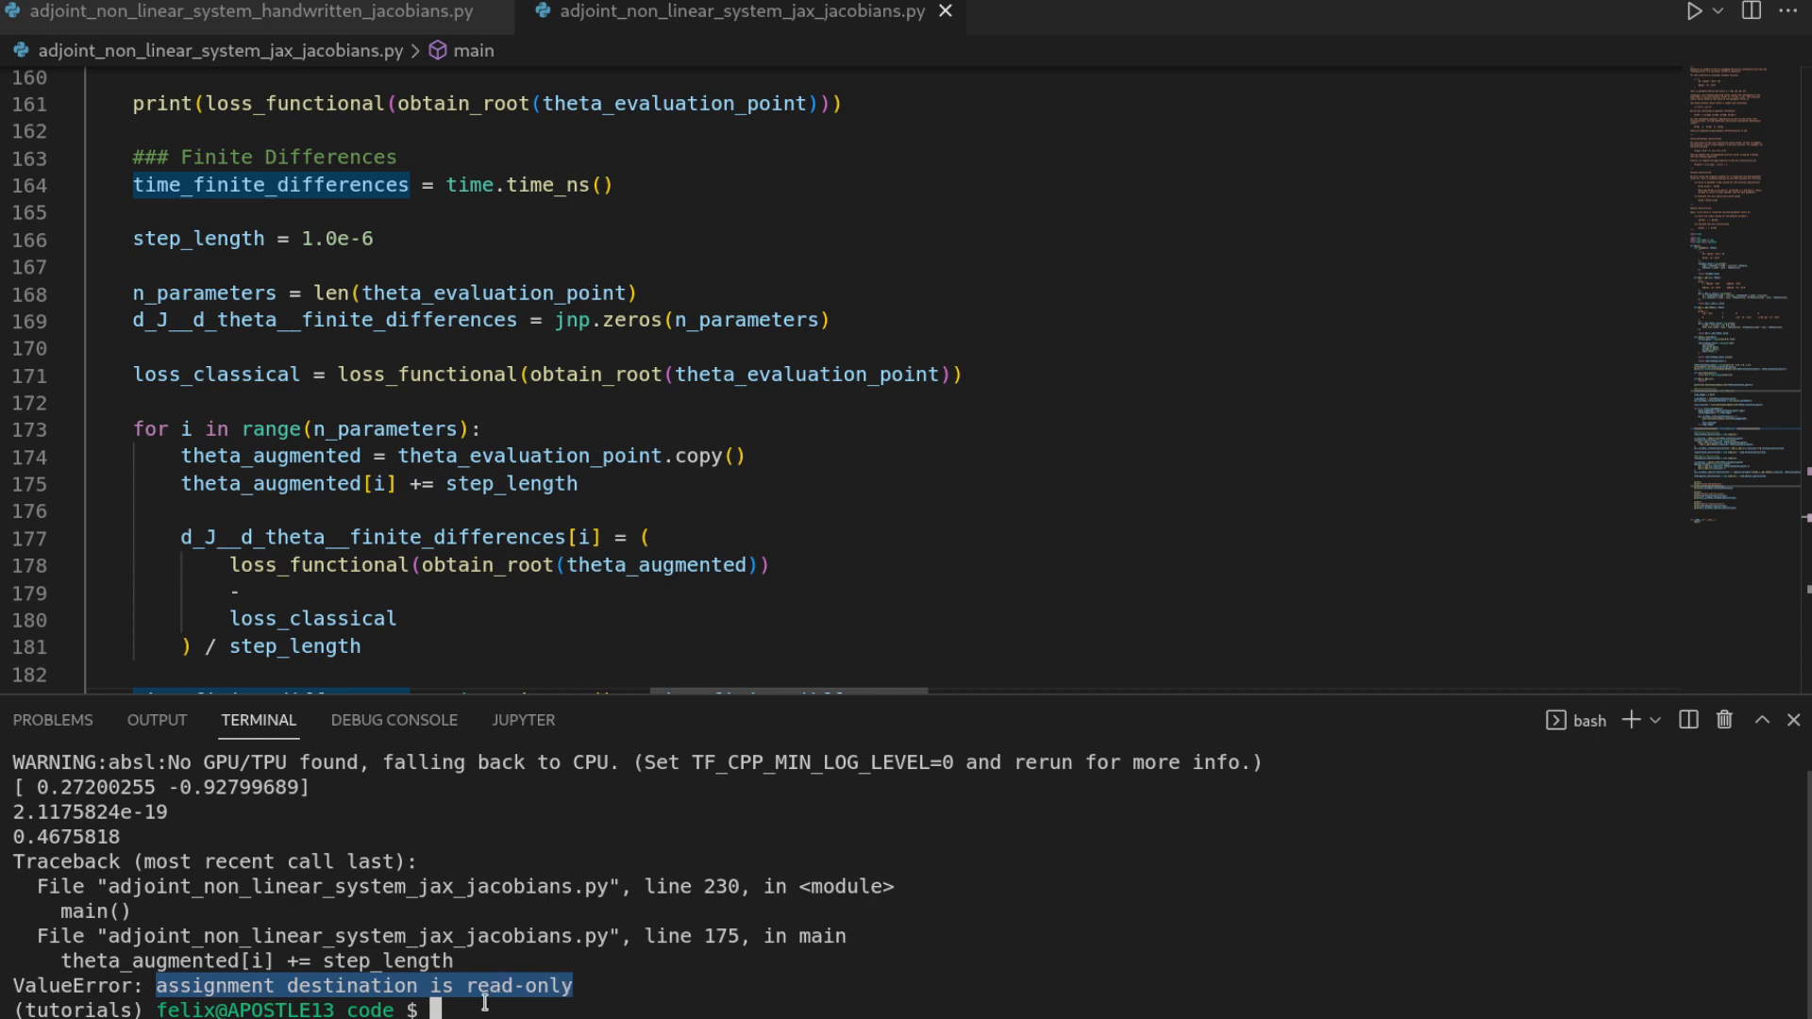
mouse_move(468, 979)
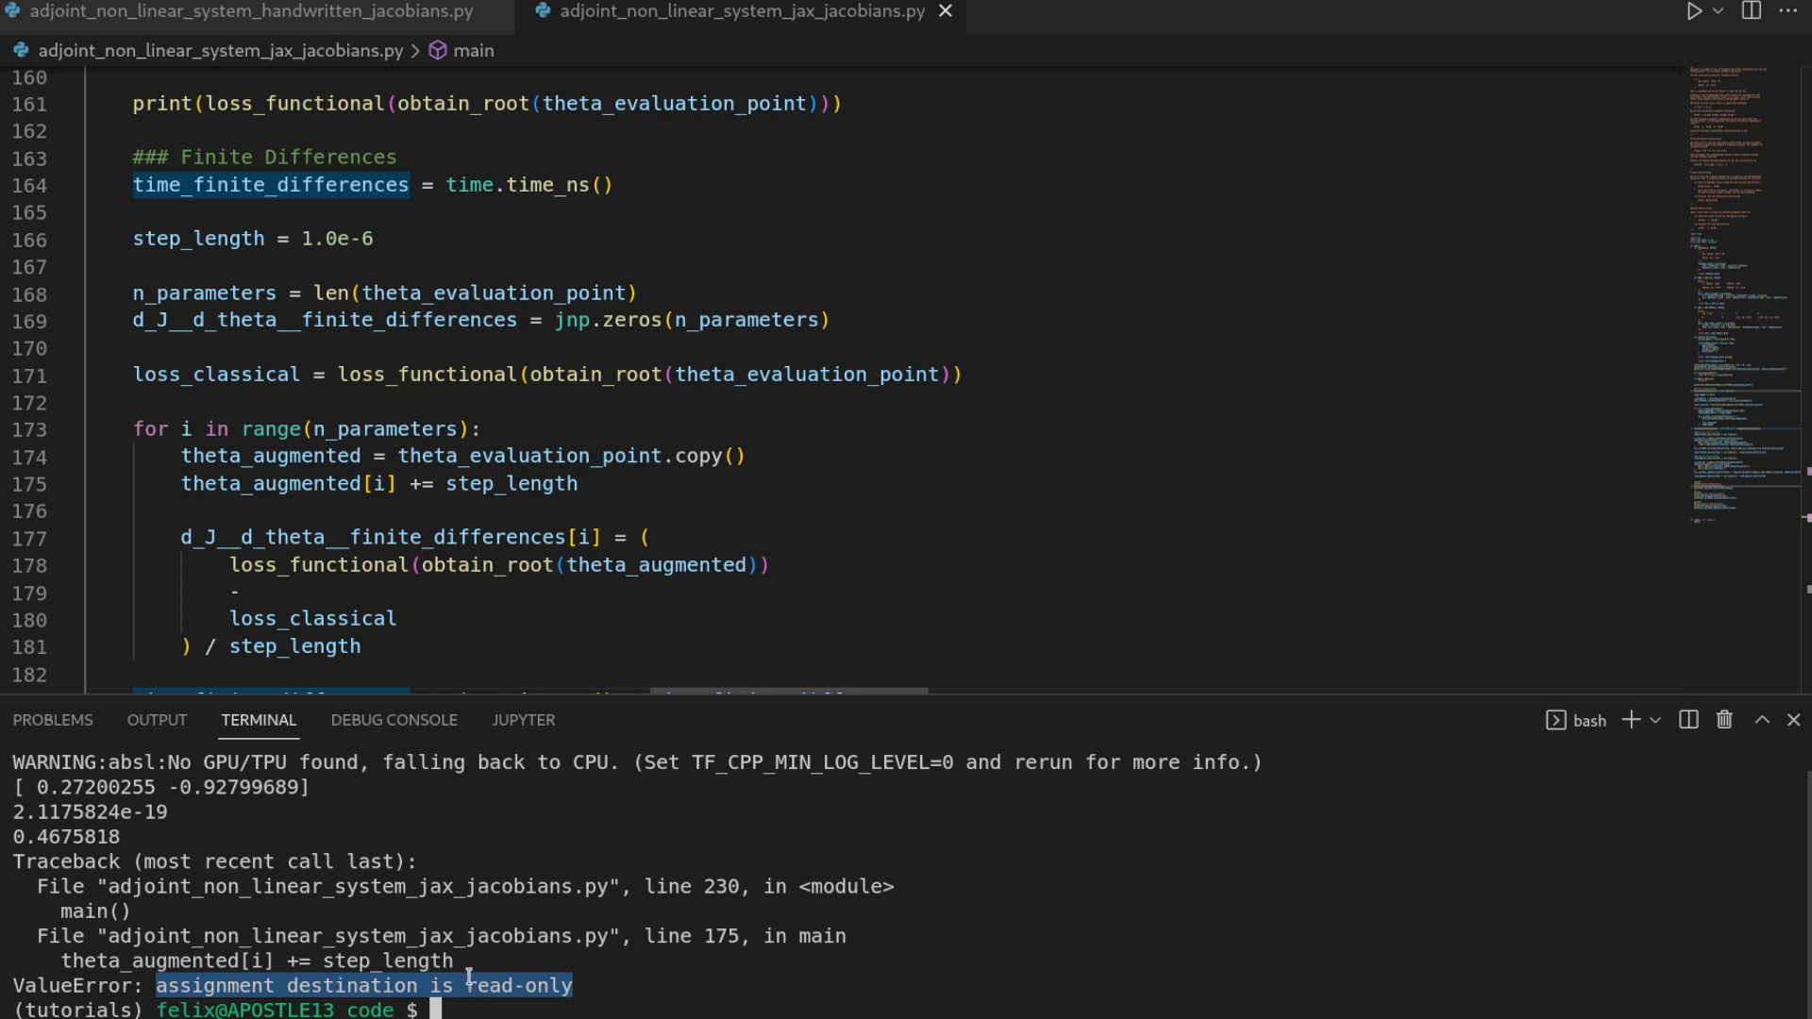
mouse_move(443, 915)
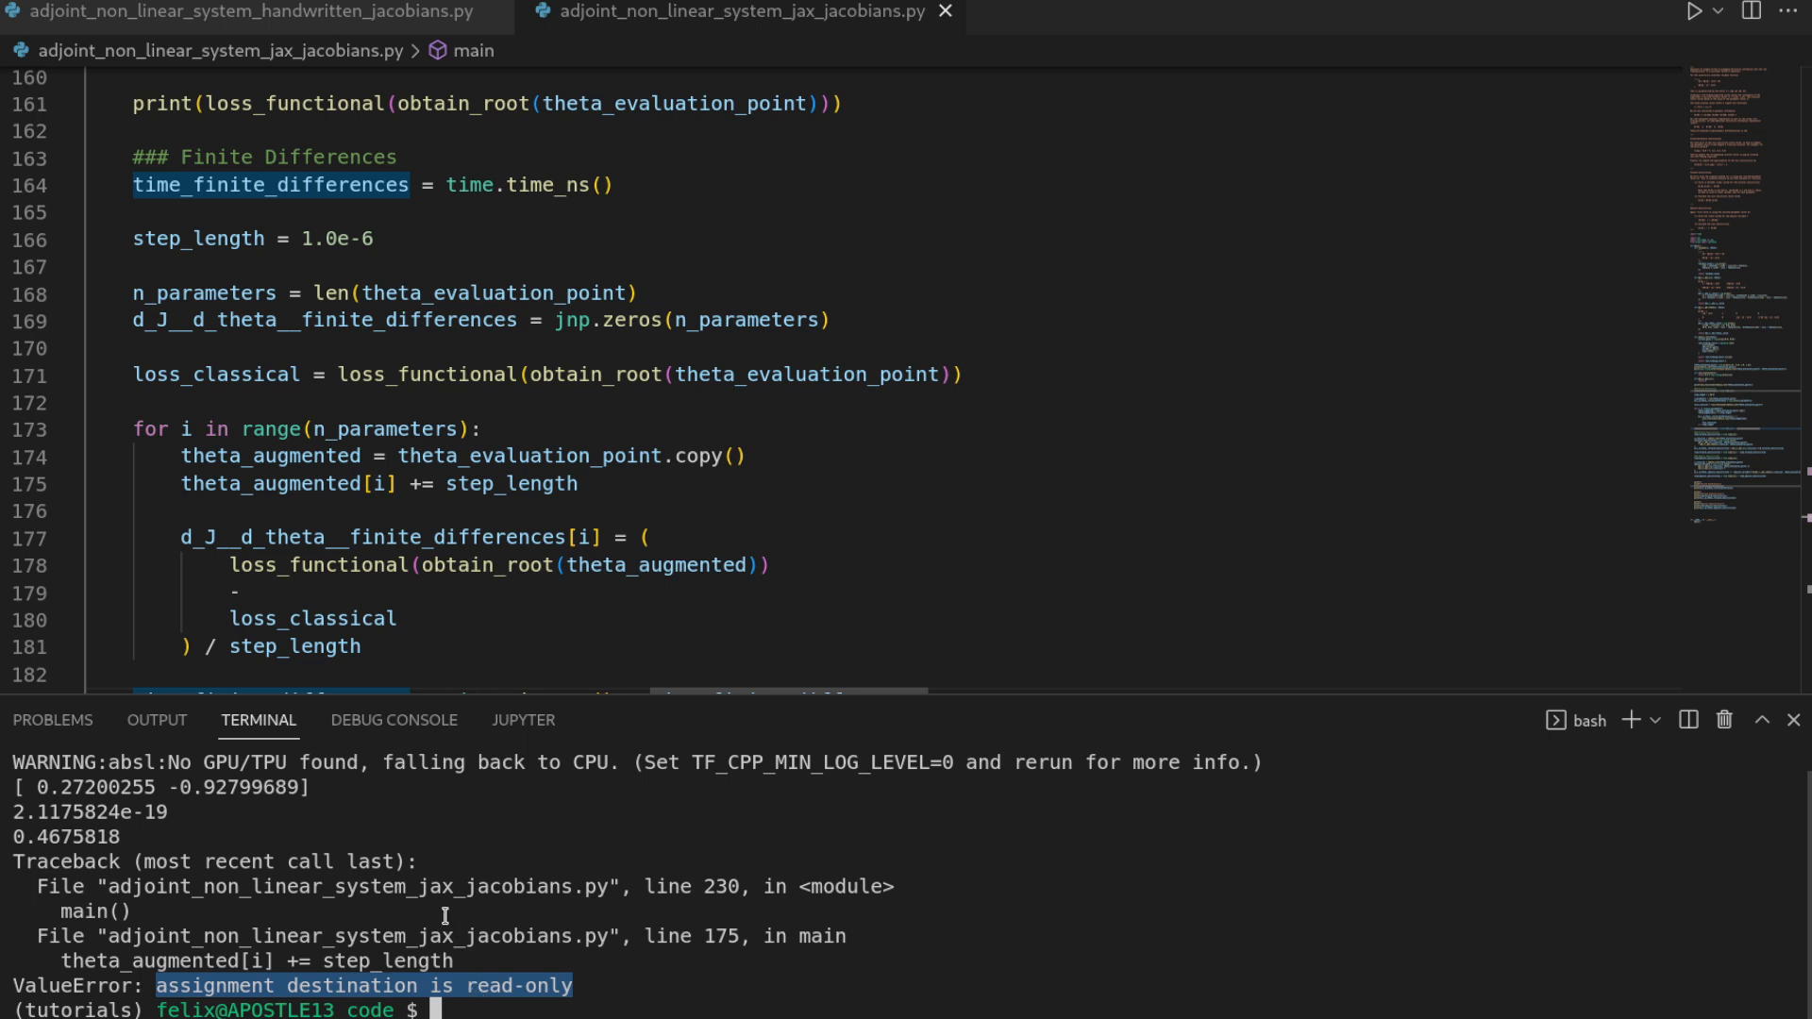
mouse_move(411, 936)
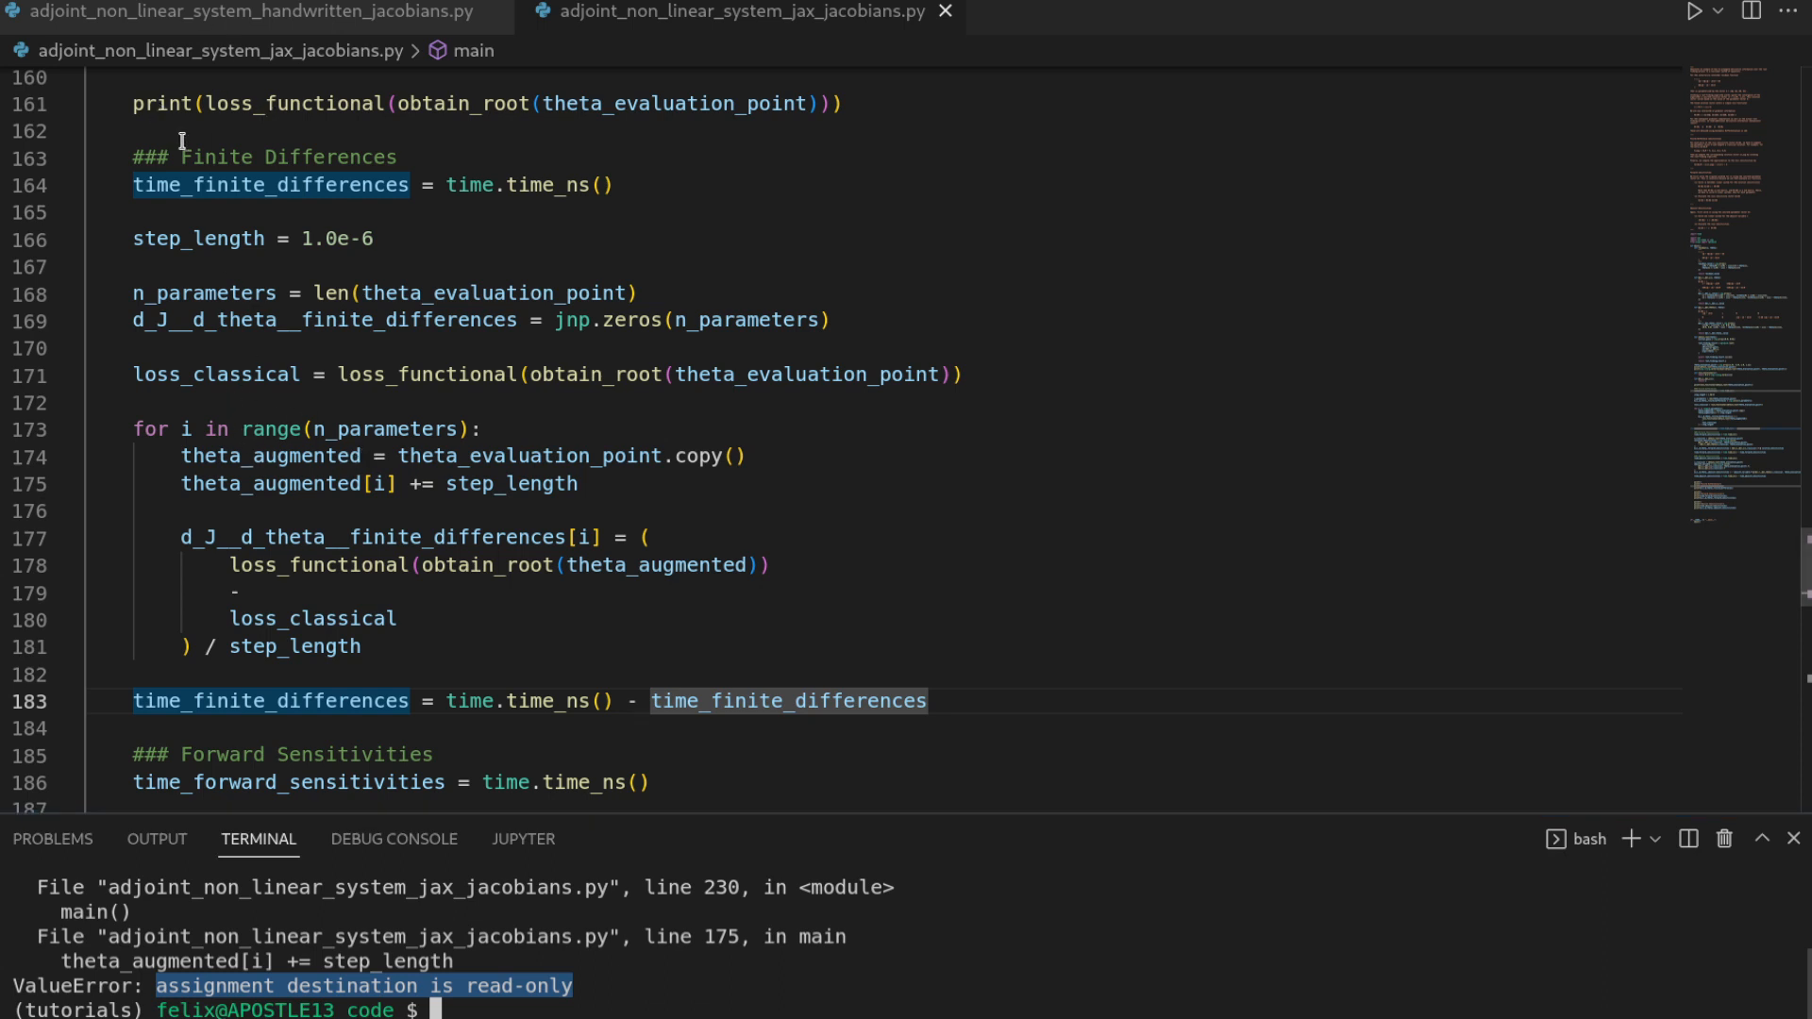
mouse_move(509, 428)
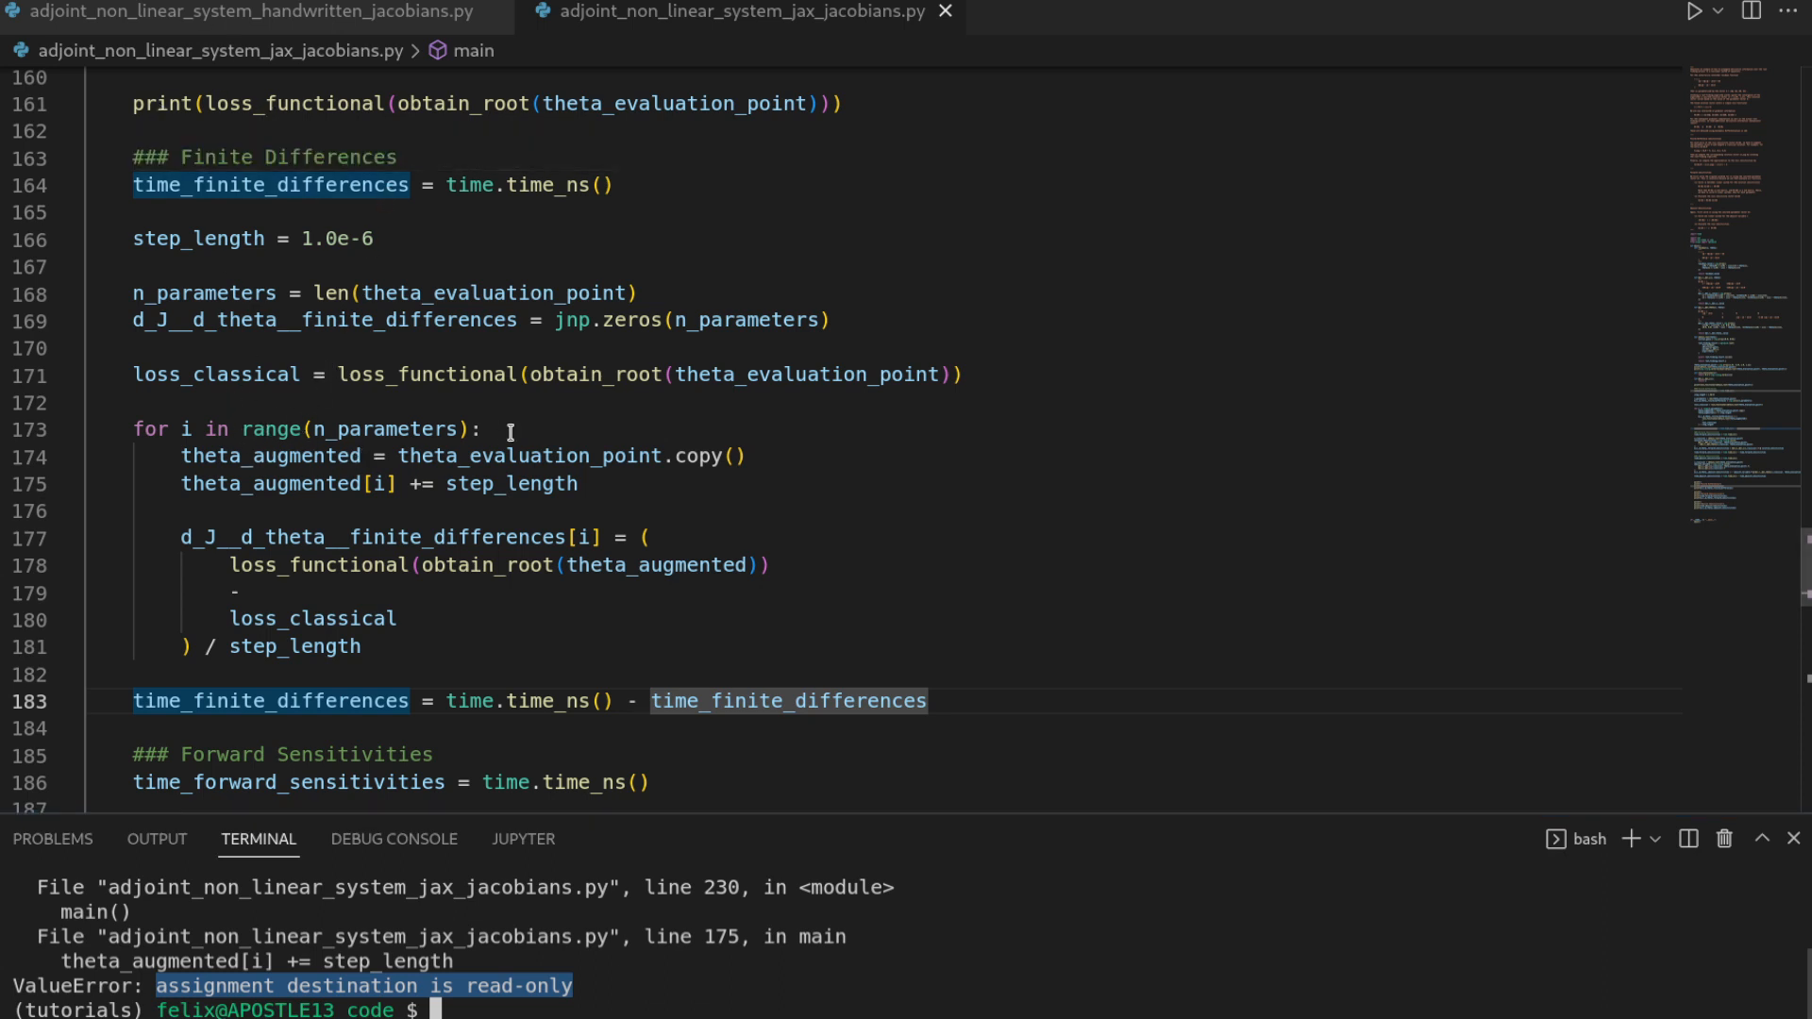
mouse_move(303, 483)
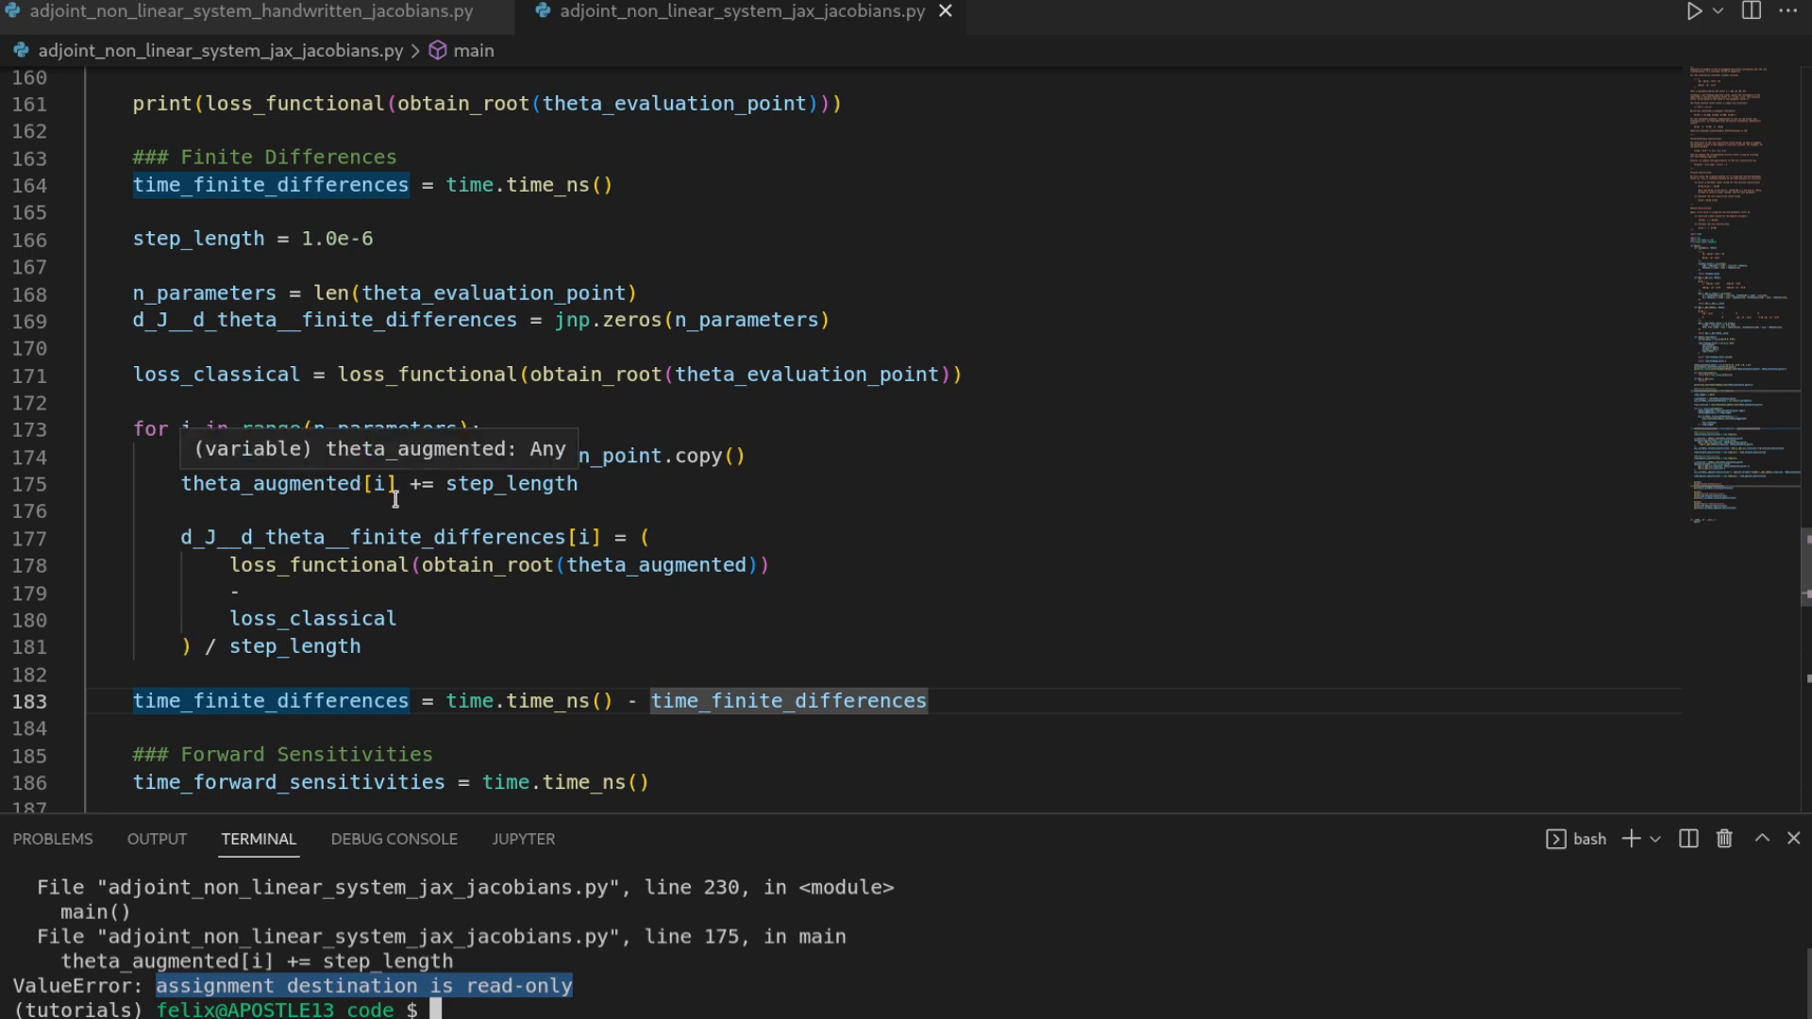
mouse_move(473, 511)
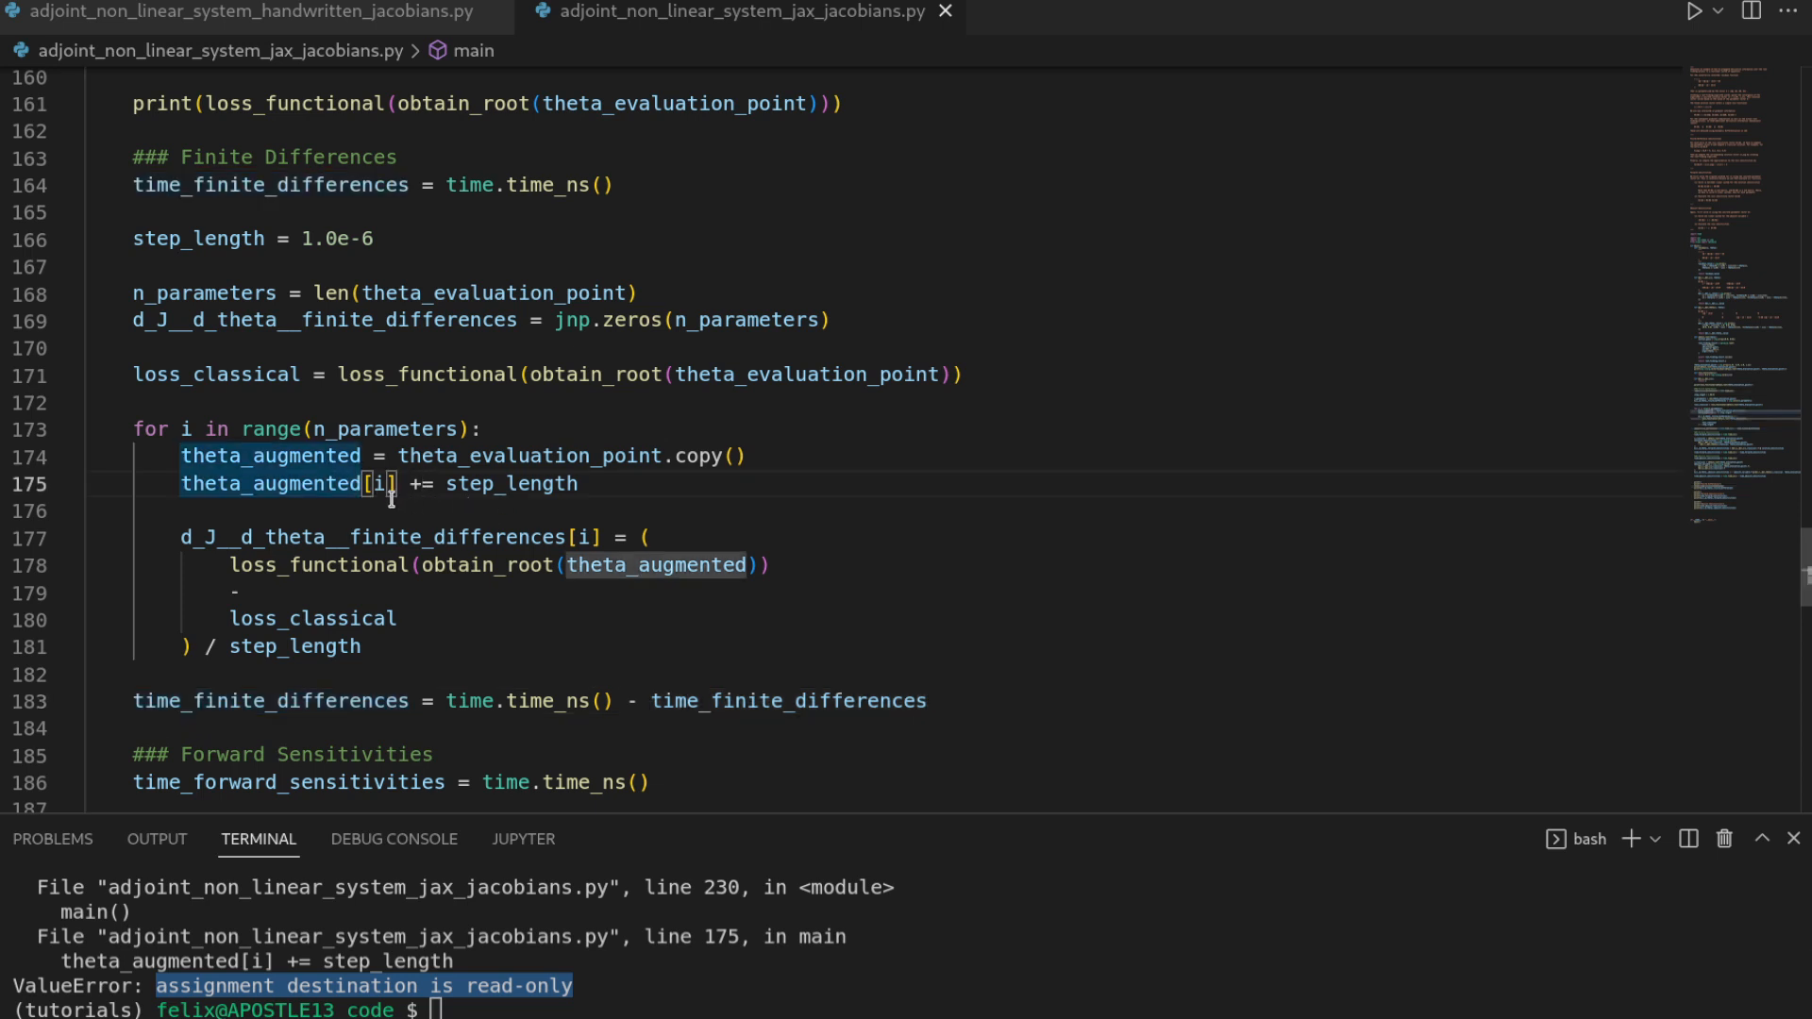
Write theta_augmented = theta_evaluation_point.at[i].set(theta_evaluation_point[i] + step_length).
text(theta_augmented)
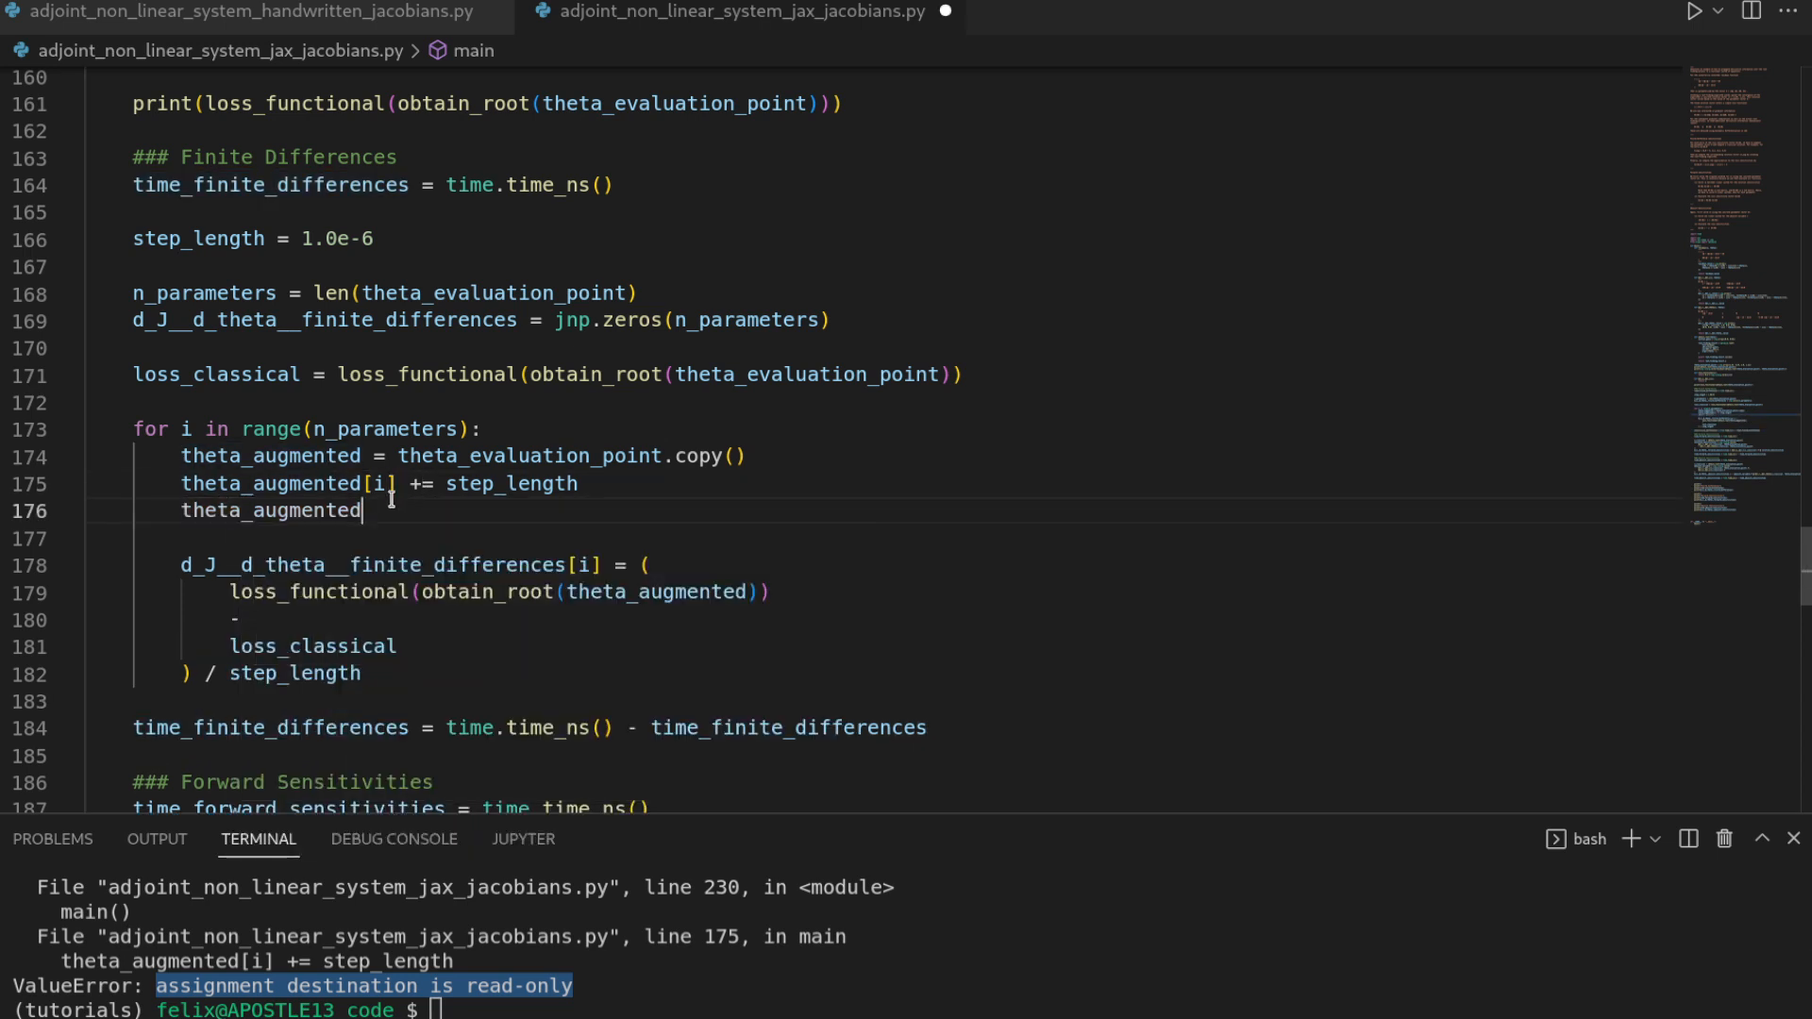
text(= theta_evaluation_point.at[i].set()
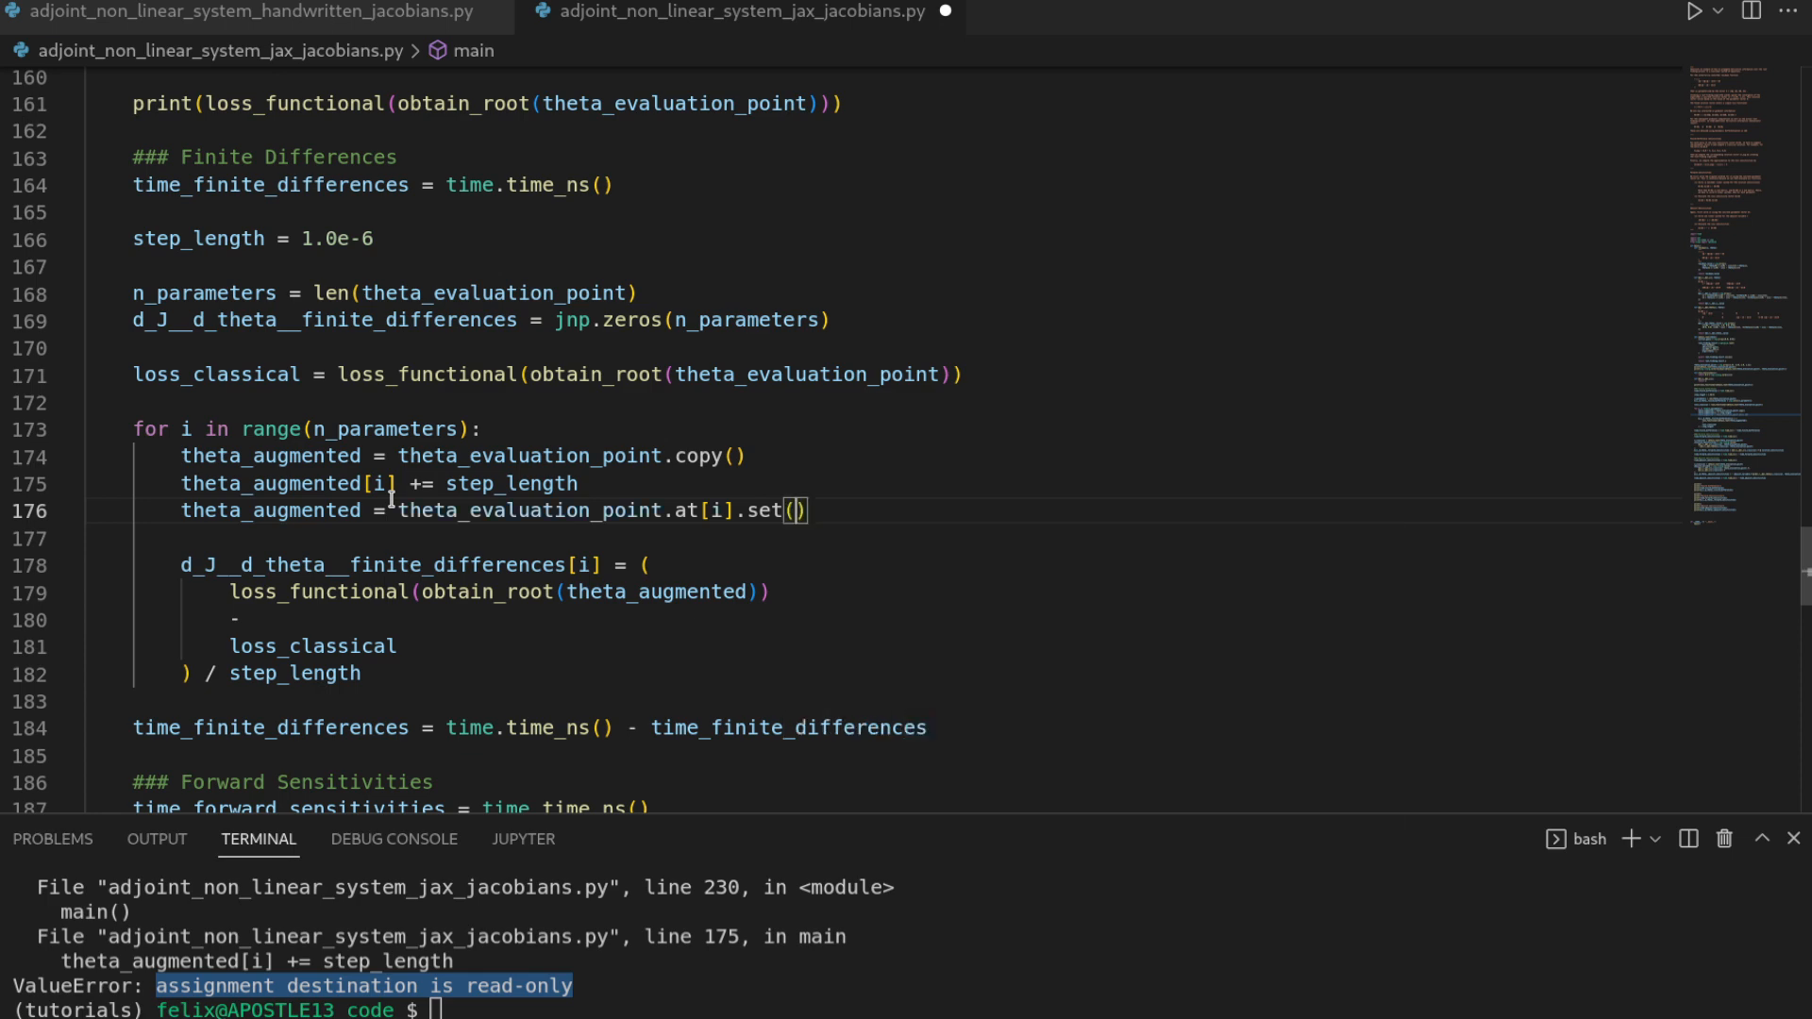
text(theta_evaluation_point[i] + step_length)
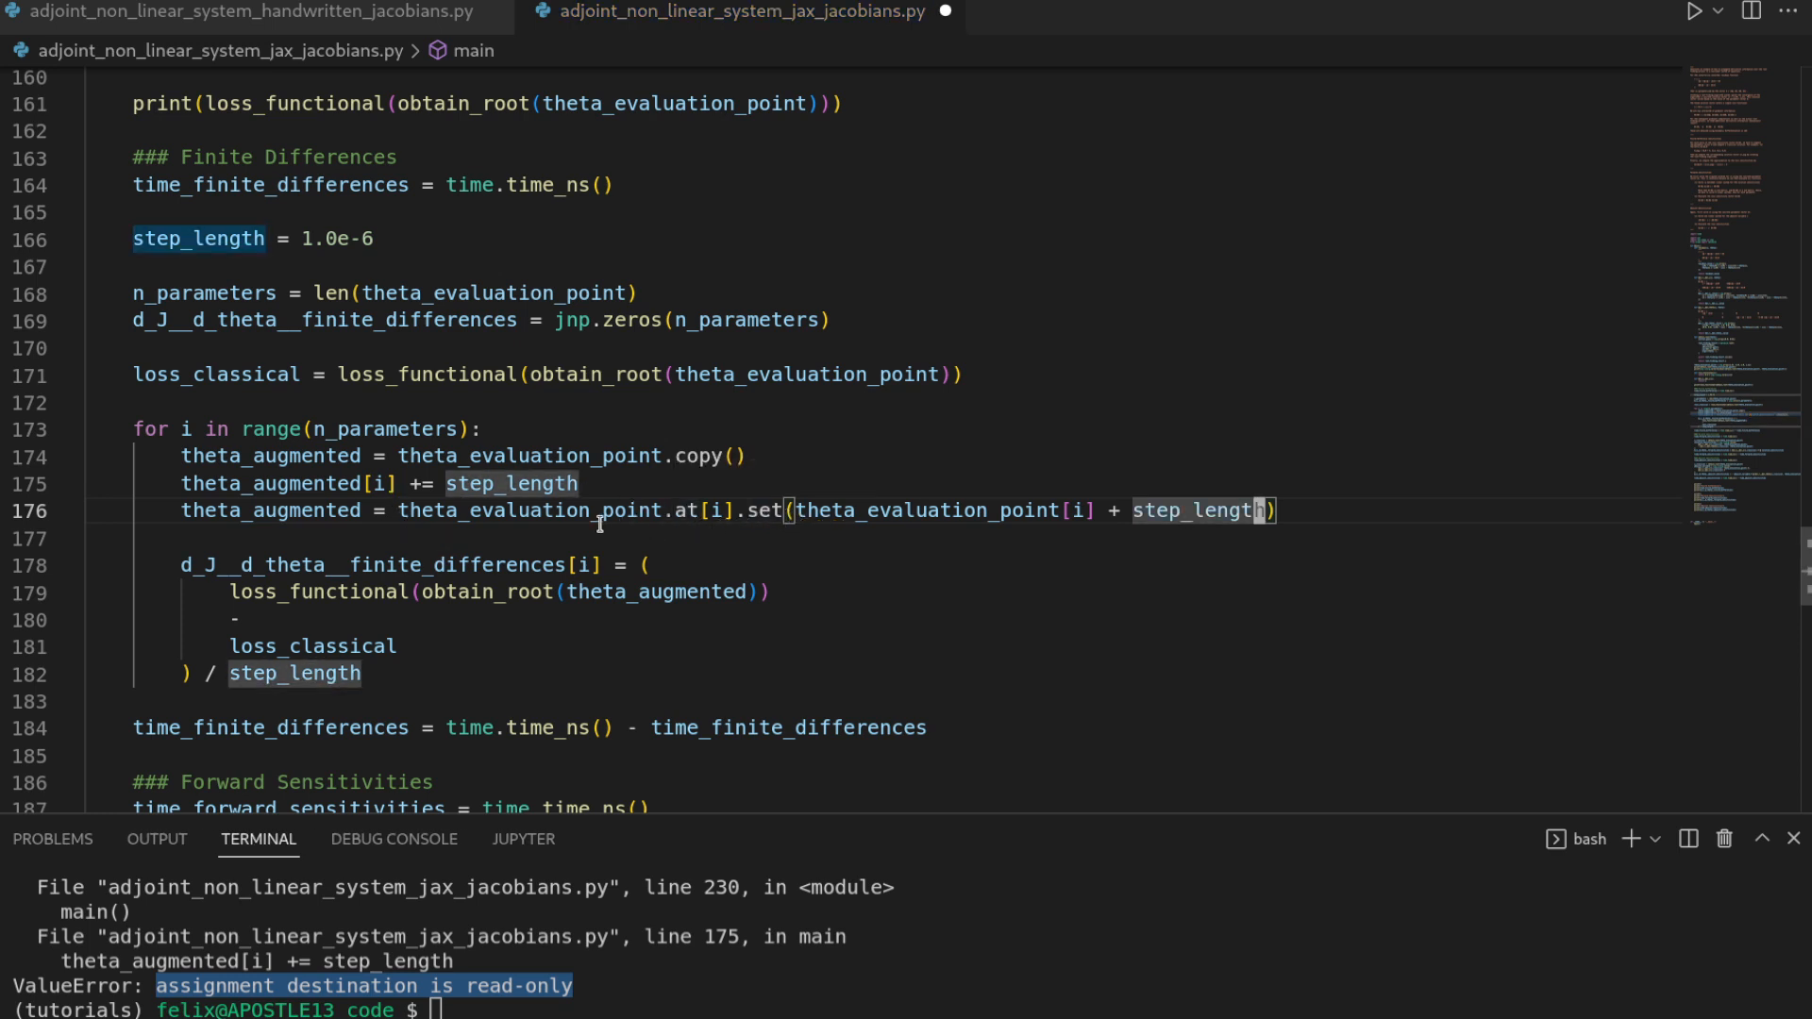
mouse_move(417, 511)
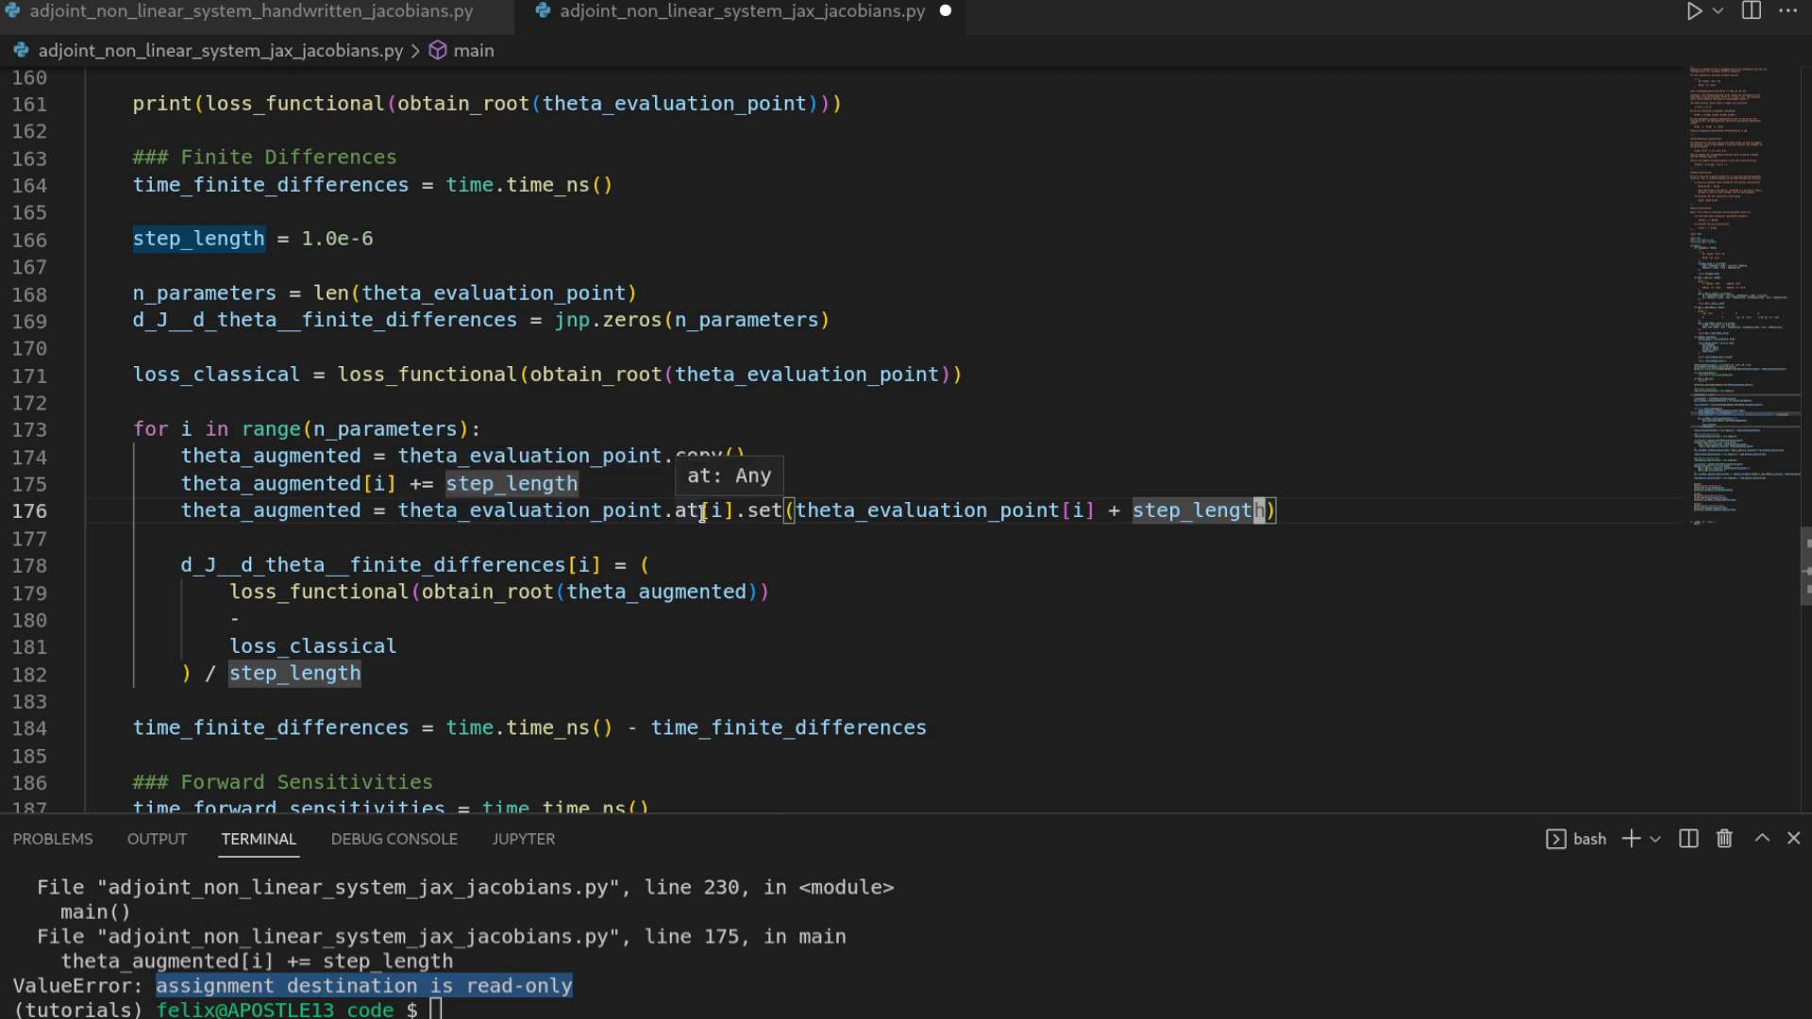
mouse_move(922, 528)
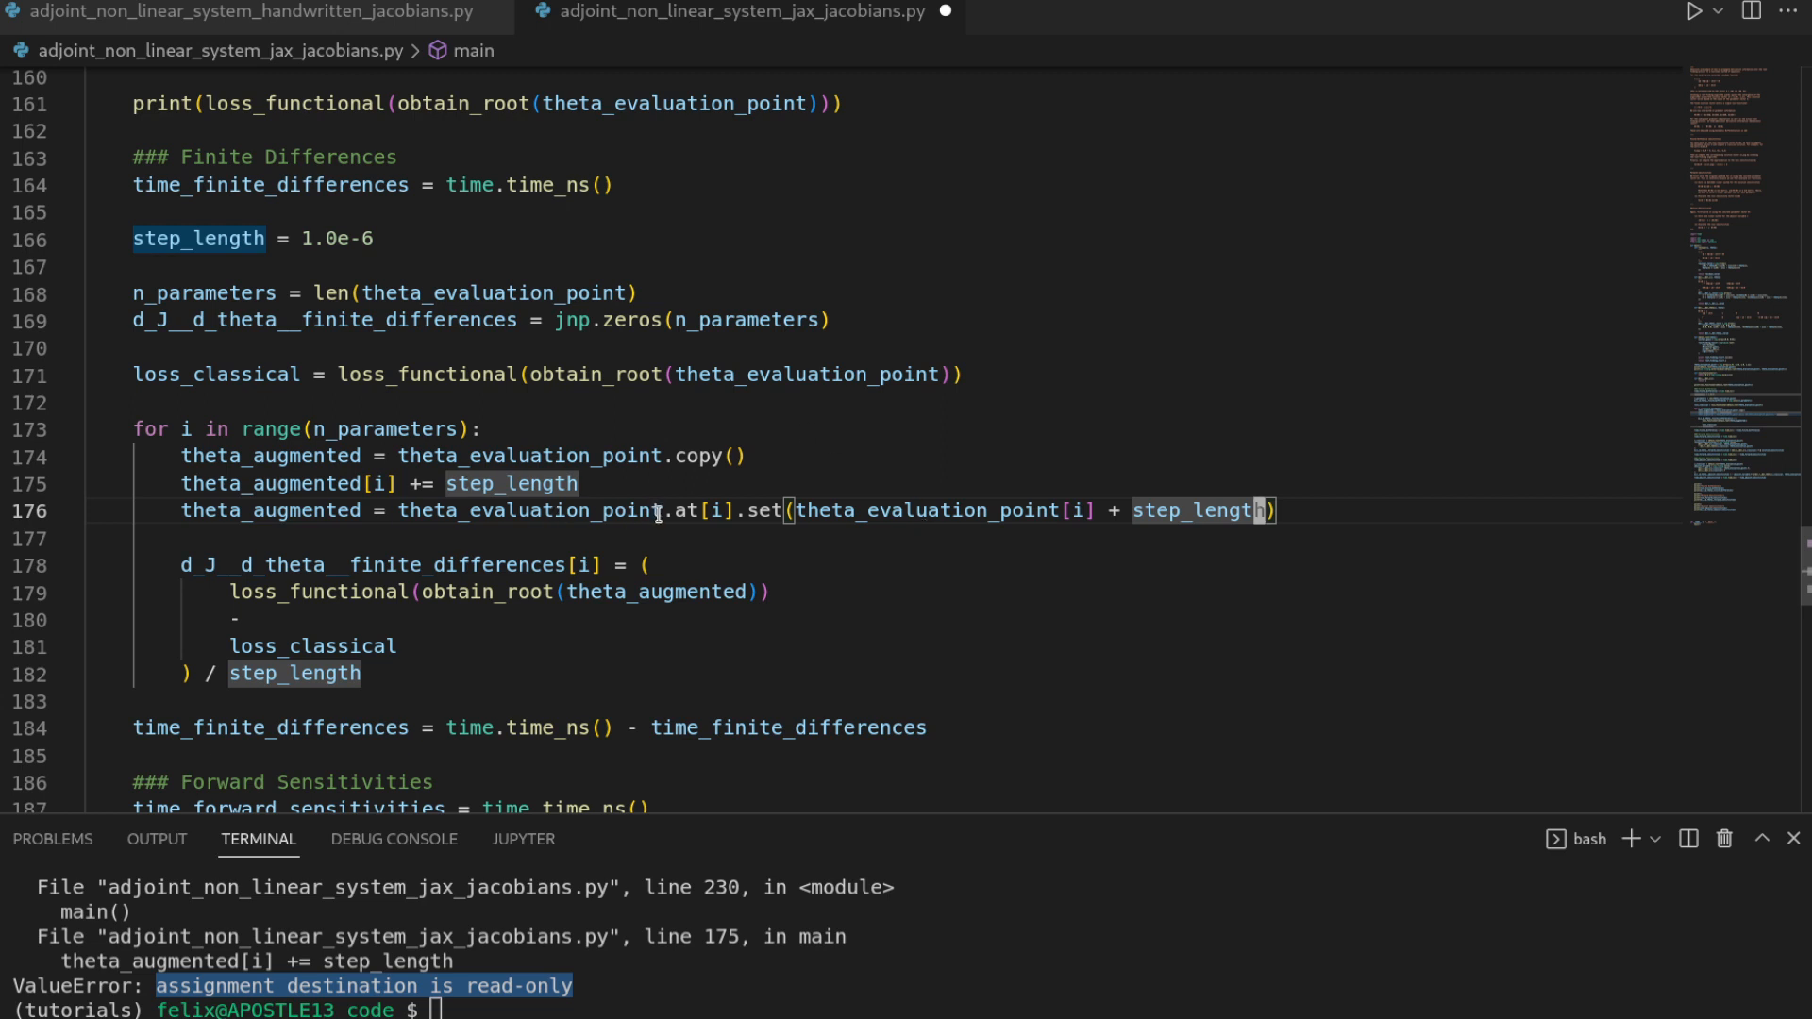
double_click(528, 509)
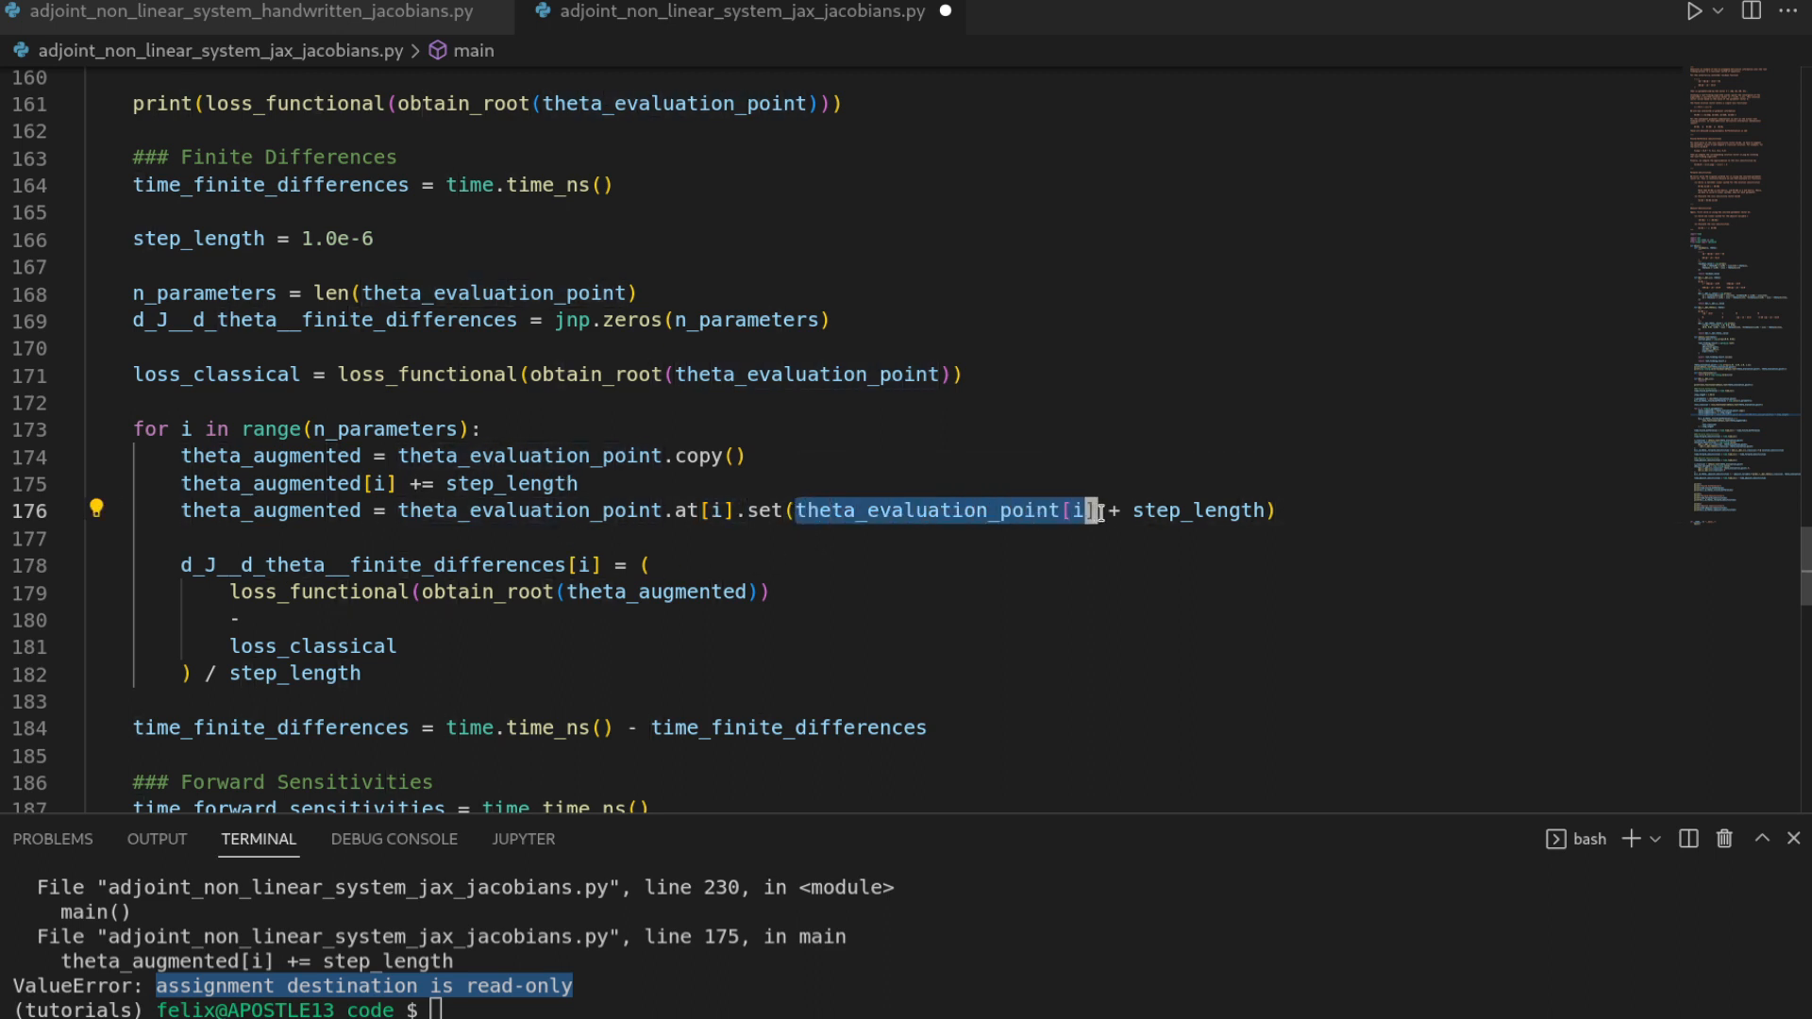
double_click(1195, 510)
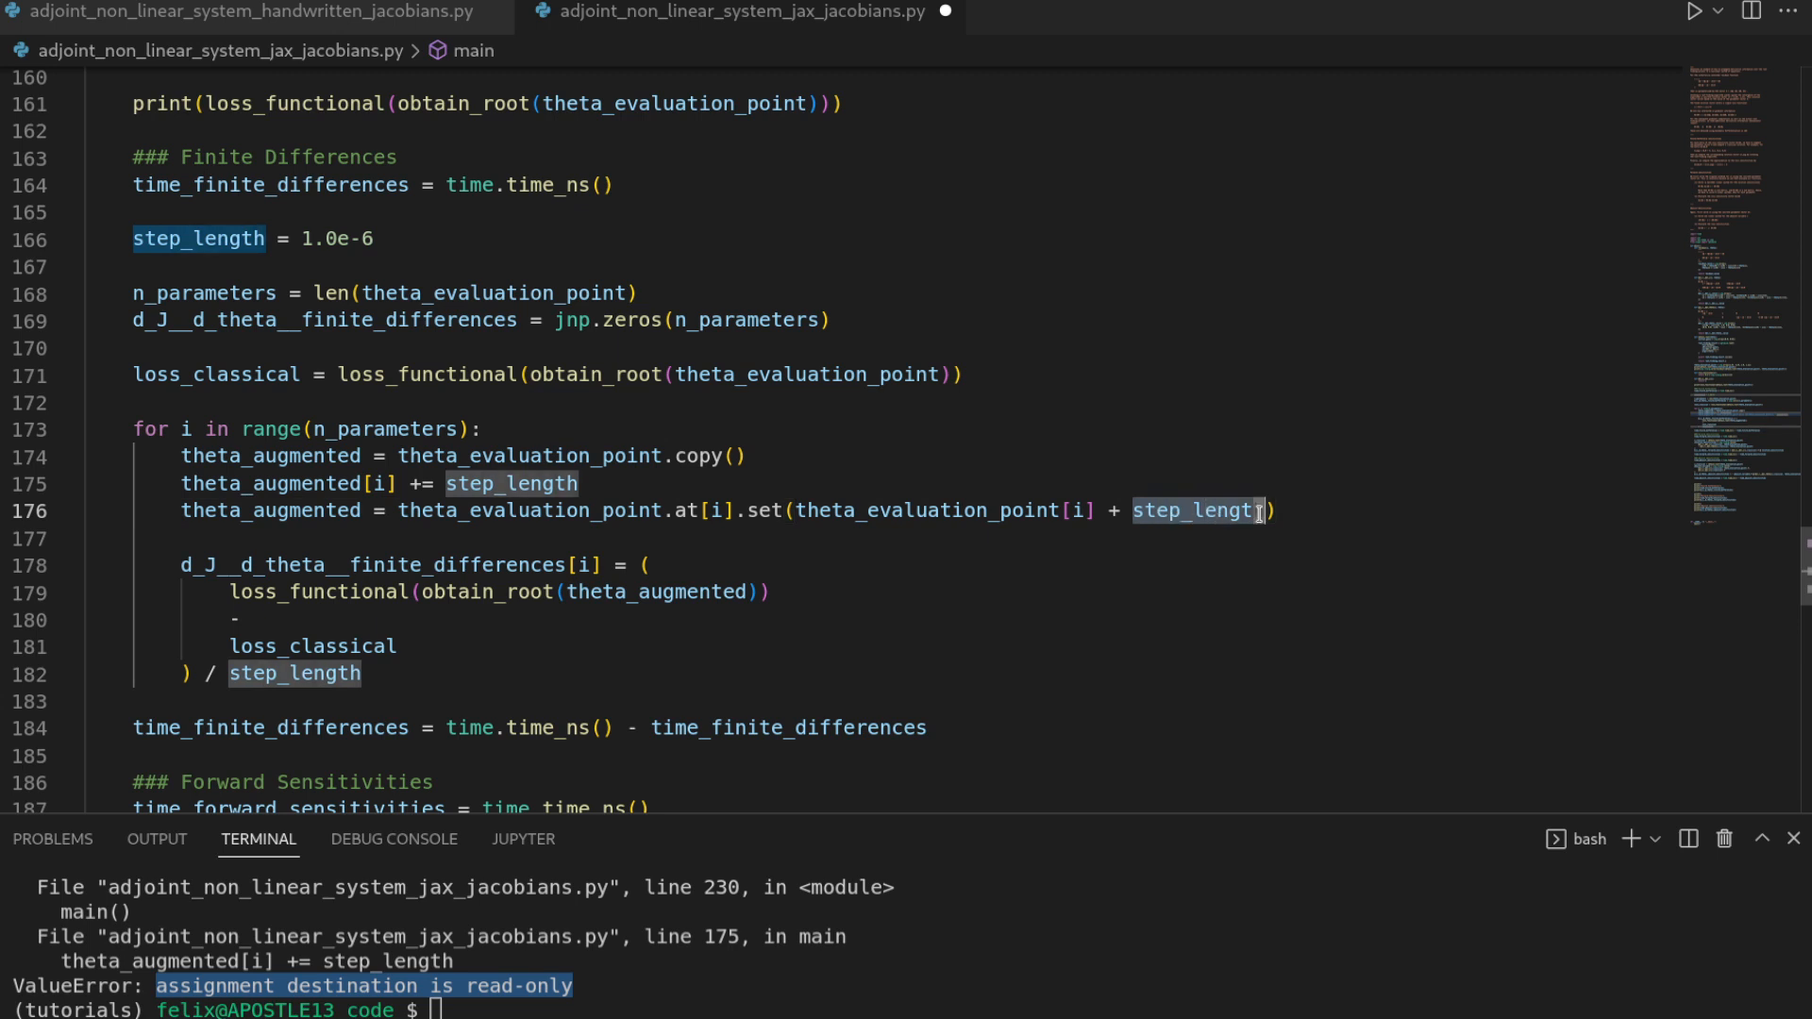
mouse_move(872, 532)
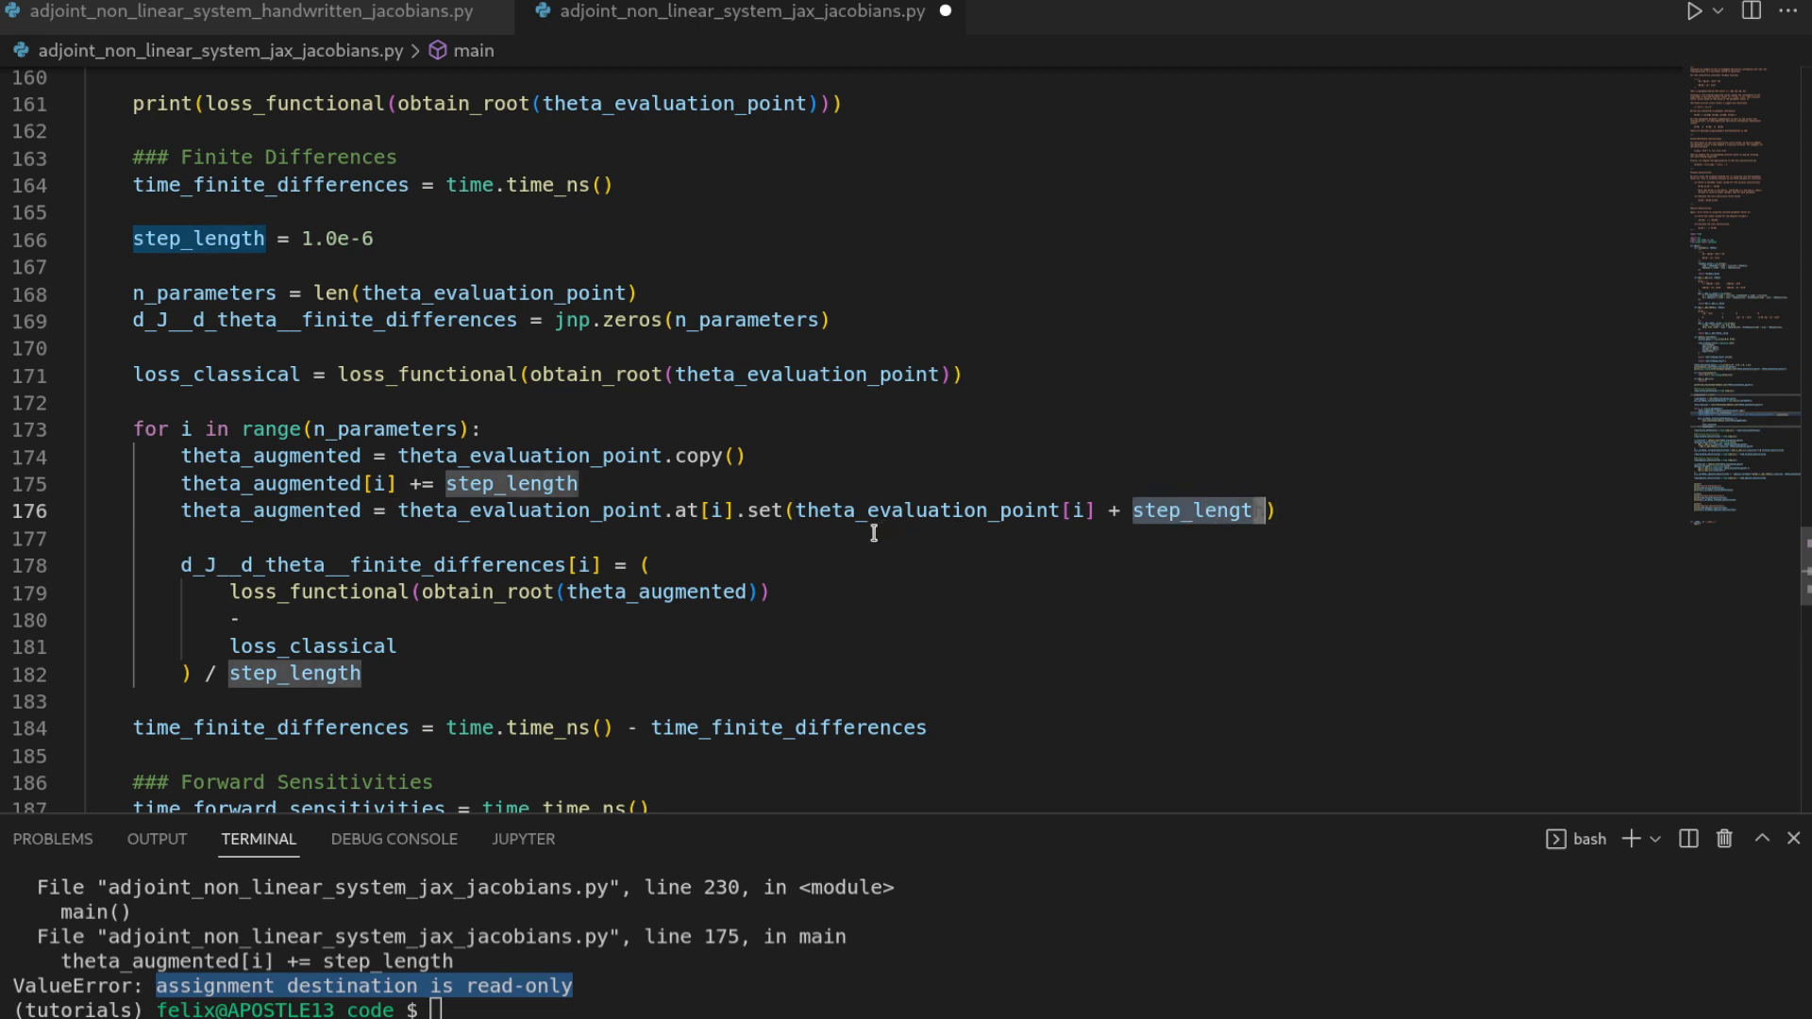
mouse_move(828, 591)
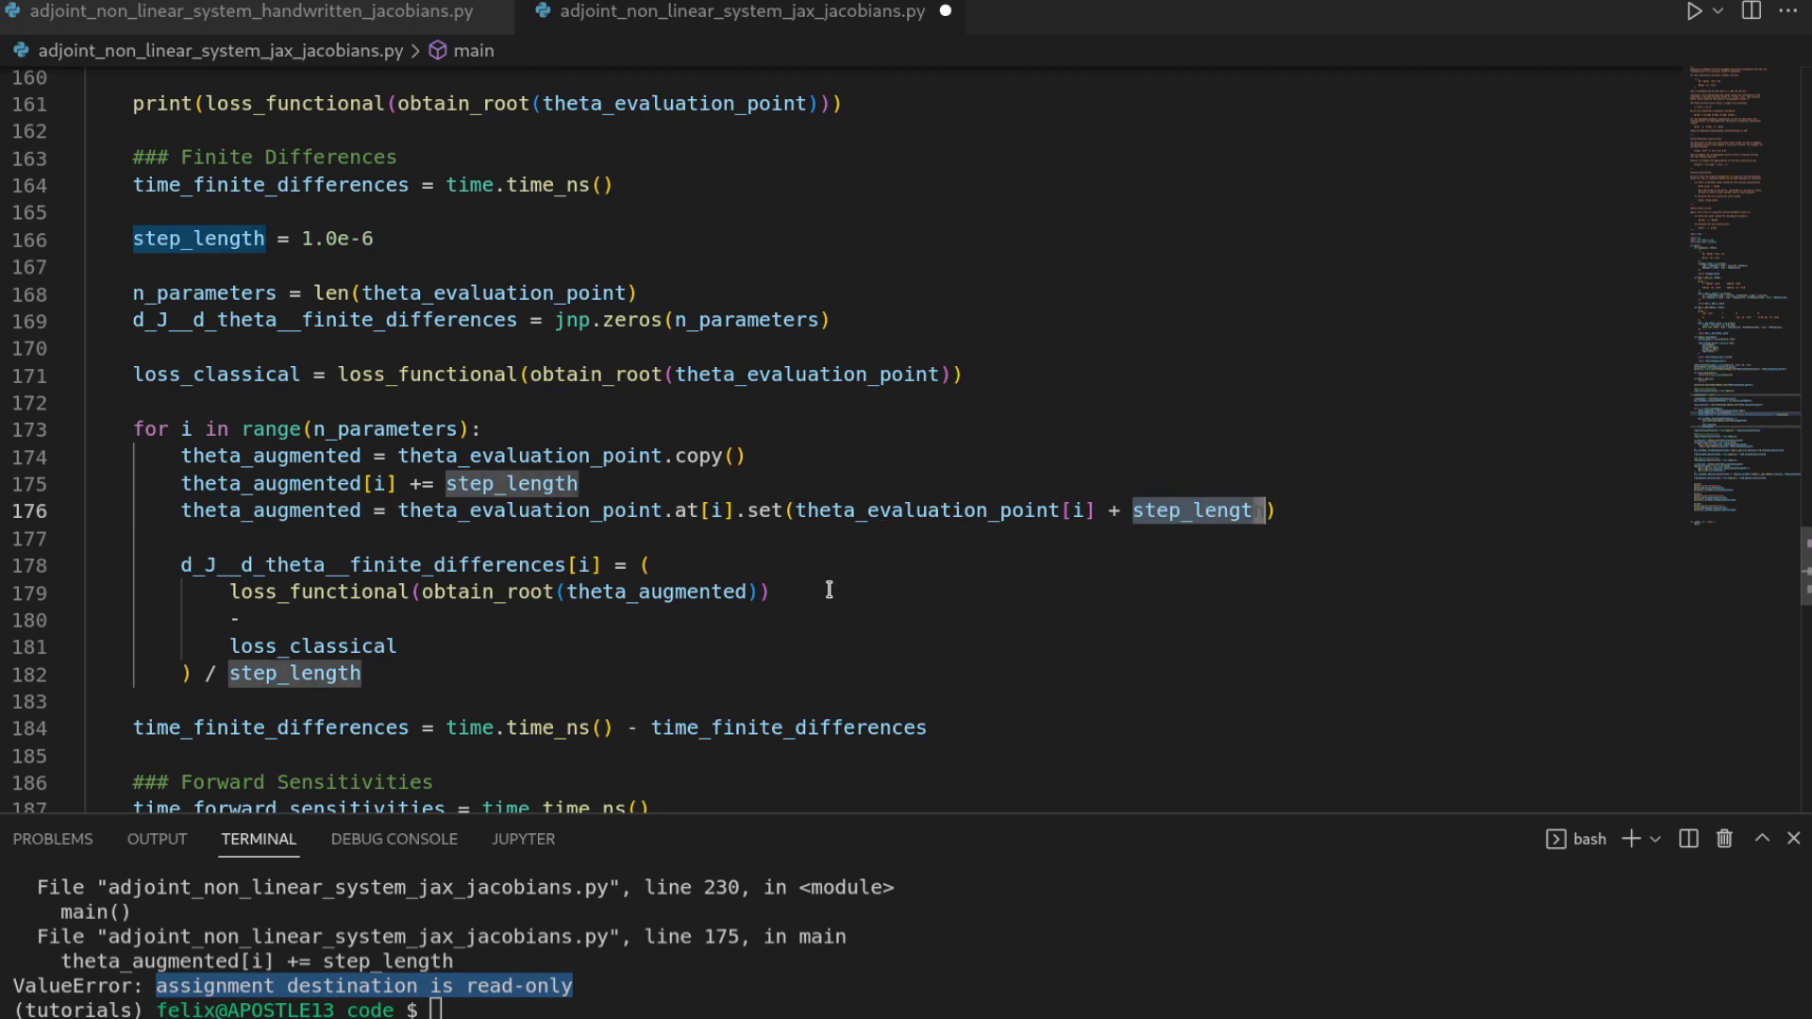
mouse_move(705, 511)
text(h)
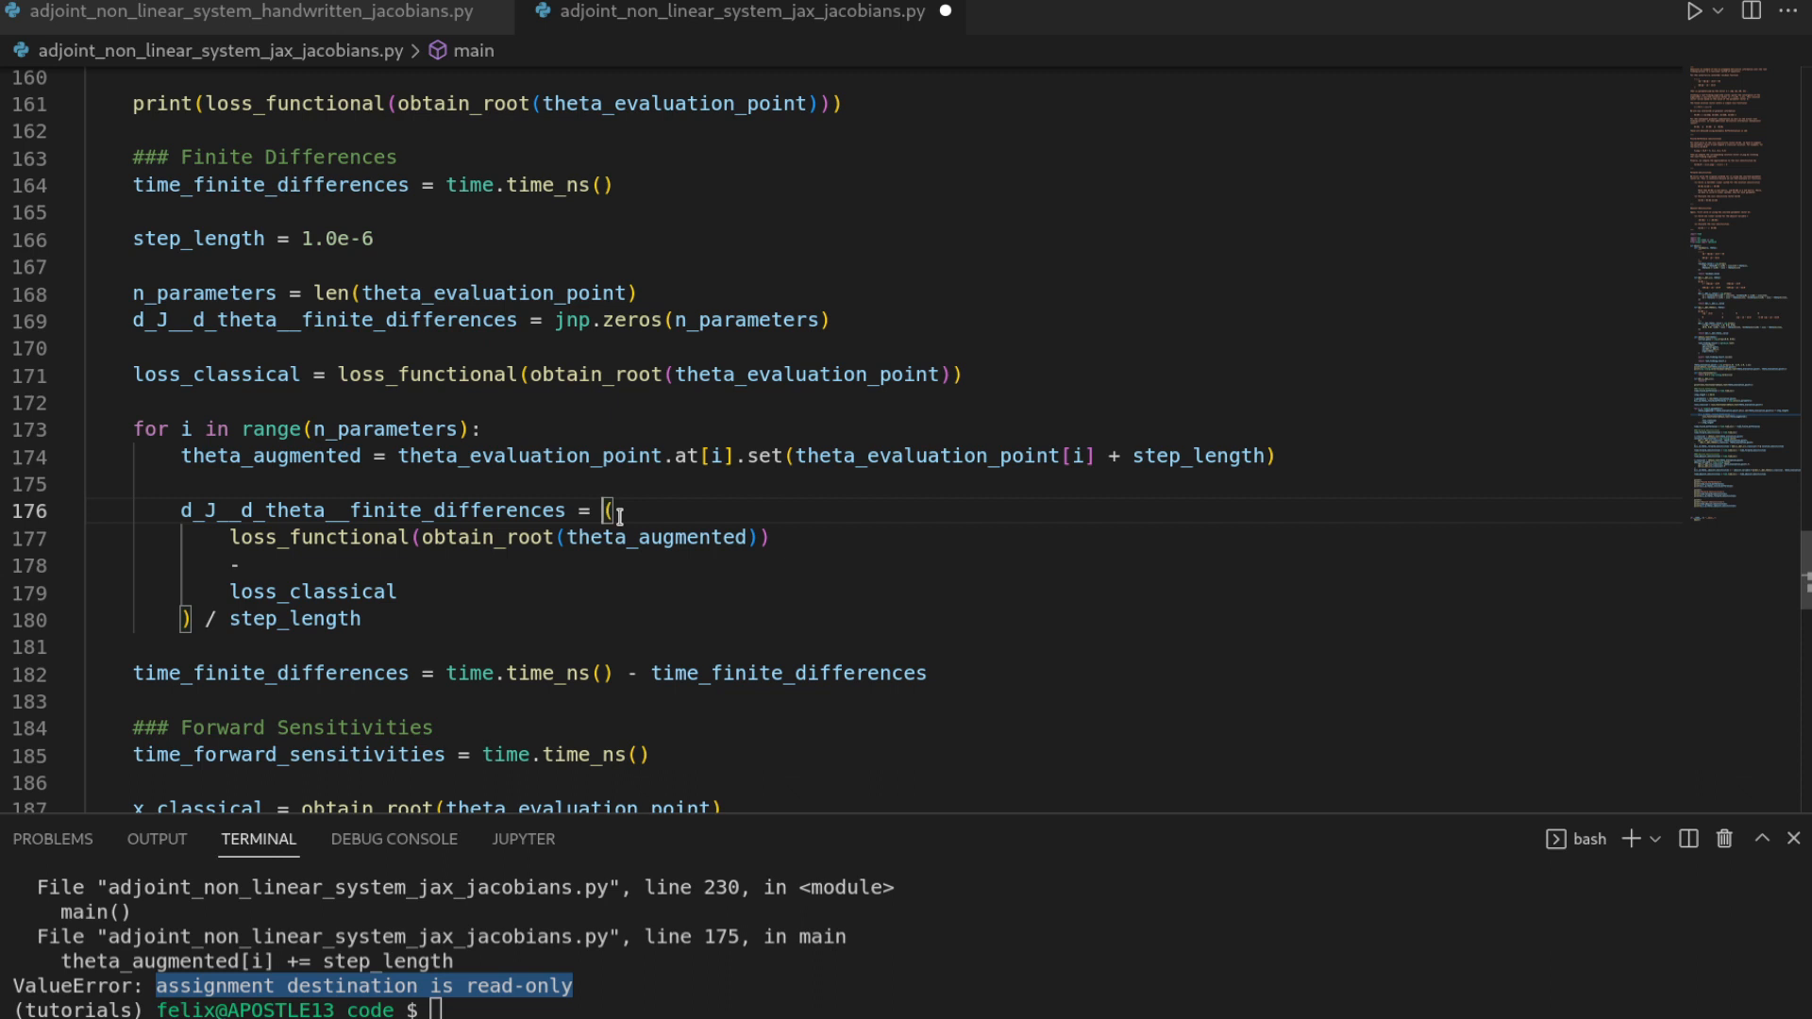
Wrap the quotient in d_J__d_theta__finite_differences.at[i].set(...), splitting it across lines.
text(d)
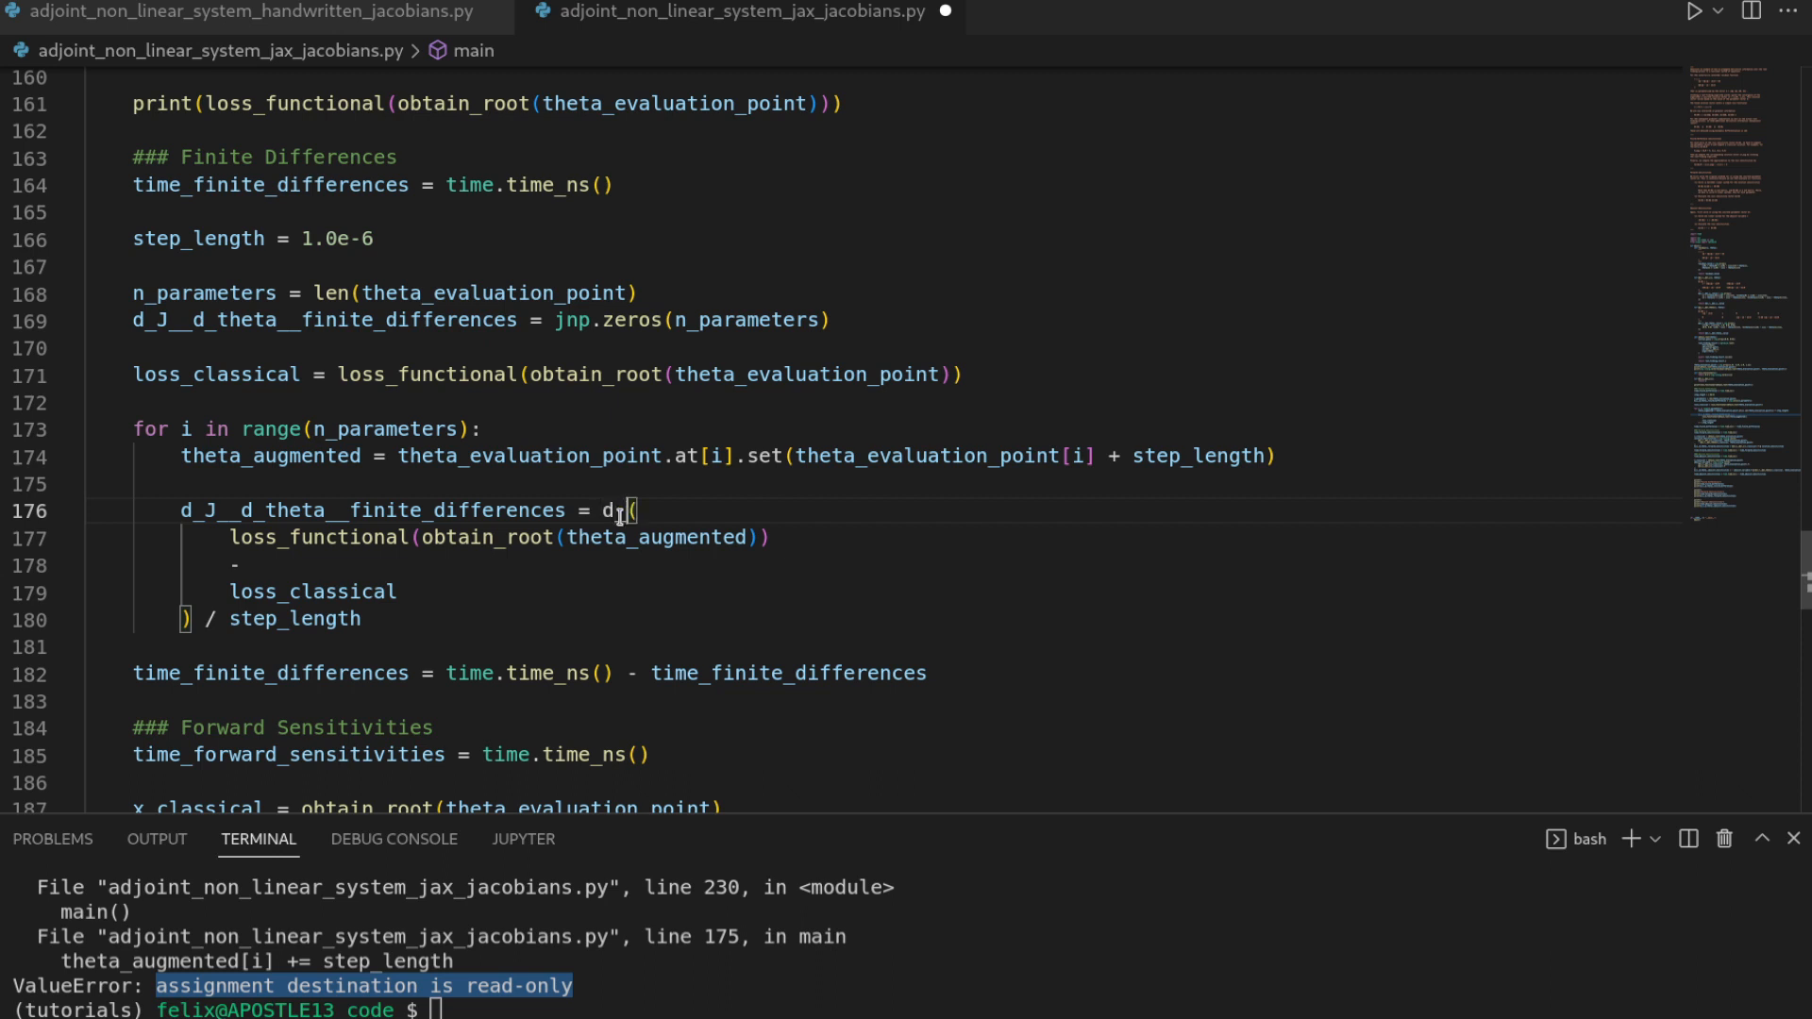
text(_)
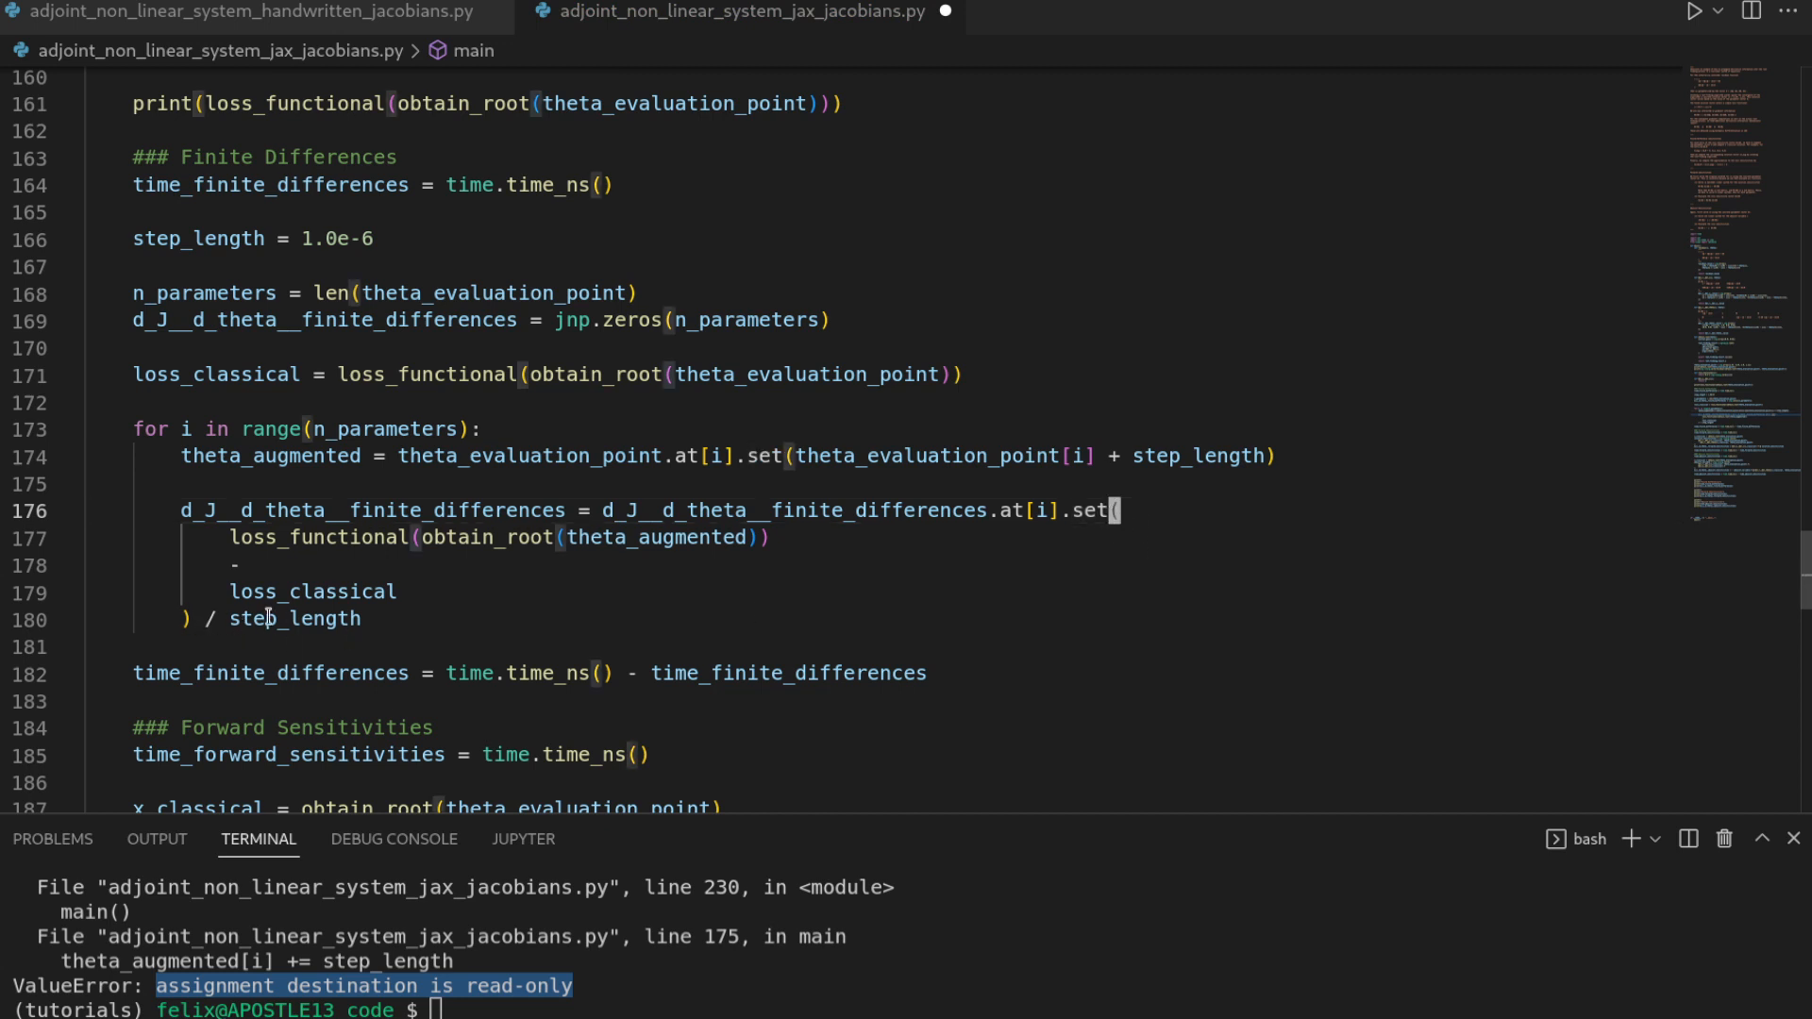
key(enter)
text())
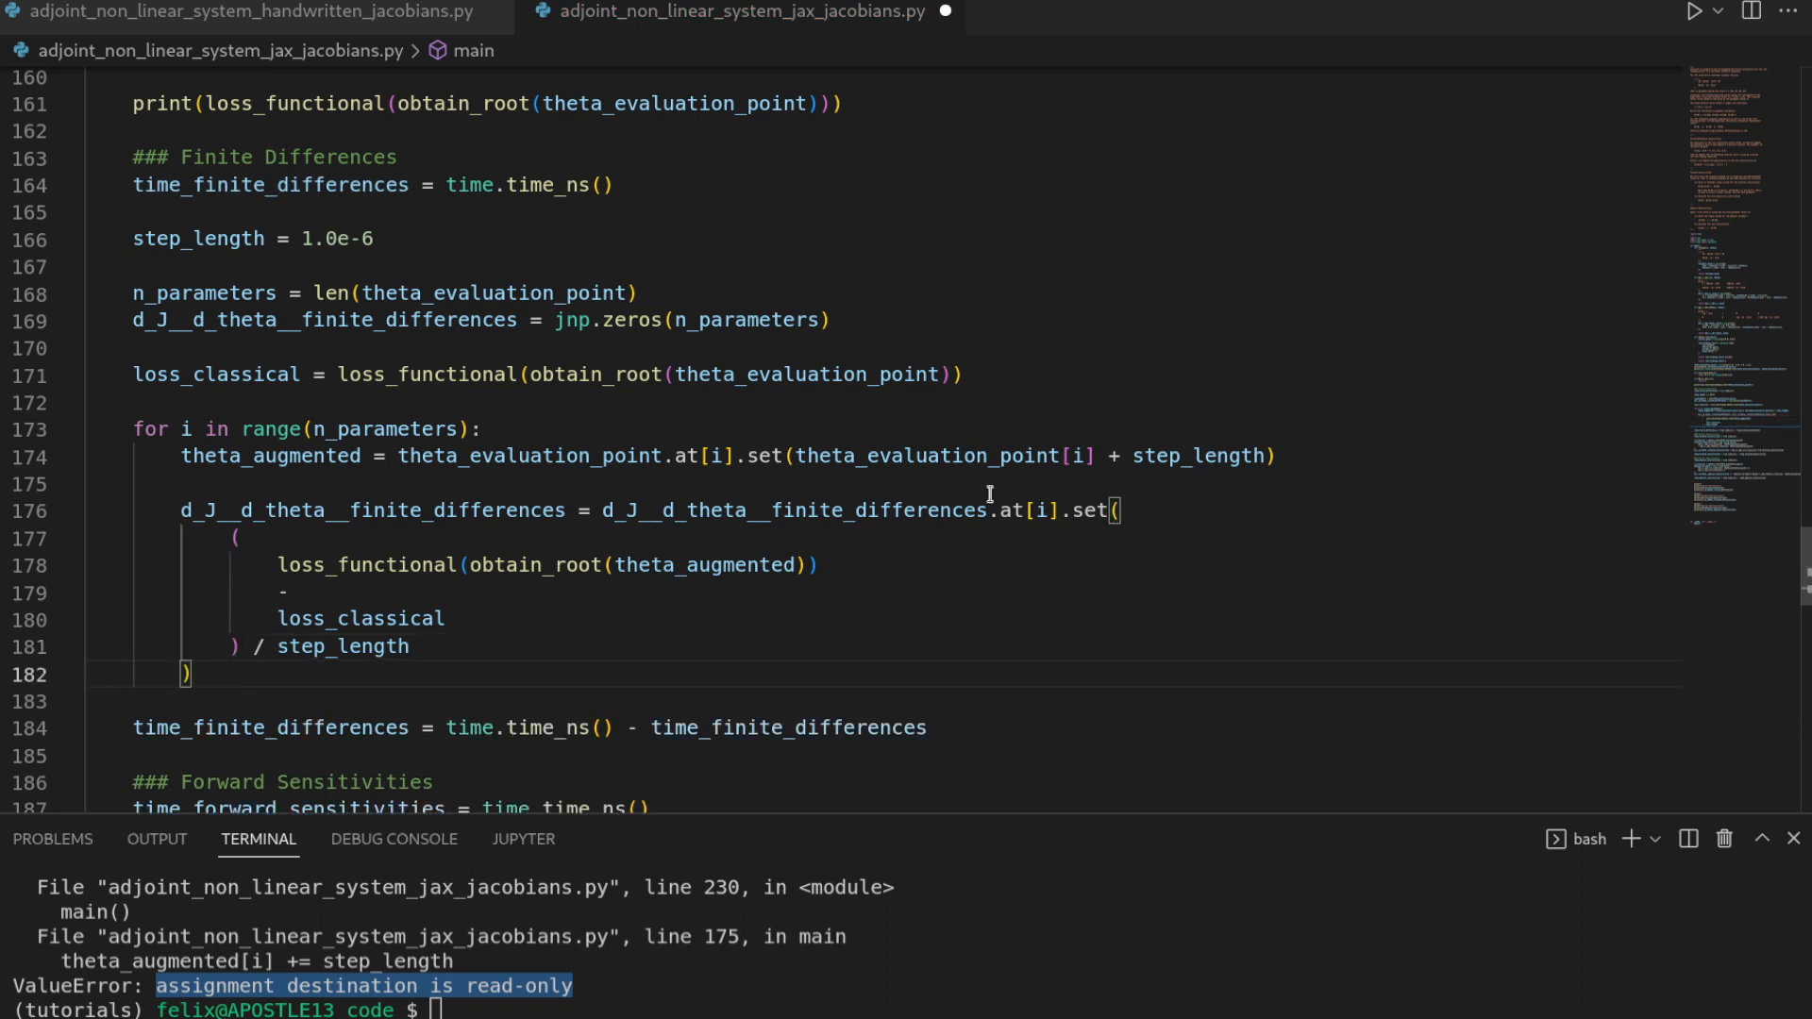
mouse_move(911, 659)
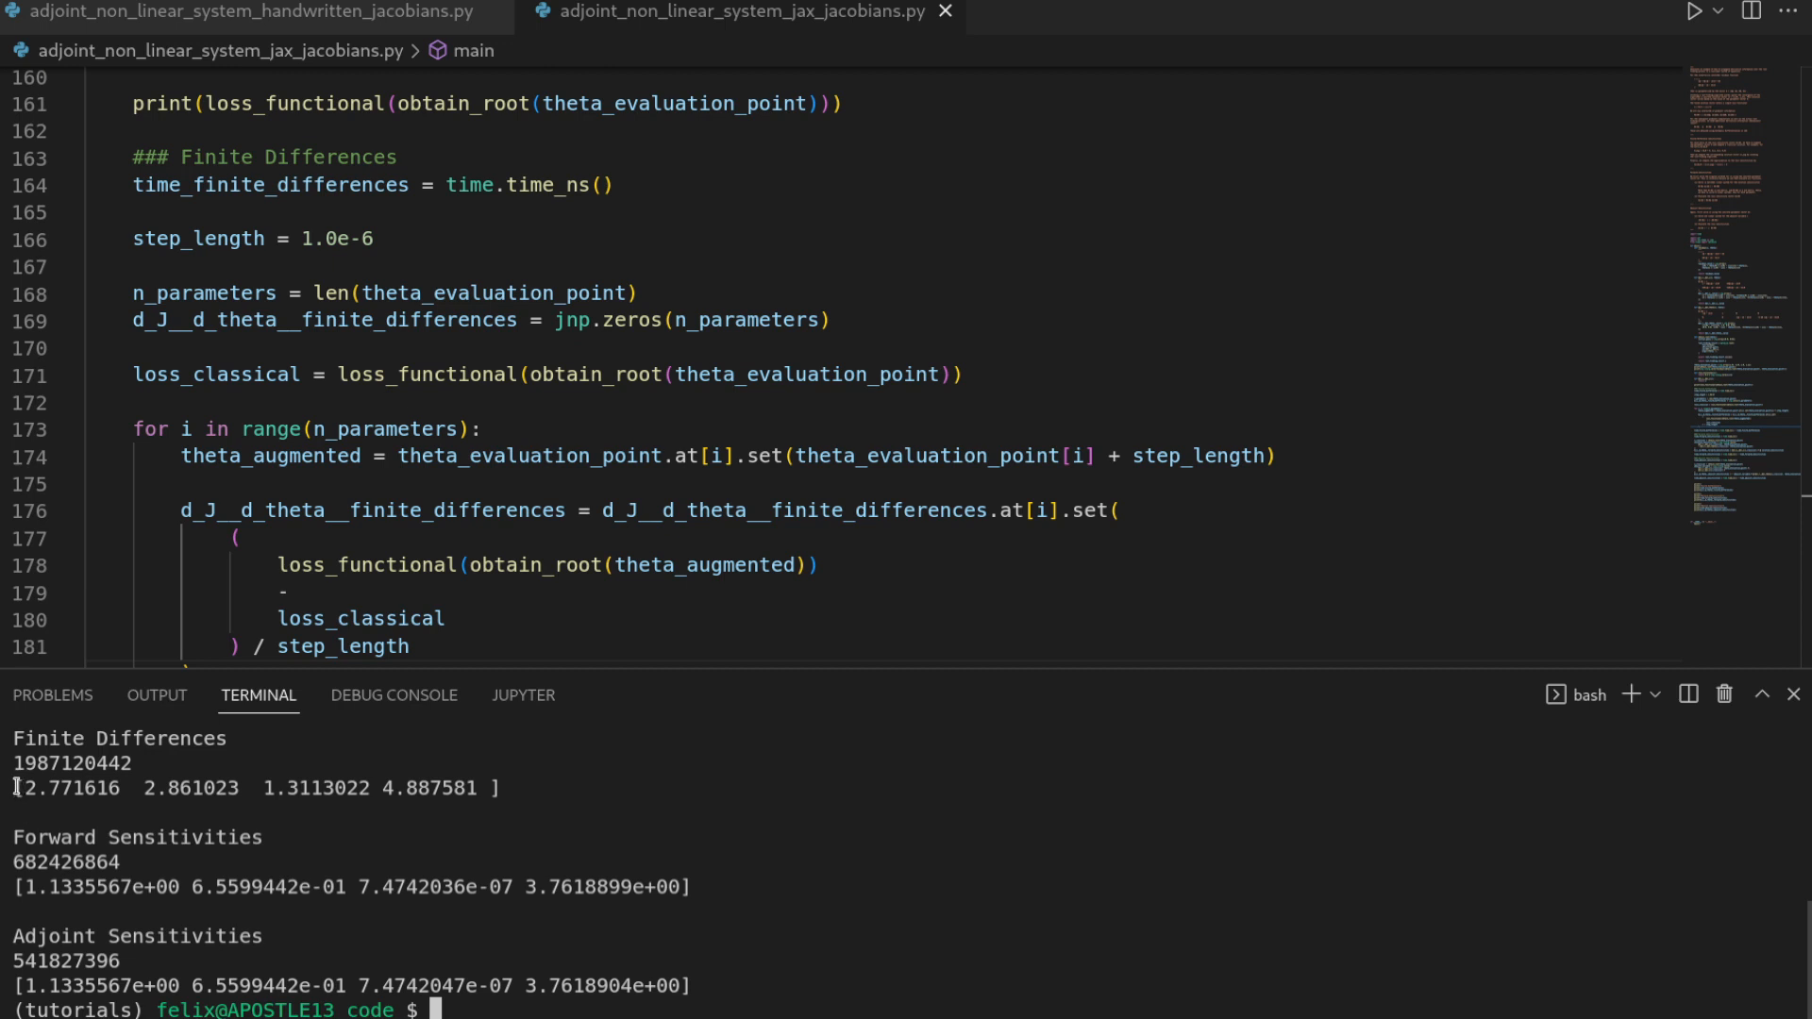
Select the finite-difference timing value in the rerun's terminal output.
double_click(254, 787)
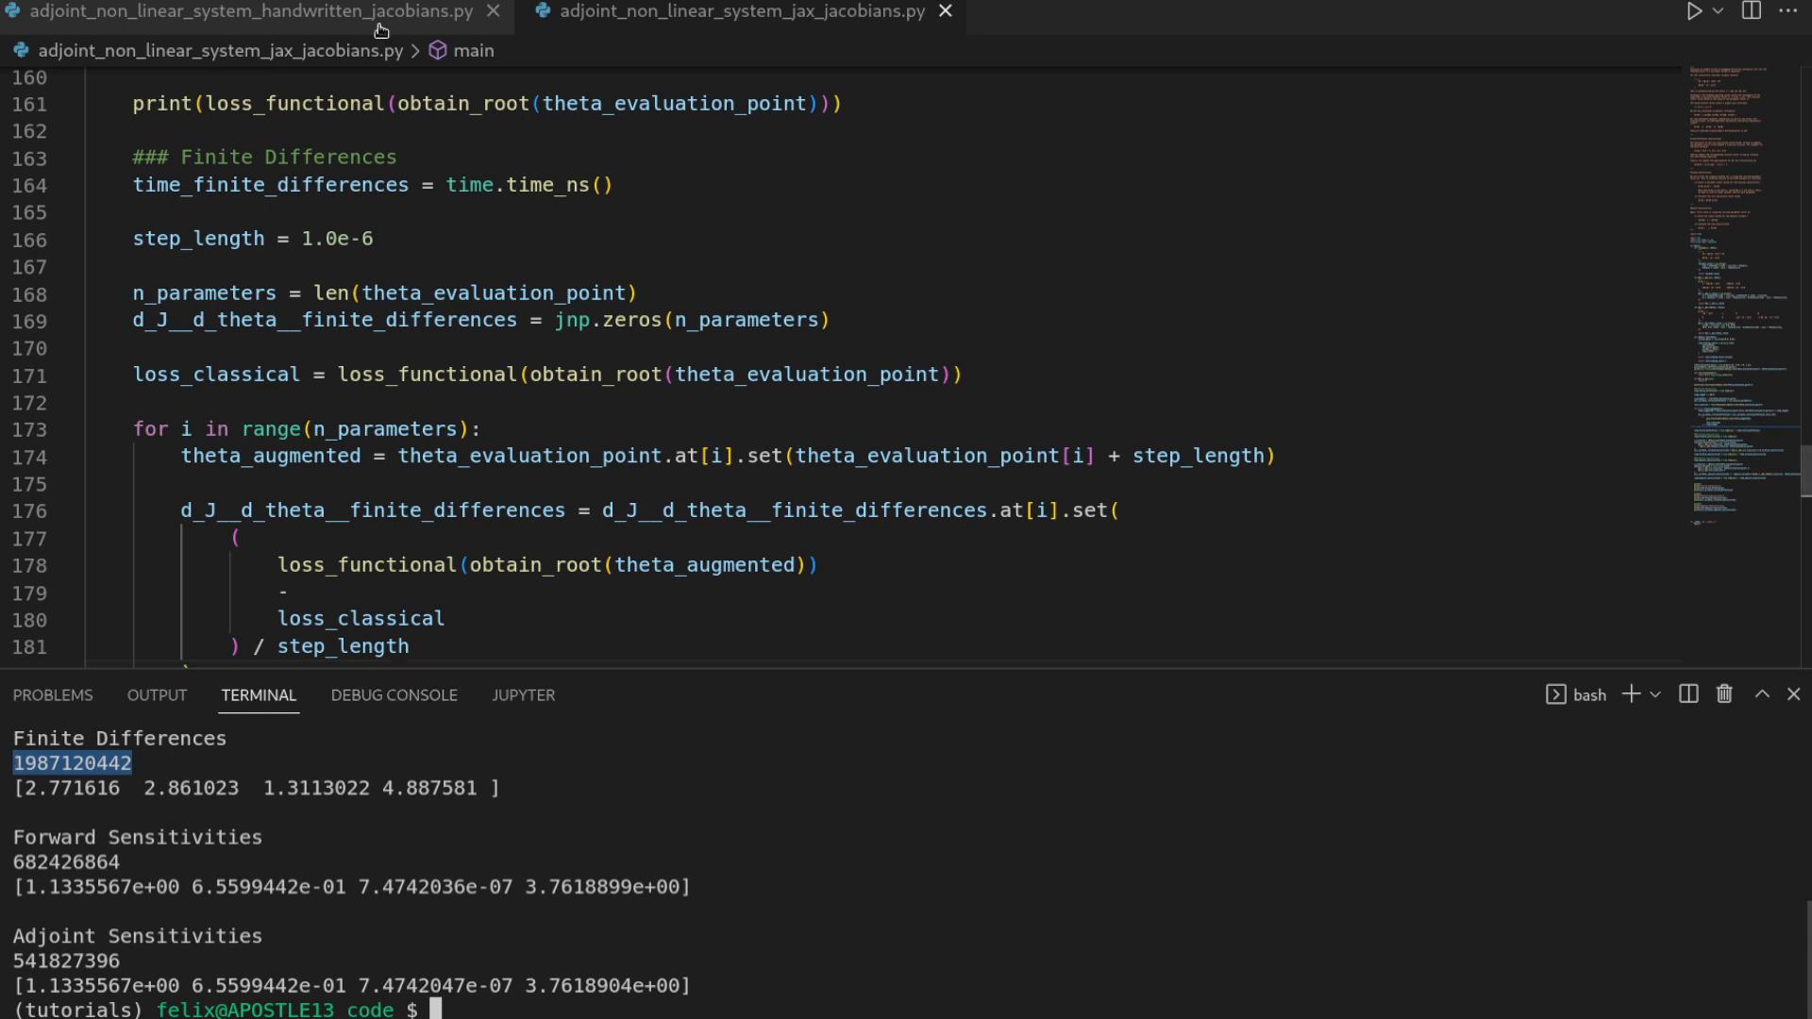
Run python adjoint_non_linear_system_handwritten_jacobians.py and mark the earlier finite-difference gradients.
click(242, 10)
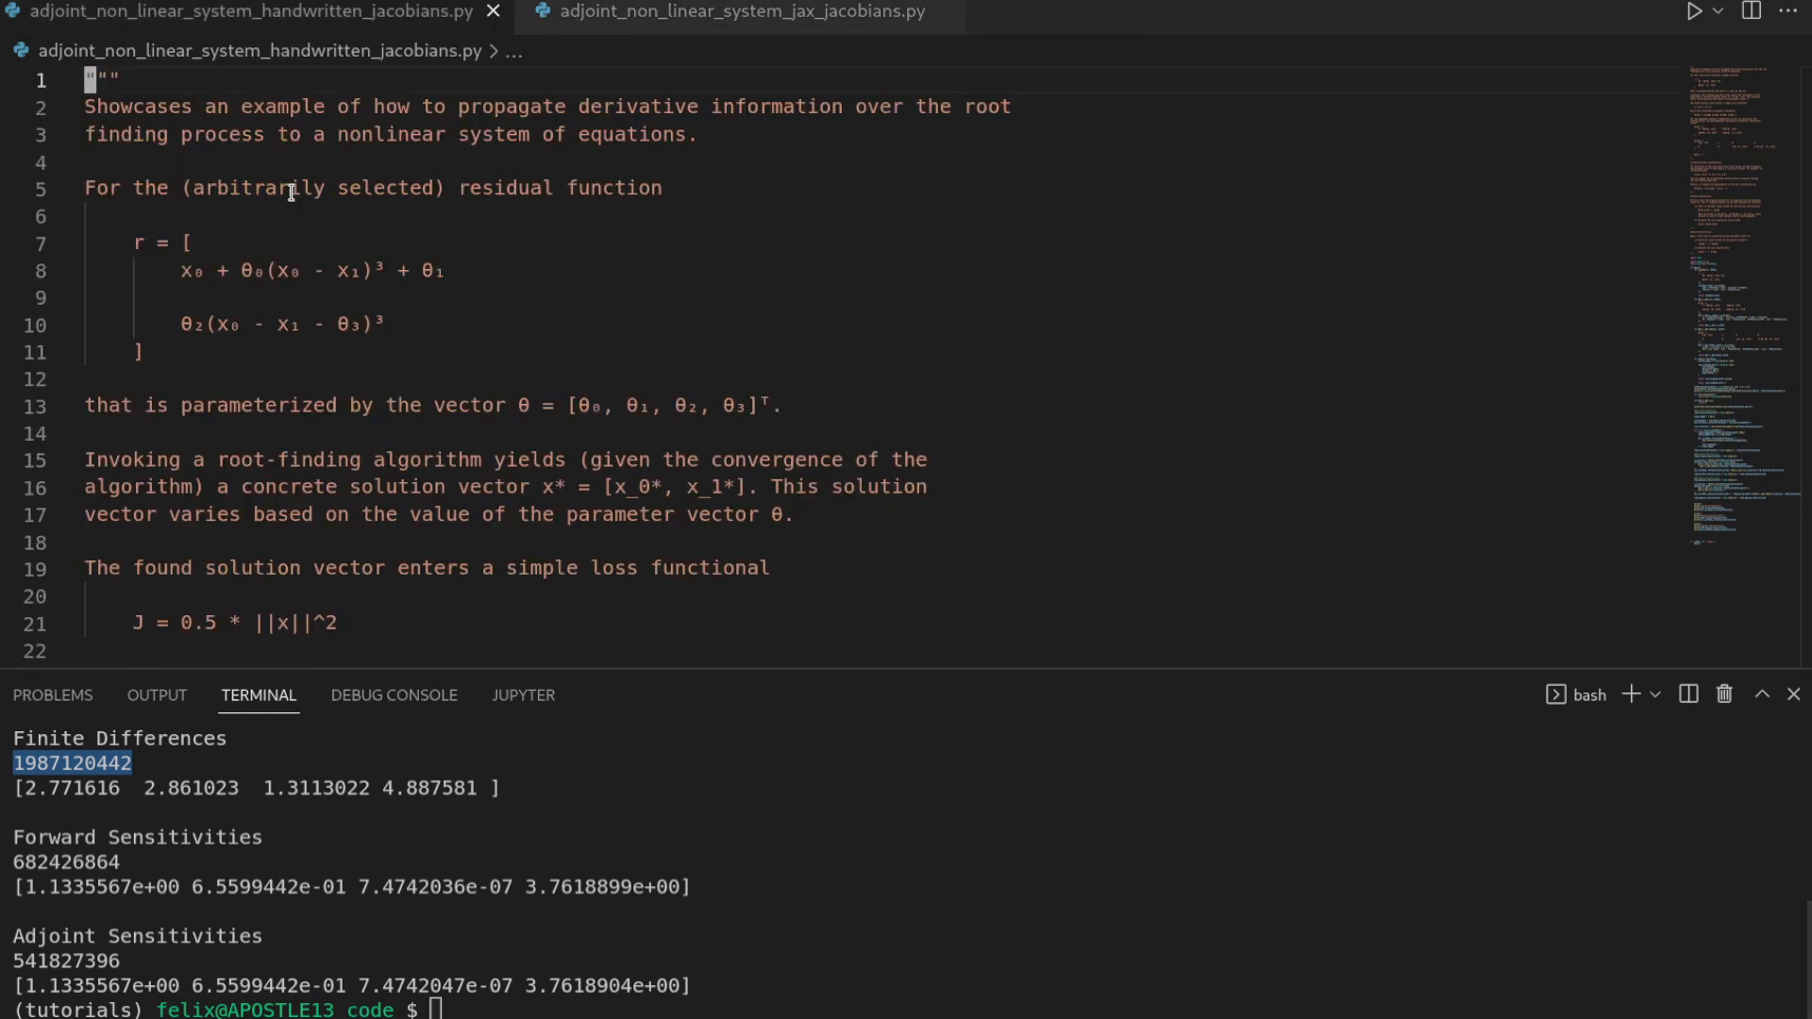
mouse_move(694, 795)
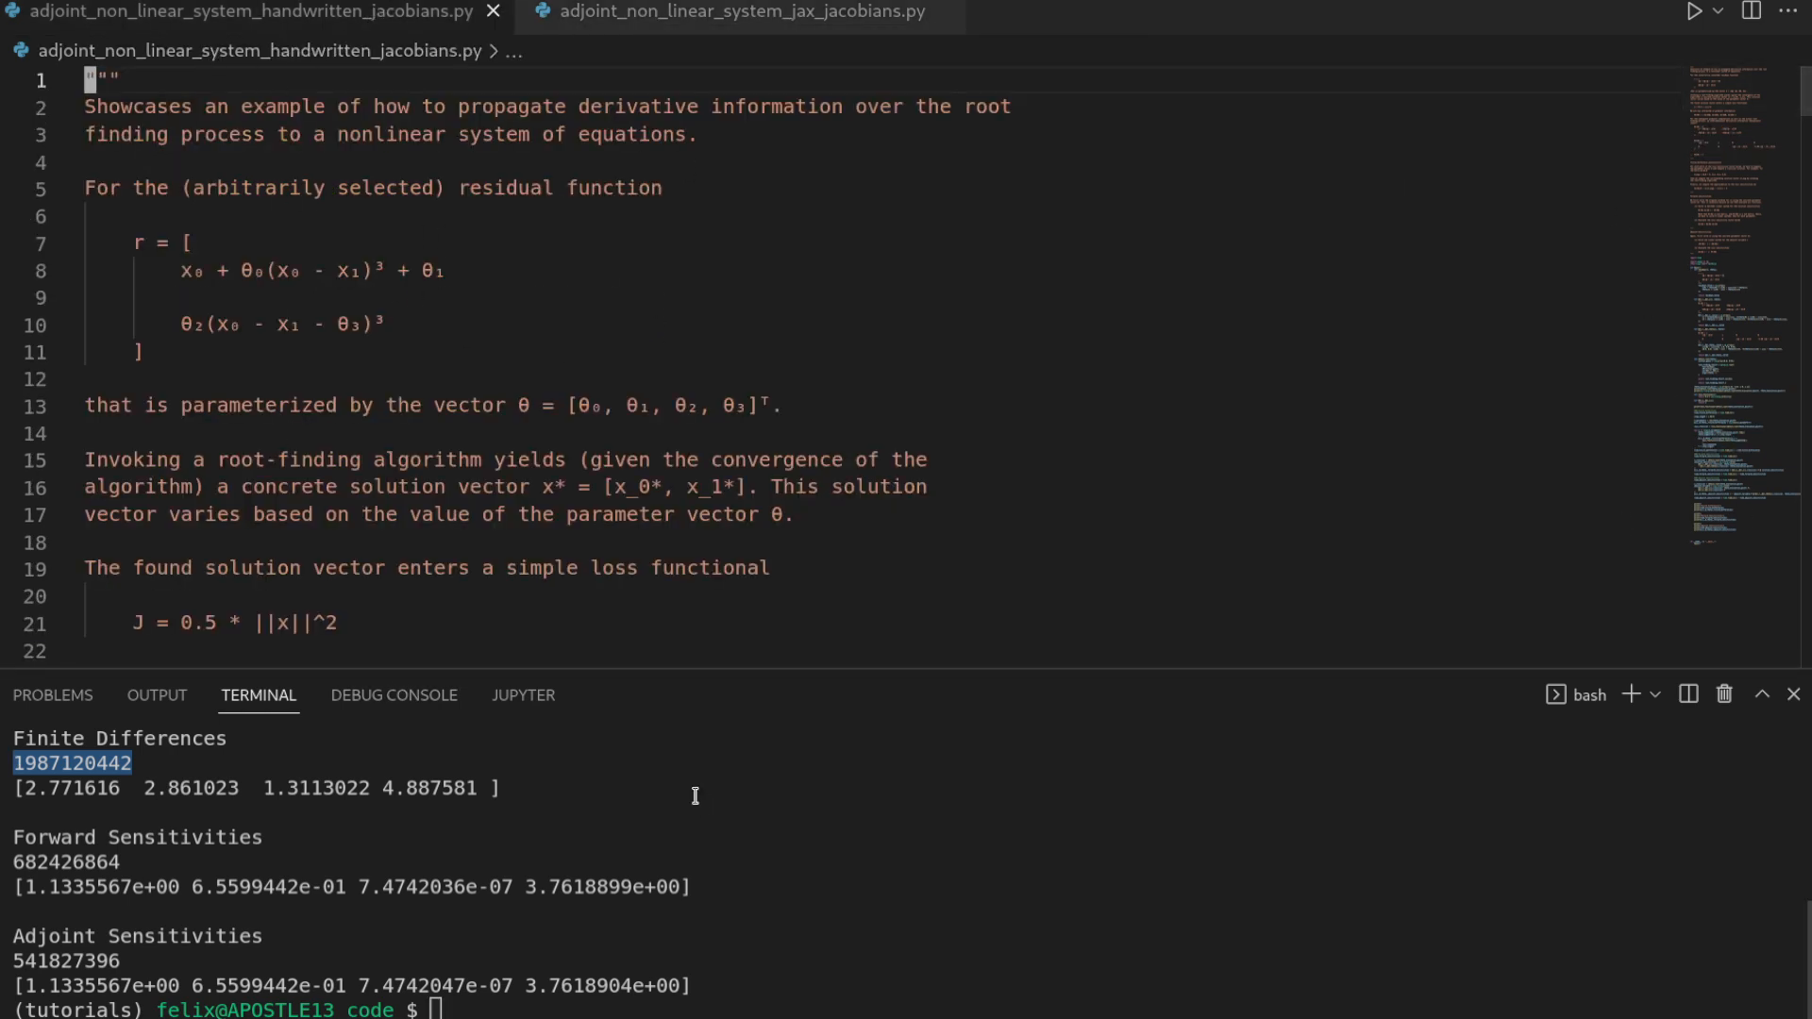
text(python adjoint_non_linear_system_handwritten_jacobians.py)
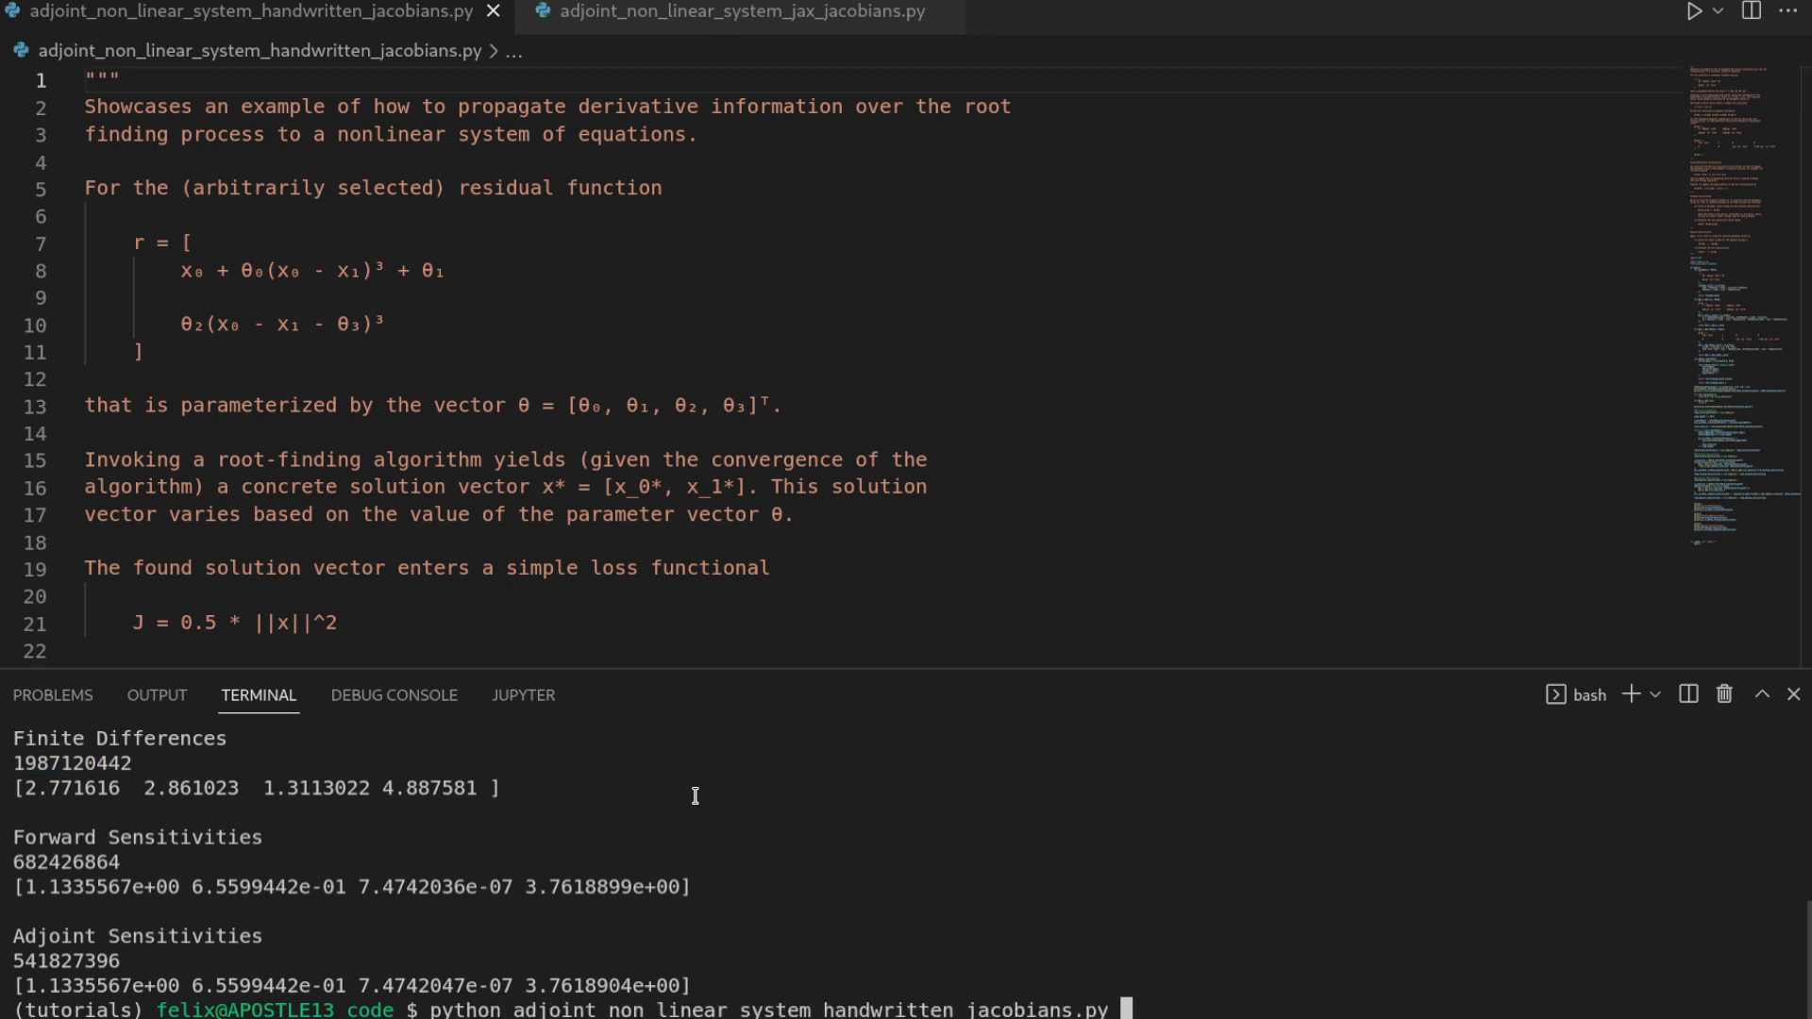
key(Return)
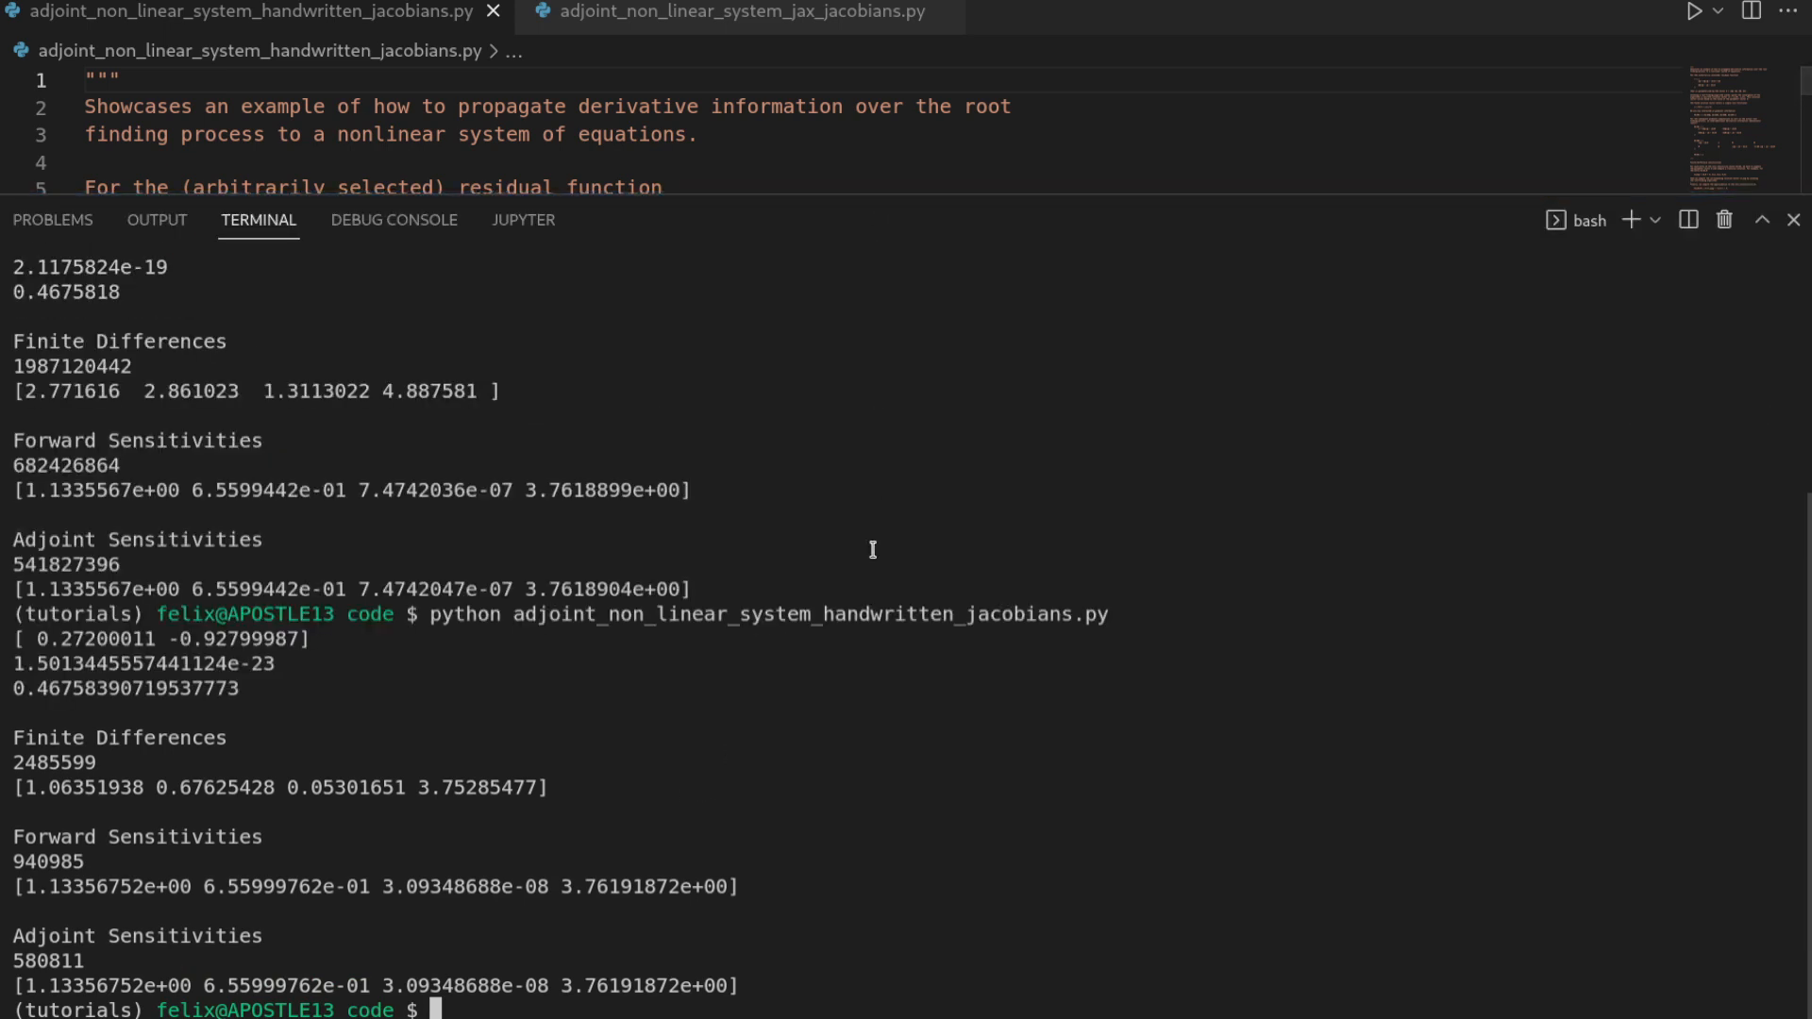
mouse_move(549, 608)
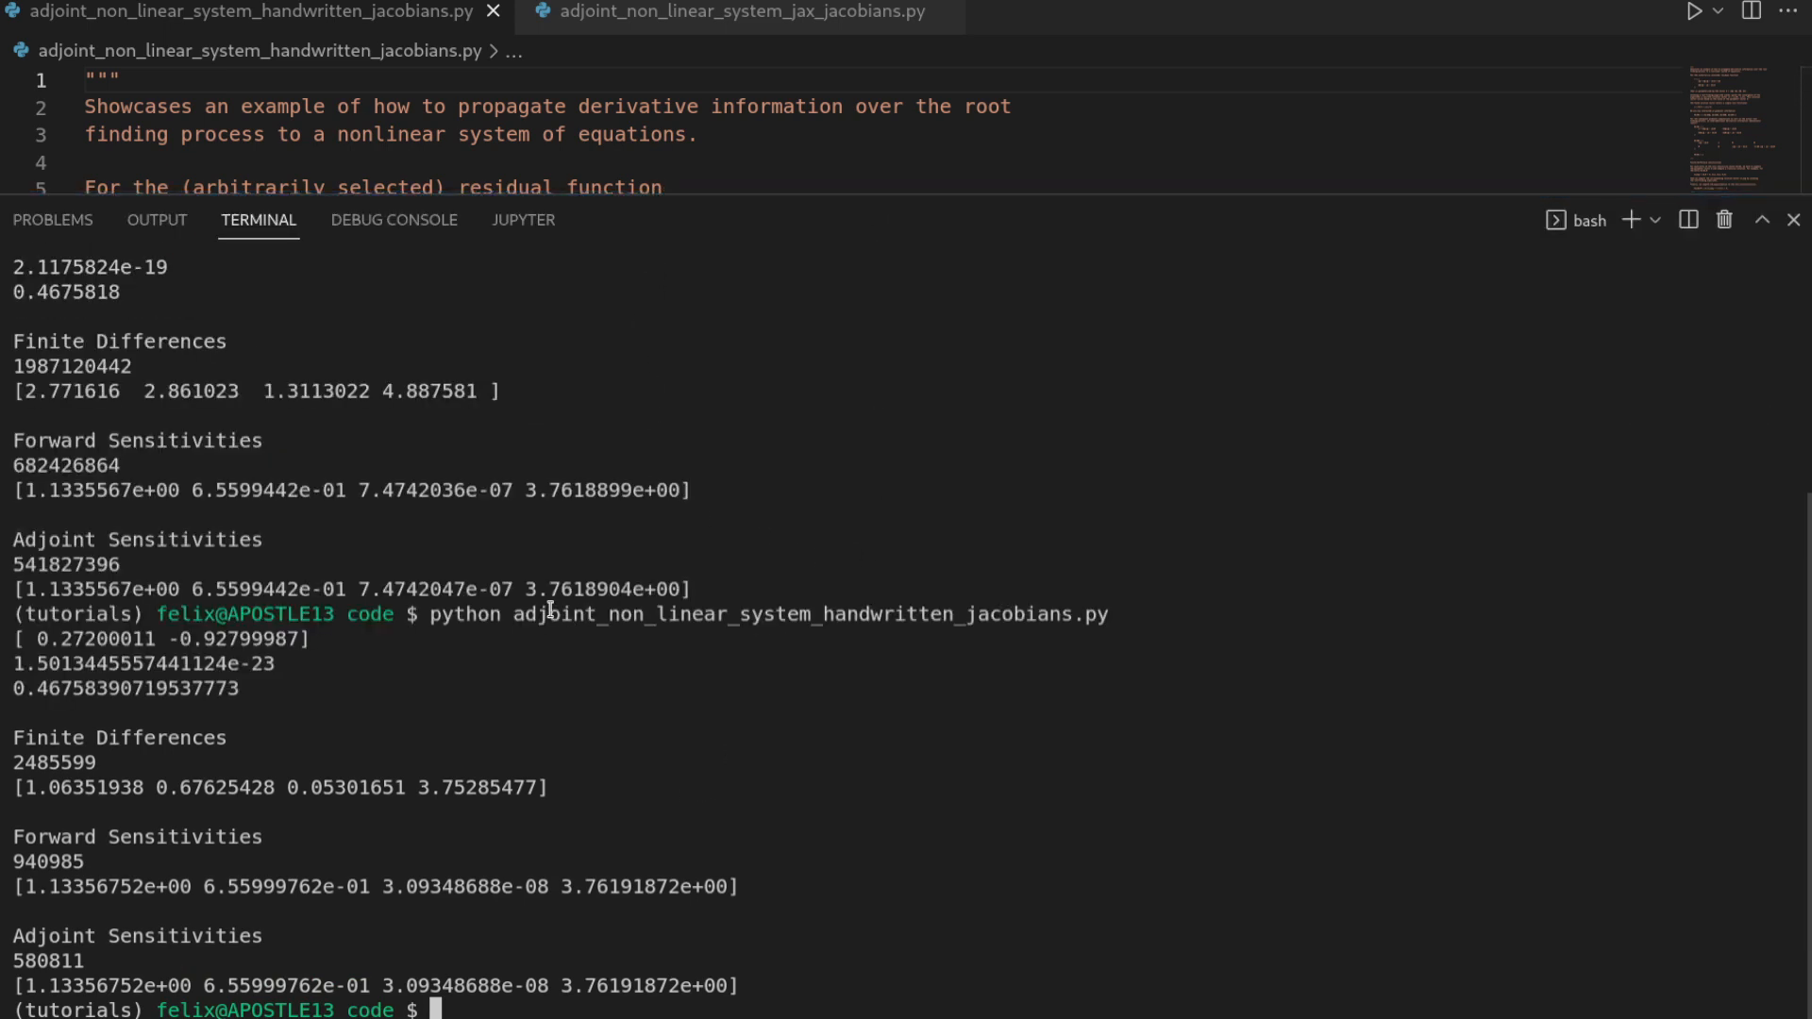
mouse_move(194, 767)
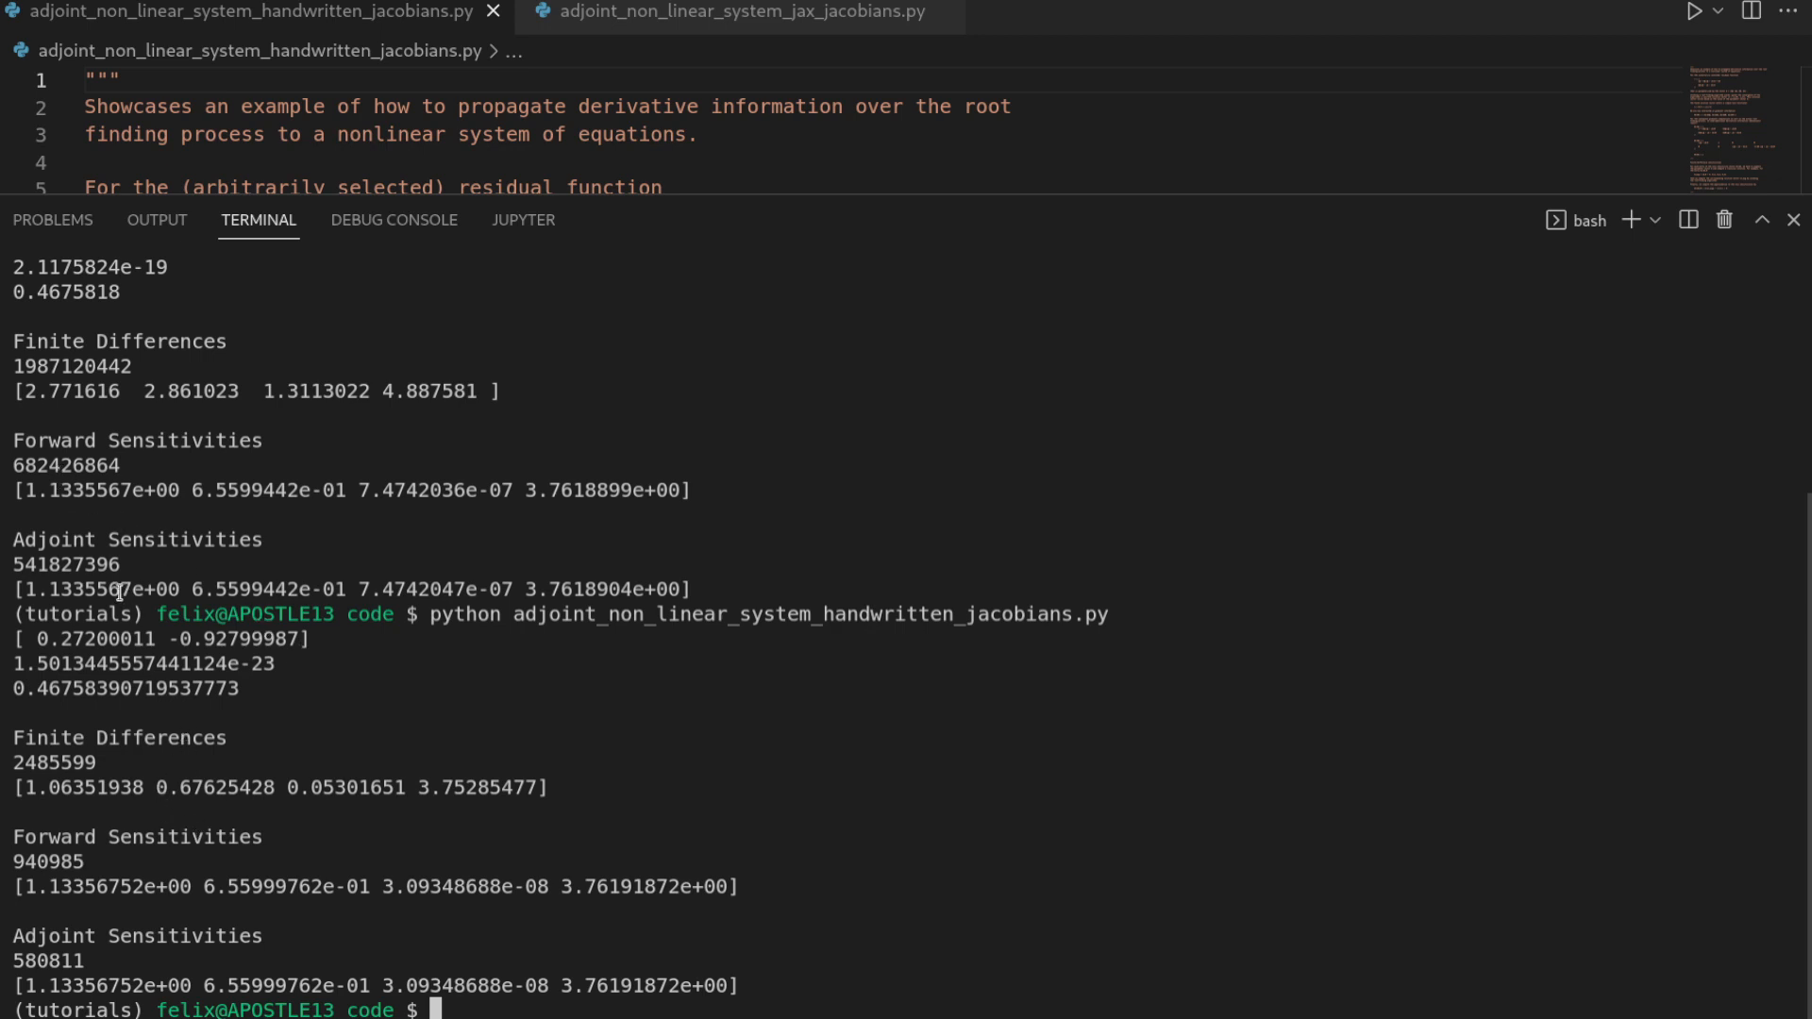
mouse_move(156, 921)
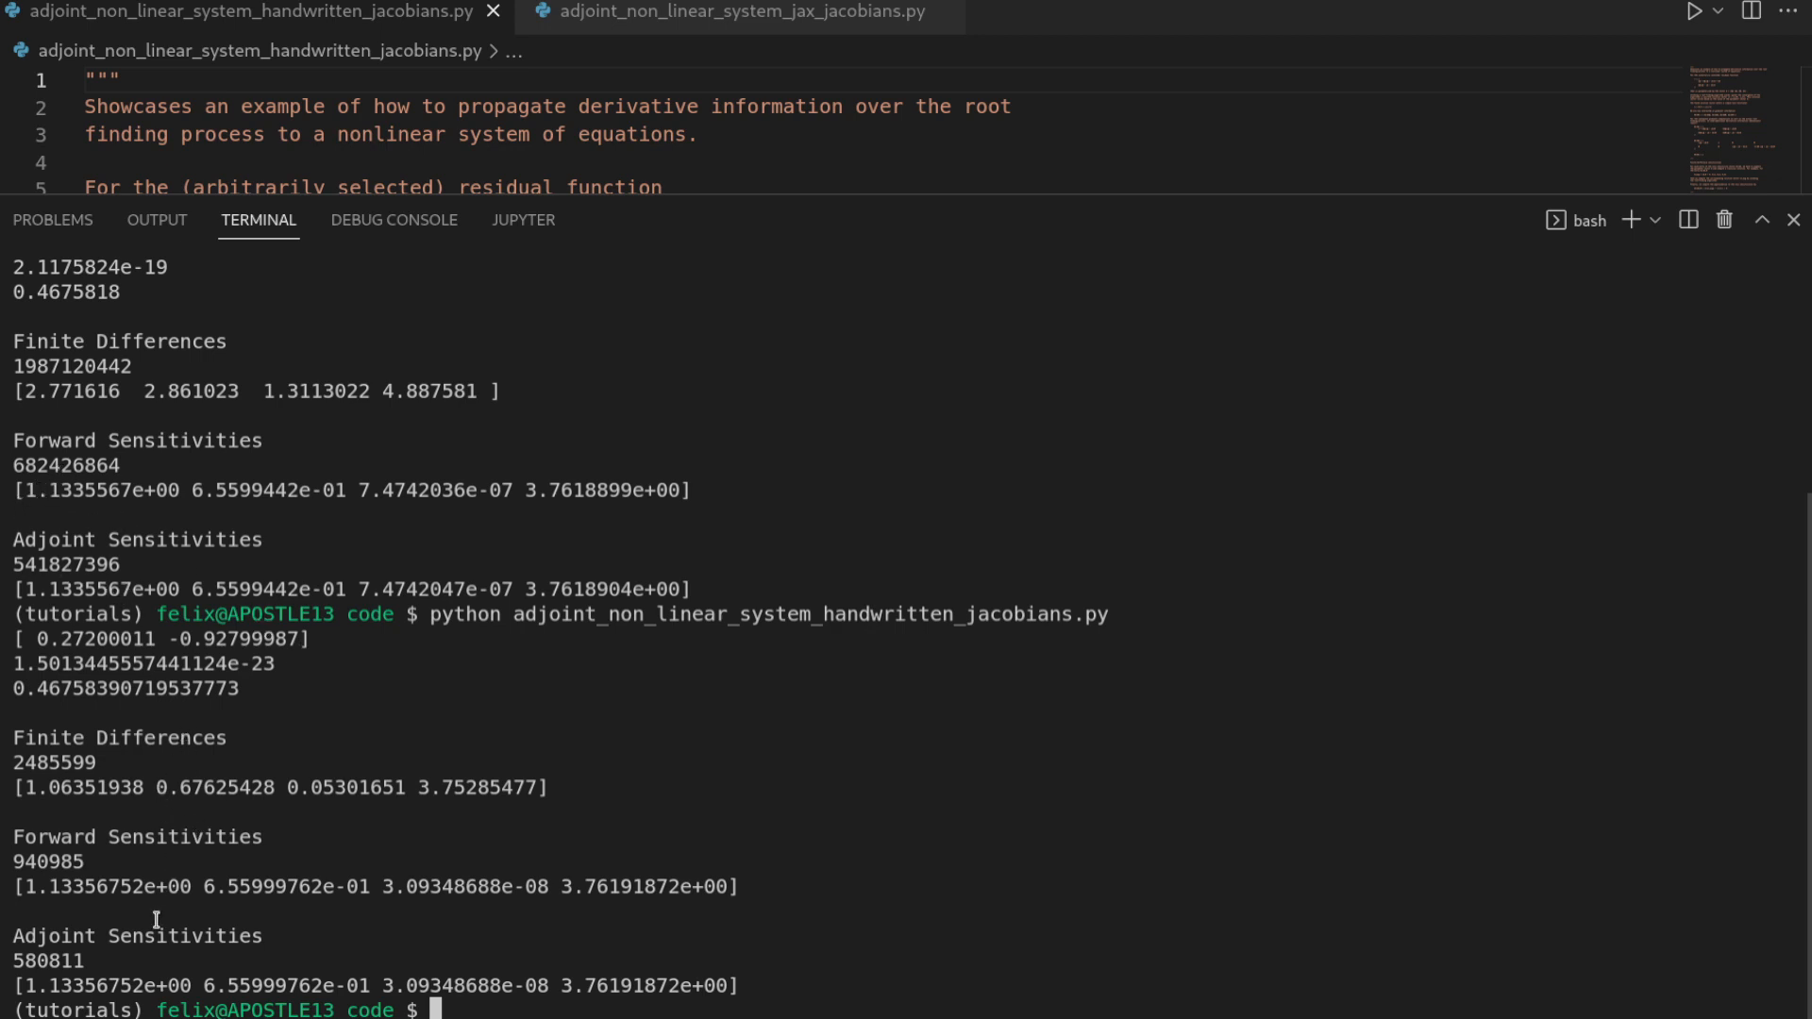
mouse_move(17, 391)
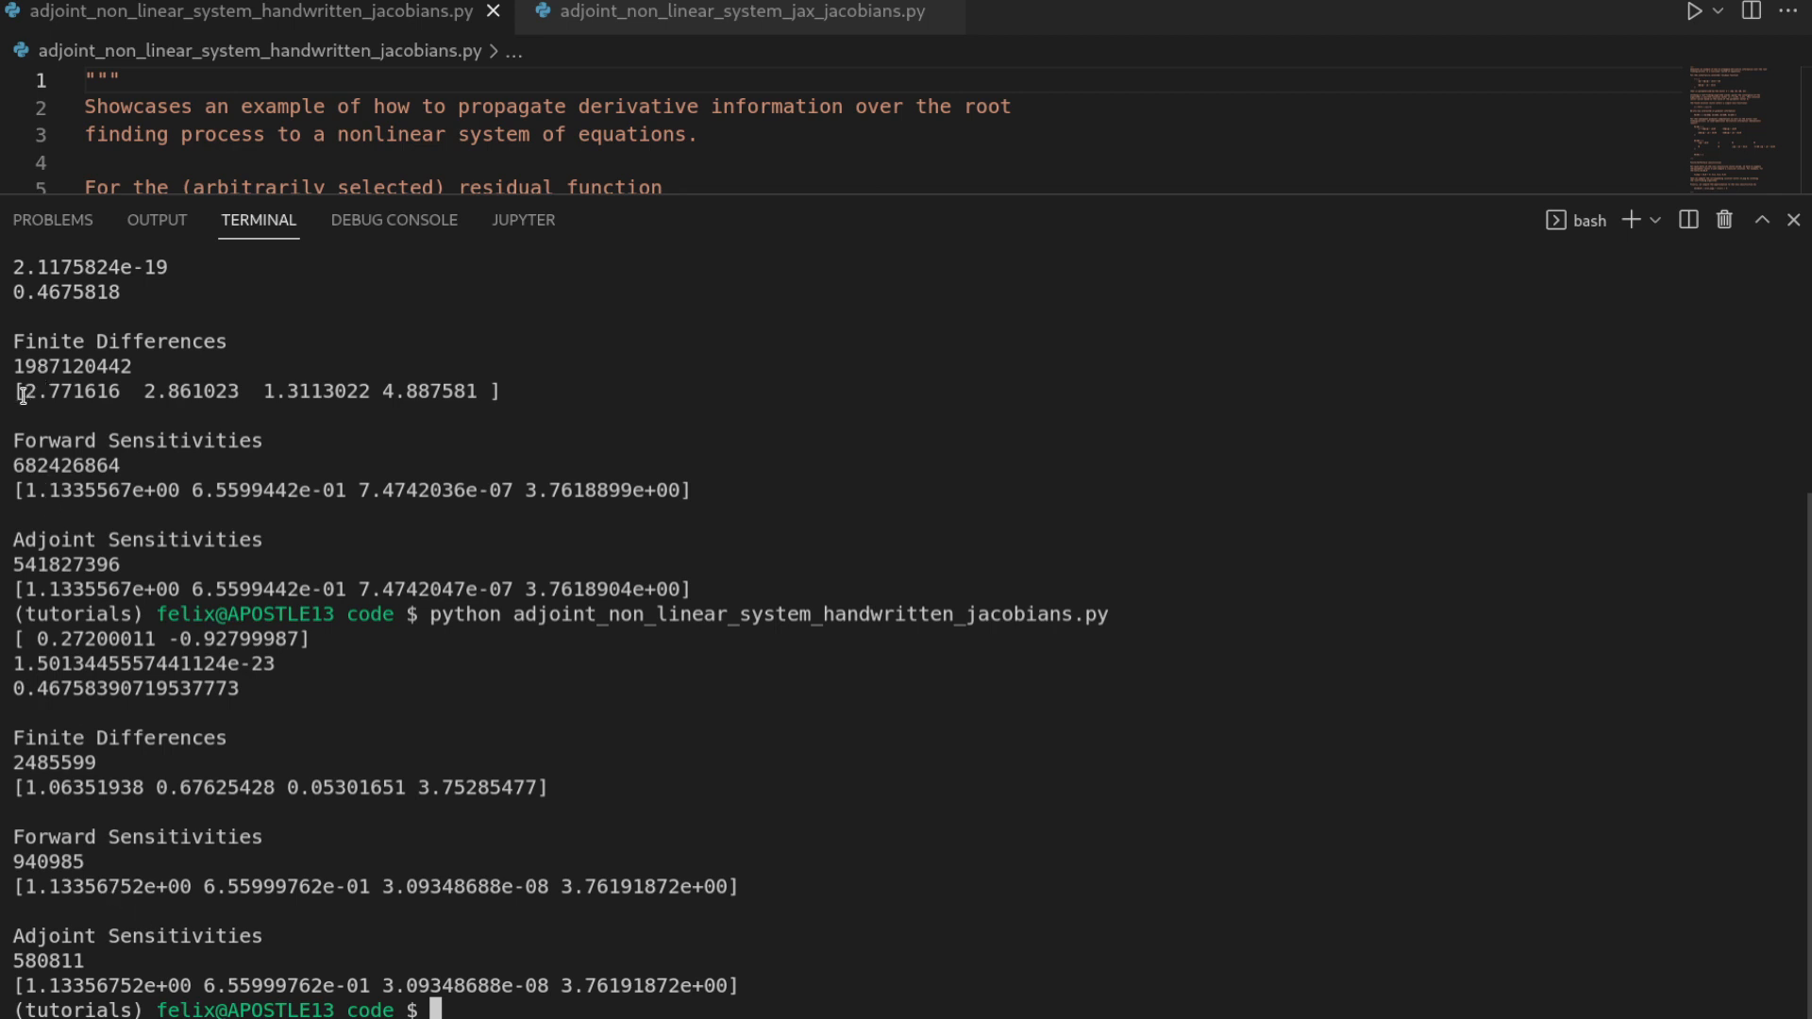
drag(26, 390, 484, 391)
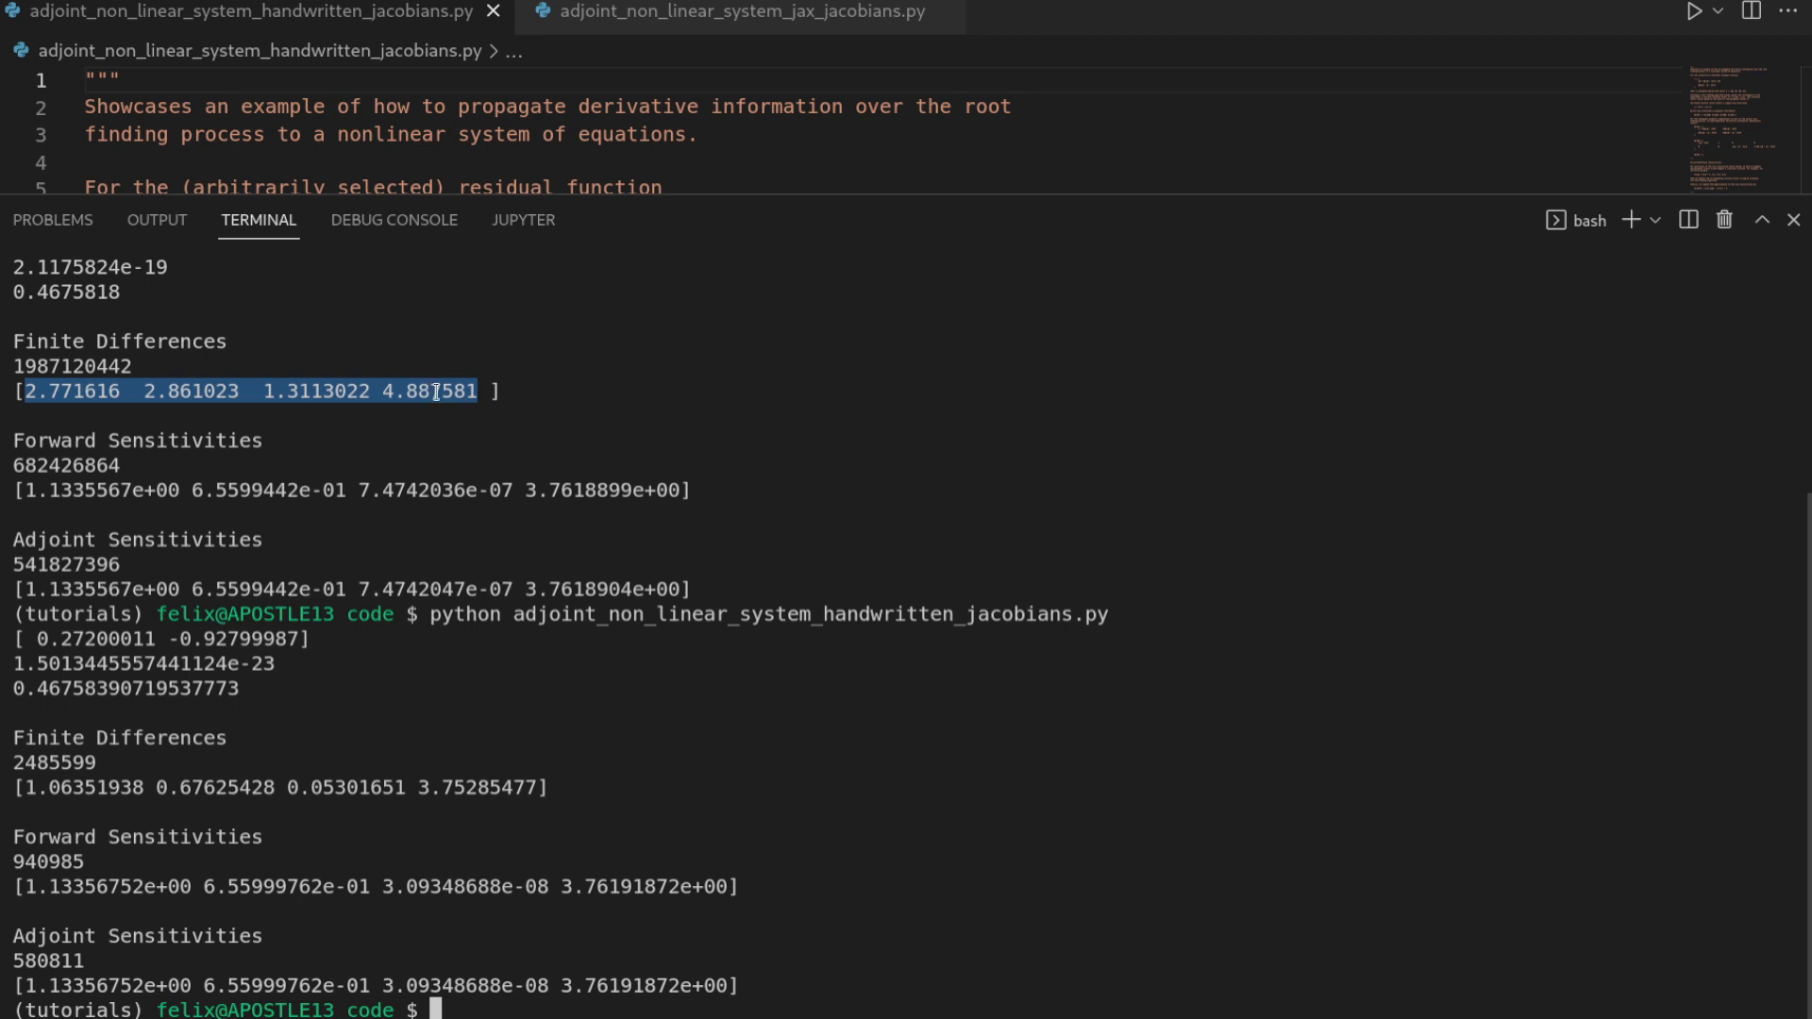
mouse_move(443, 447)
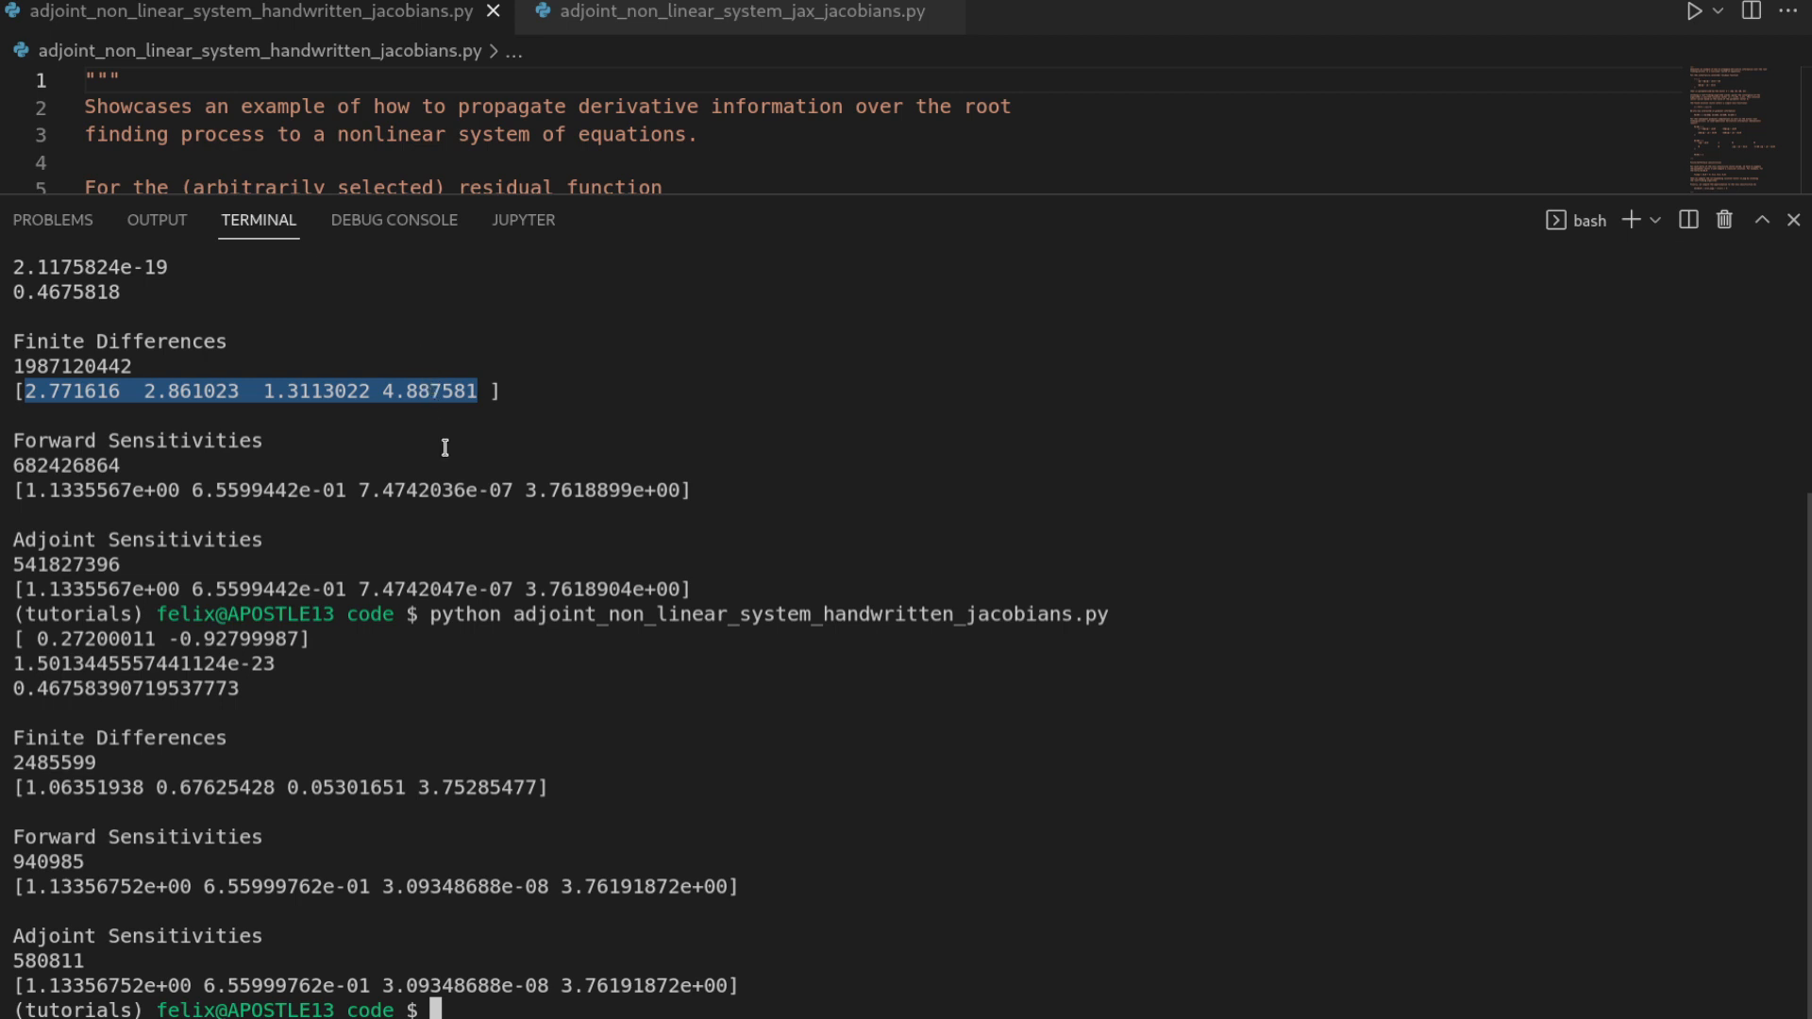
mouse_move(16, 341)
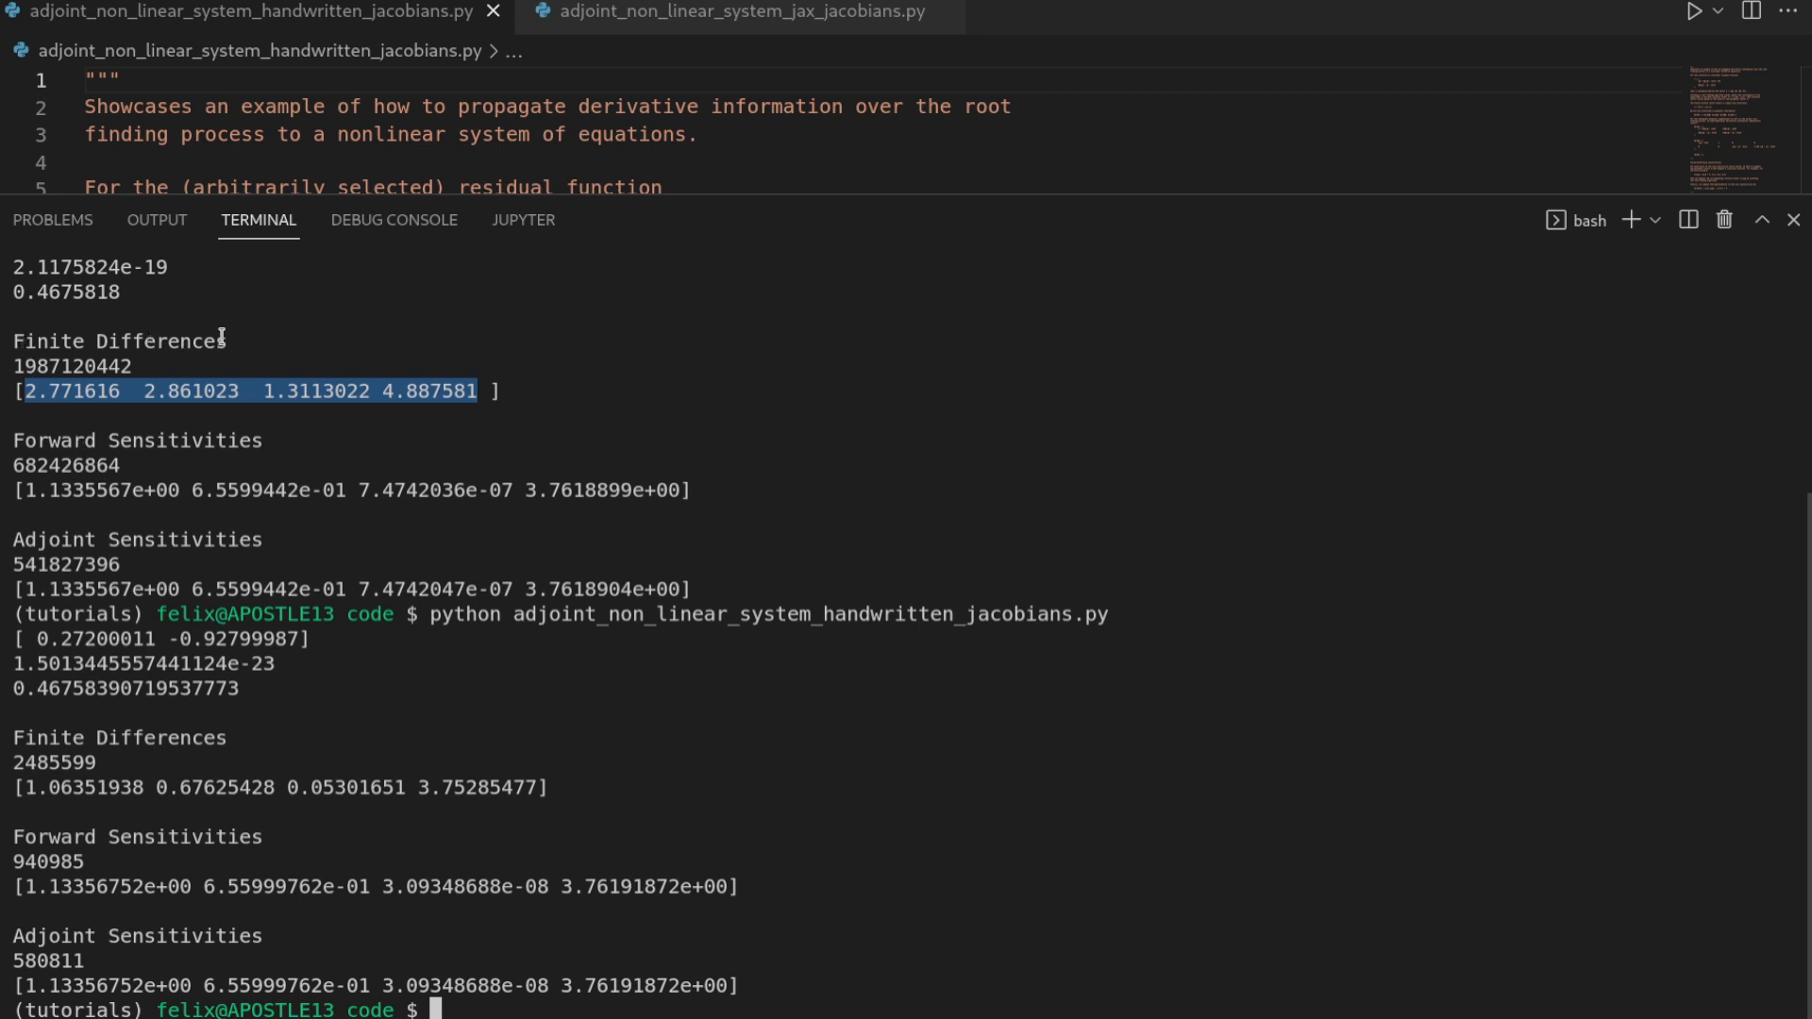
mouse_move(319, 281)
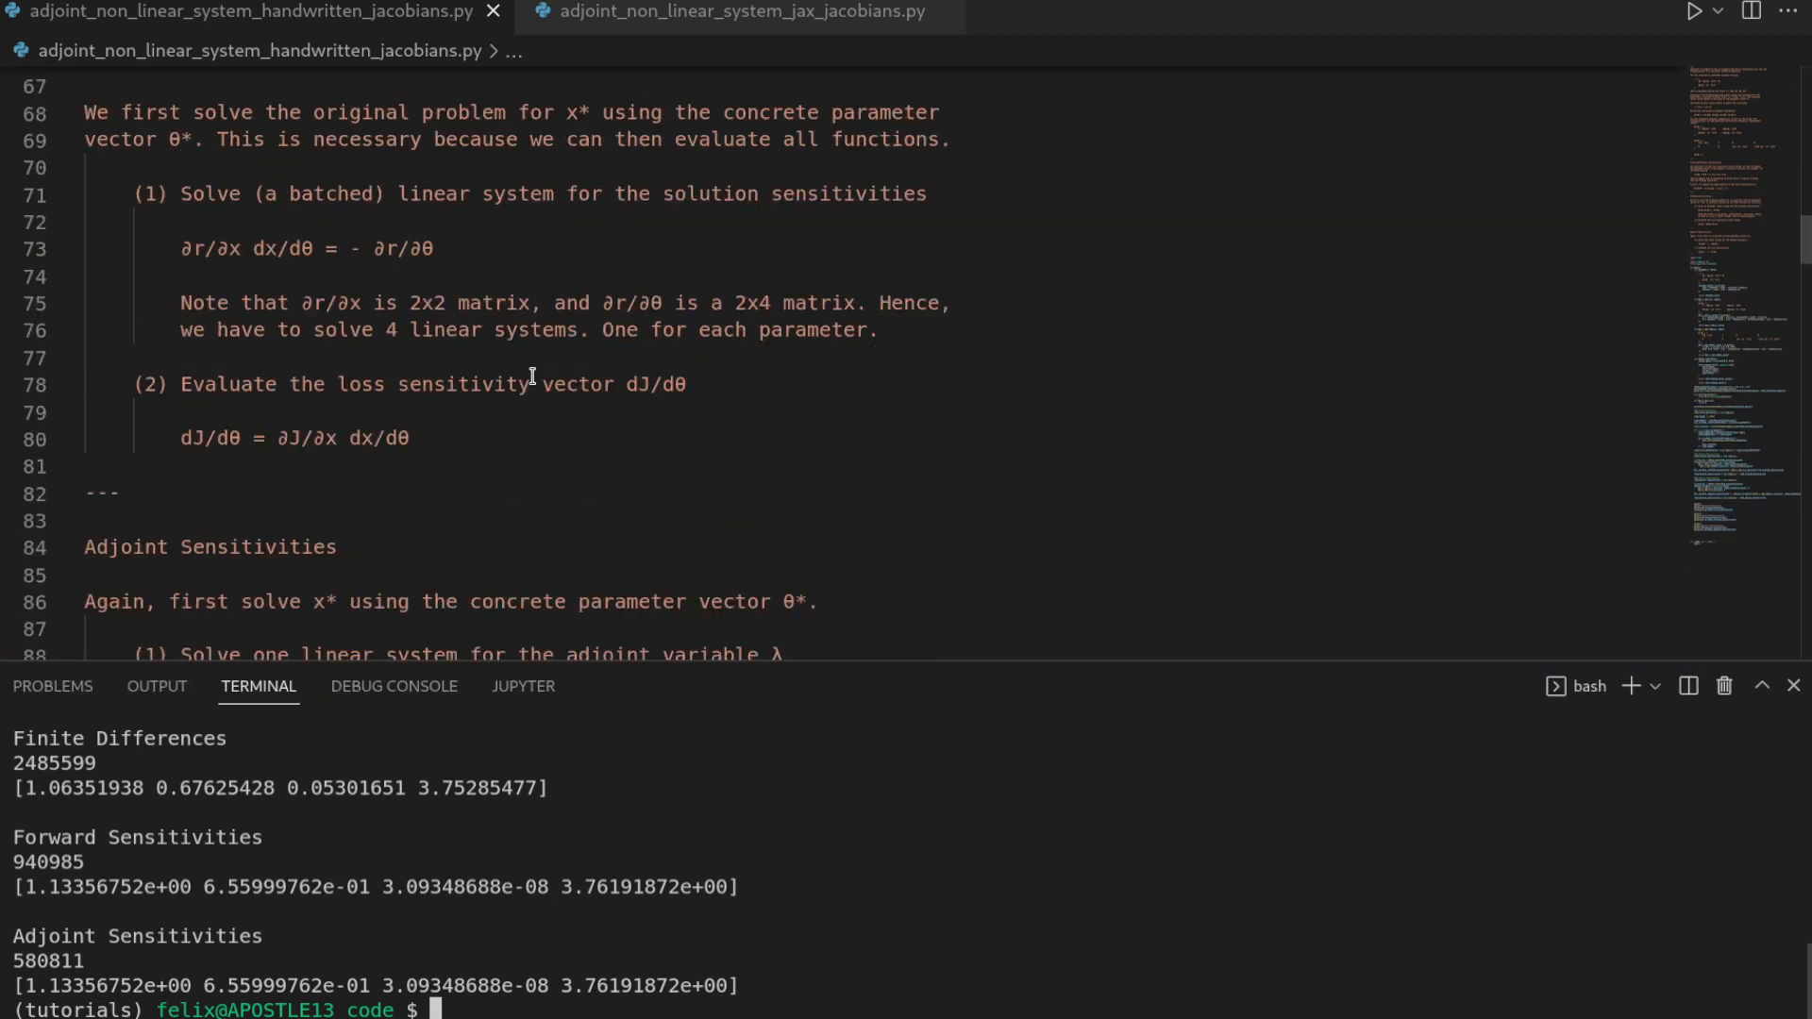
Type jax.config.update("jax_enable_x64", True) as the first line of main().
scroll(down, 3)
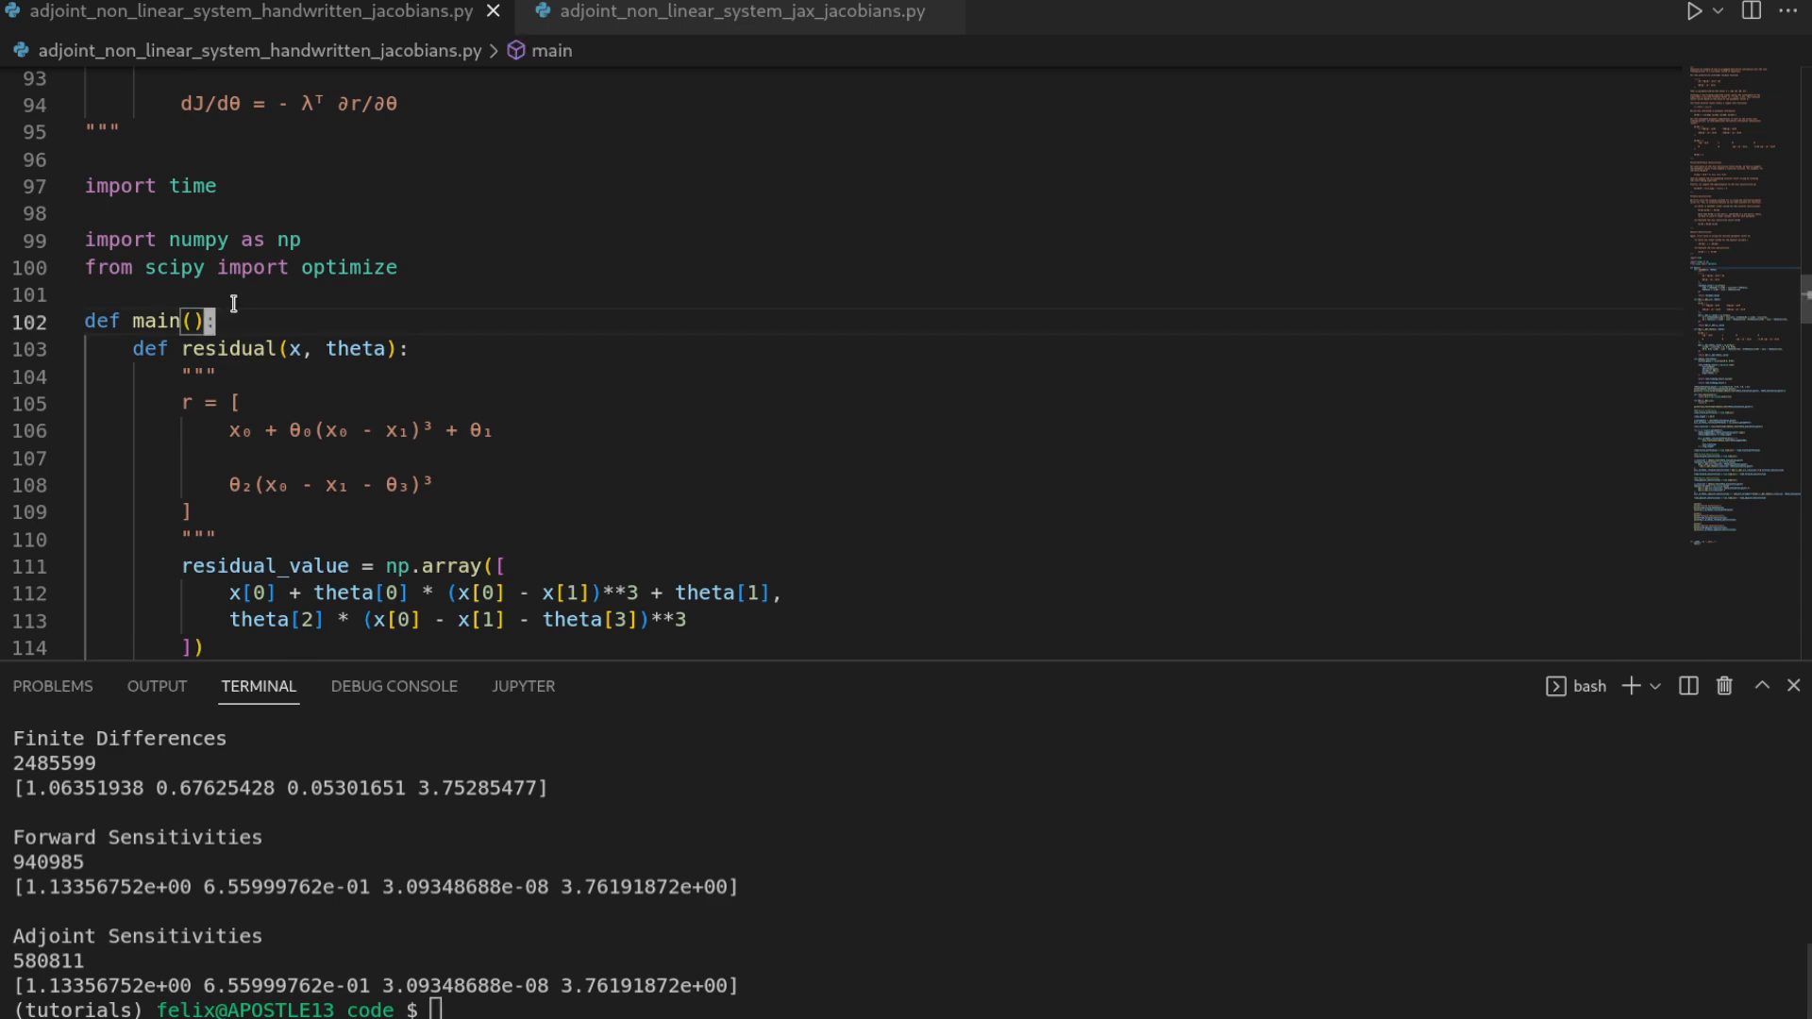
text(jax.)
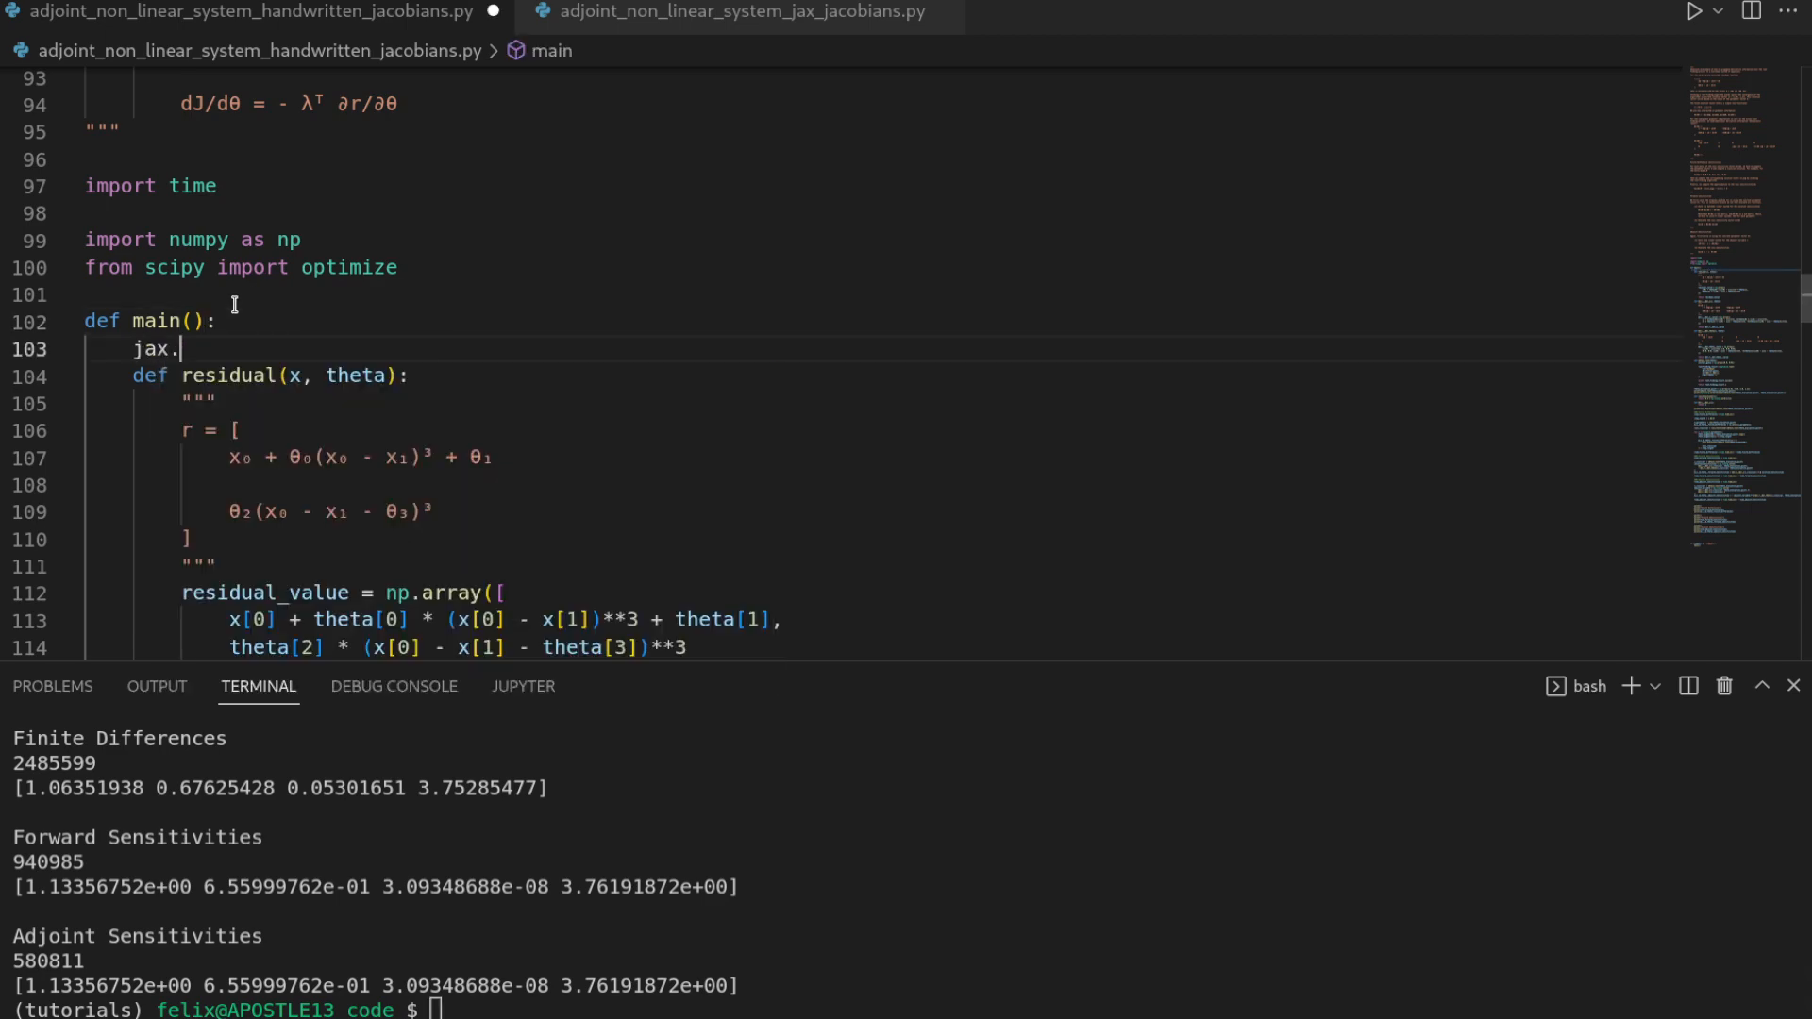
text(config.)
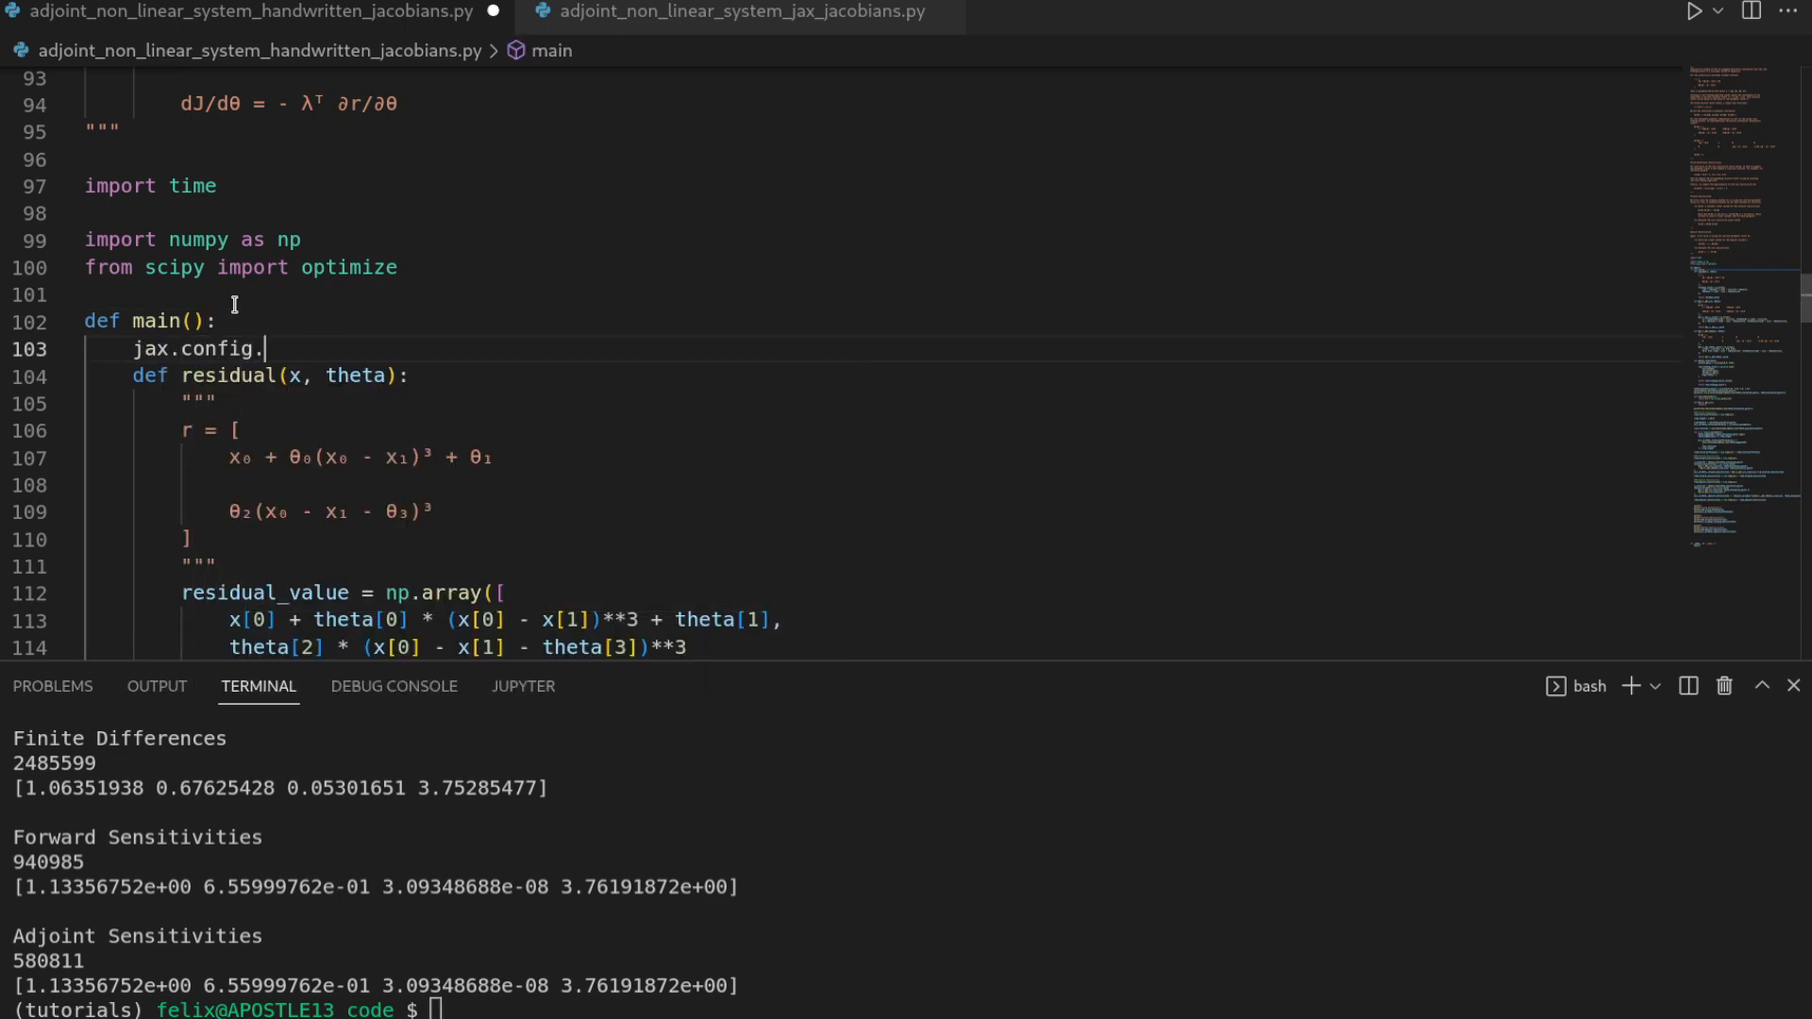
text(update("jax"))
click(906, 1008)
text(python adjoint_non_linear_system_jax_jacobians.py)
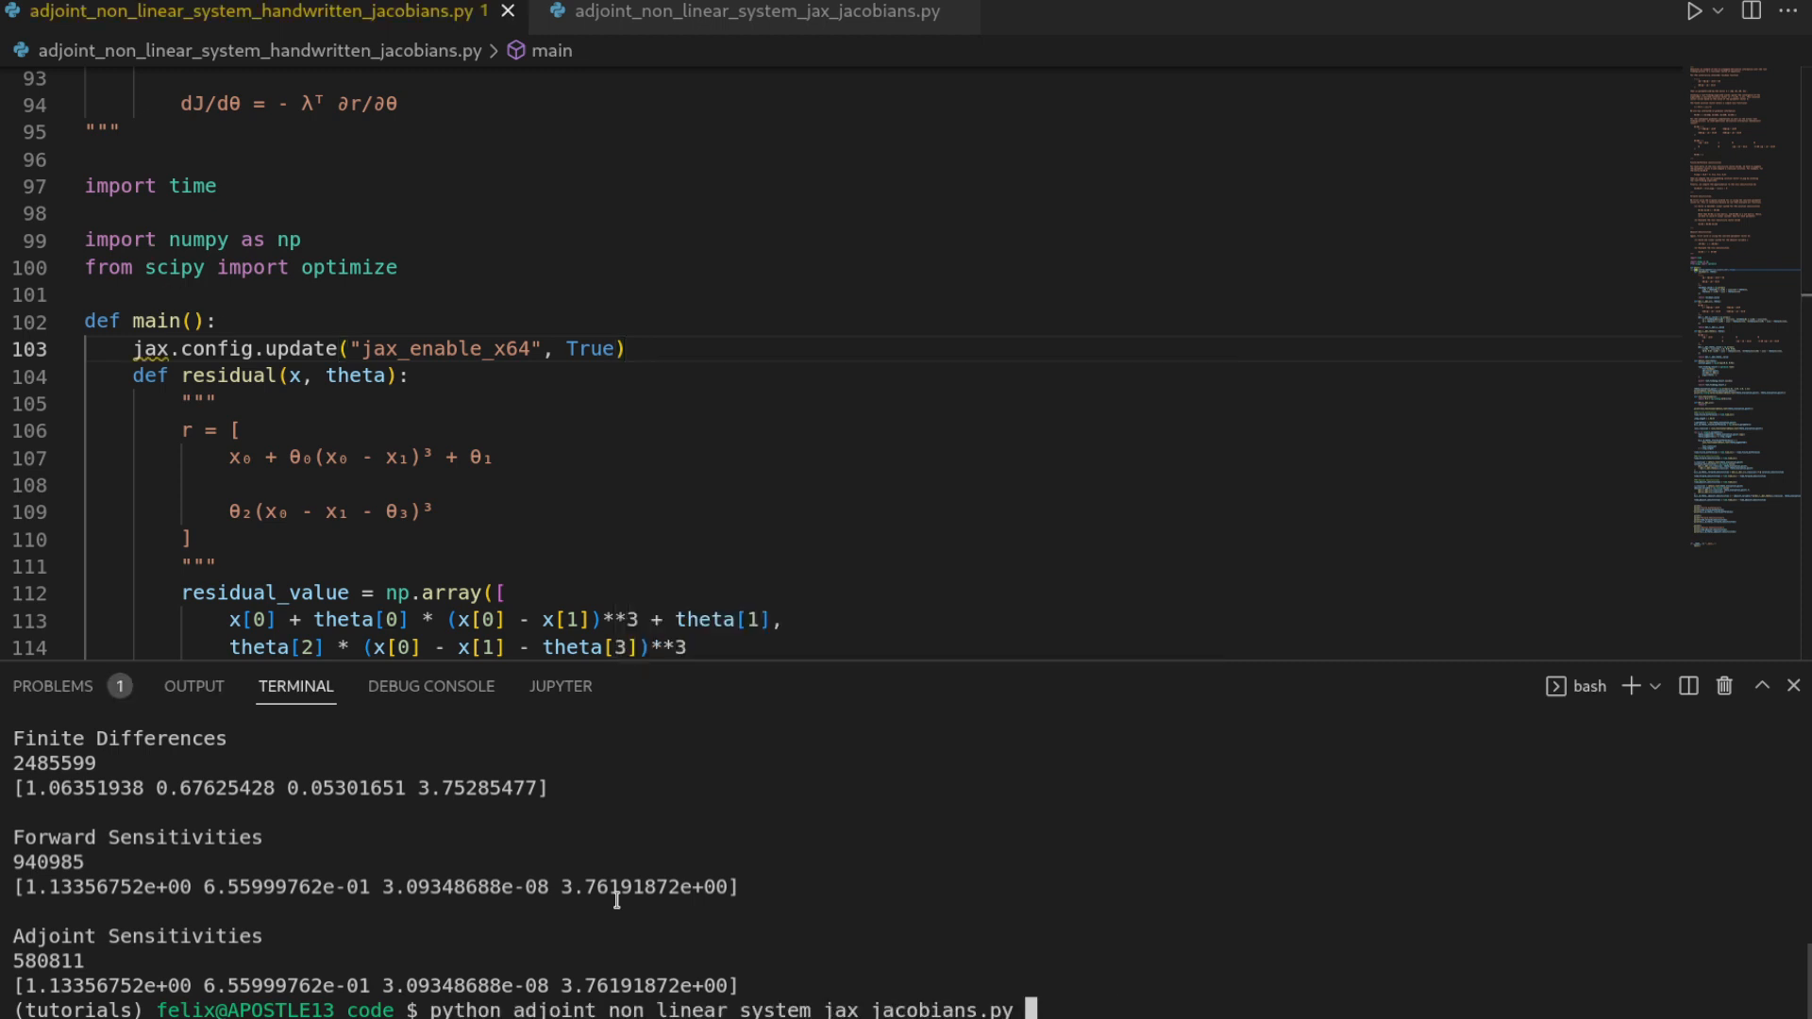
Delete the failing jax precision line and rerun the JAX Jacobians script in double precision.
key(Return)
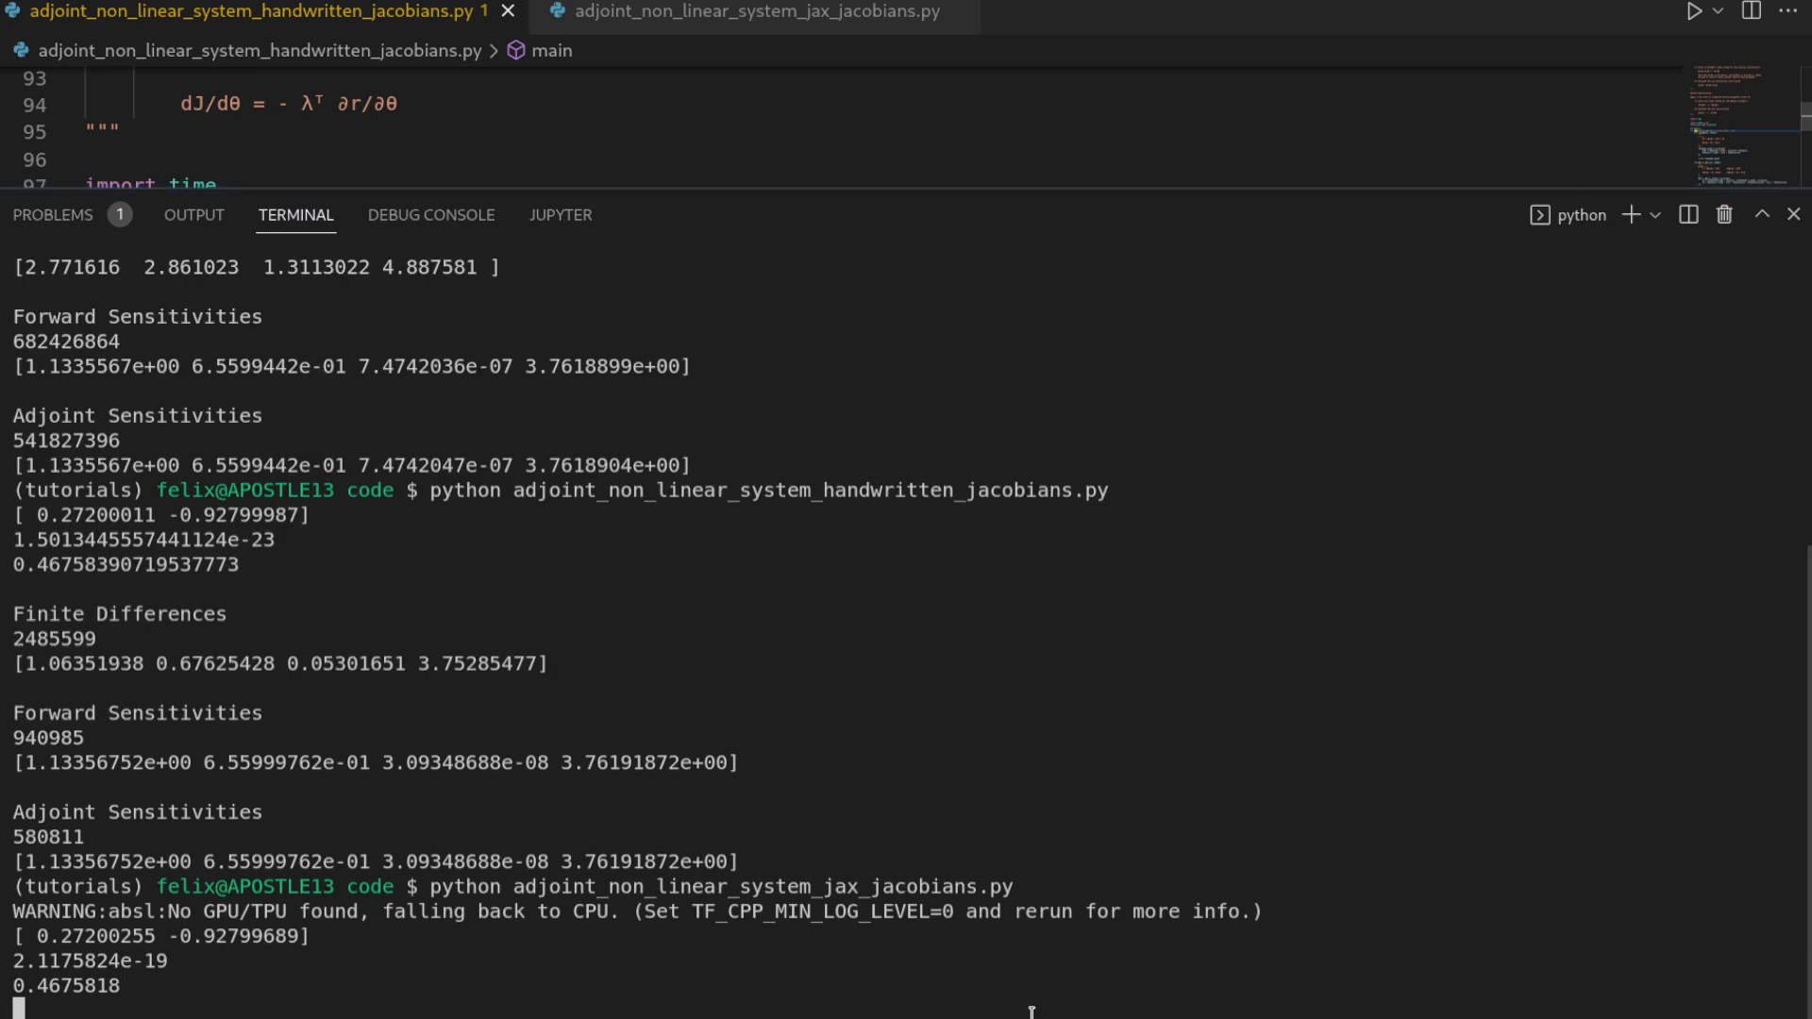
mouse_move(996, 834)
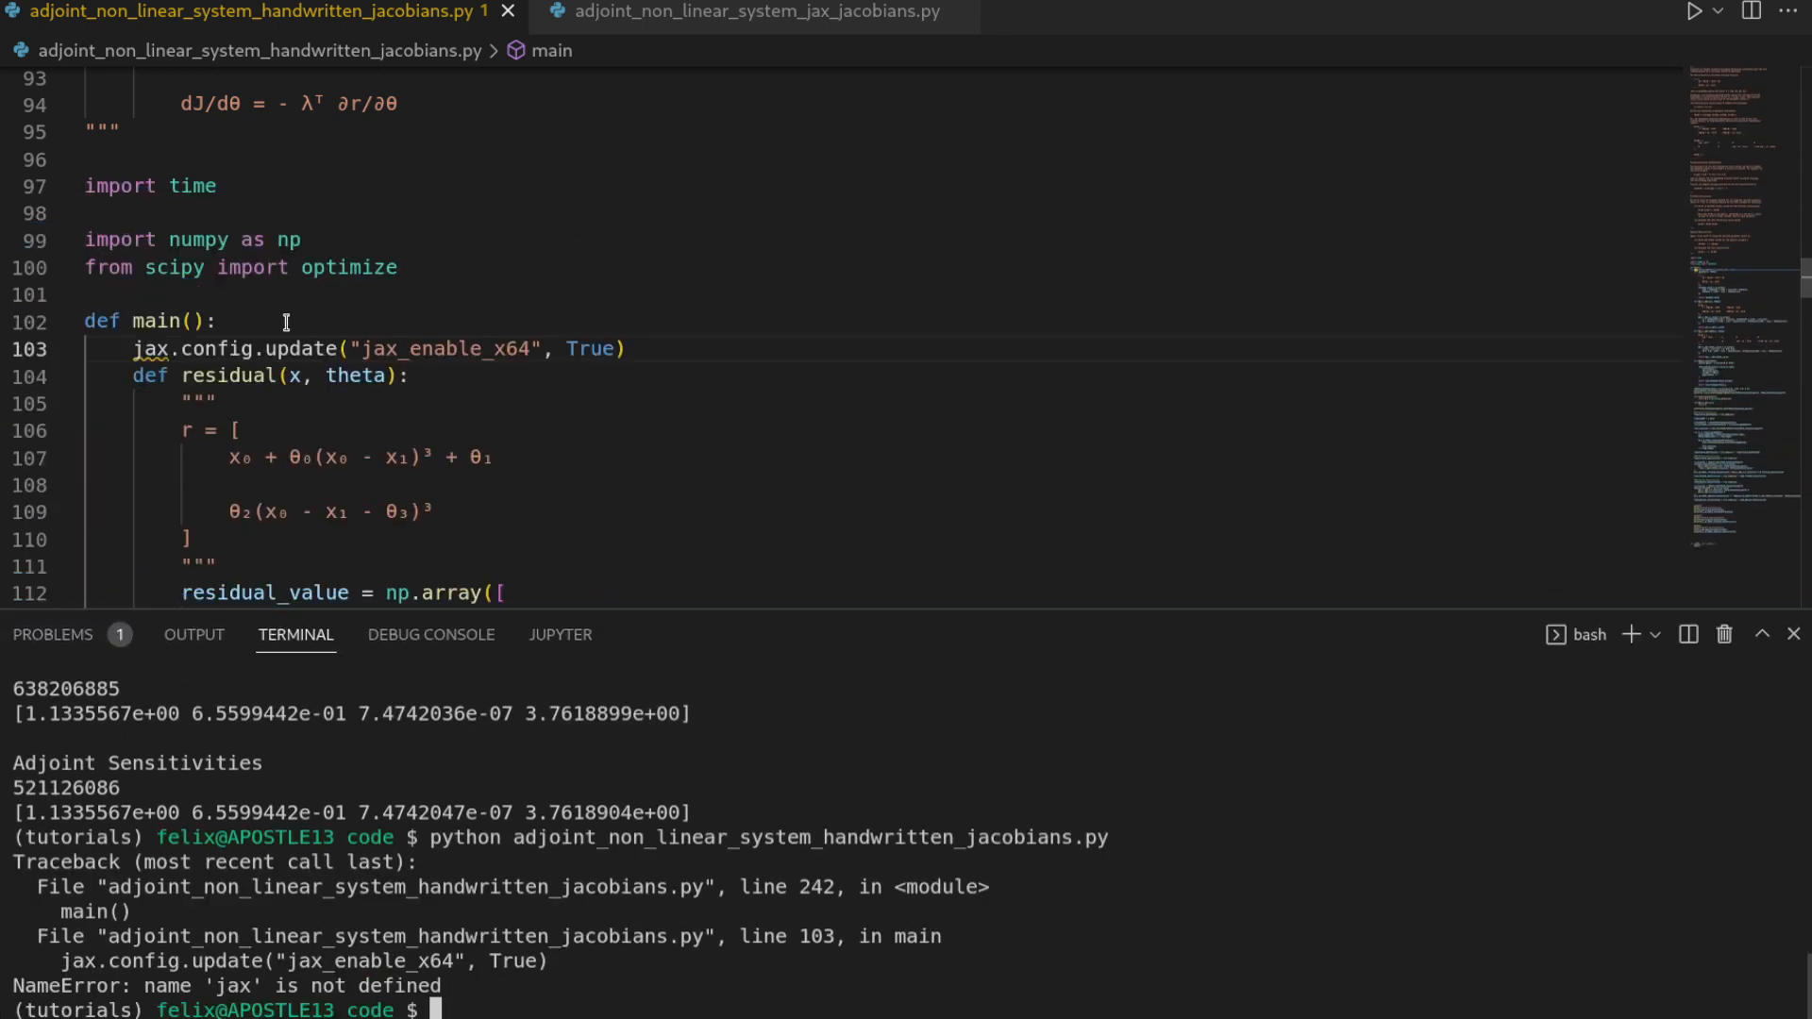
key(Delete)
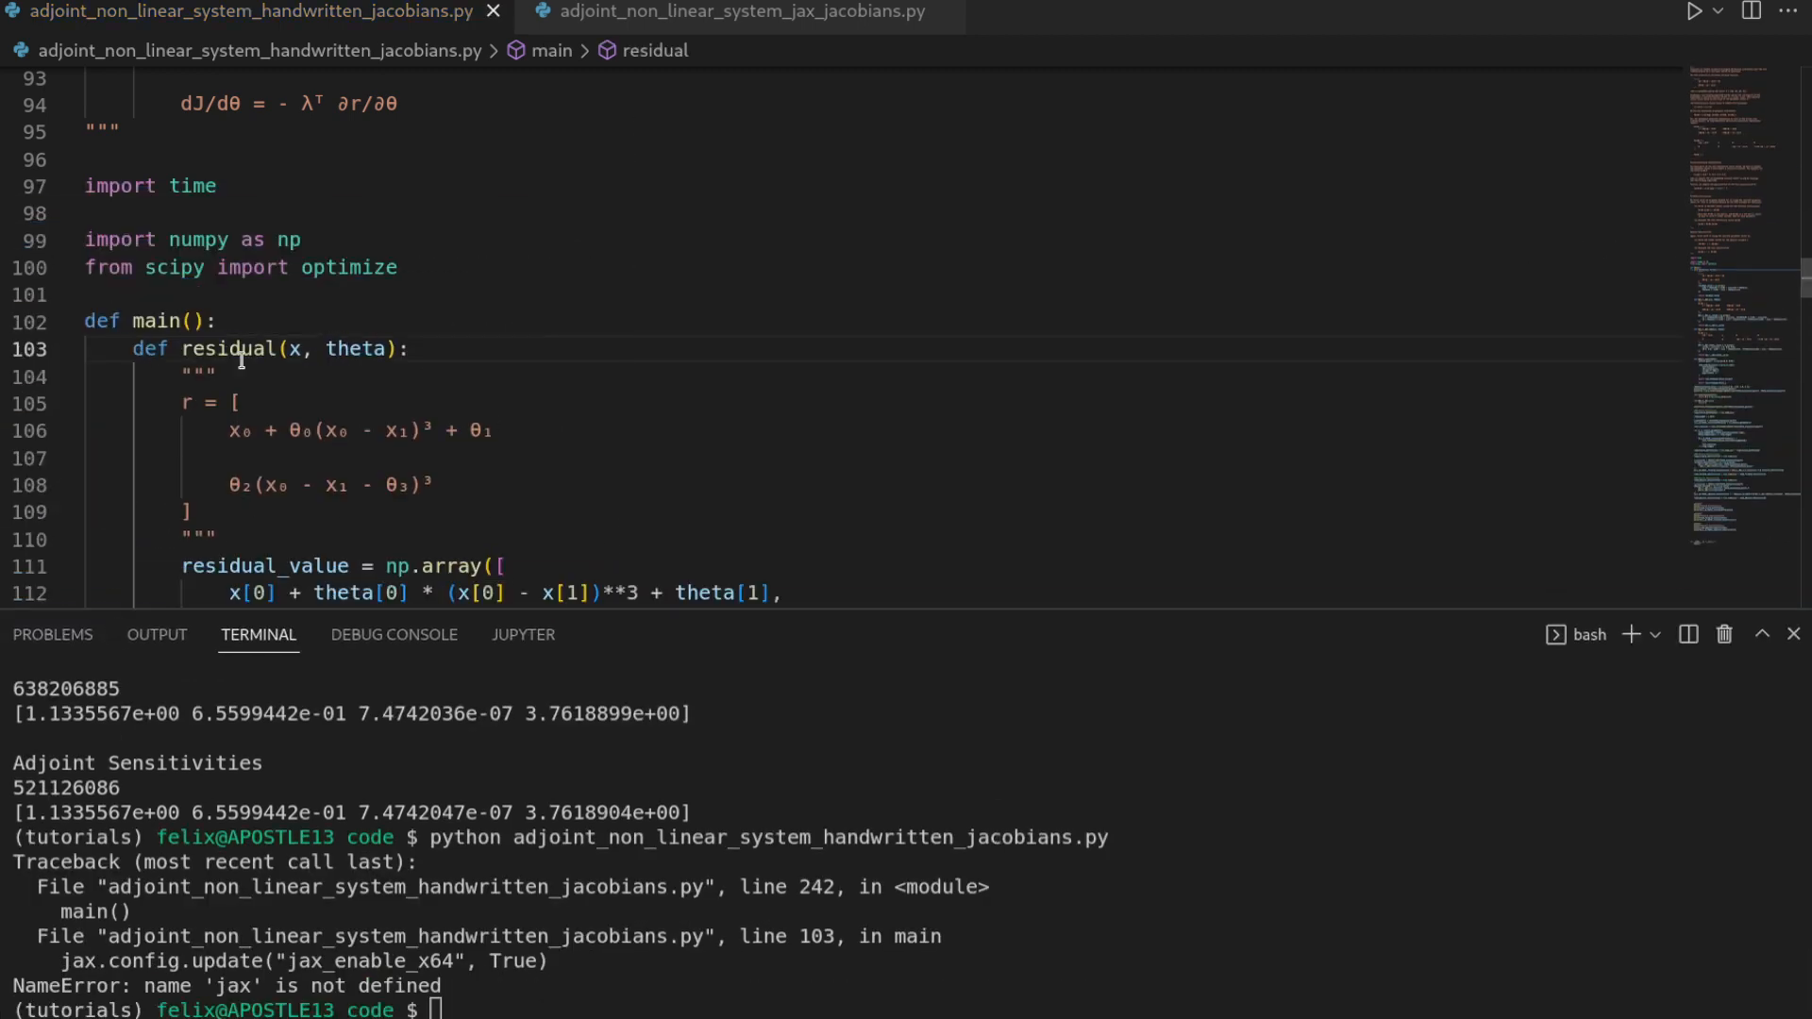
click(735, 13)
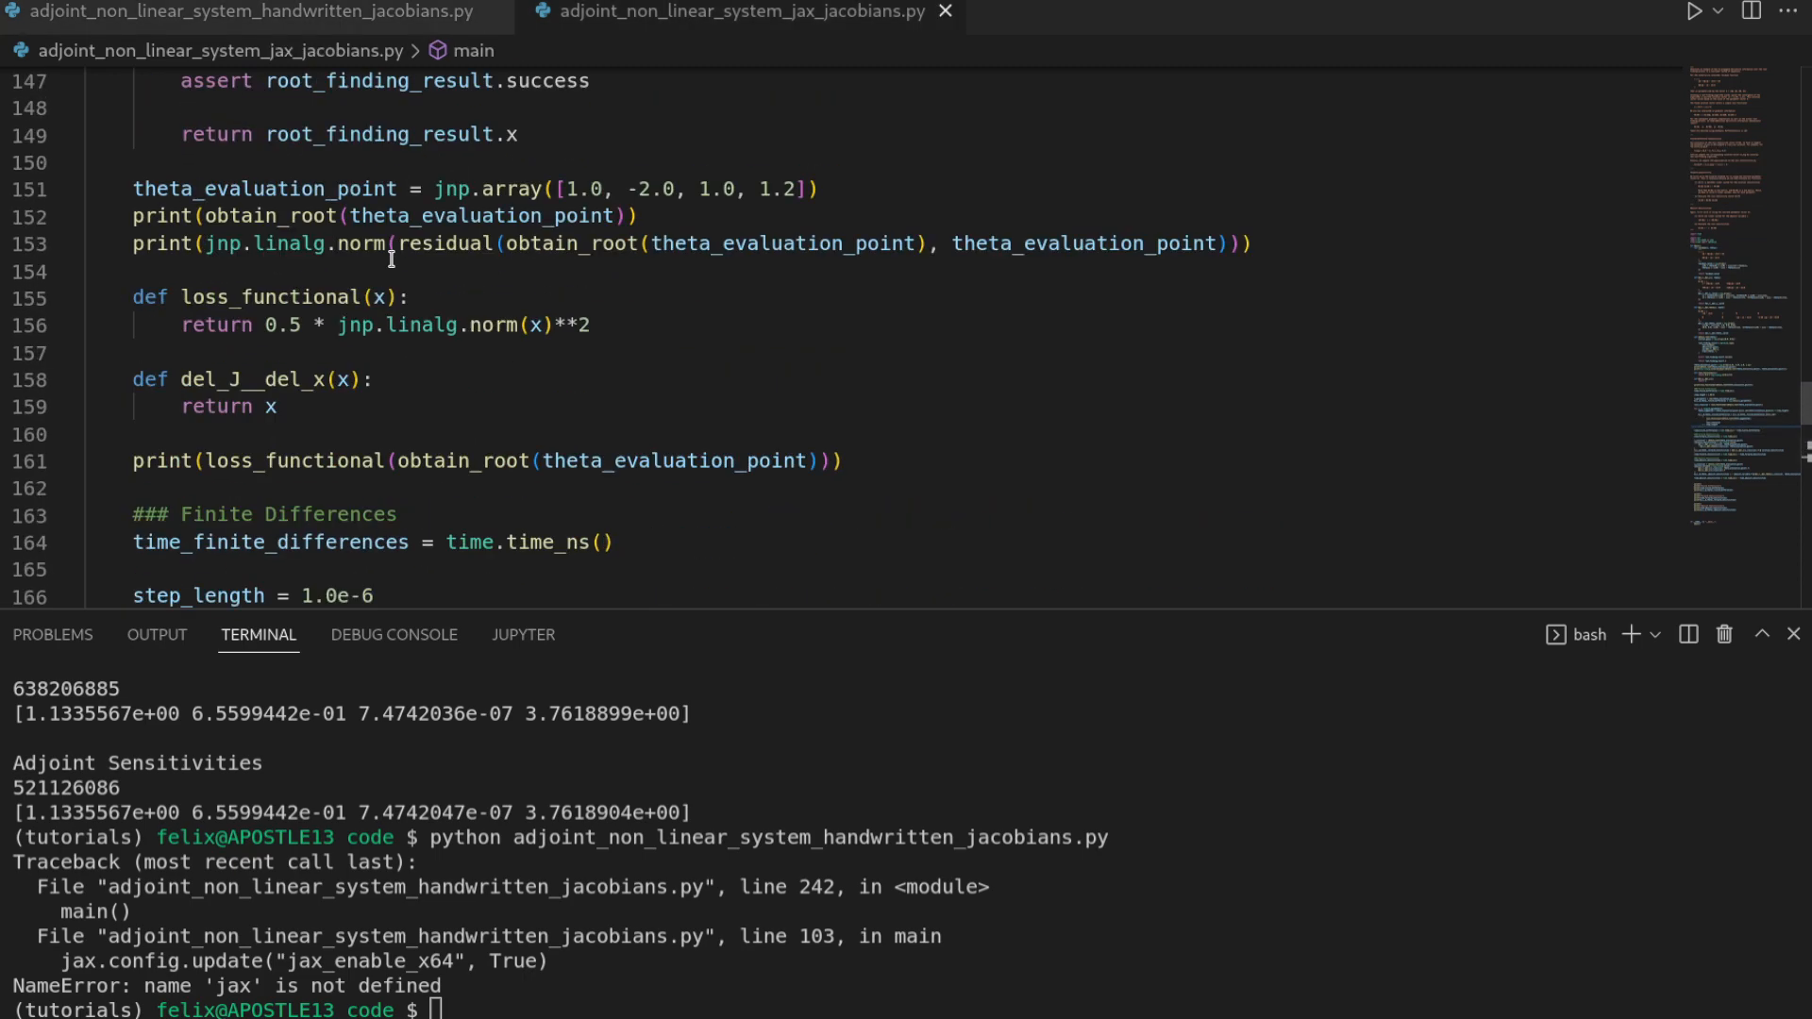
scroll(up, 3)
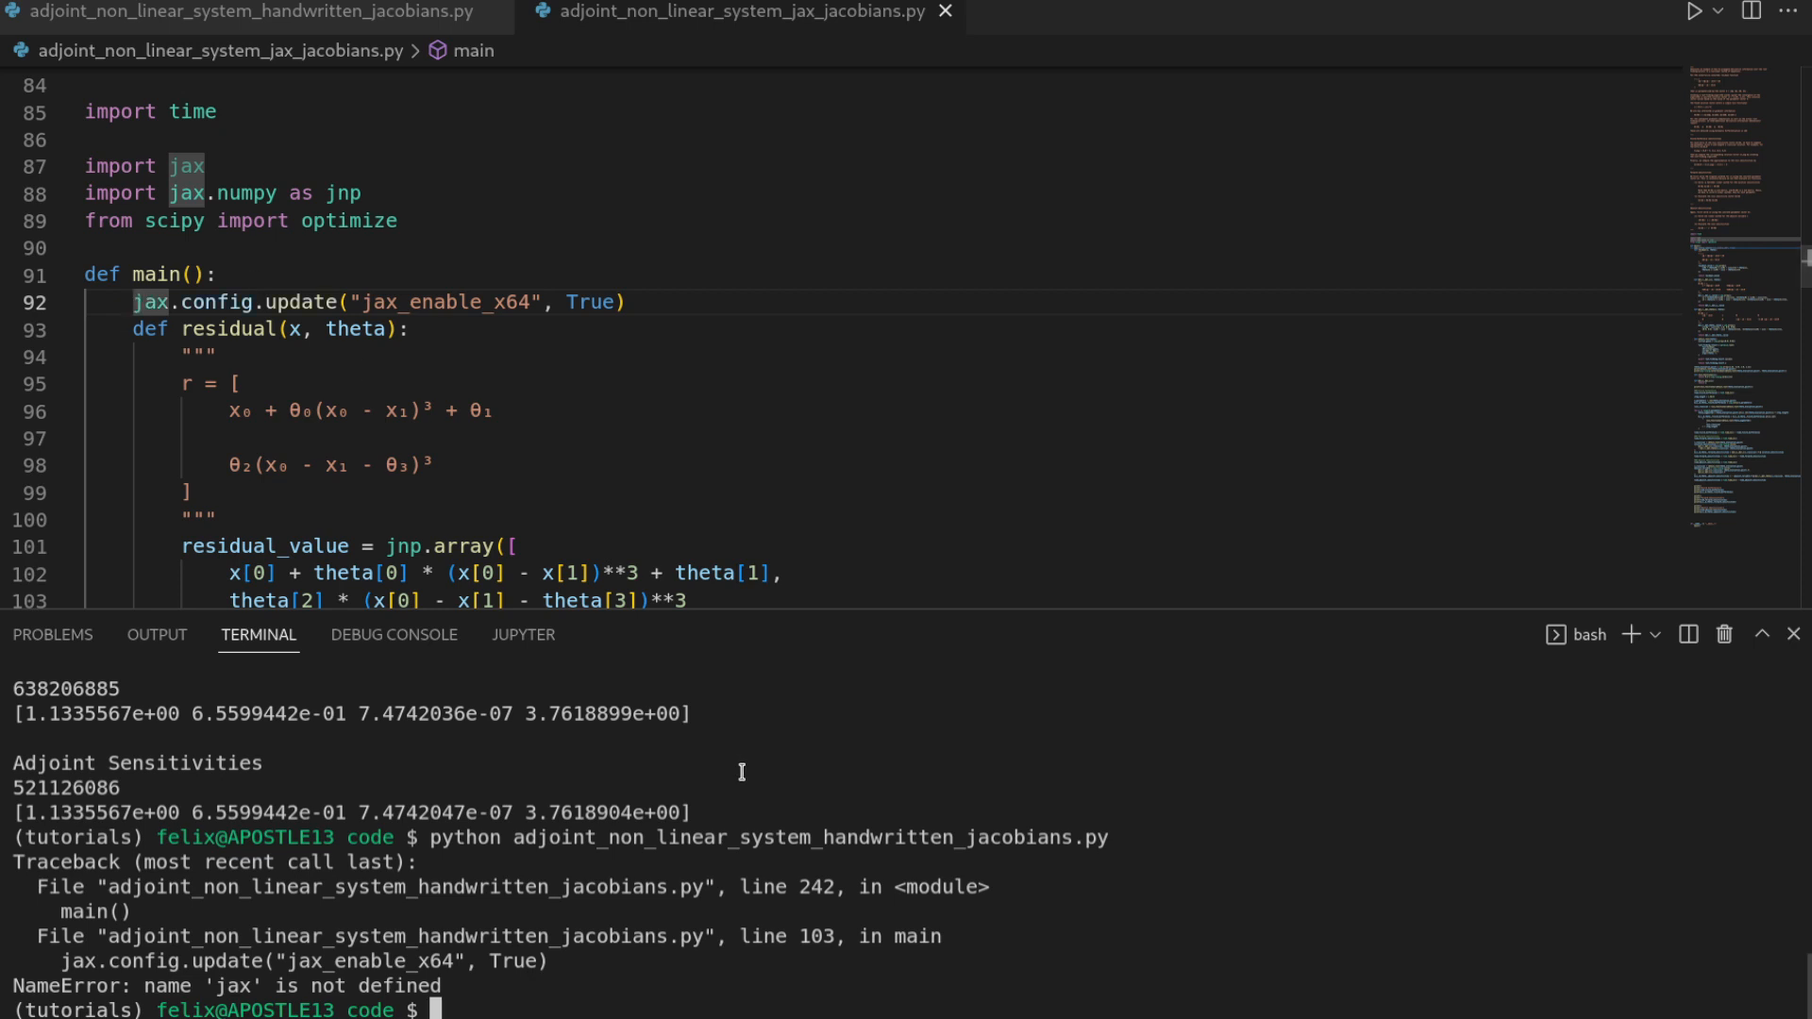
key(Return)
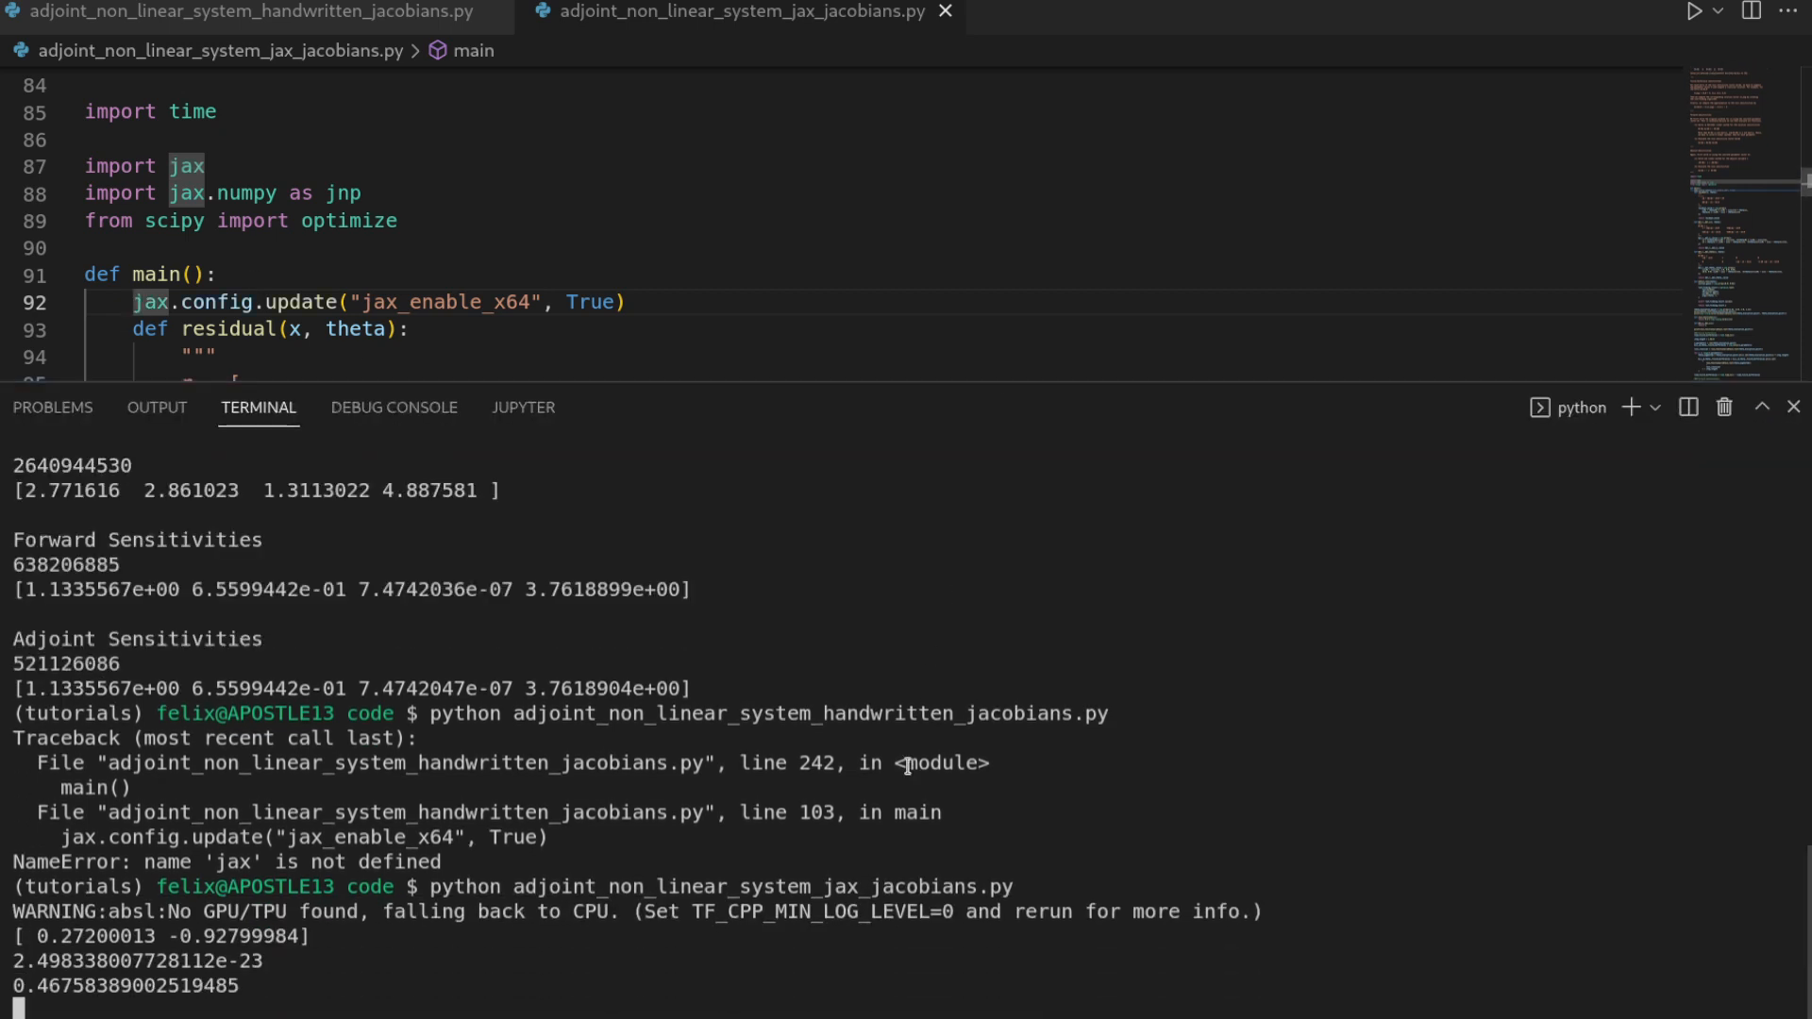
mouse_move(784, 803)
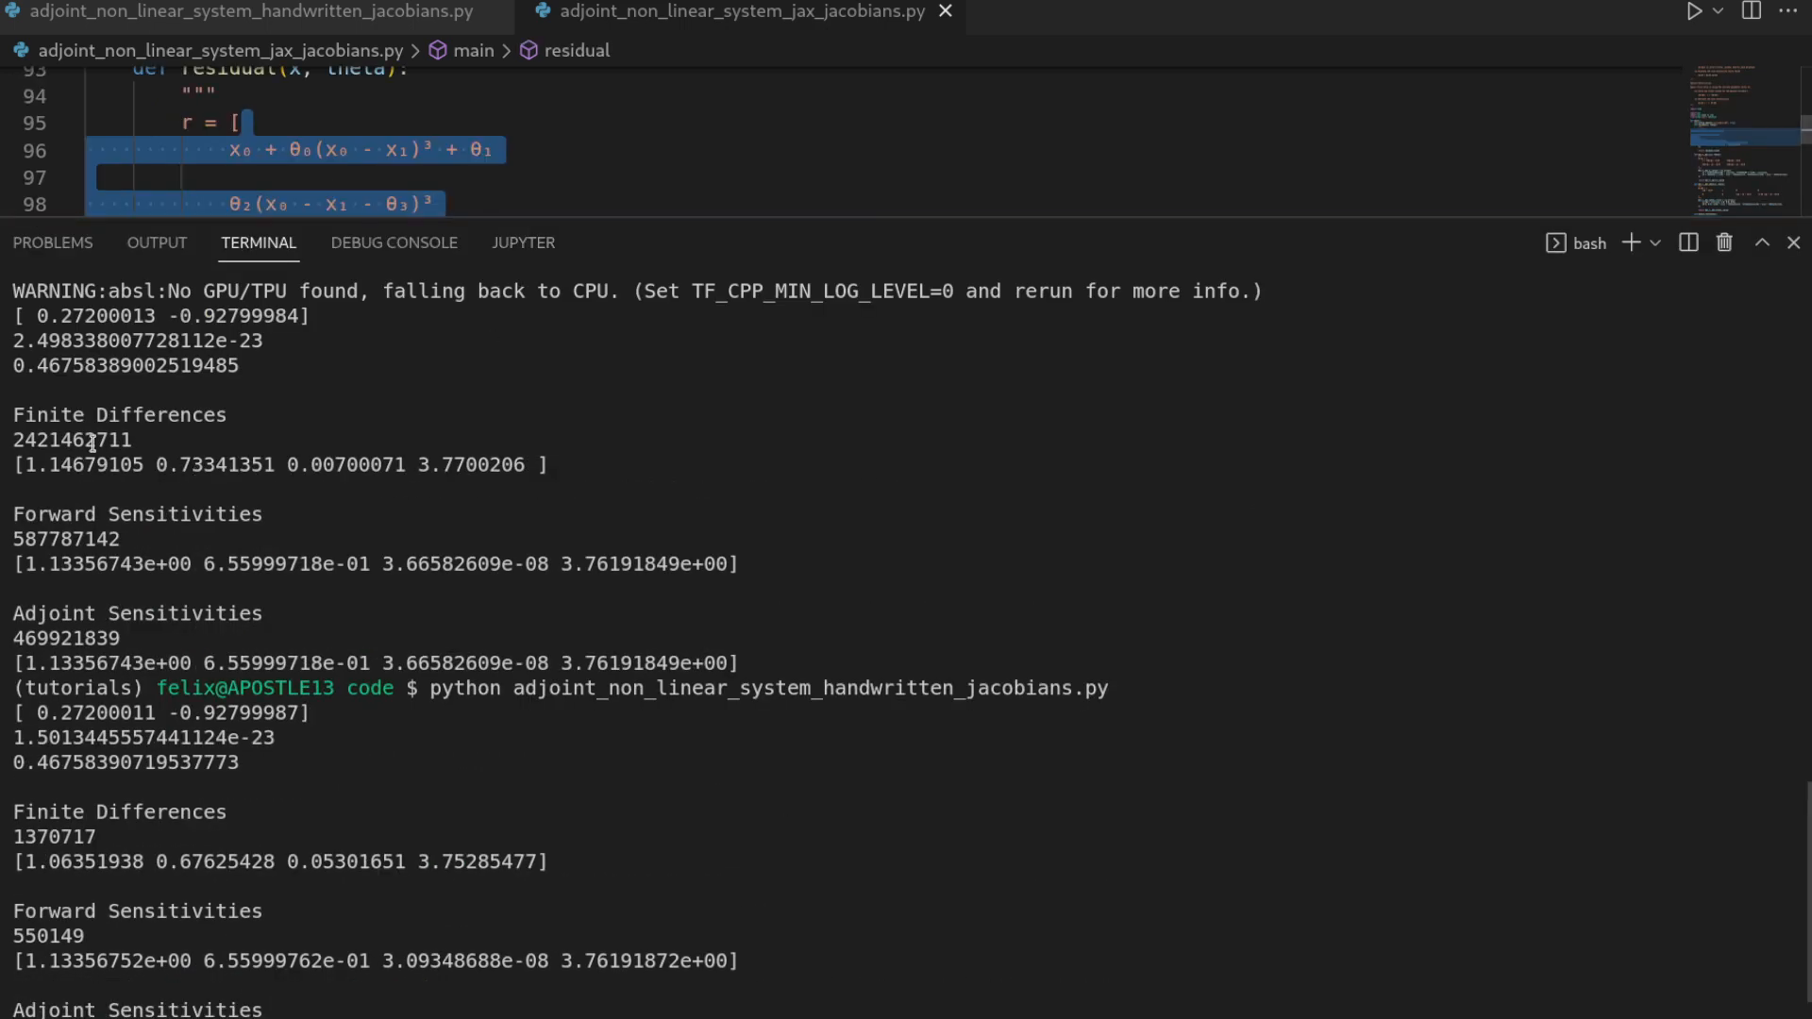
Rerun the JAX and handwritten scripts and scroll to compare their sensitivity gradients.
click(154, 844)
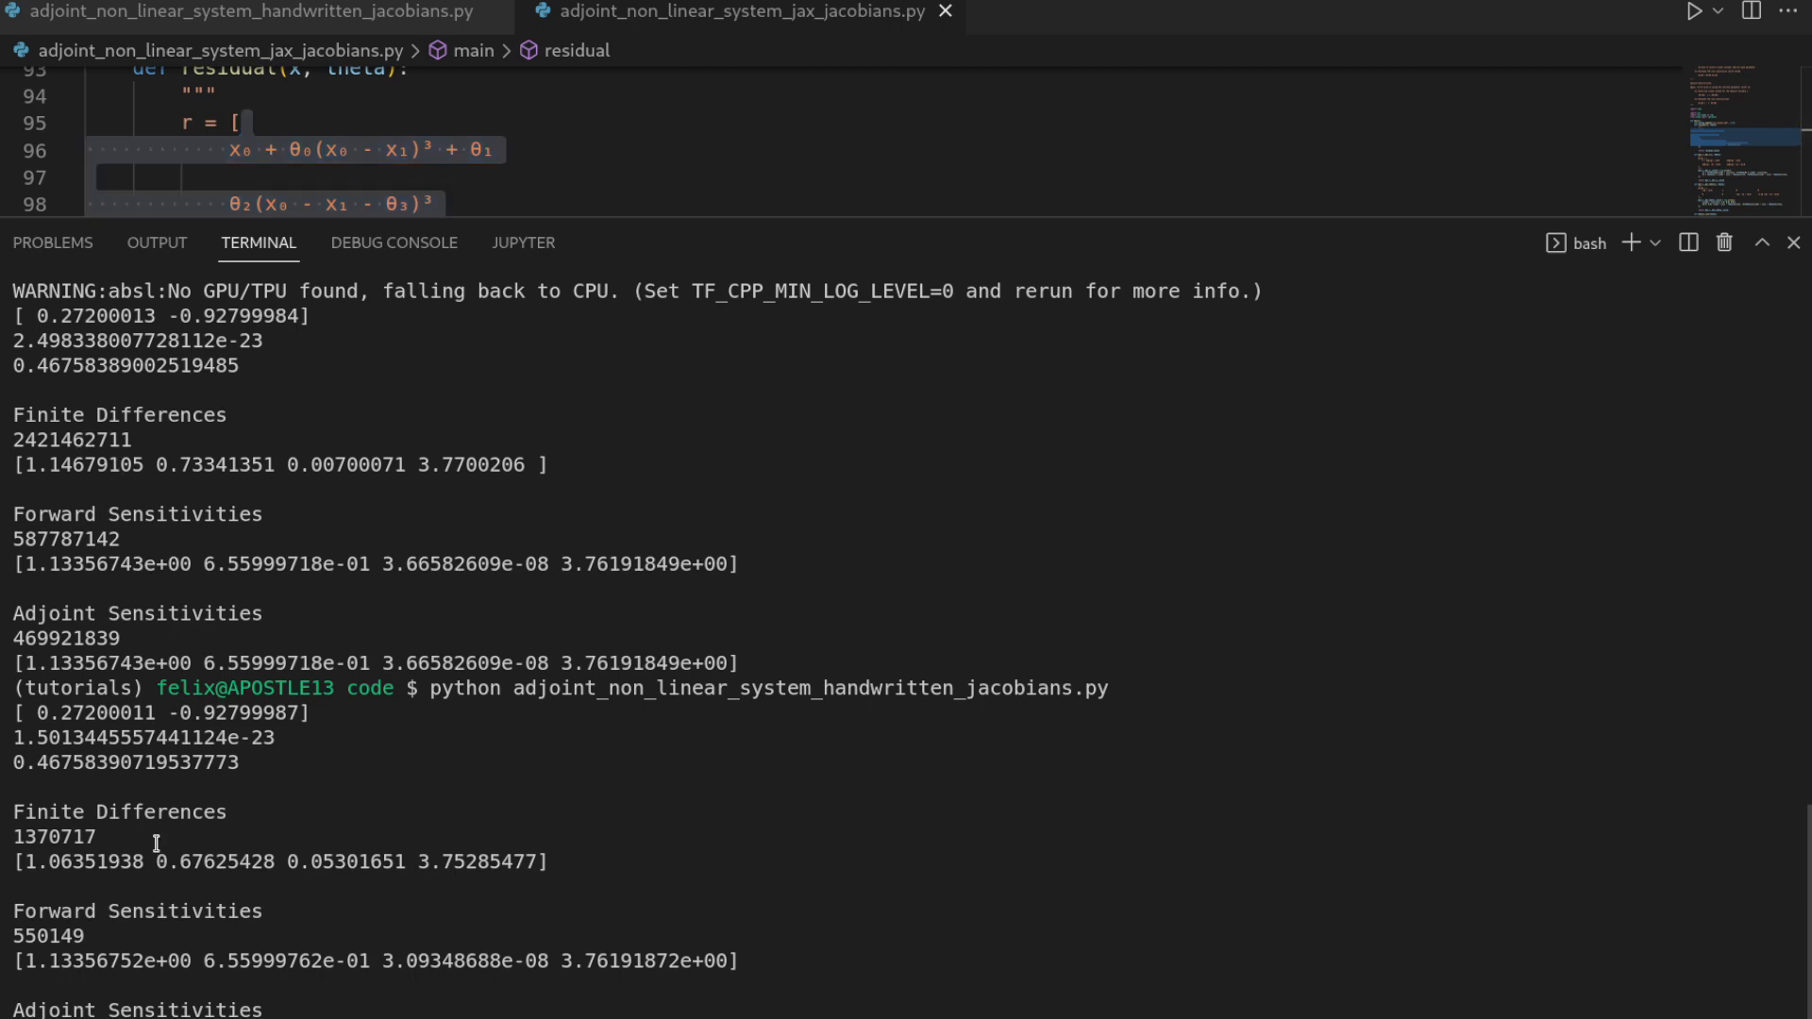
scroll(down, 3)
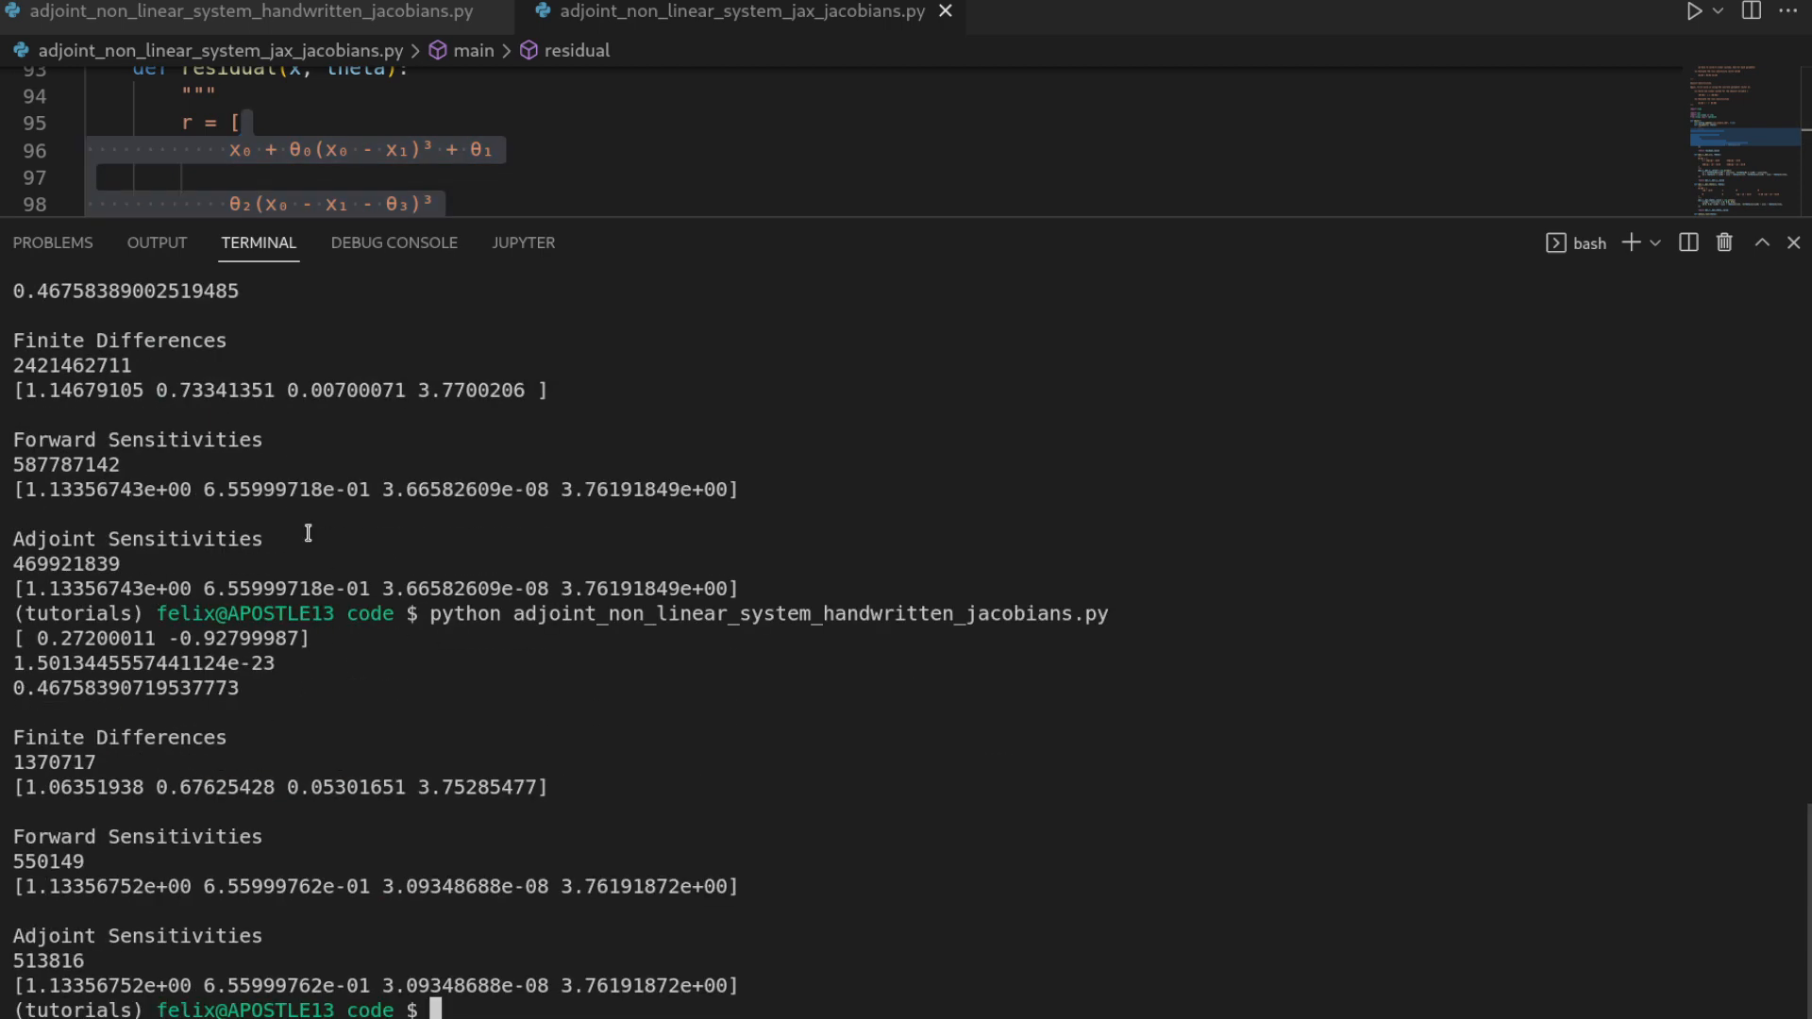
mouse_move(114, 431)
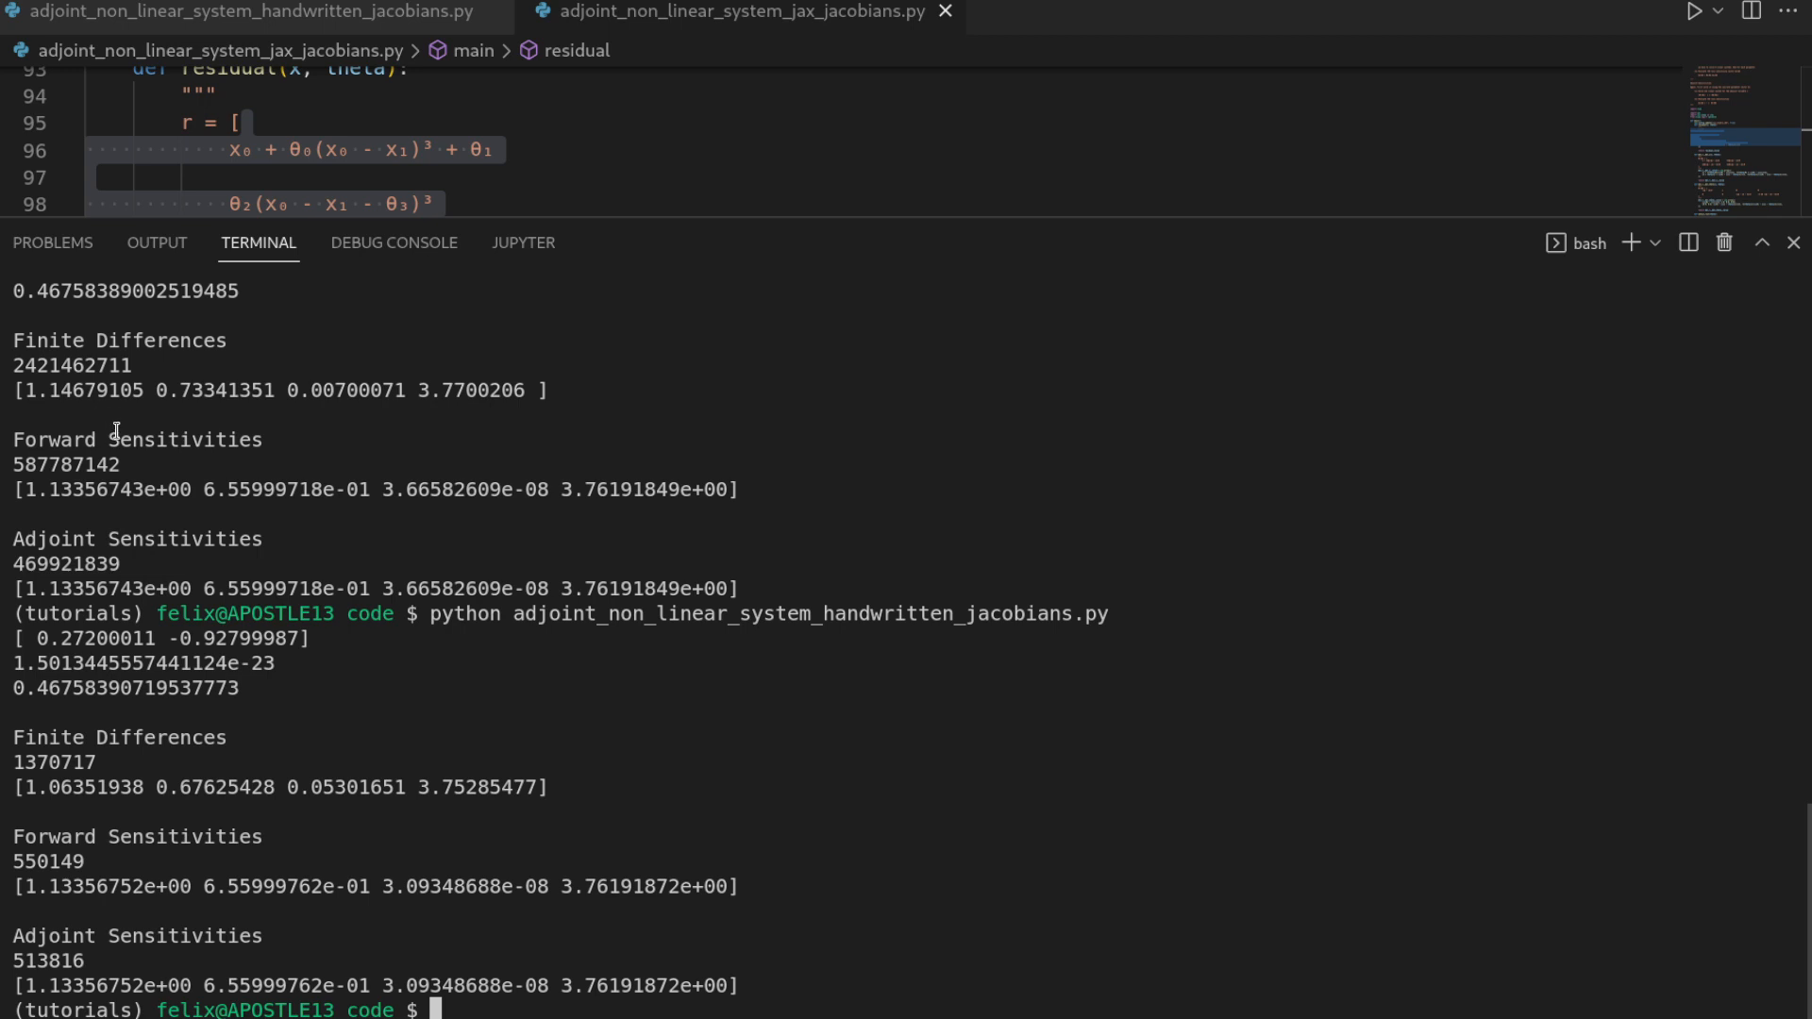
mouse_move(161, 419)
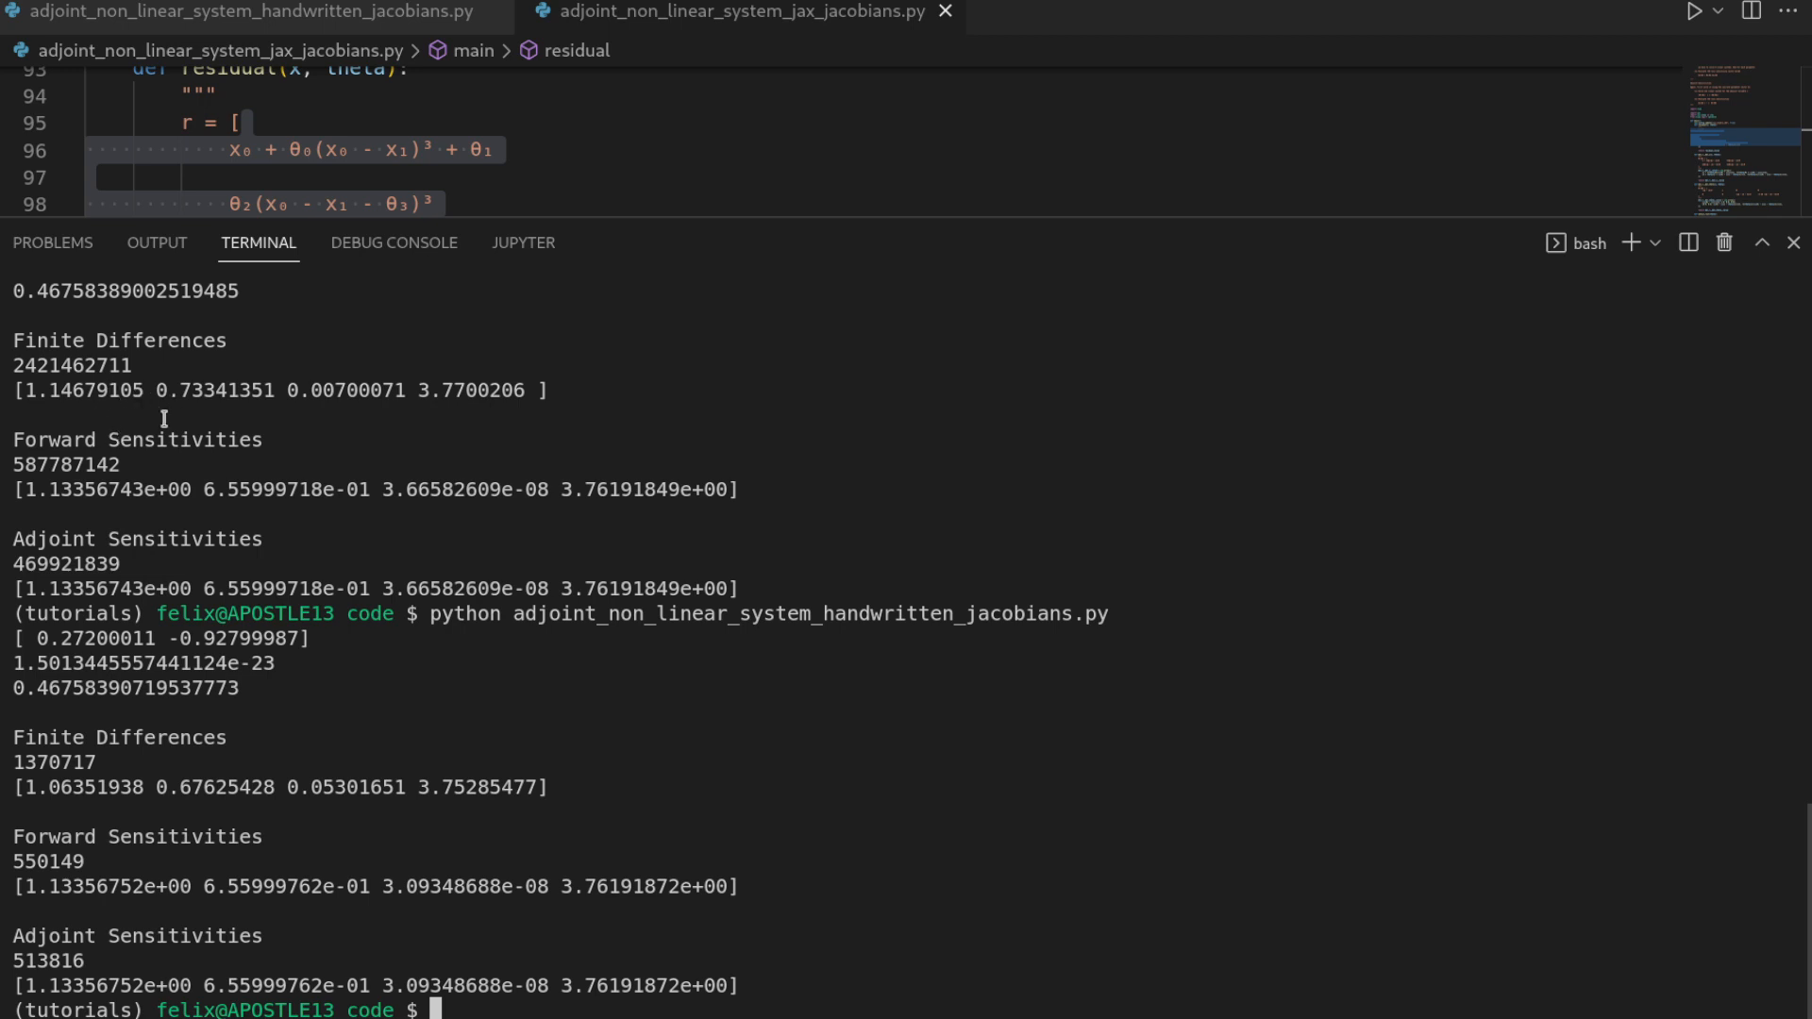
mouse_move(664, 575)
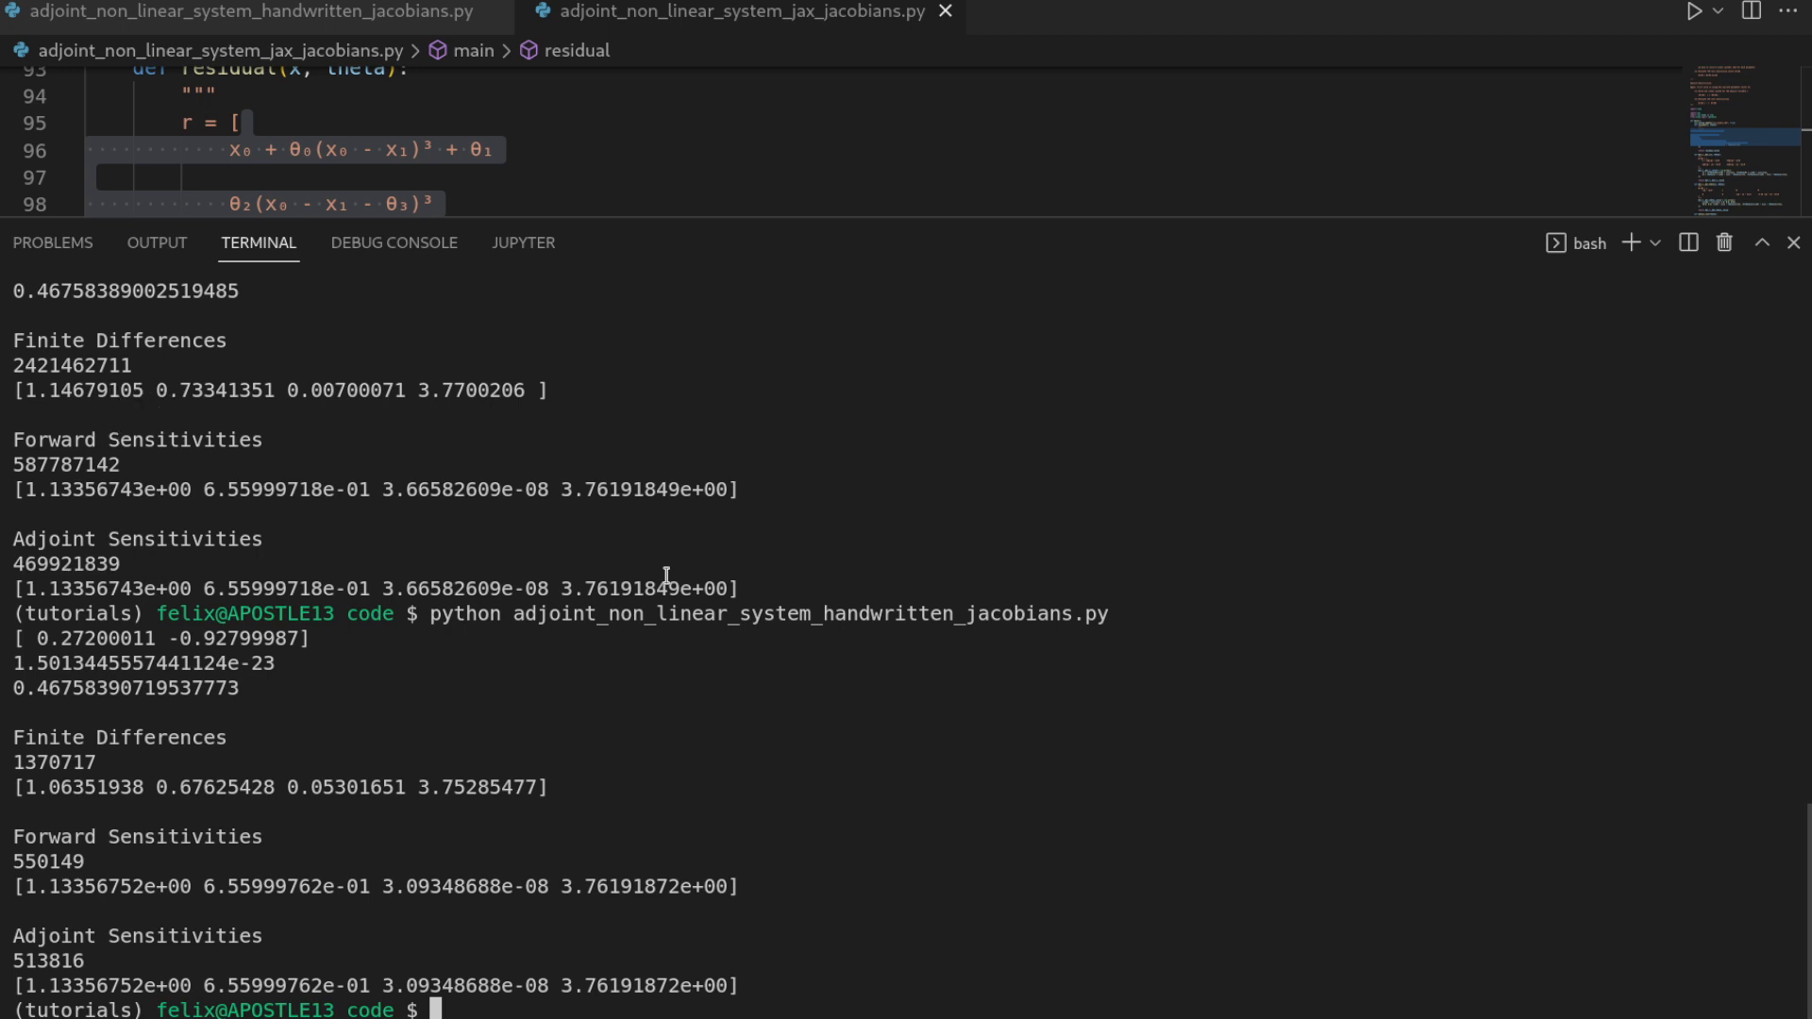
mouse_move(434, 805)
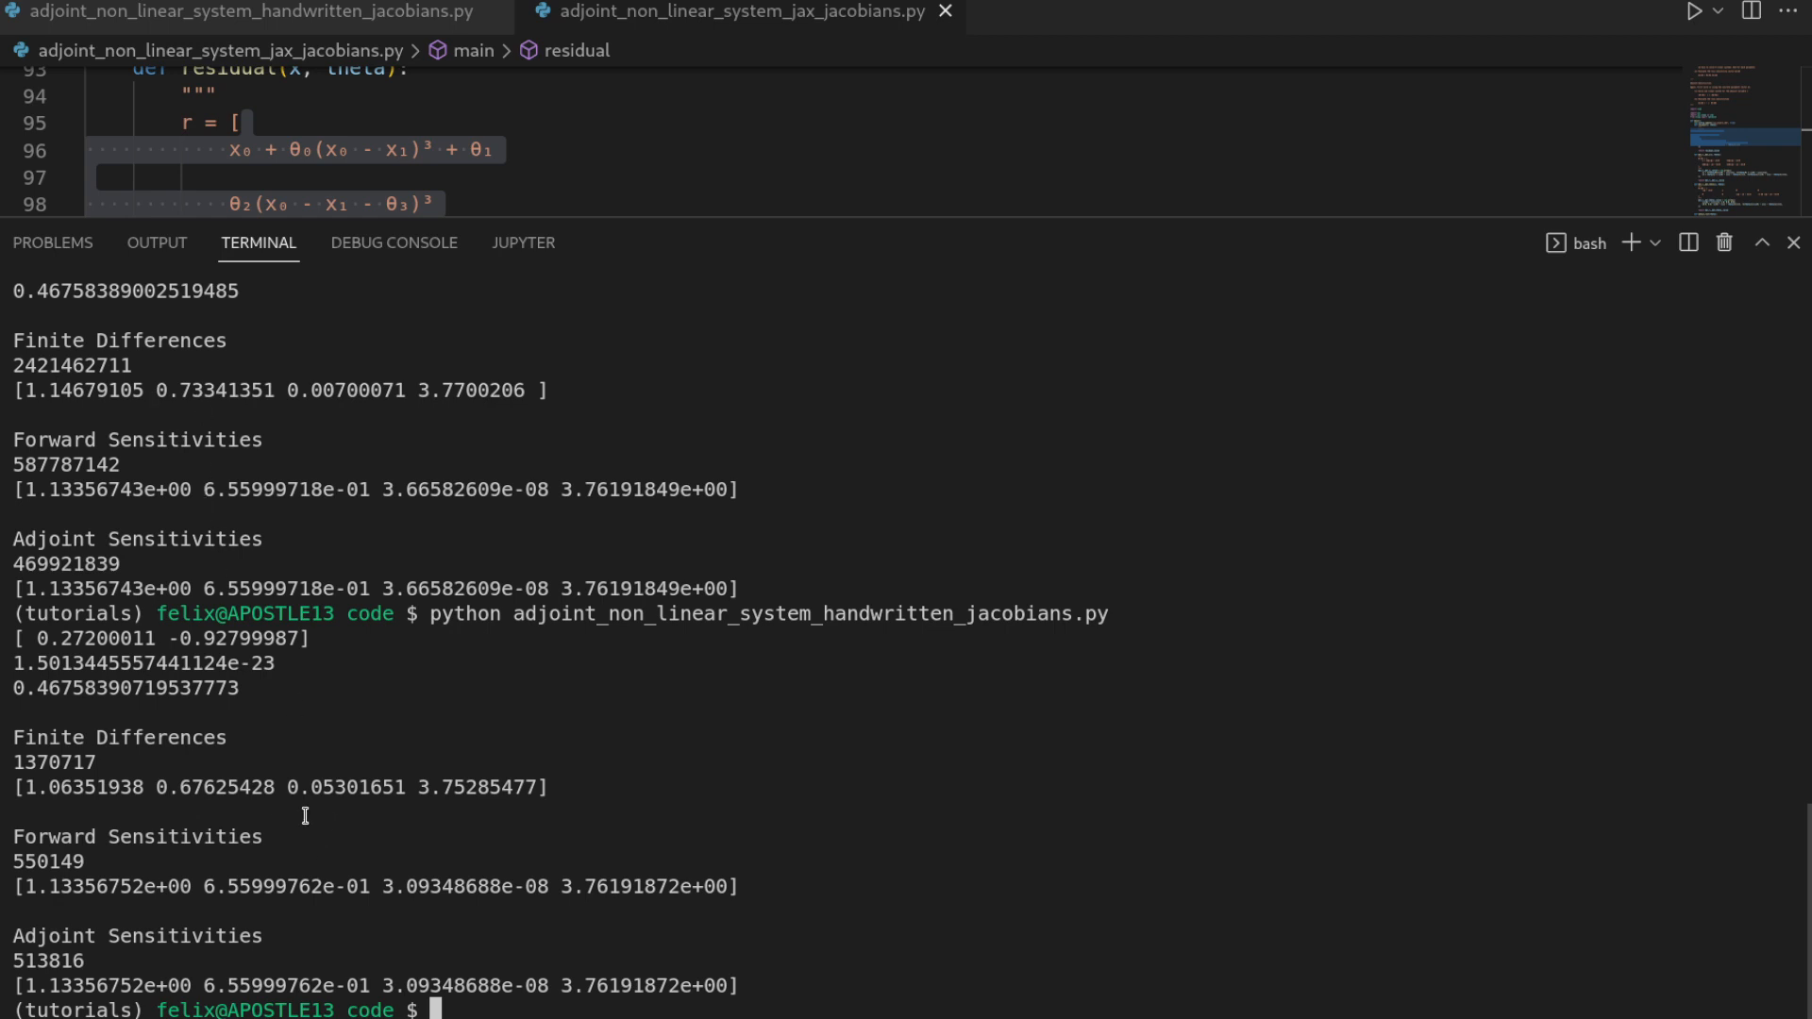
mouse_move(306, 659)
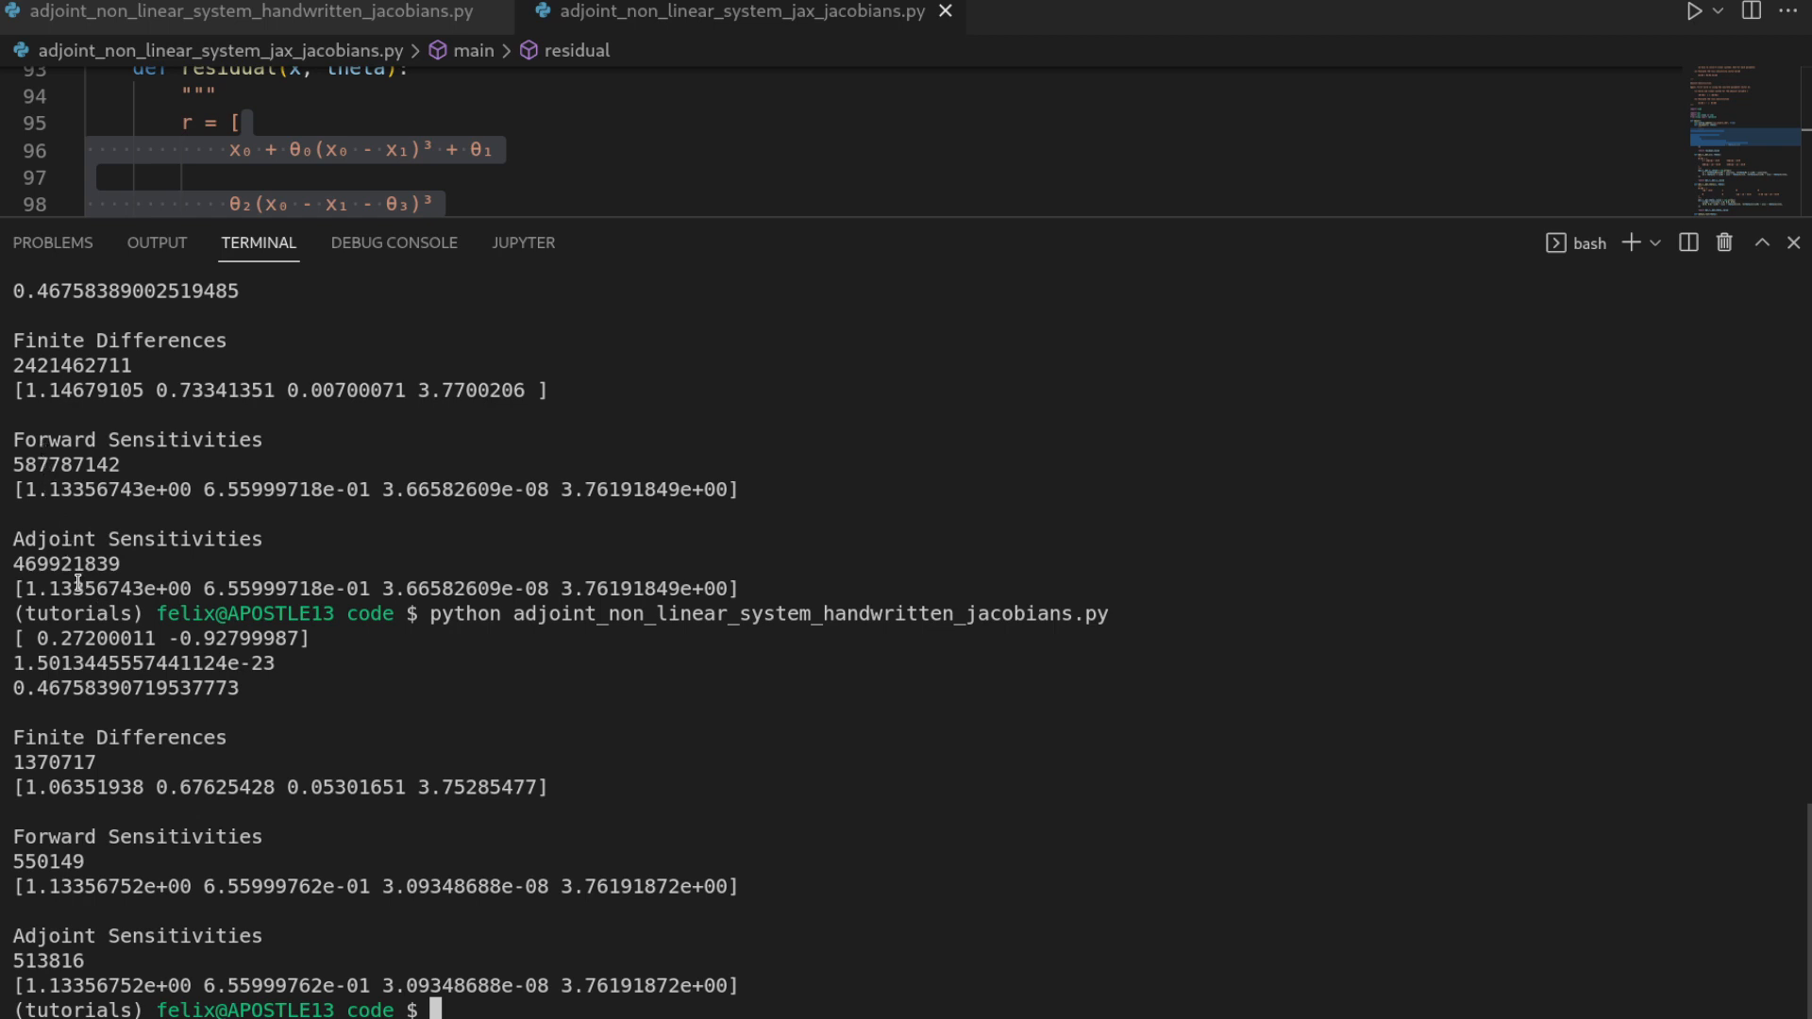
mouse_move(60, 919)
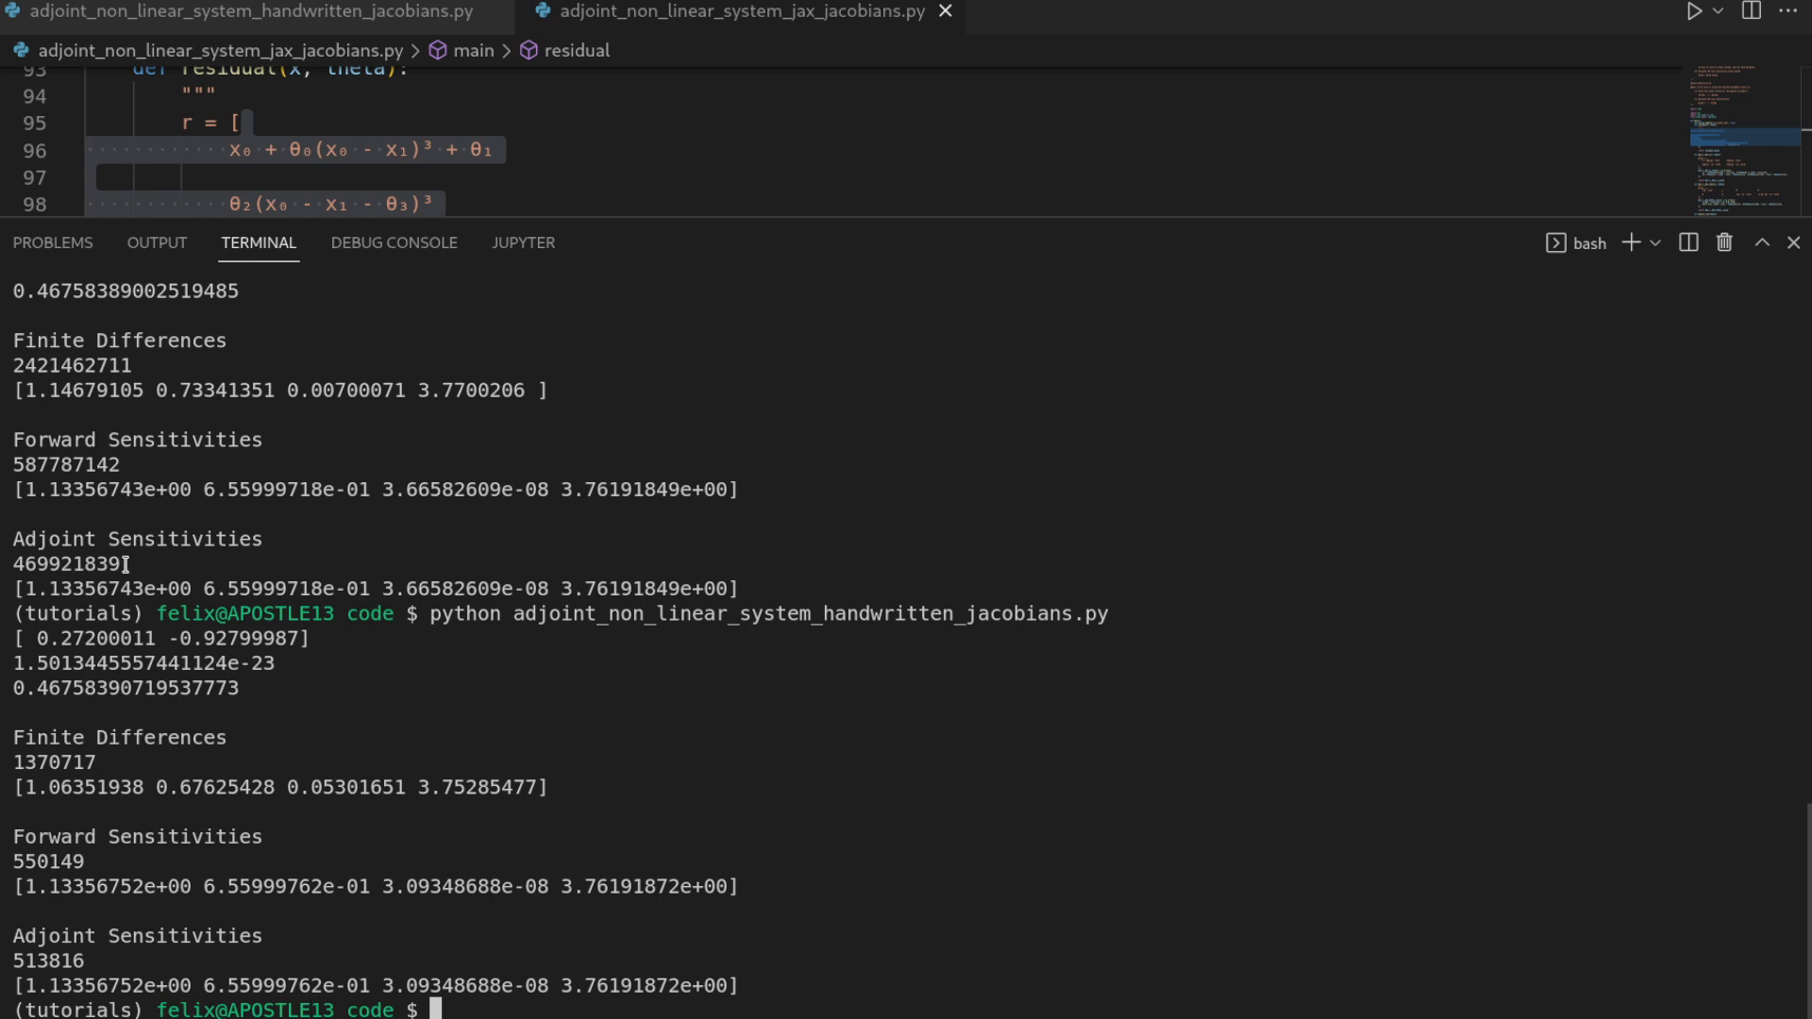
mouse_move(98, 622)
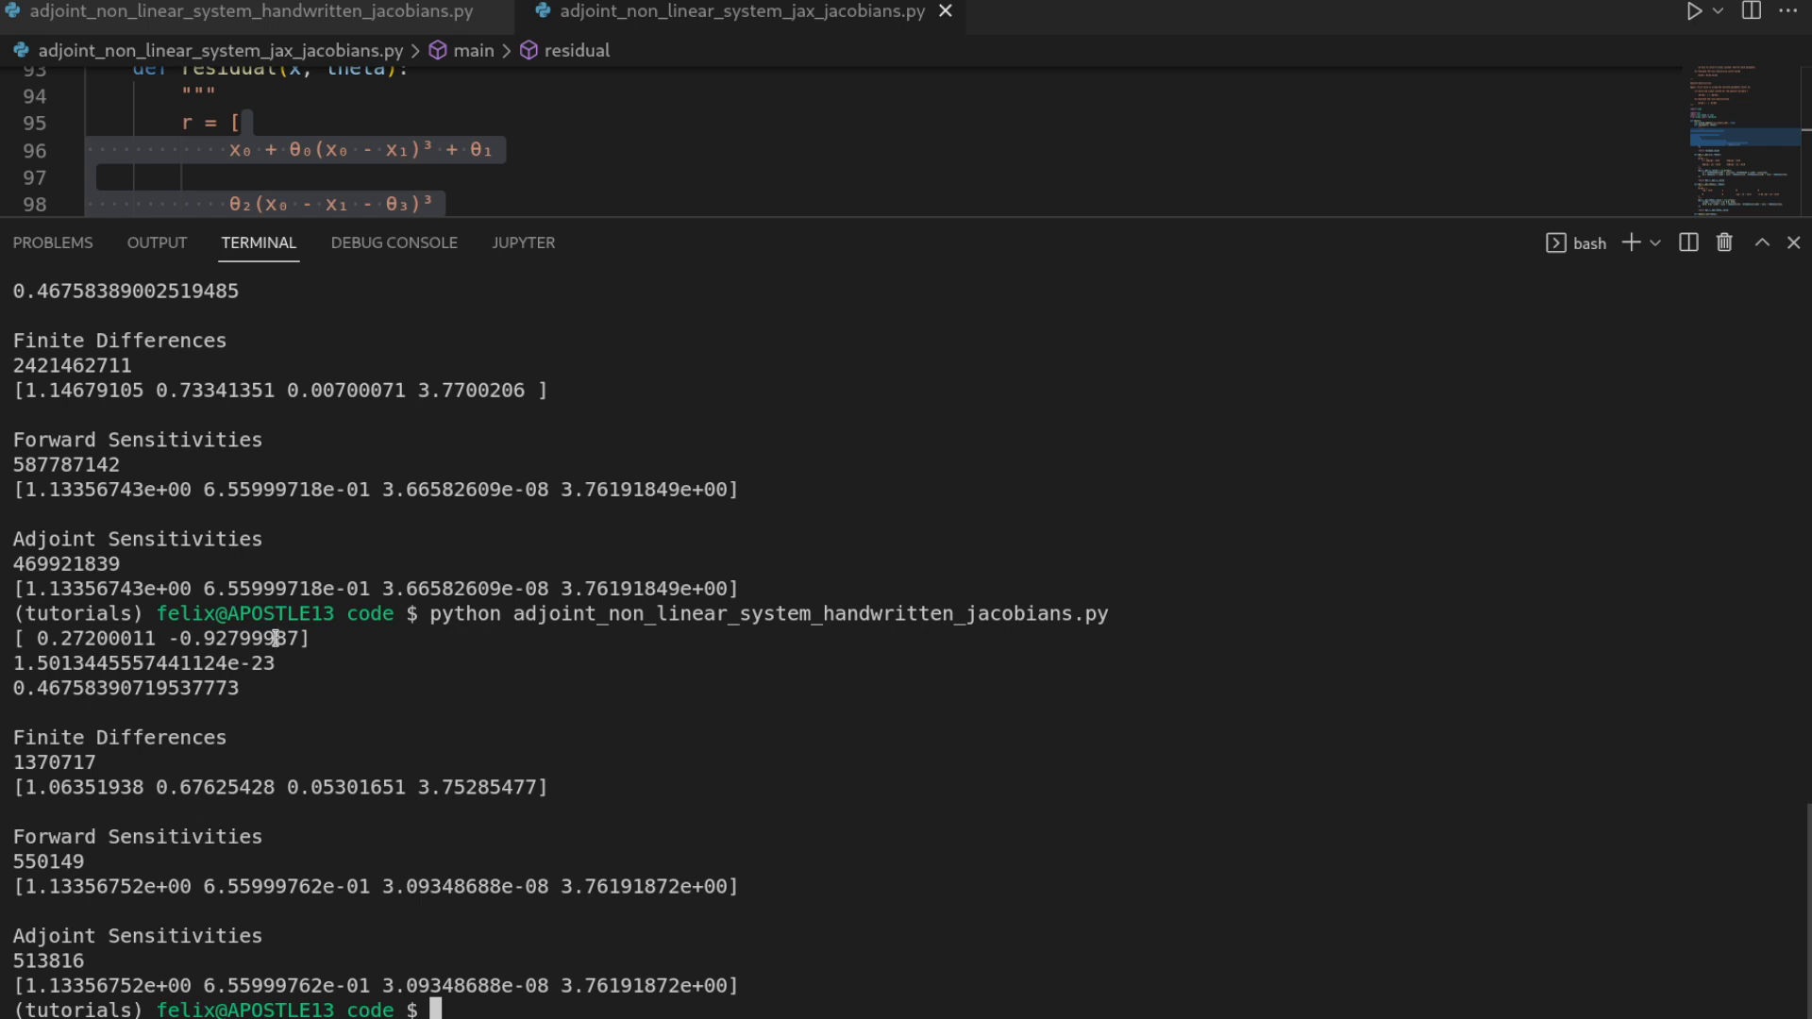
mouse_move(671, 215)
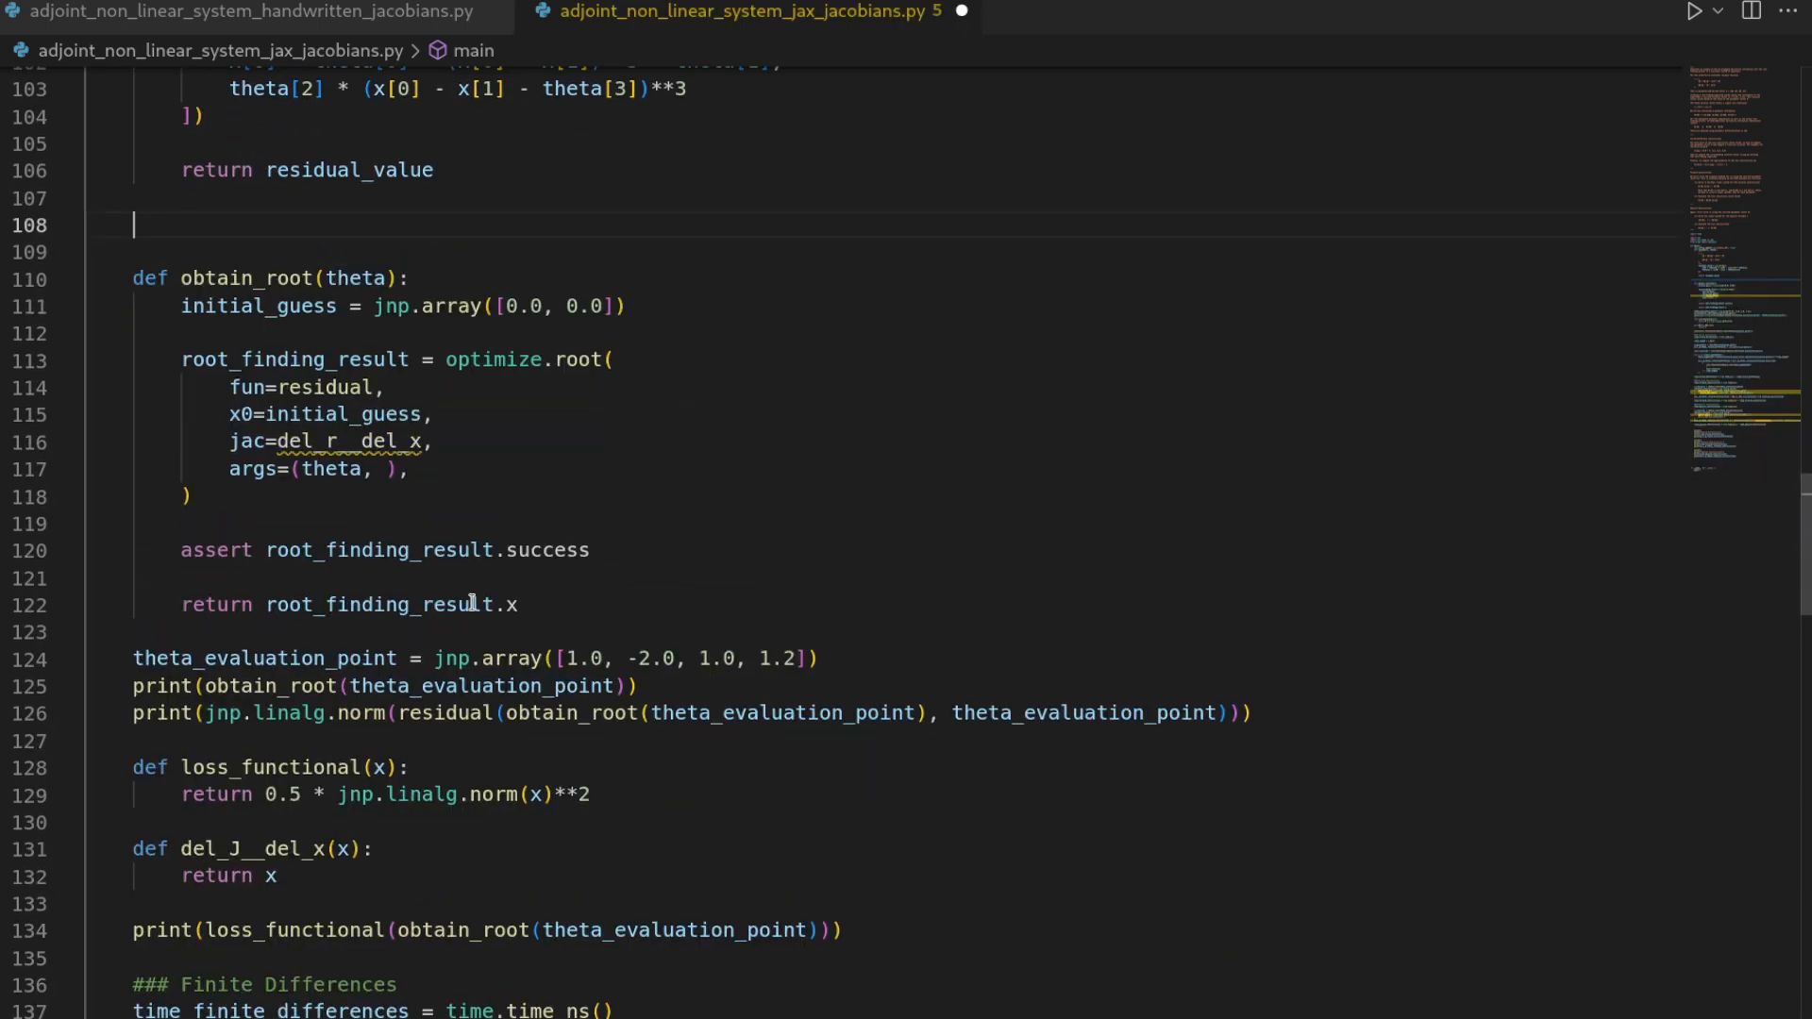
On line 108, define del_r__del_x = jax.jacobian(residual, argnums=0).
scroll(up, 3)
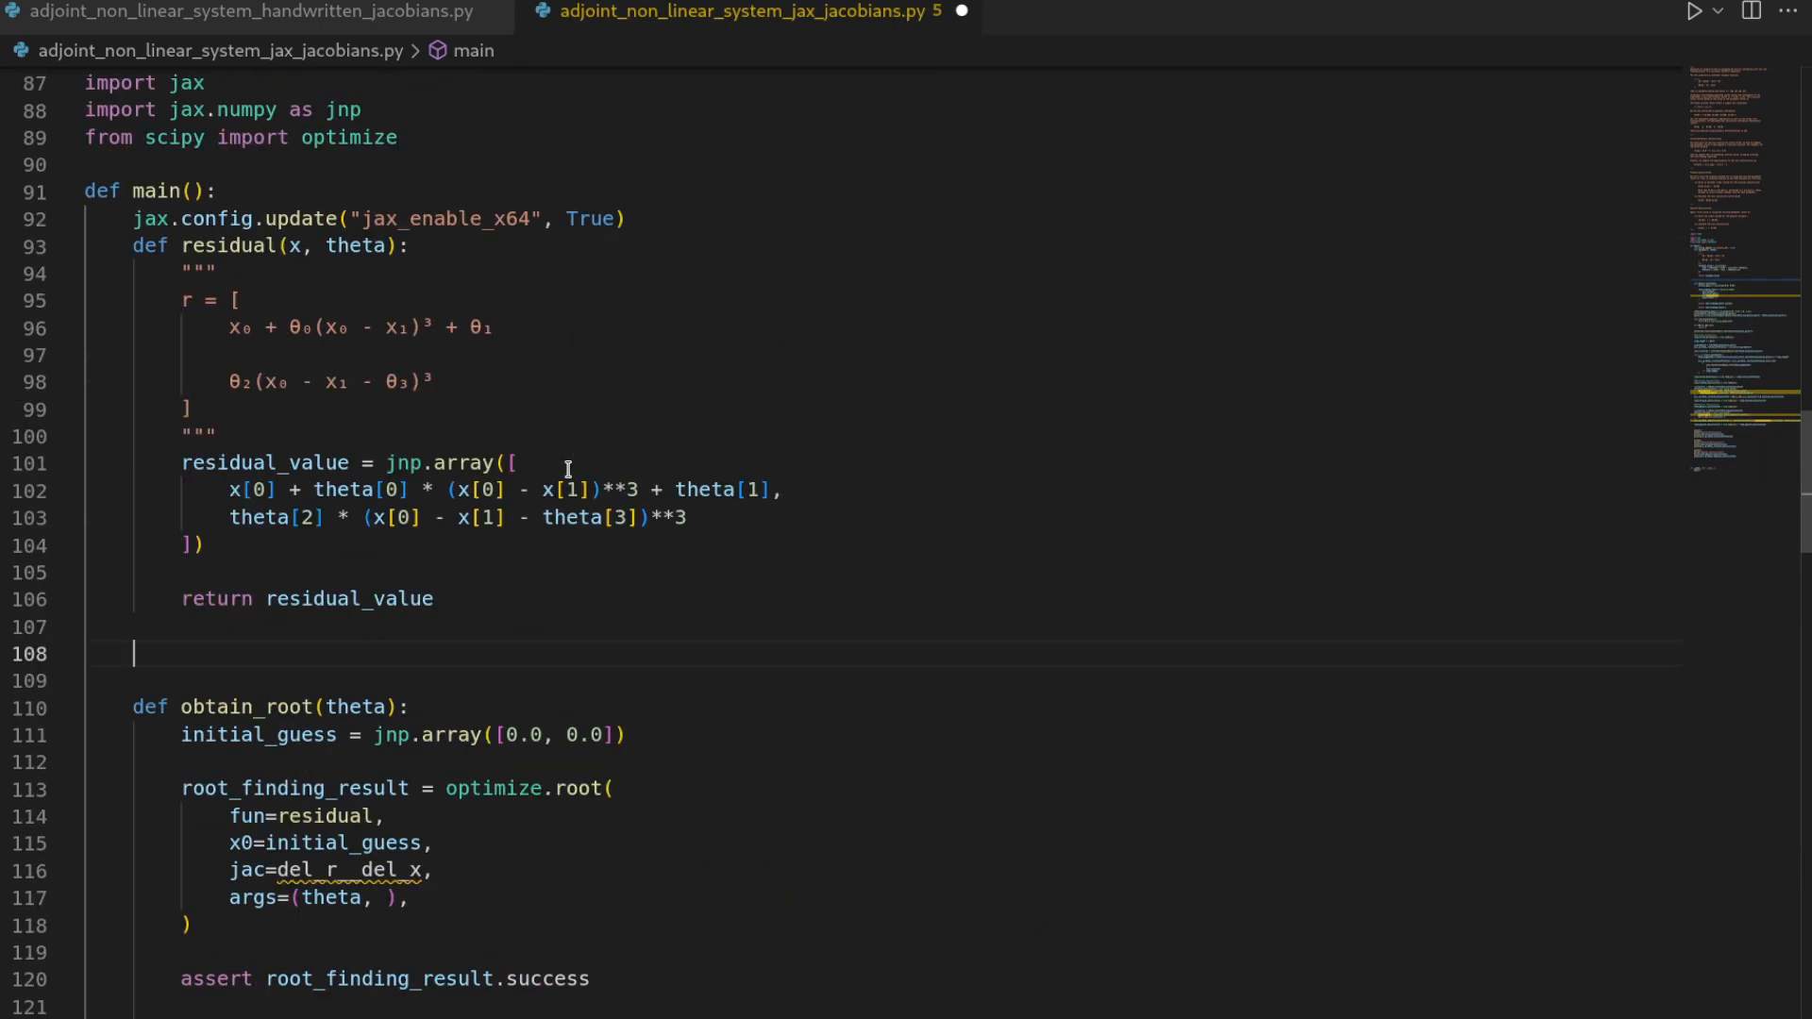
text(del_r__del_x = j)
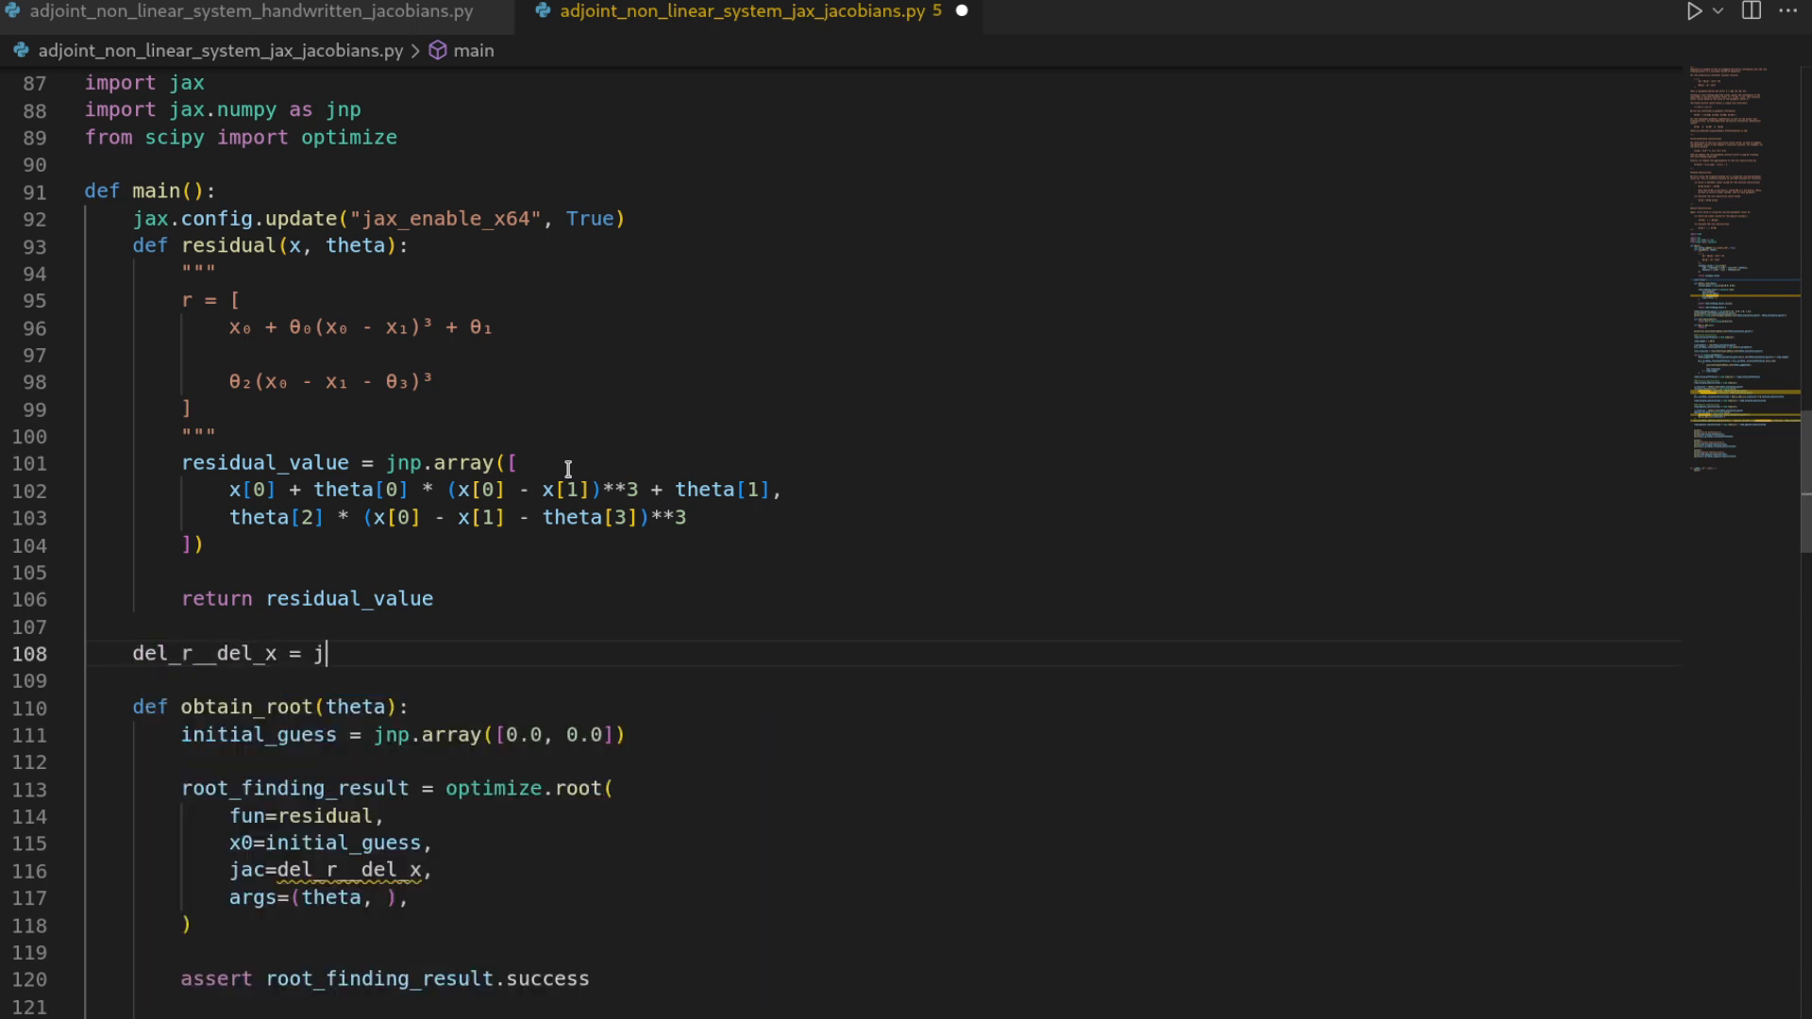
text(ax.jacobian)
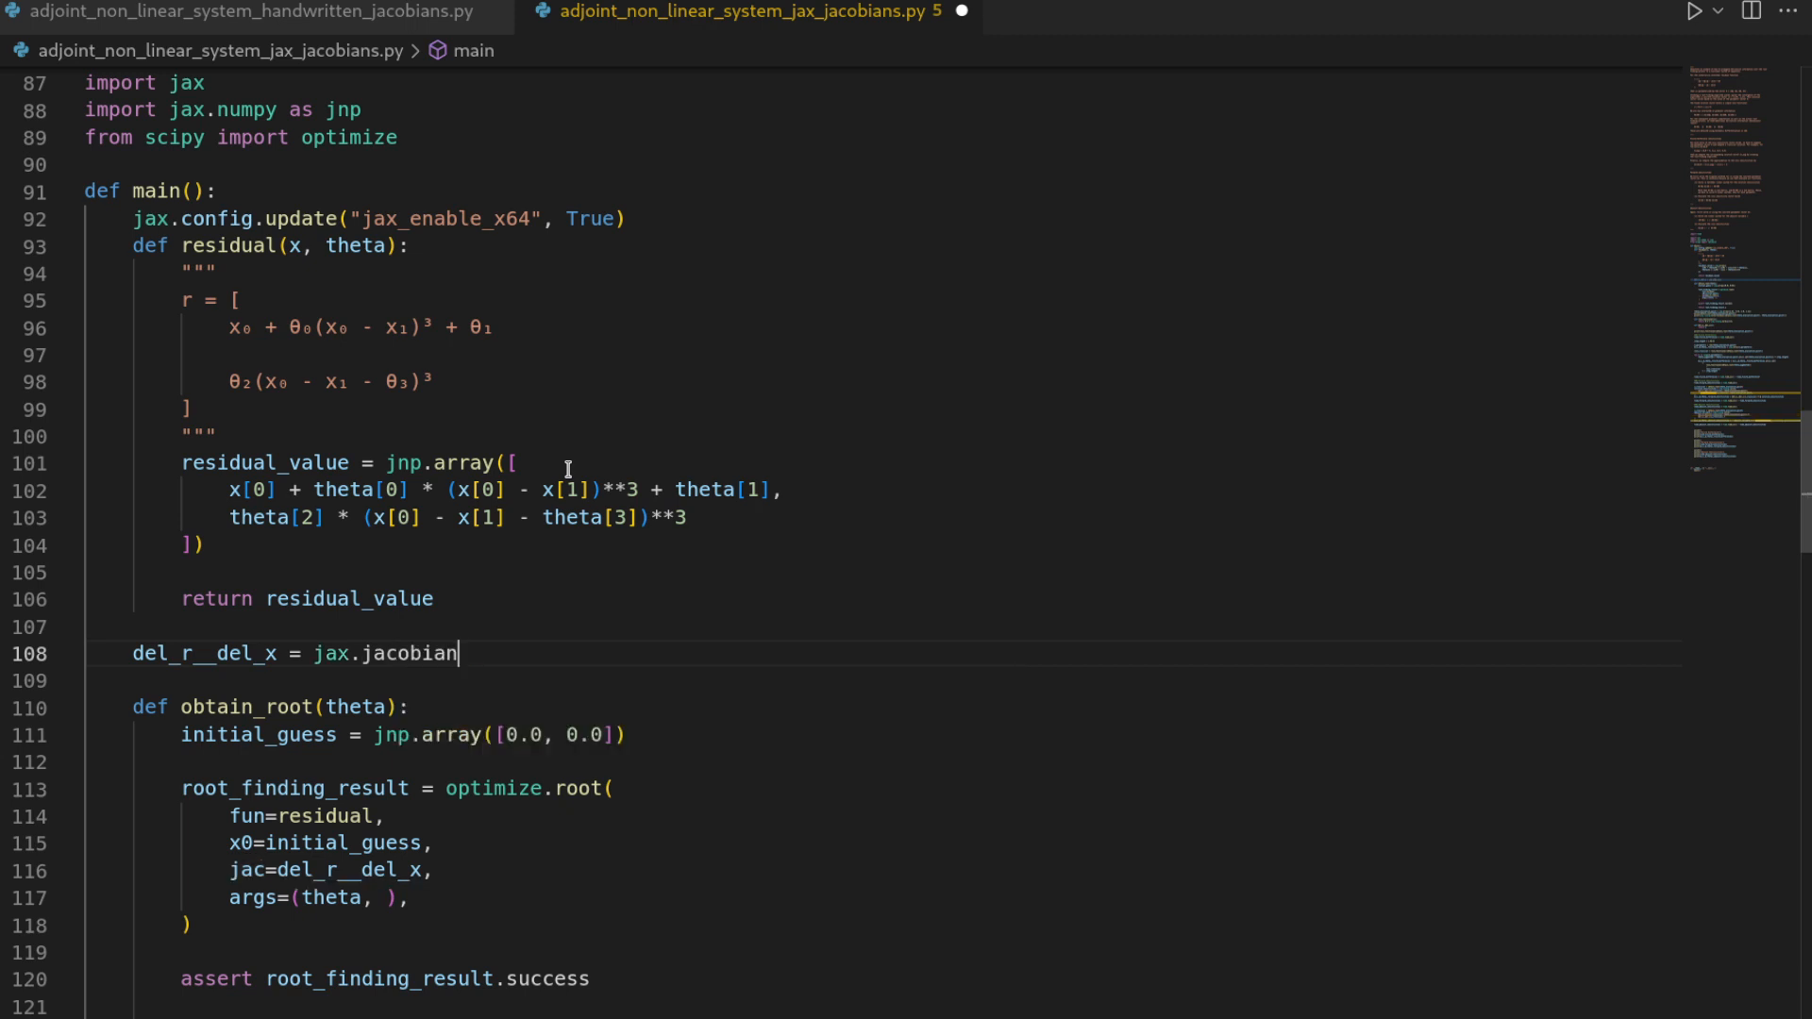
text((residual,)
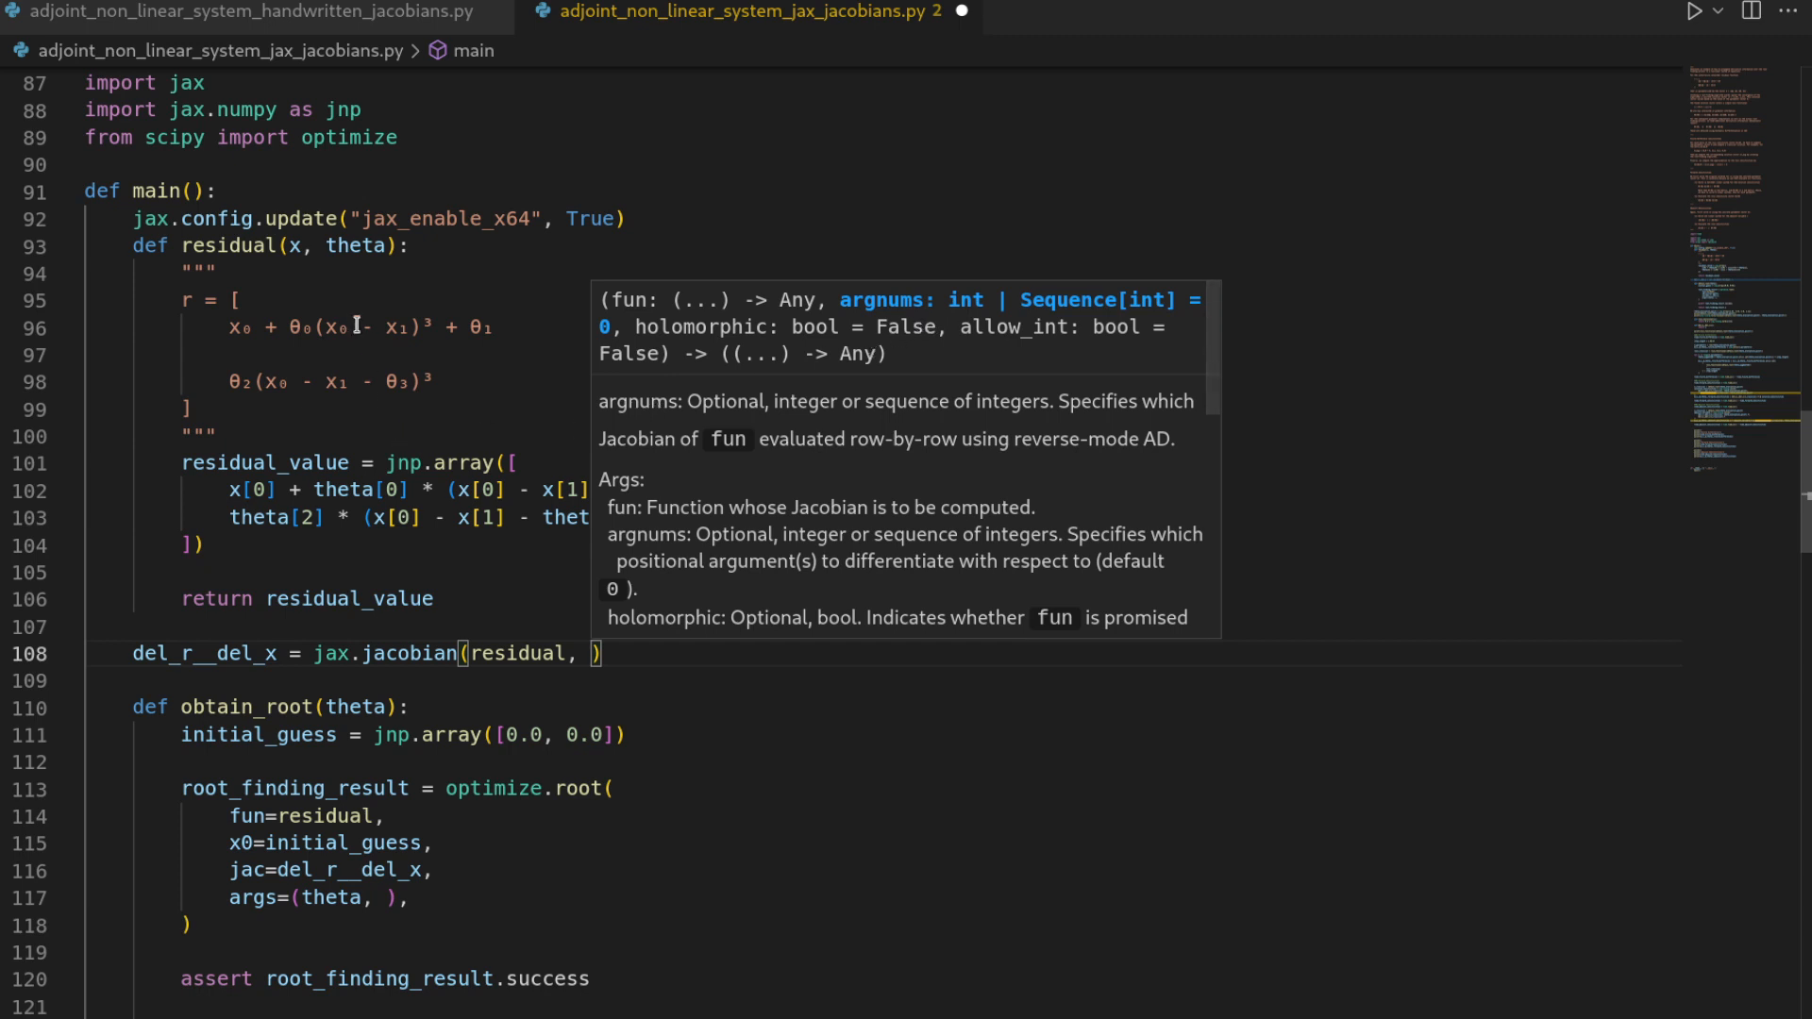
mouse_move(381, 254)
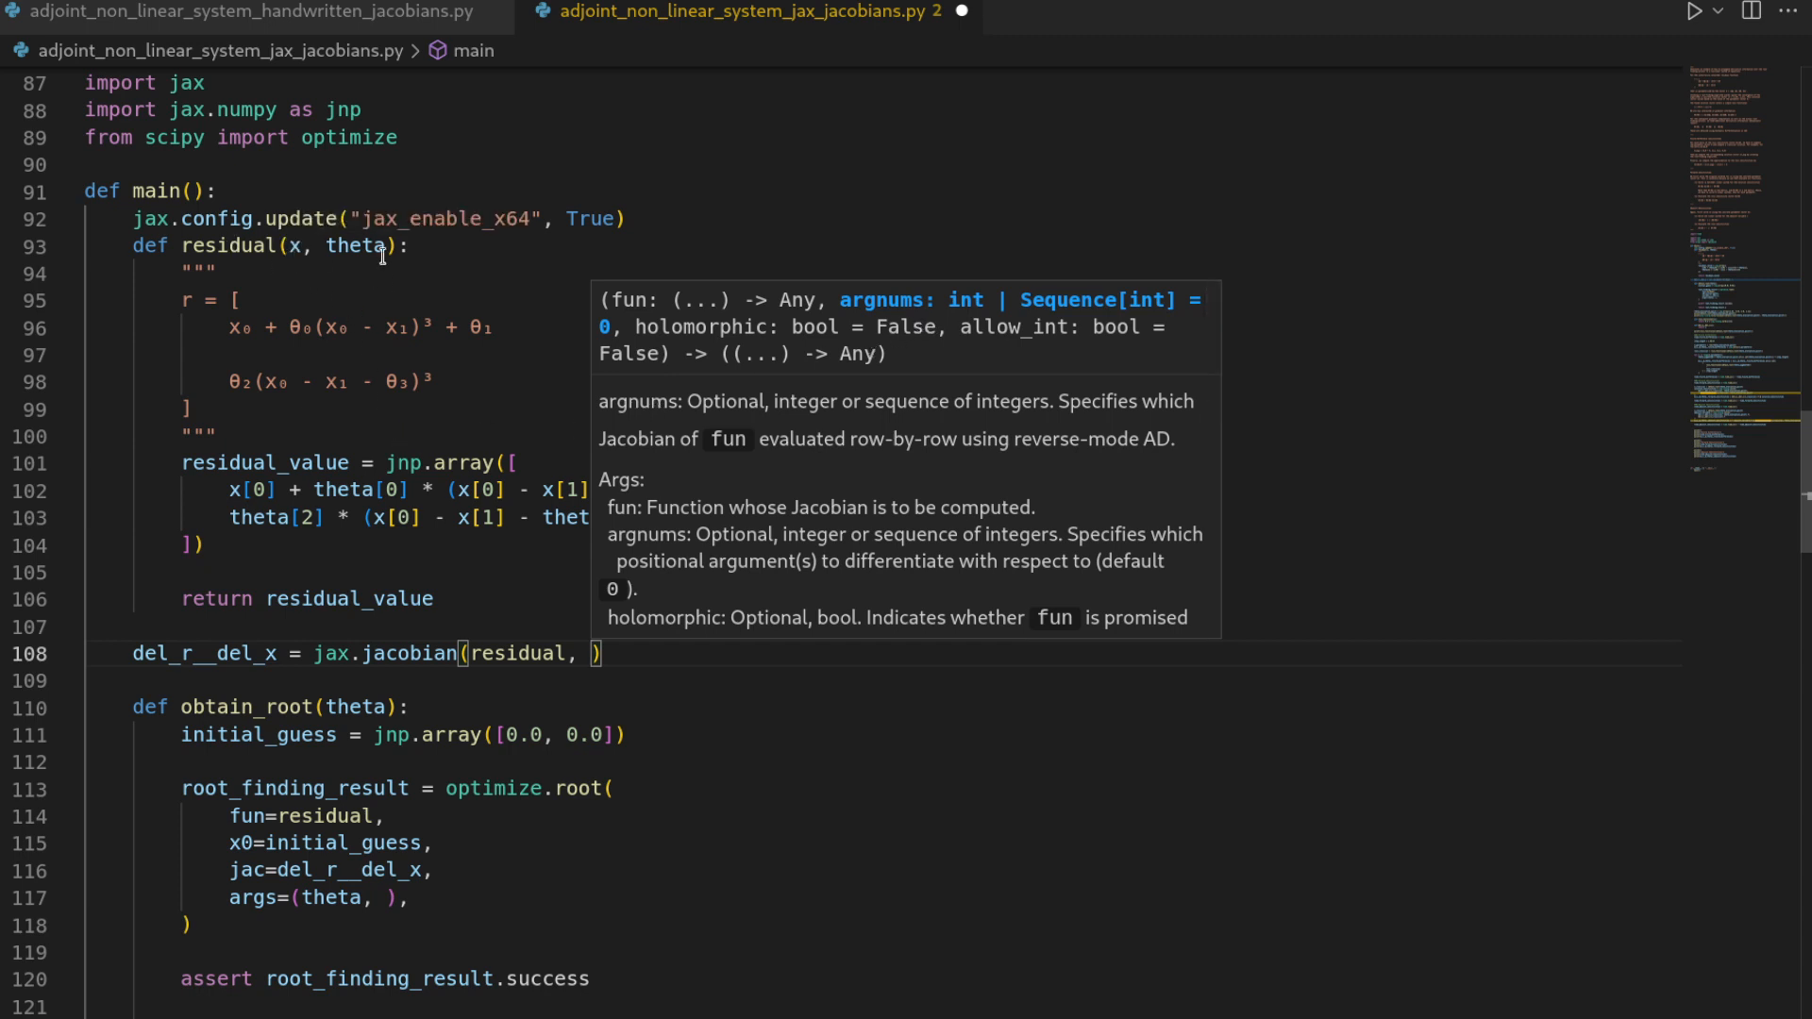
mouse_move(313, 284)
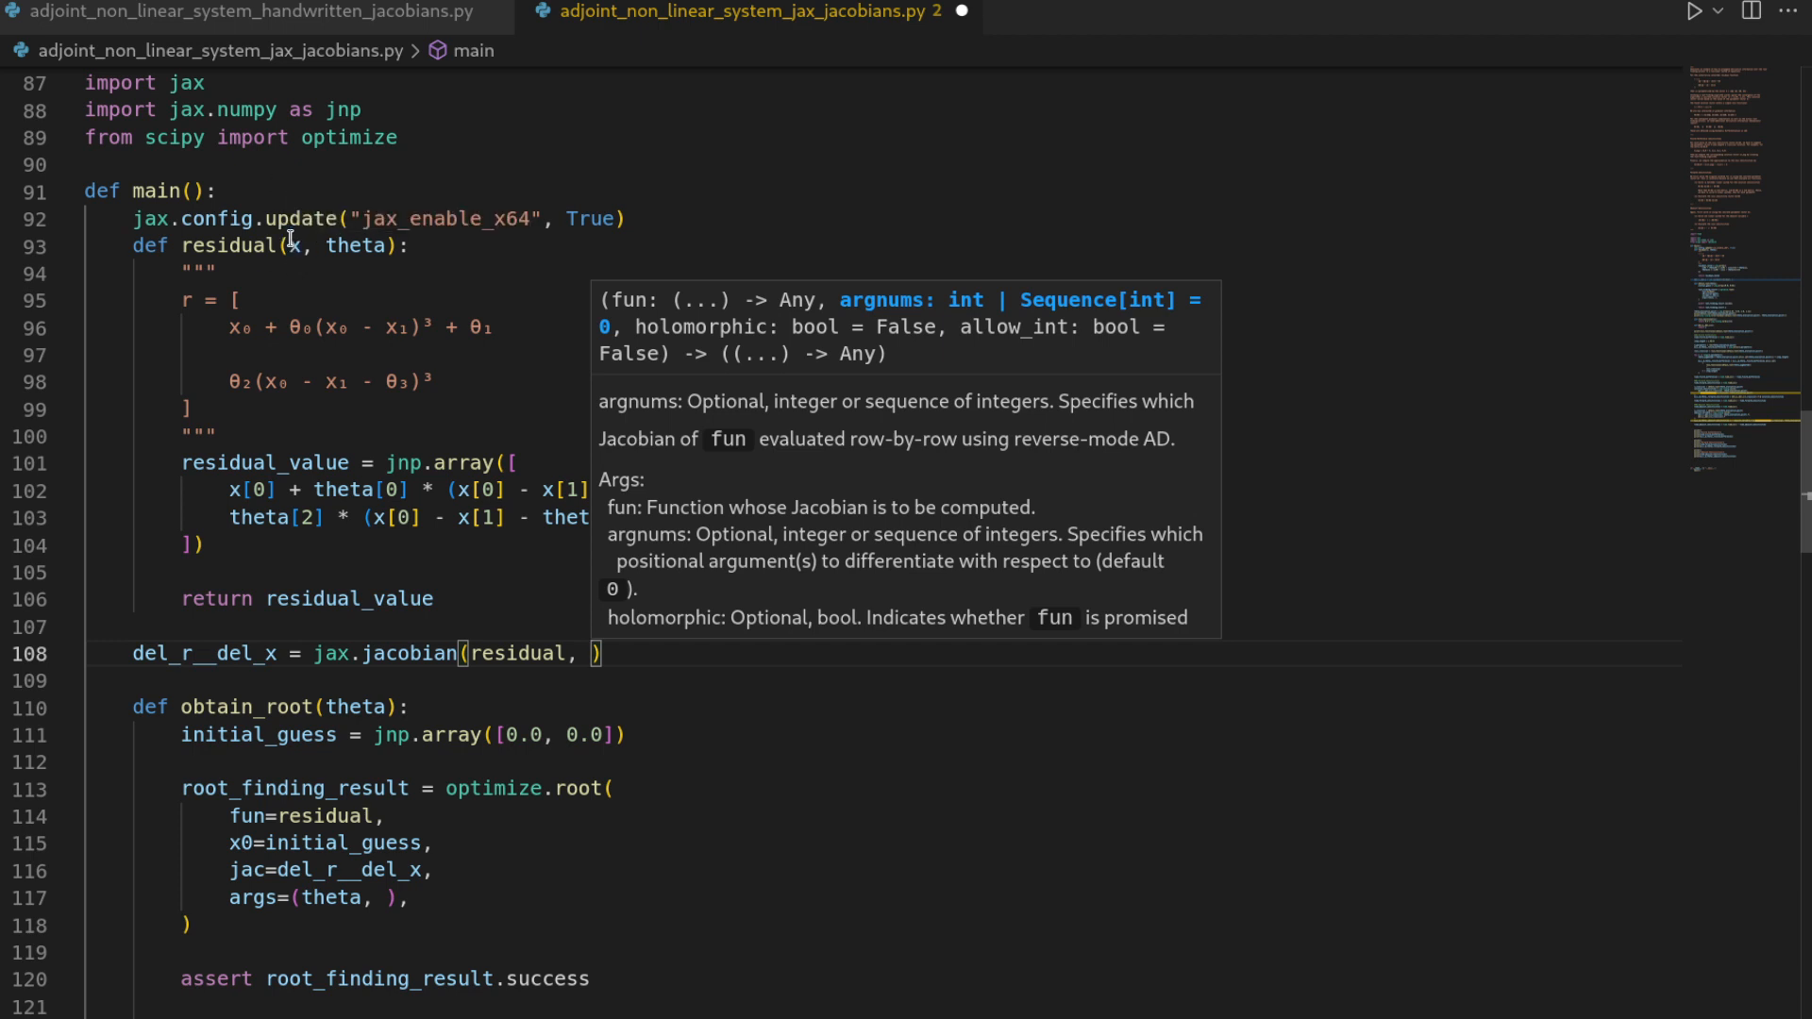
mouse_move(294, 351)
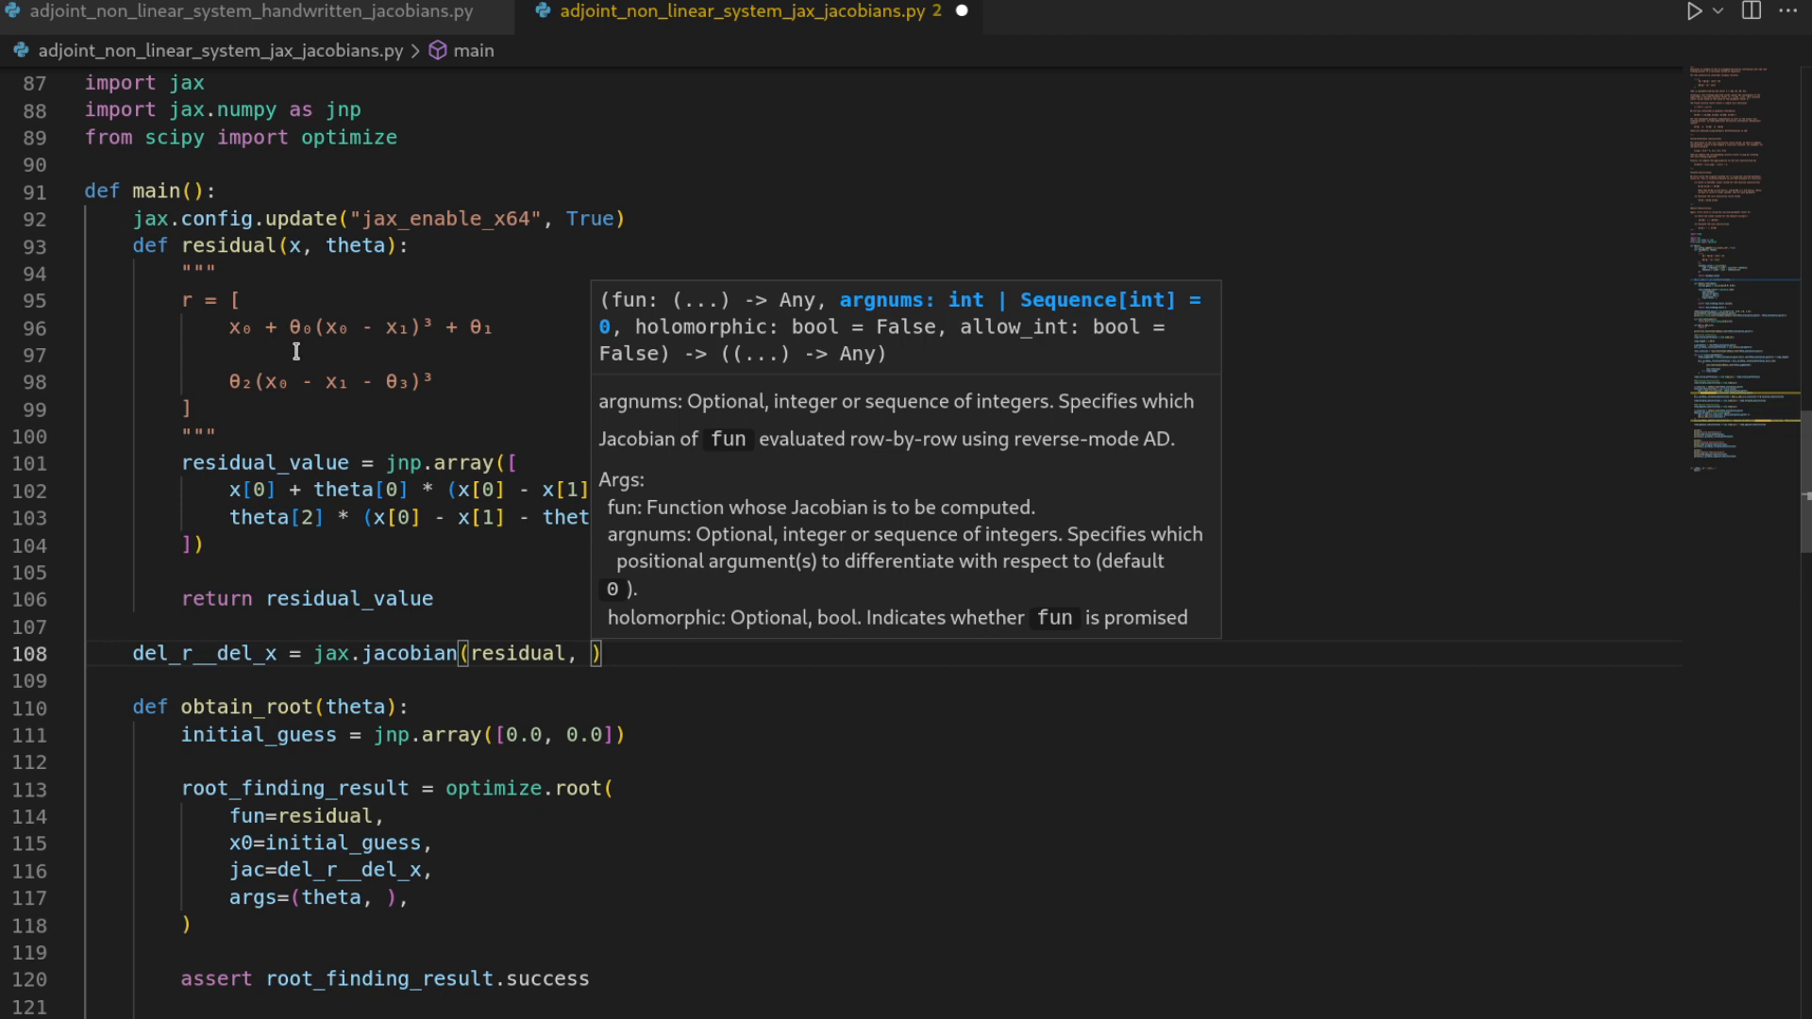
text(argnums=0)
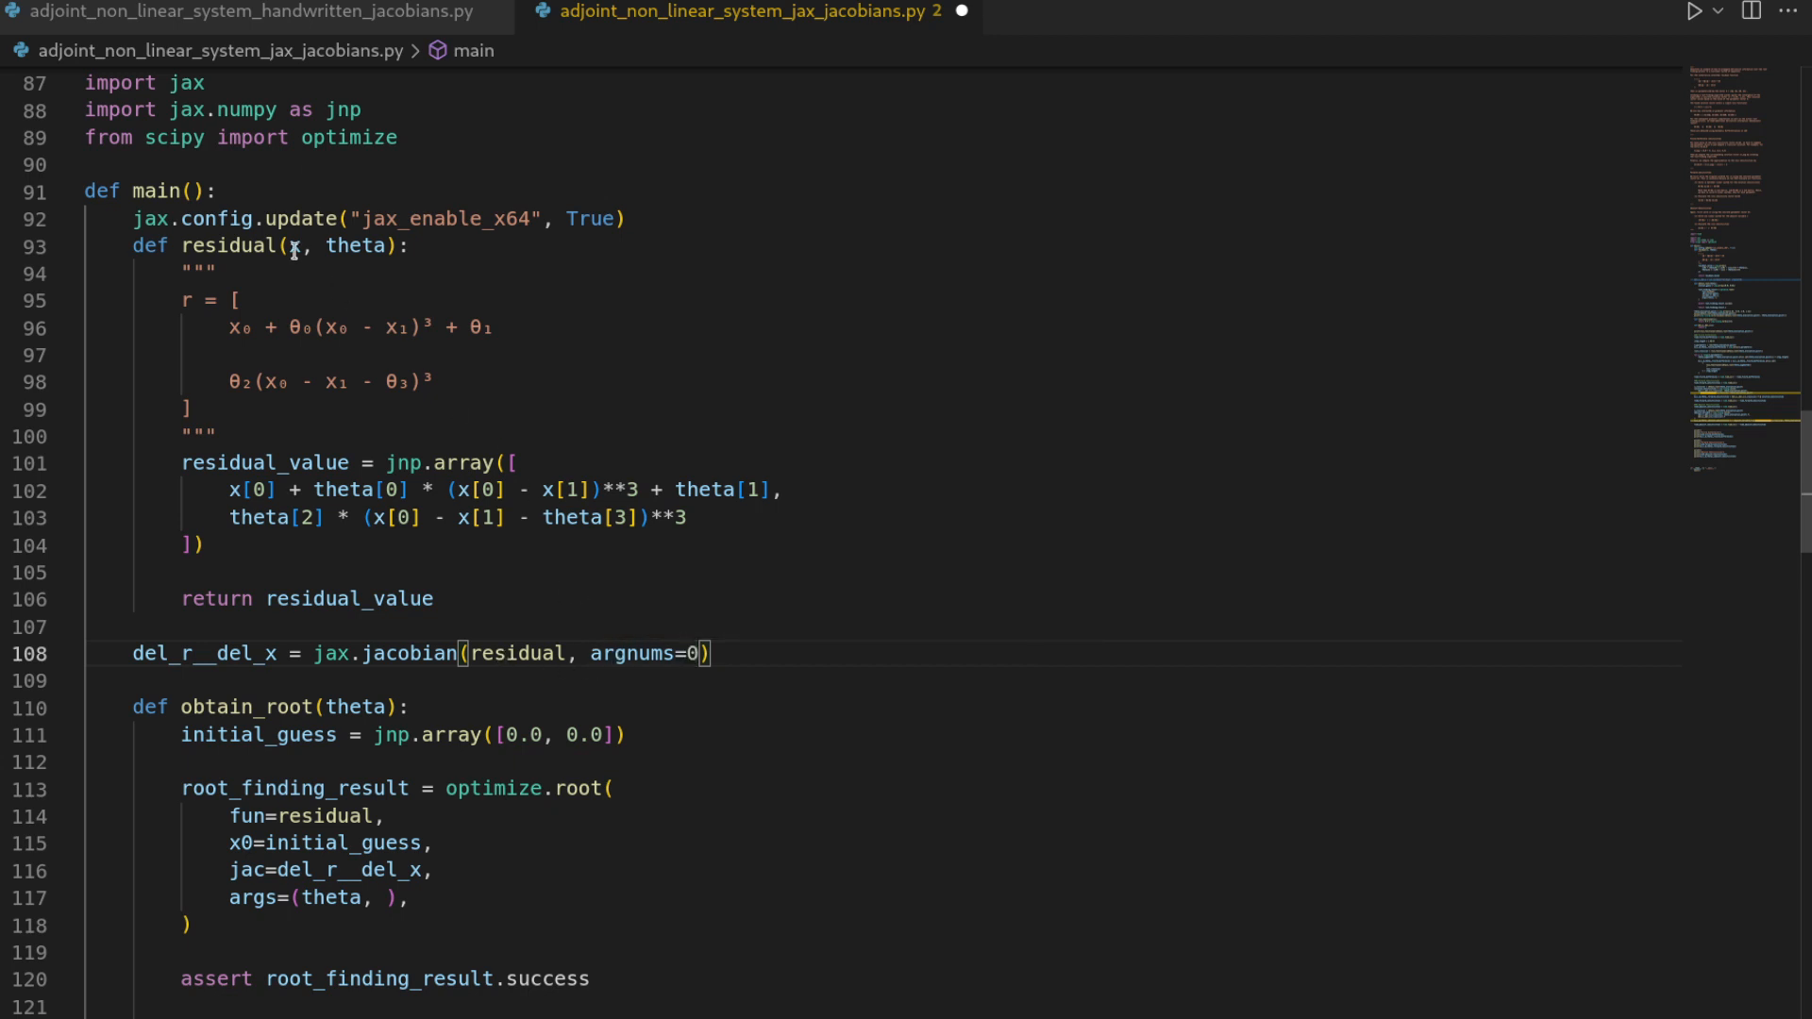
click(292, 245)
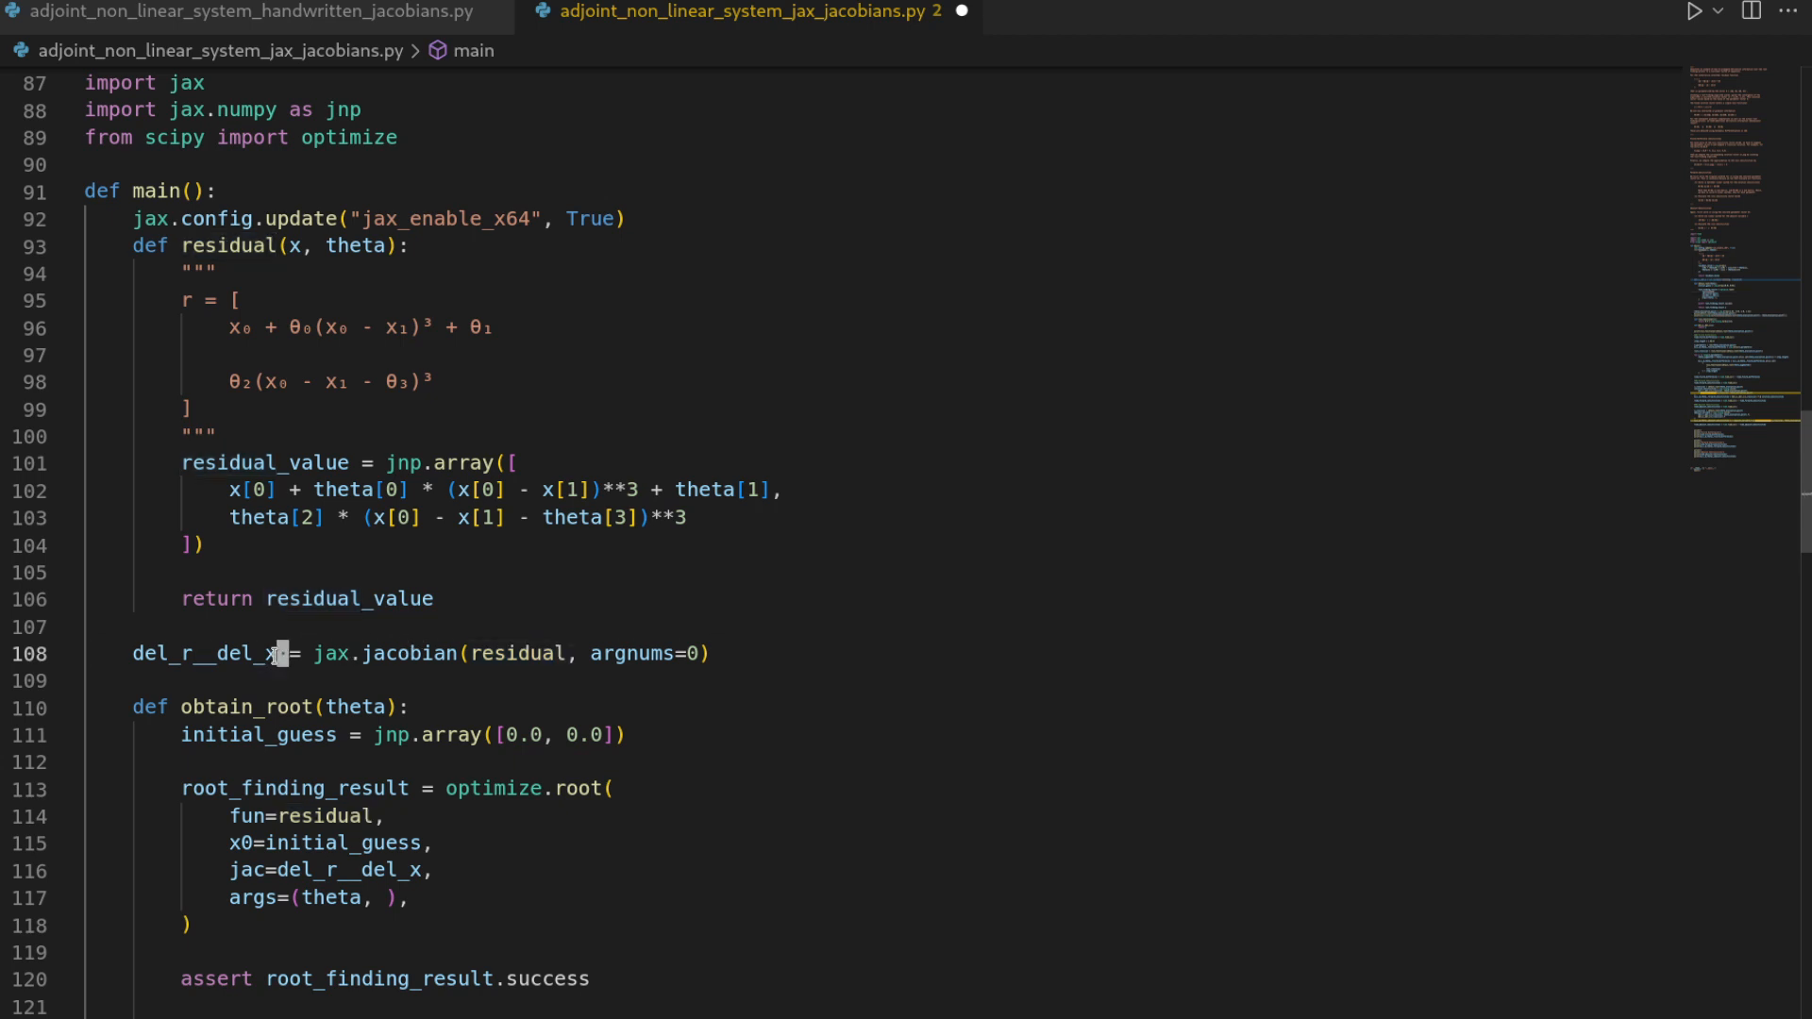
double_click(208, 654)
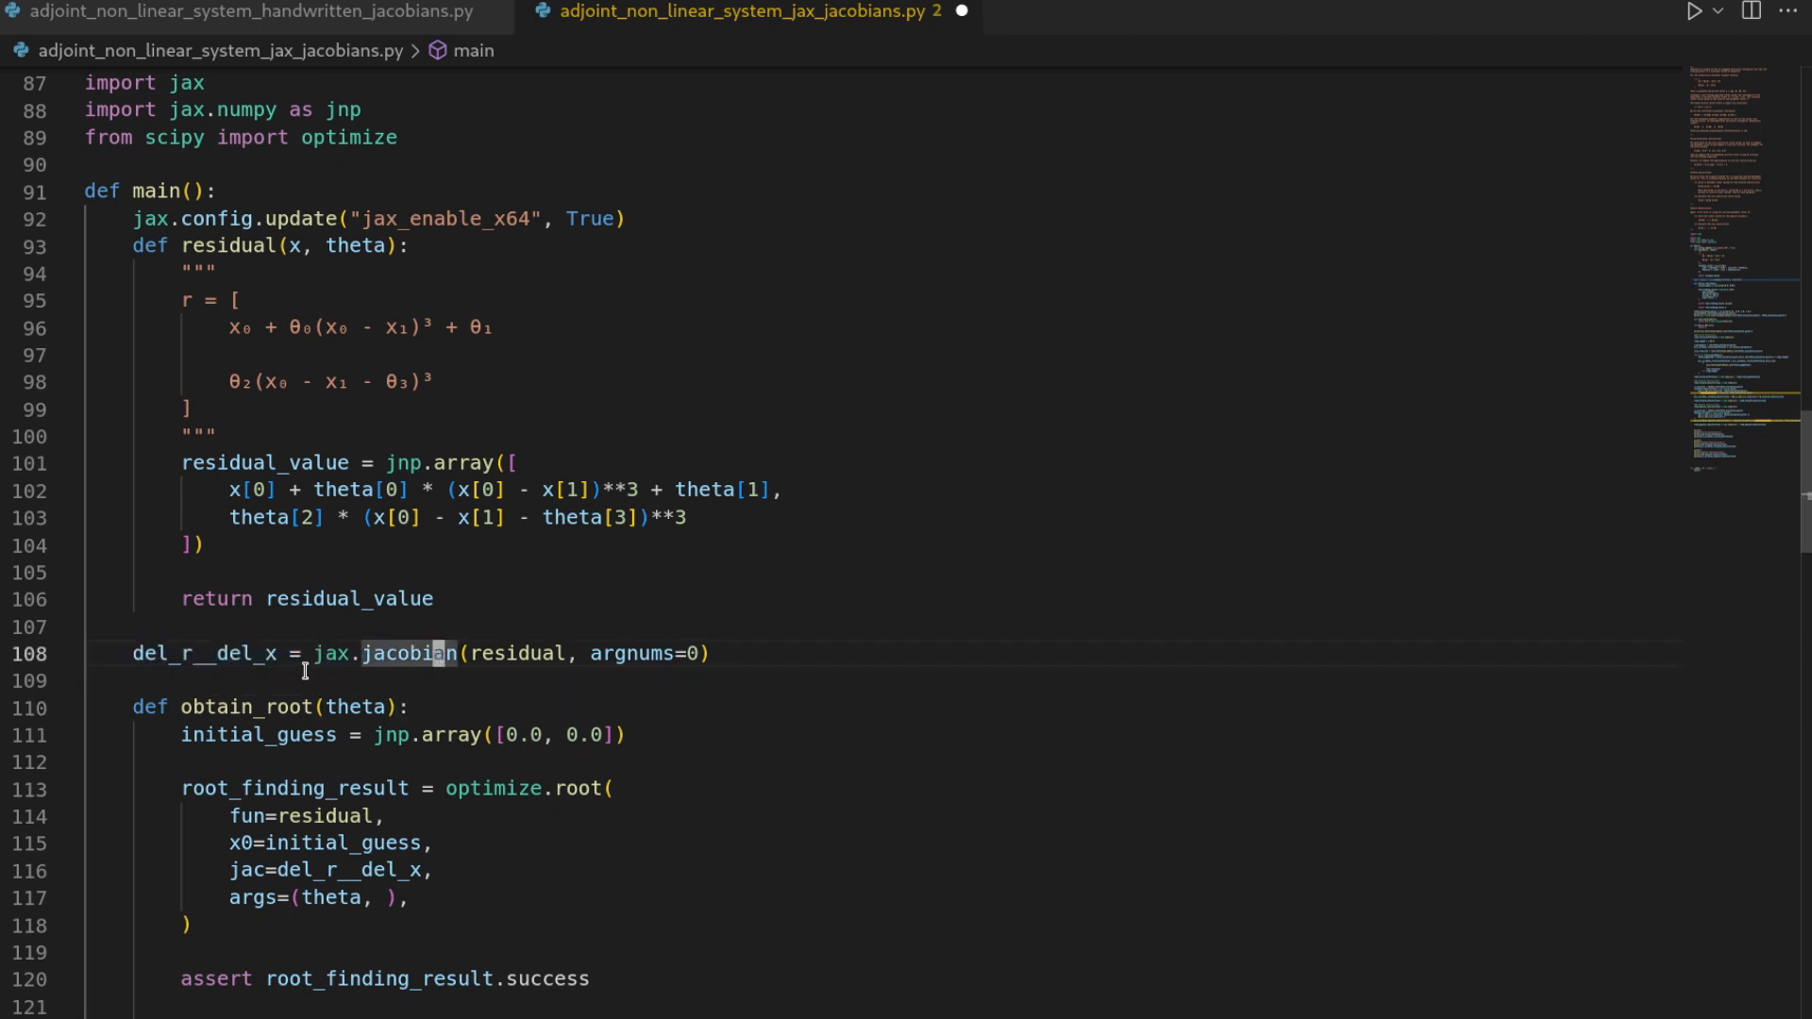
mouse_move(497, 634)
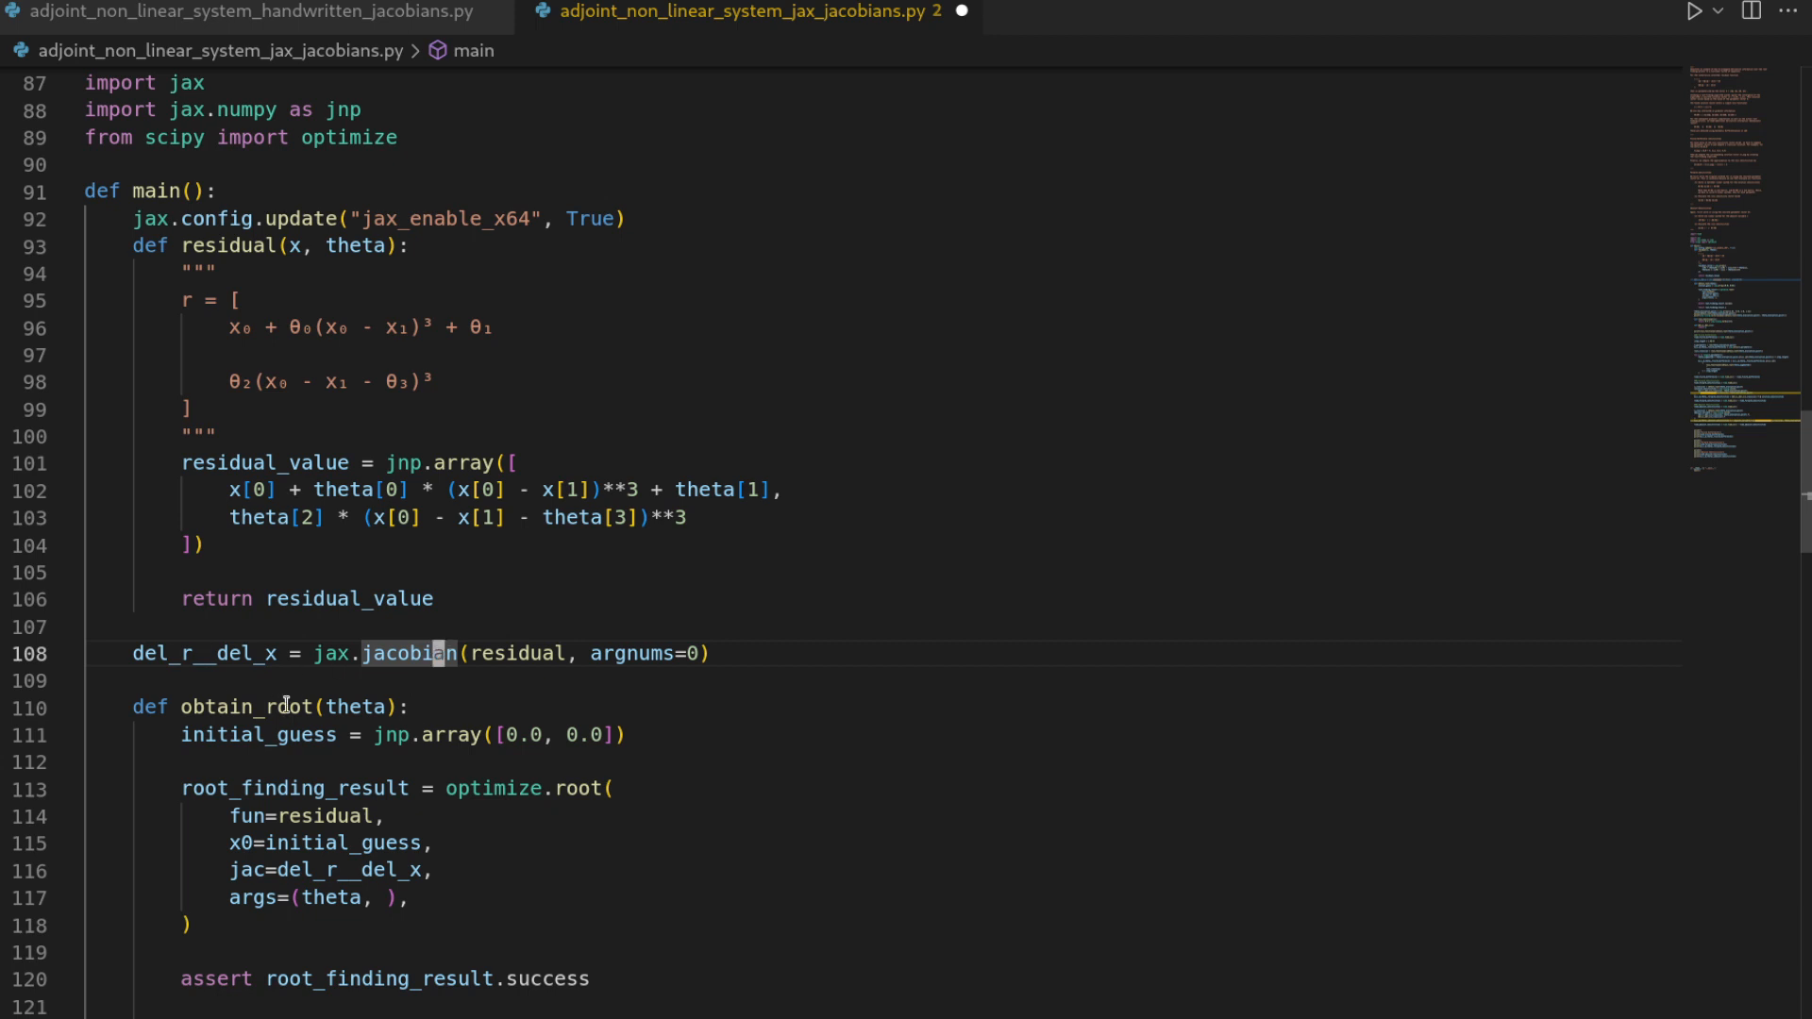
mouse_move(694, 835)
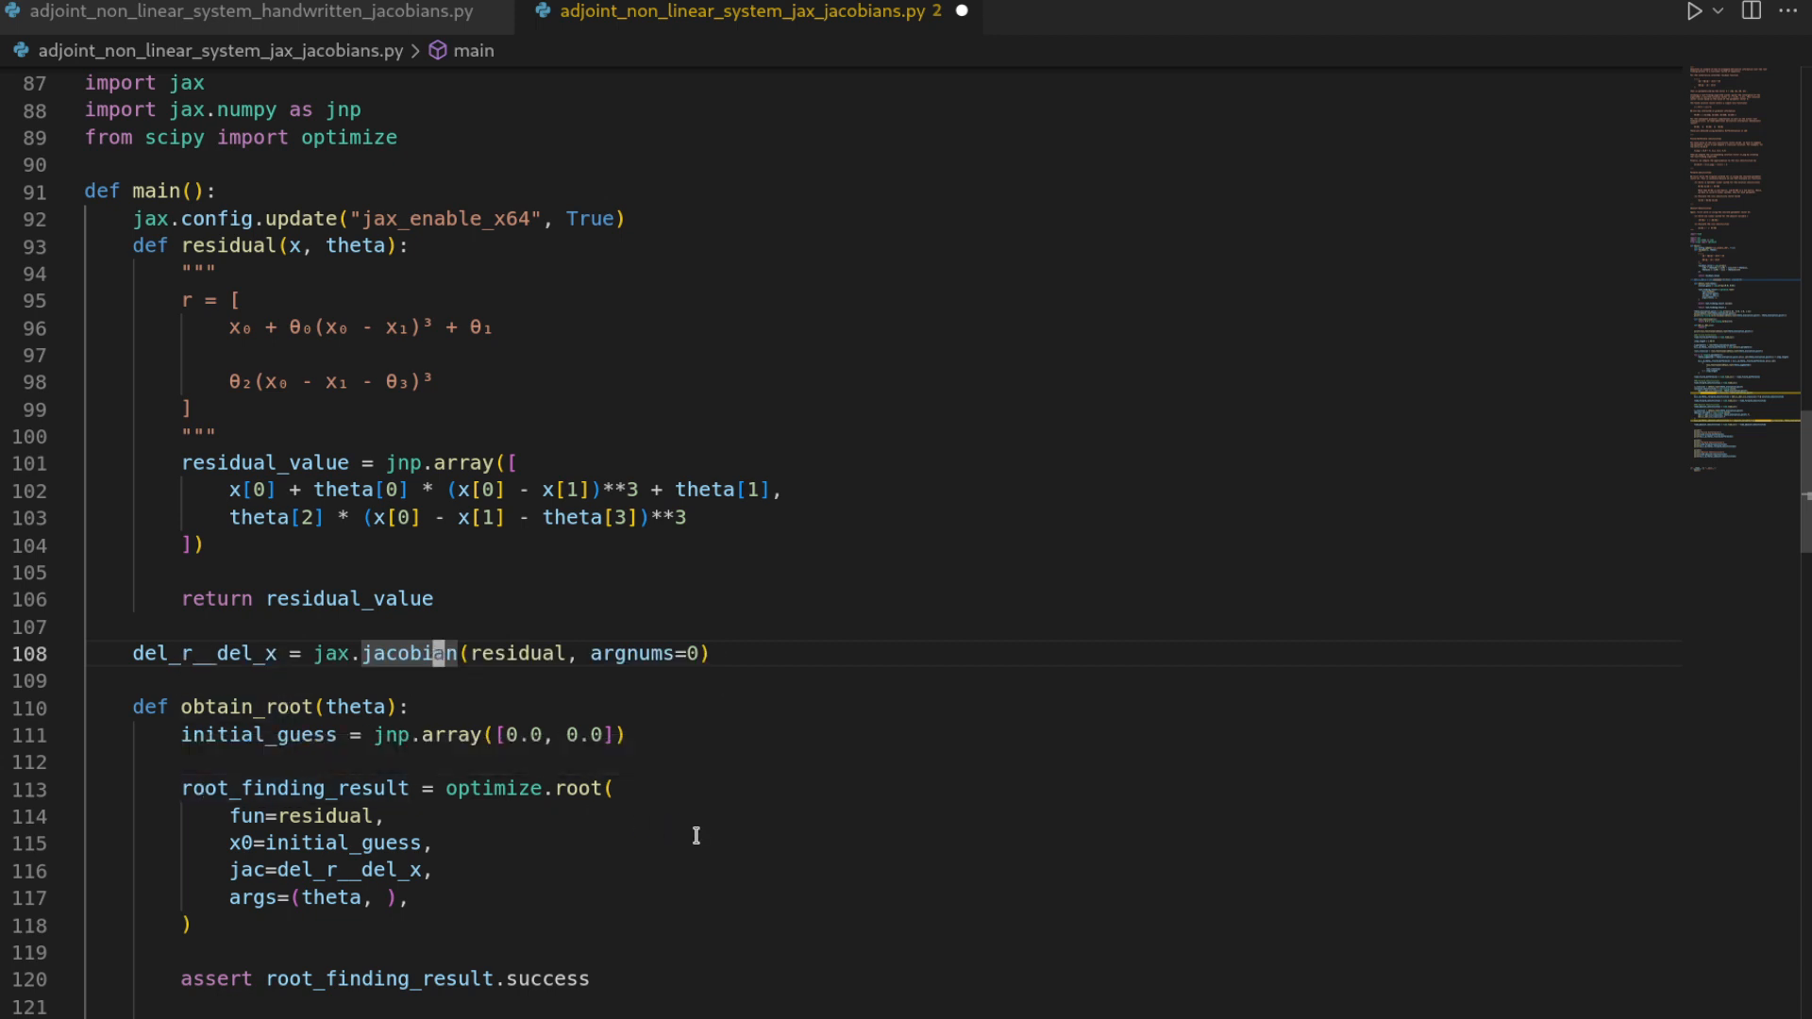
Add del_r__del_theta = jax.jacobian(residual, argnums=1) on line 109 and save.
text(del_r__del_theta =)
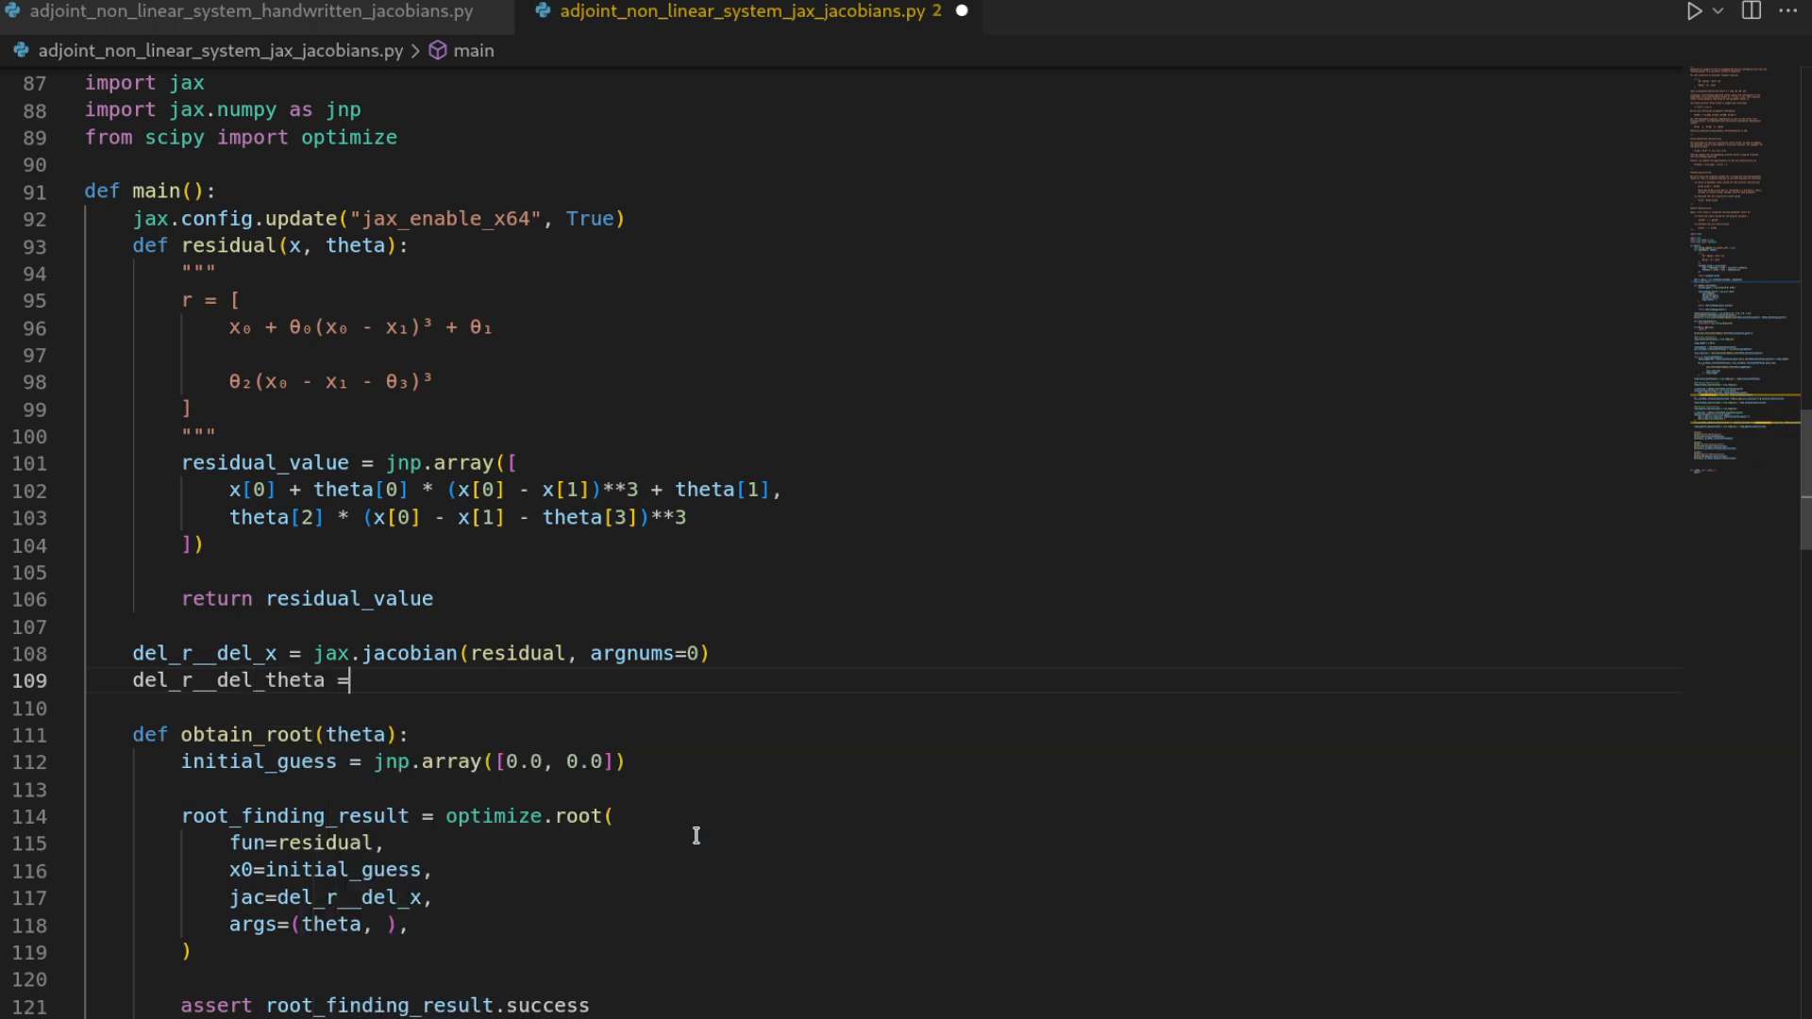
text(jax.jacobian(residual,)
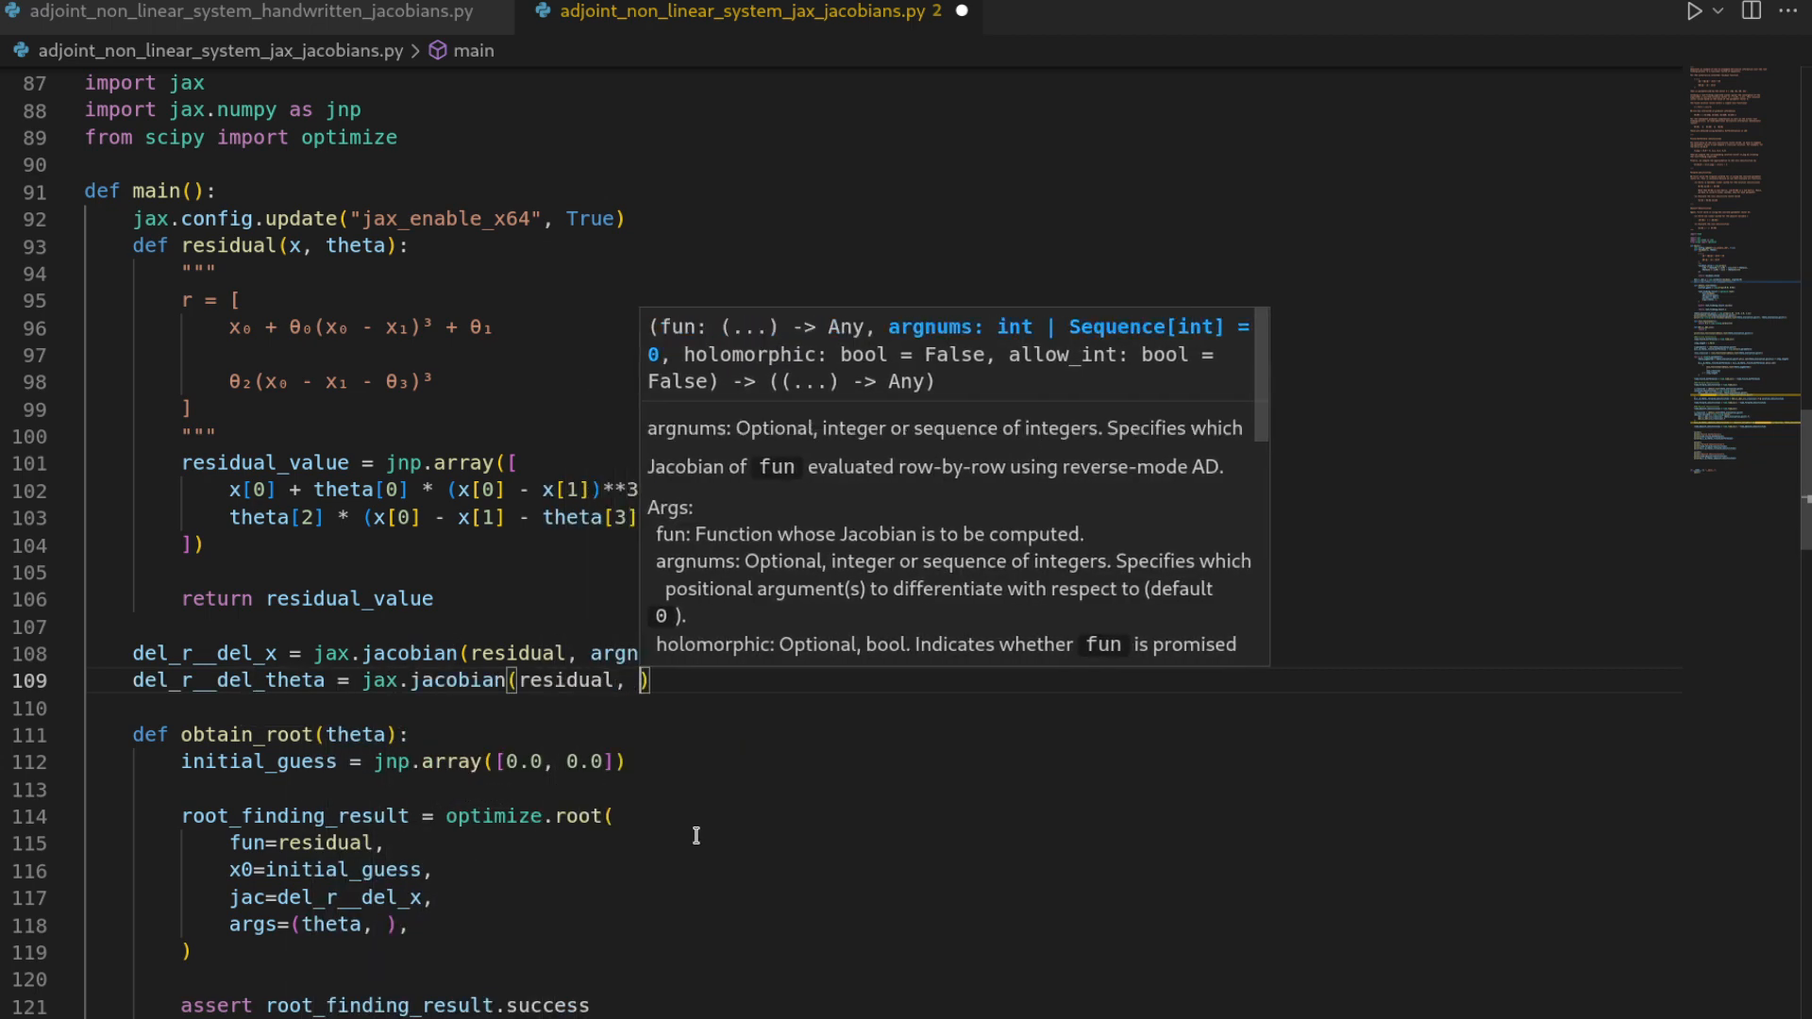
text(argnums=1)
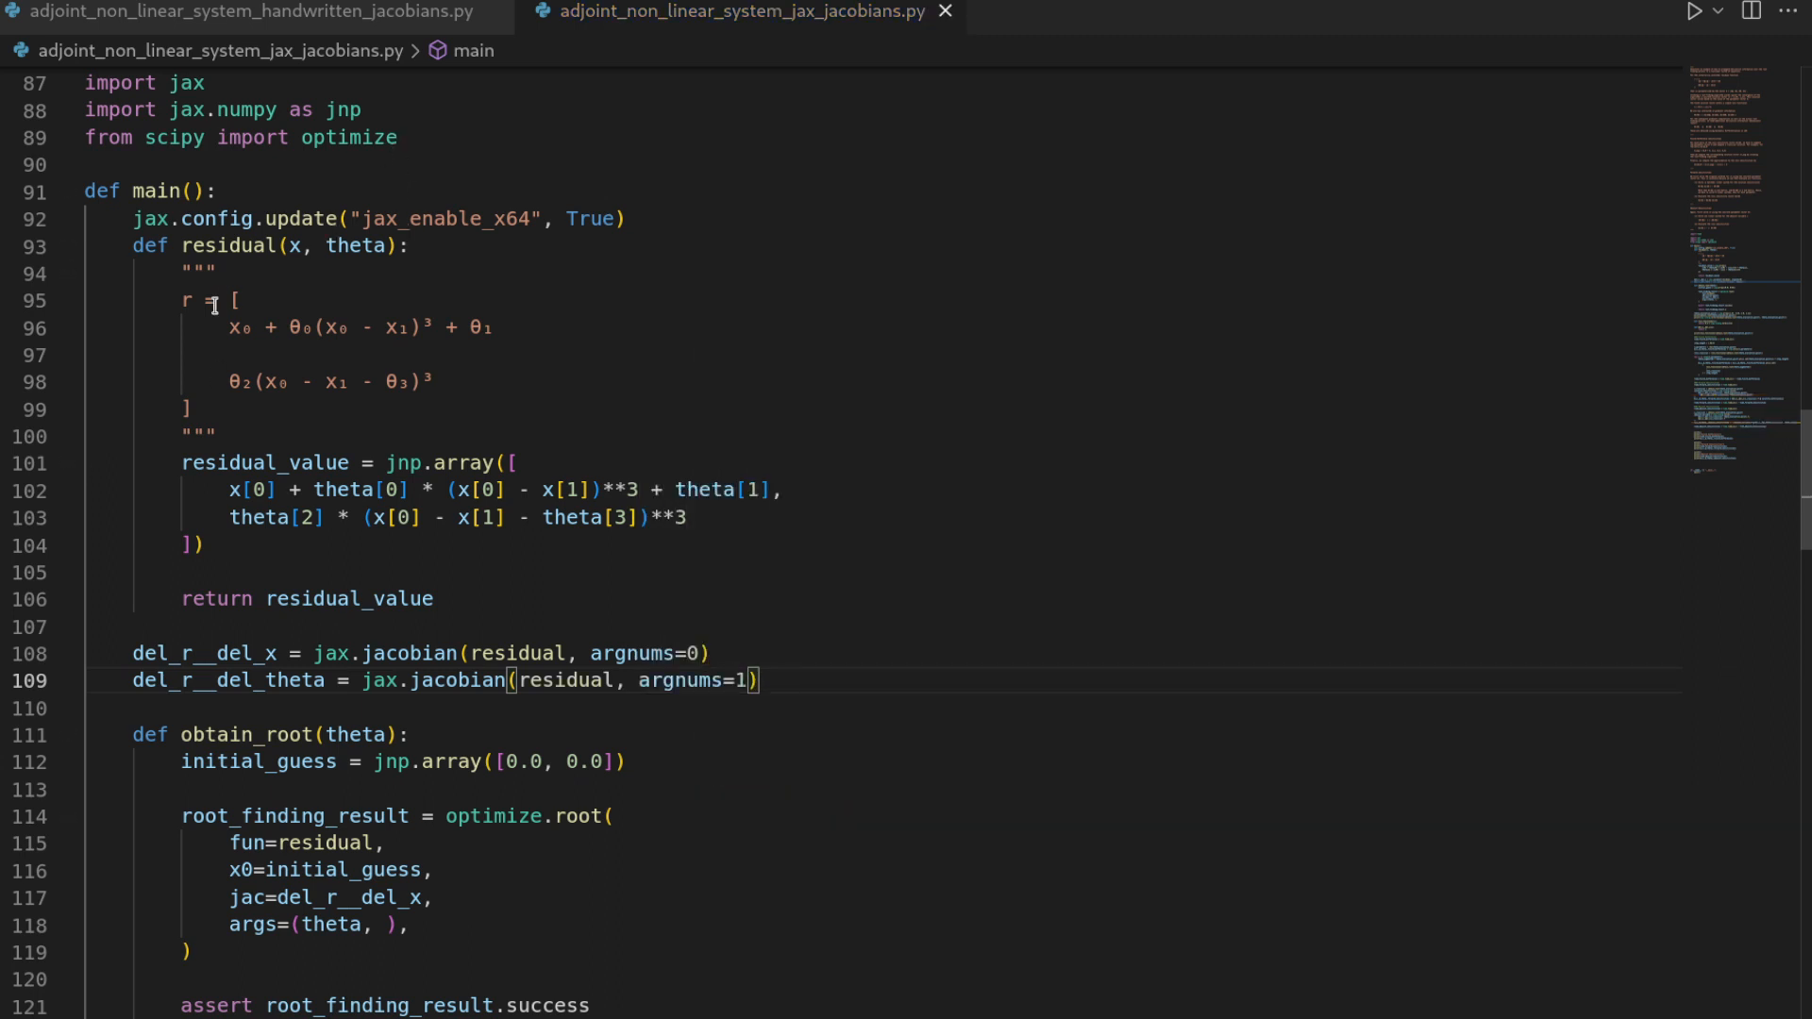
mouse_move(465, 540)
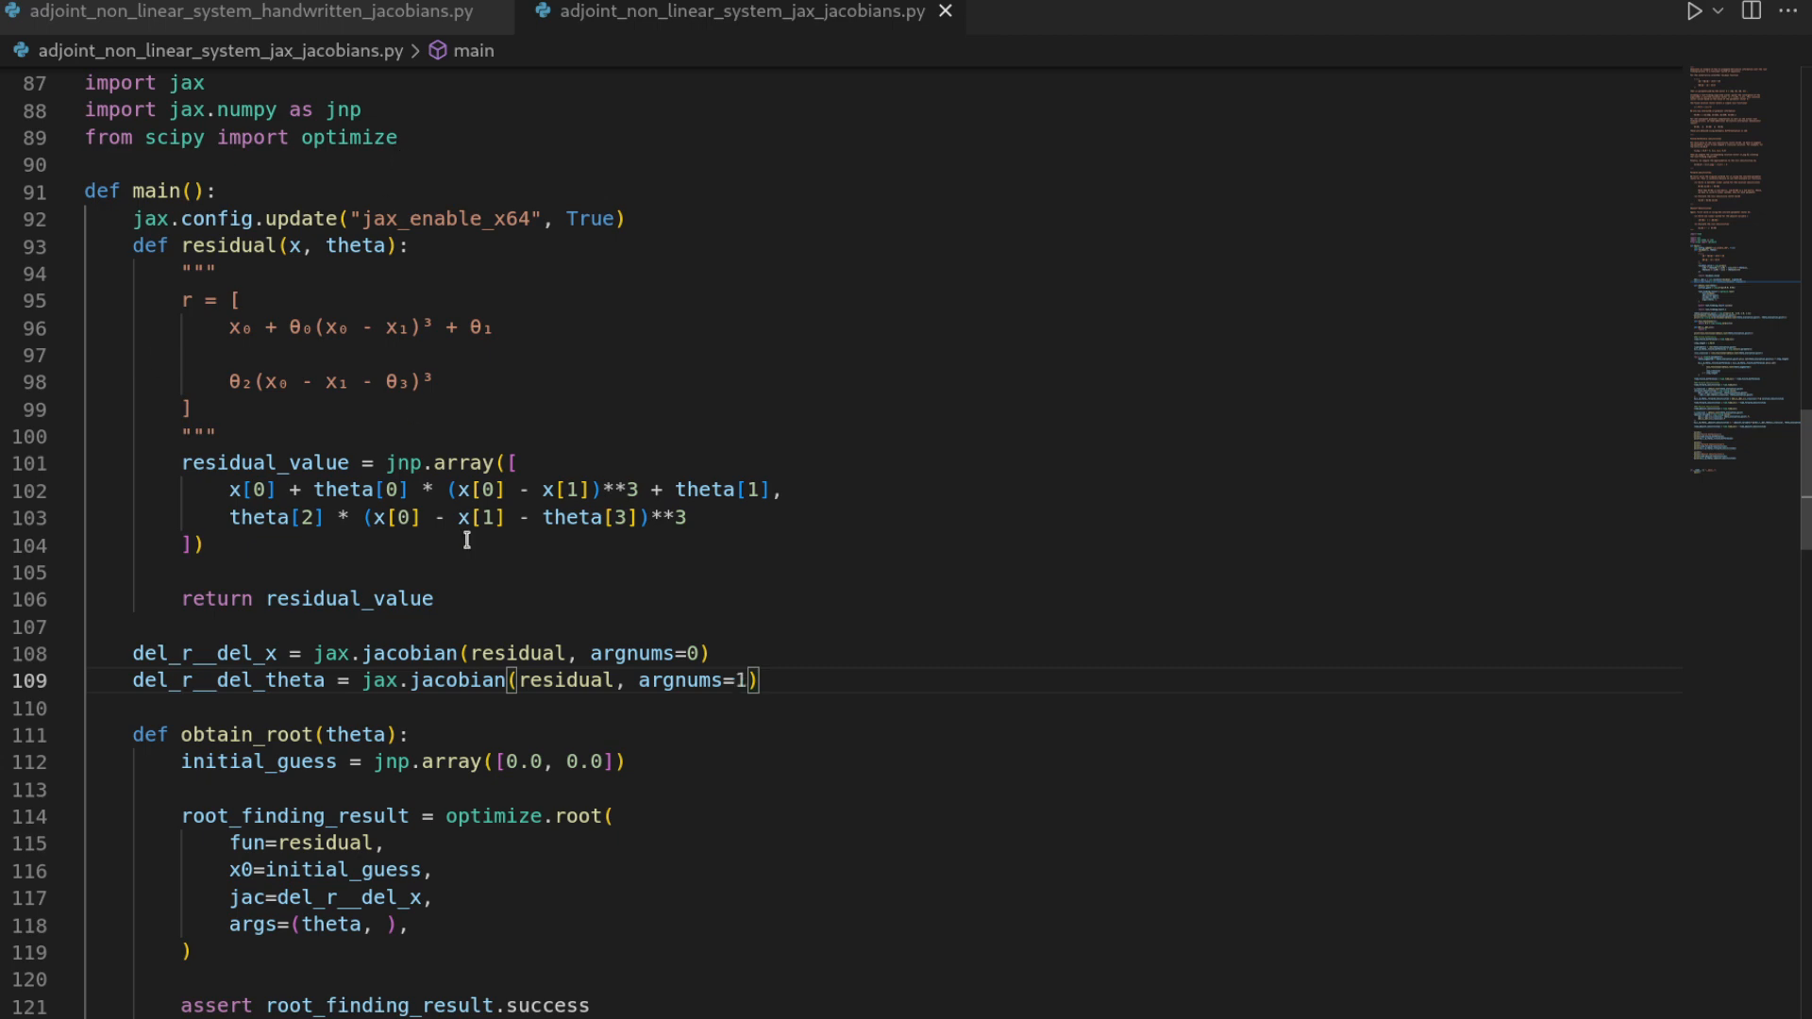
scroll(down, 3)
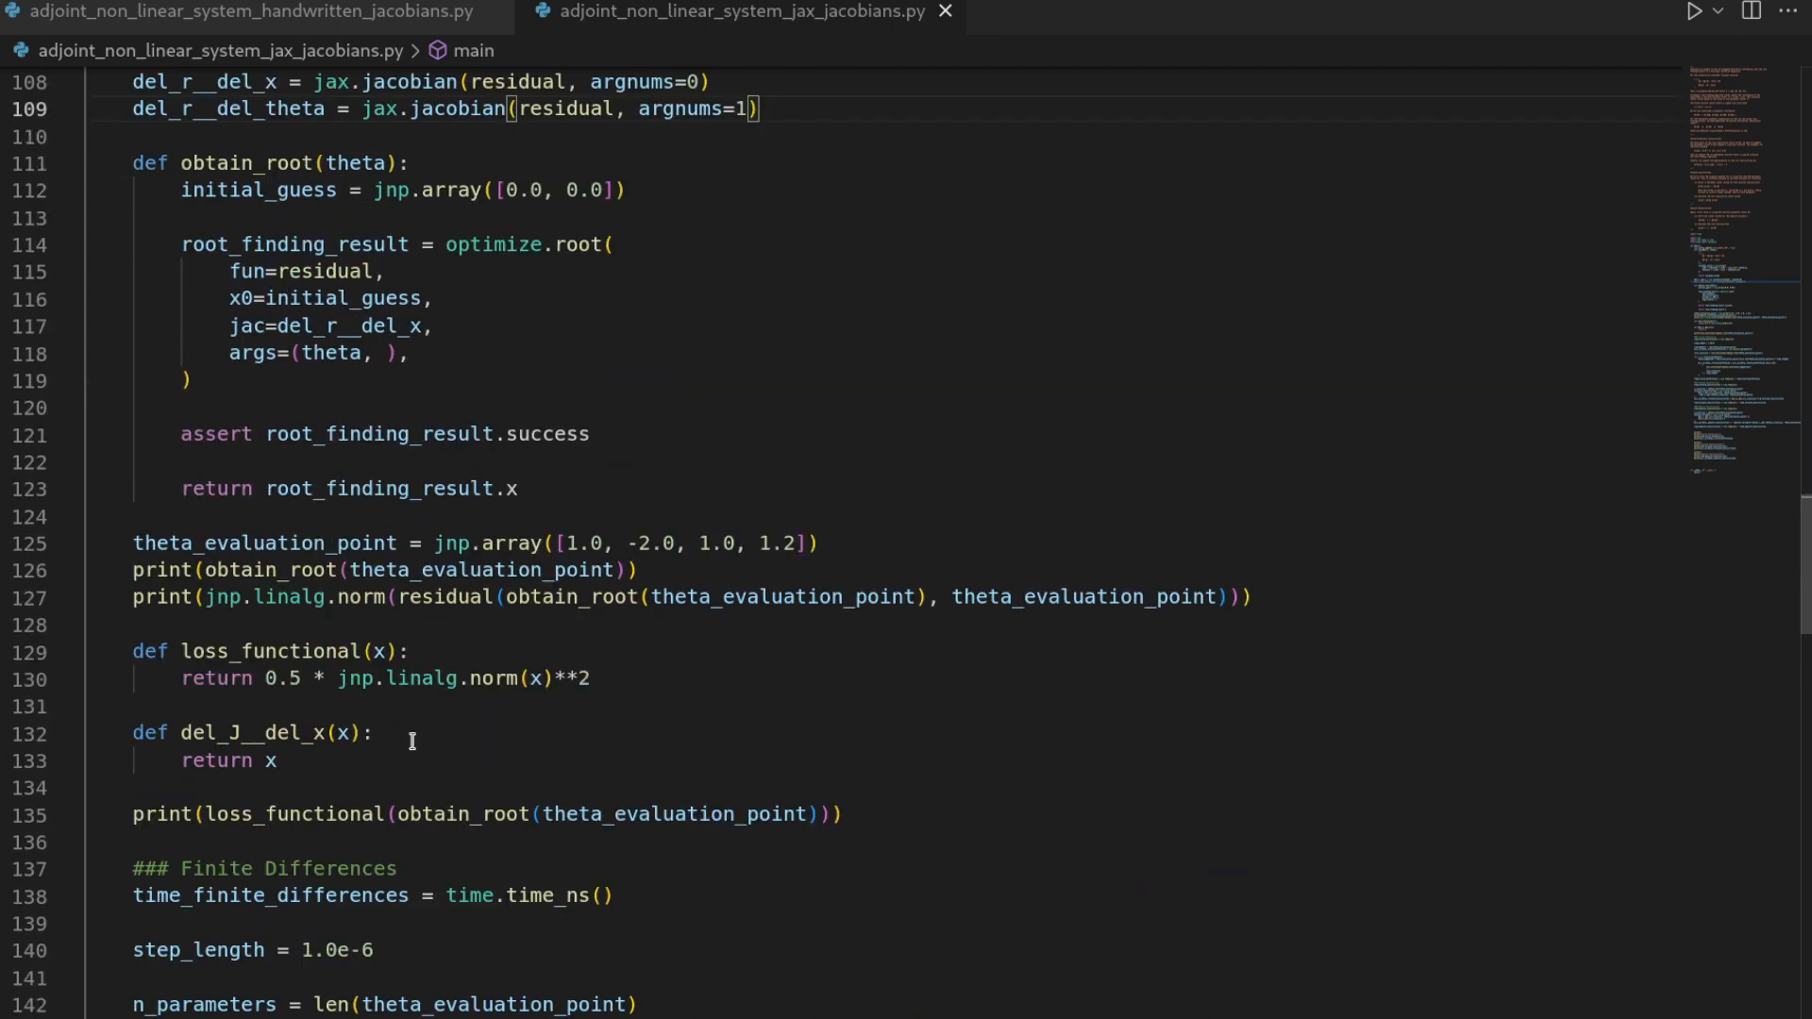
mouse_move(235, 667)
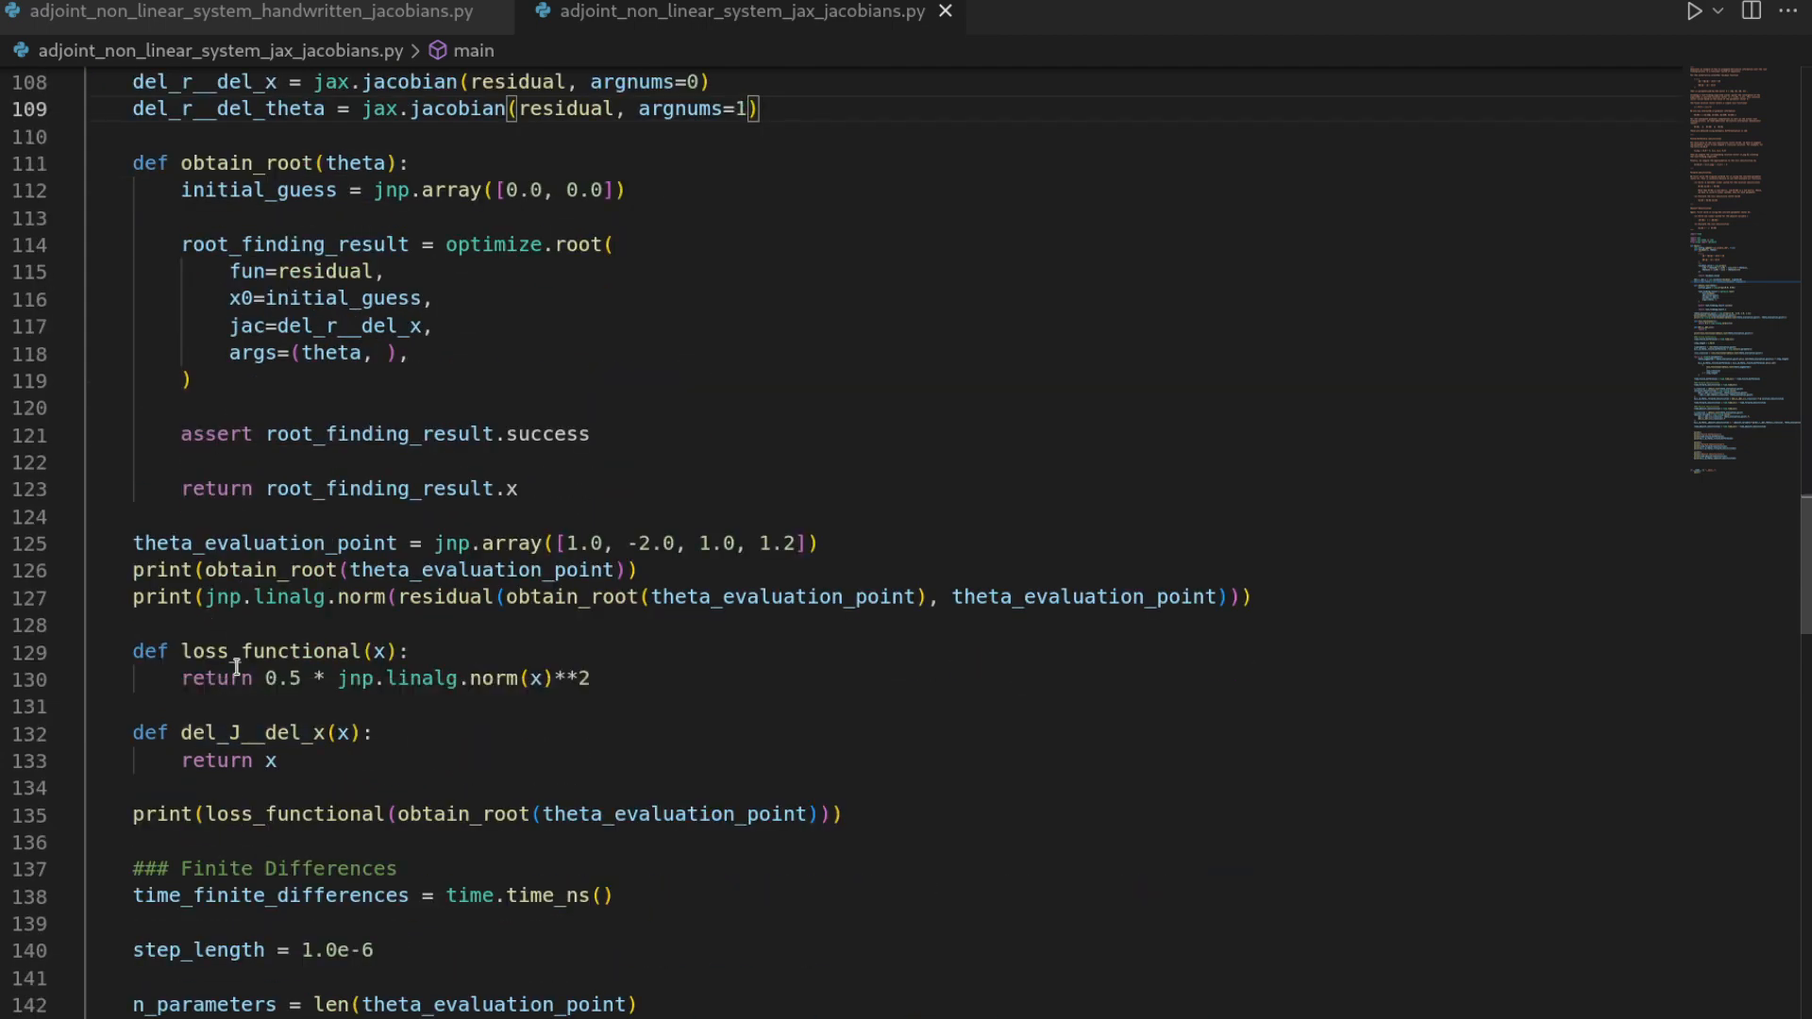
Replace the handwritten del_J__del_x function with del_J__del_x = jax.grad(loss_functional).
click(297, 772)
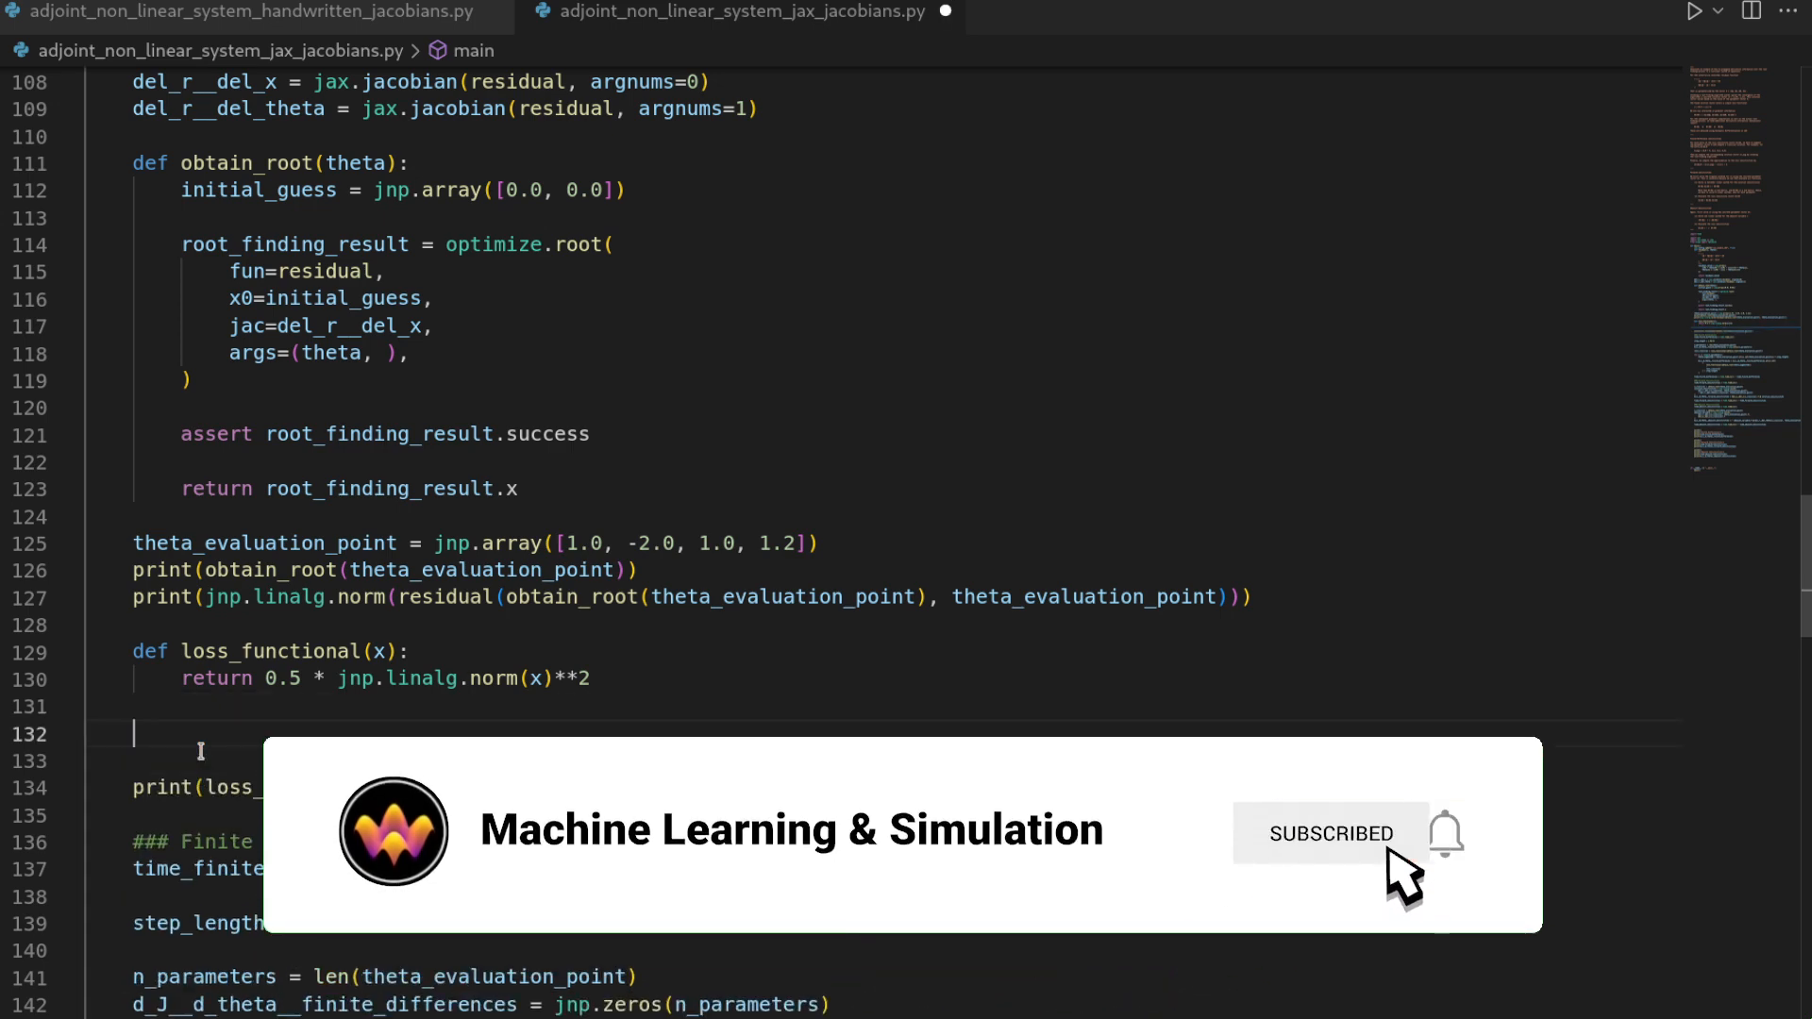
text(del_J)
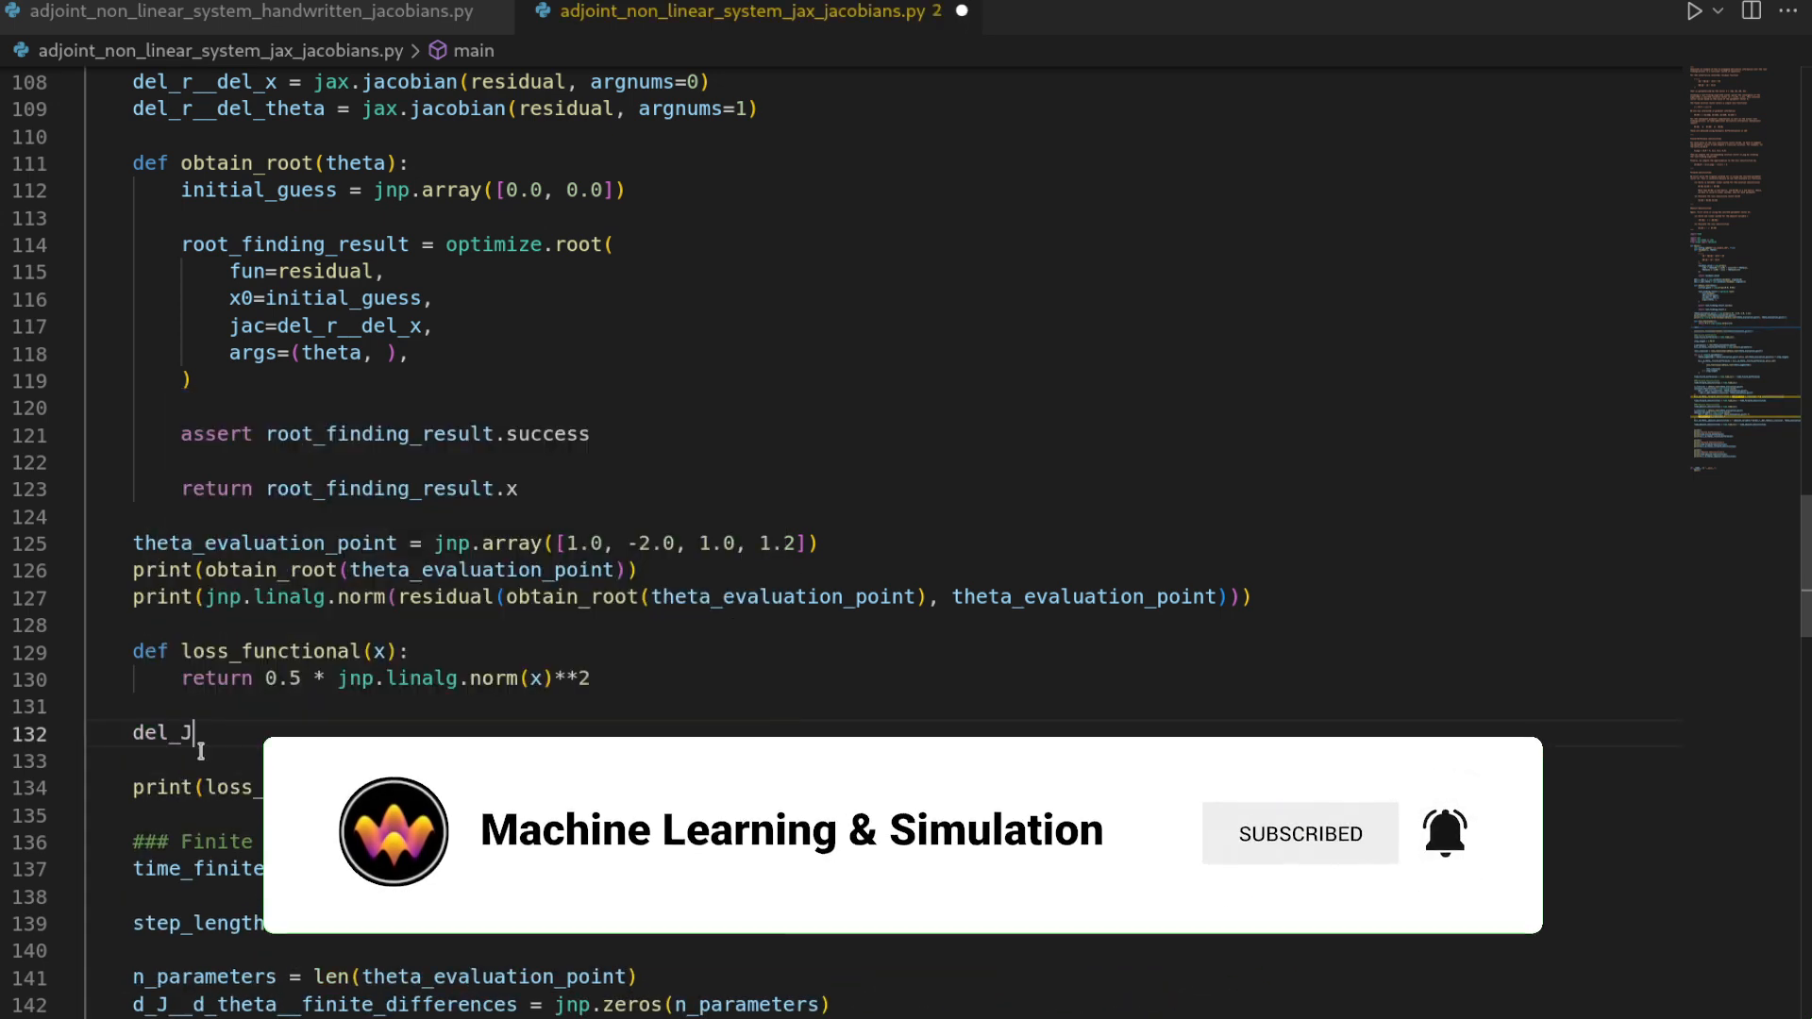
text(__del_x = ja)
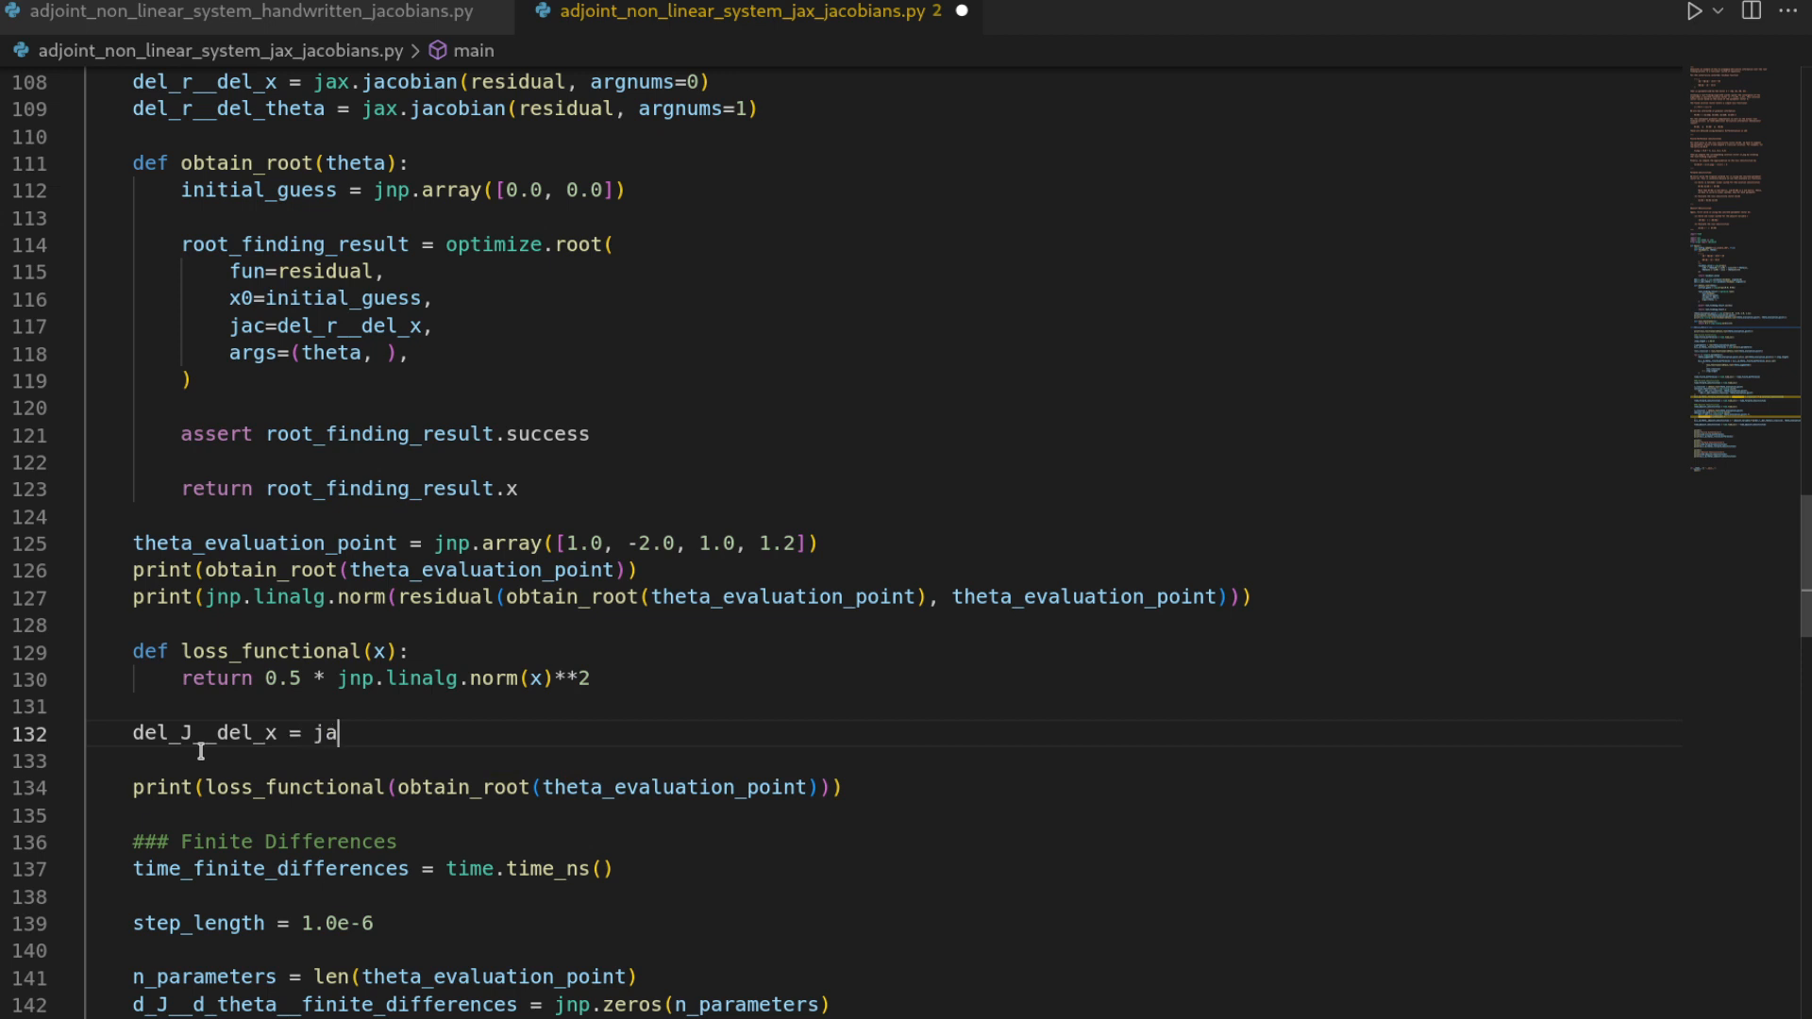
text(x.jac)
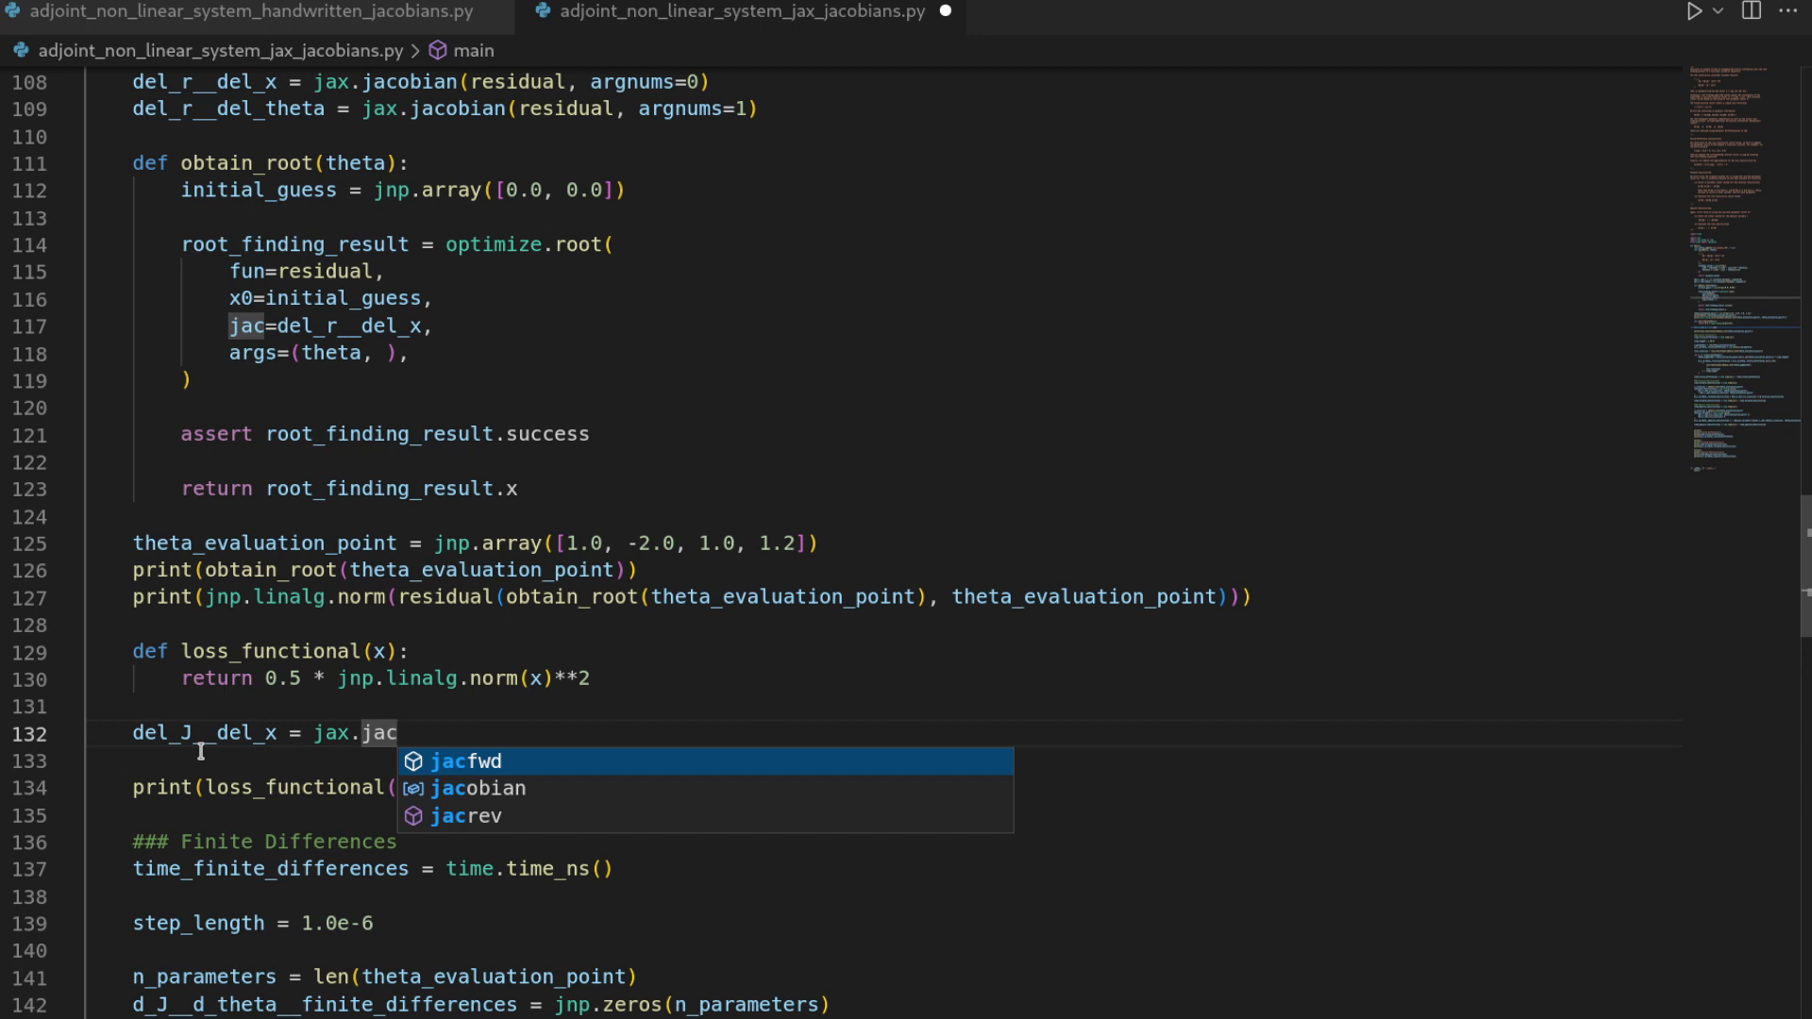
mouse_move(145, 732)
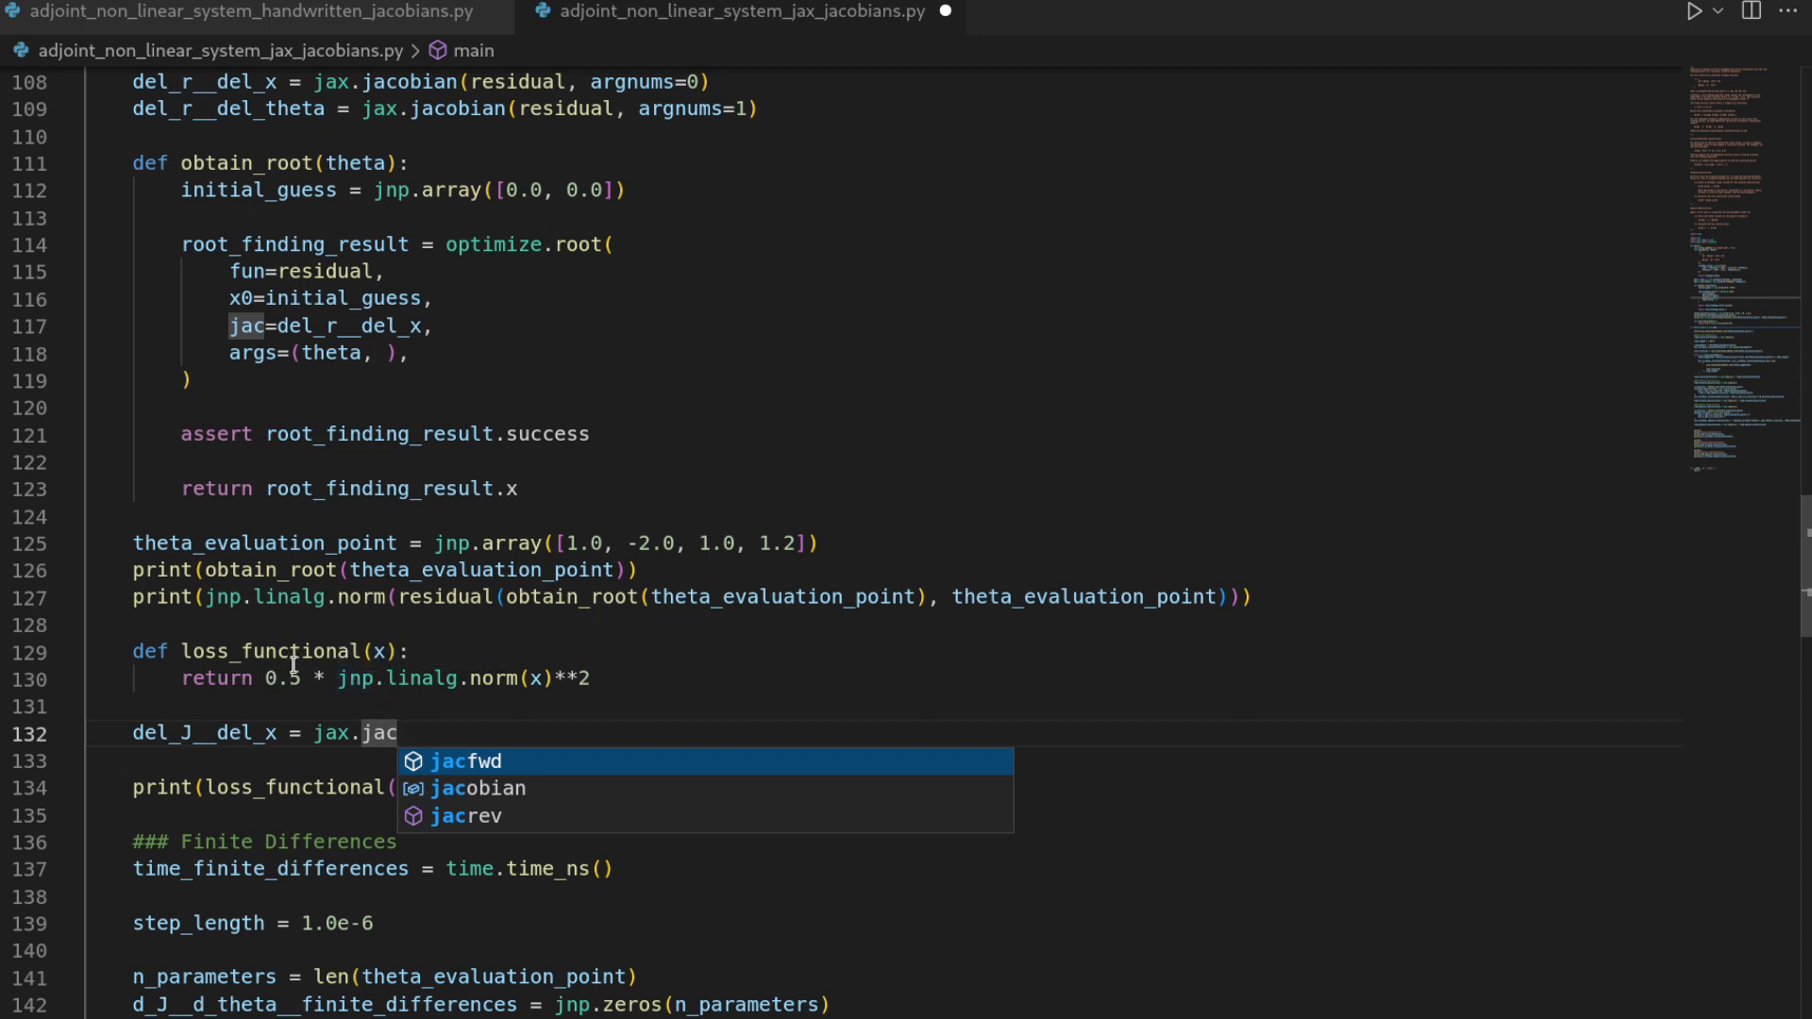
mouse_move(362, 913)
text(grad()
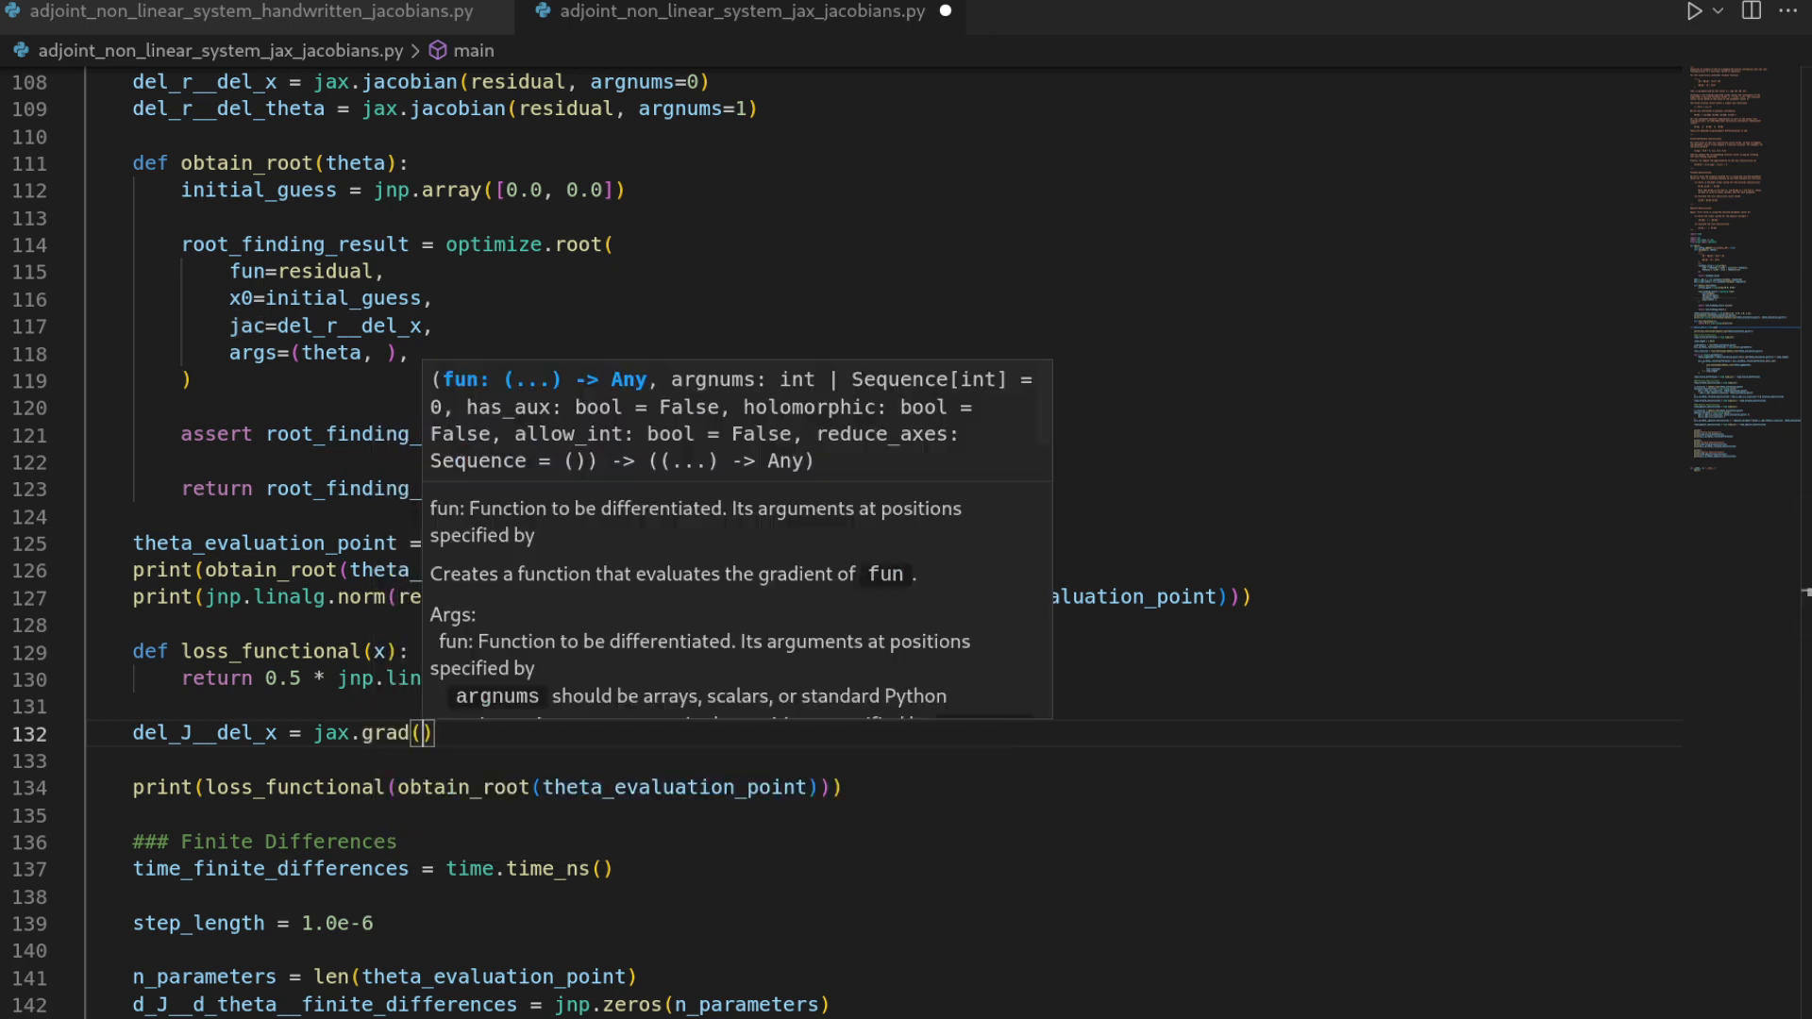
text(l)
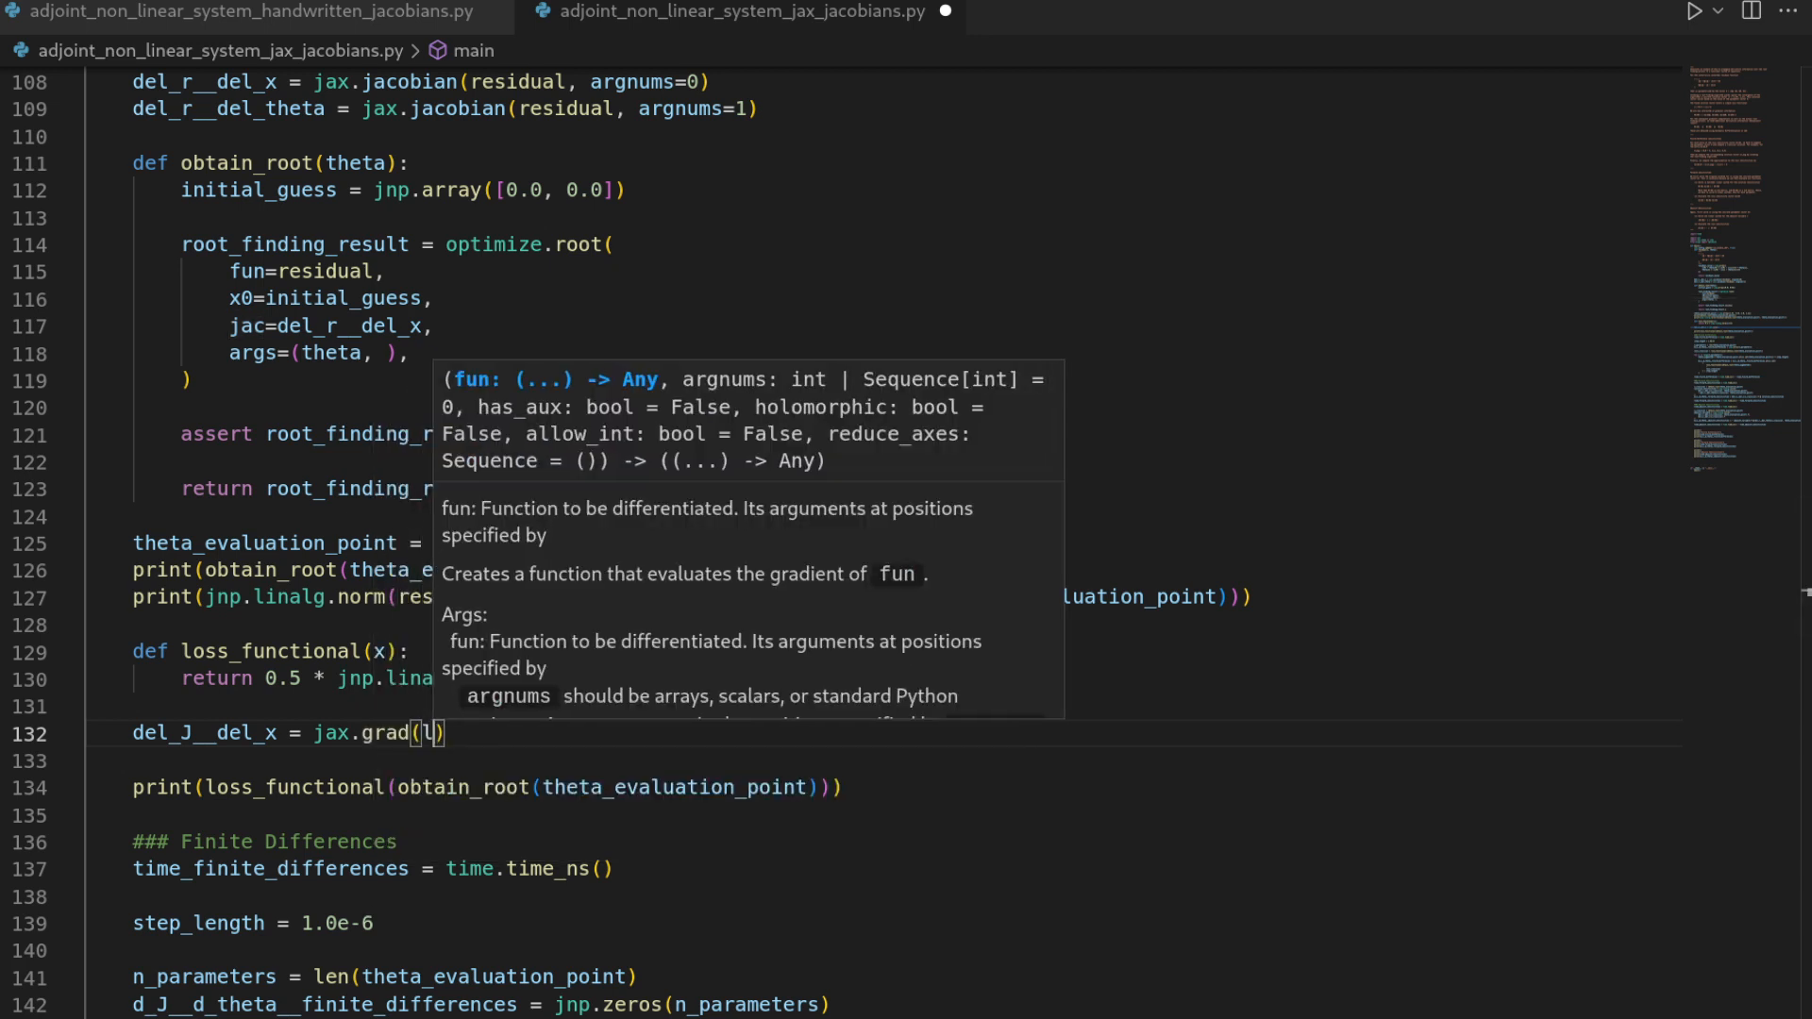
text(oss_functional)
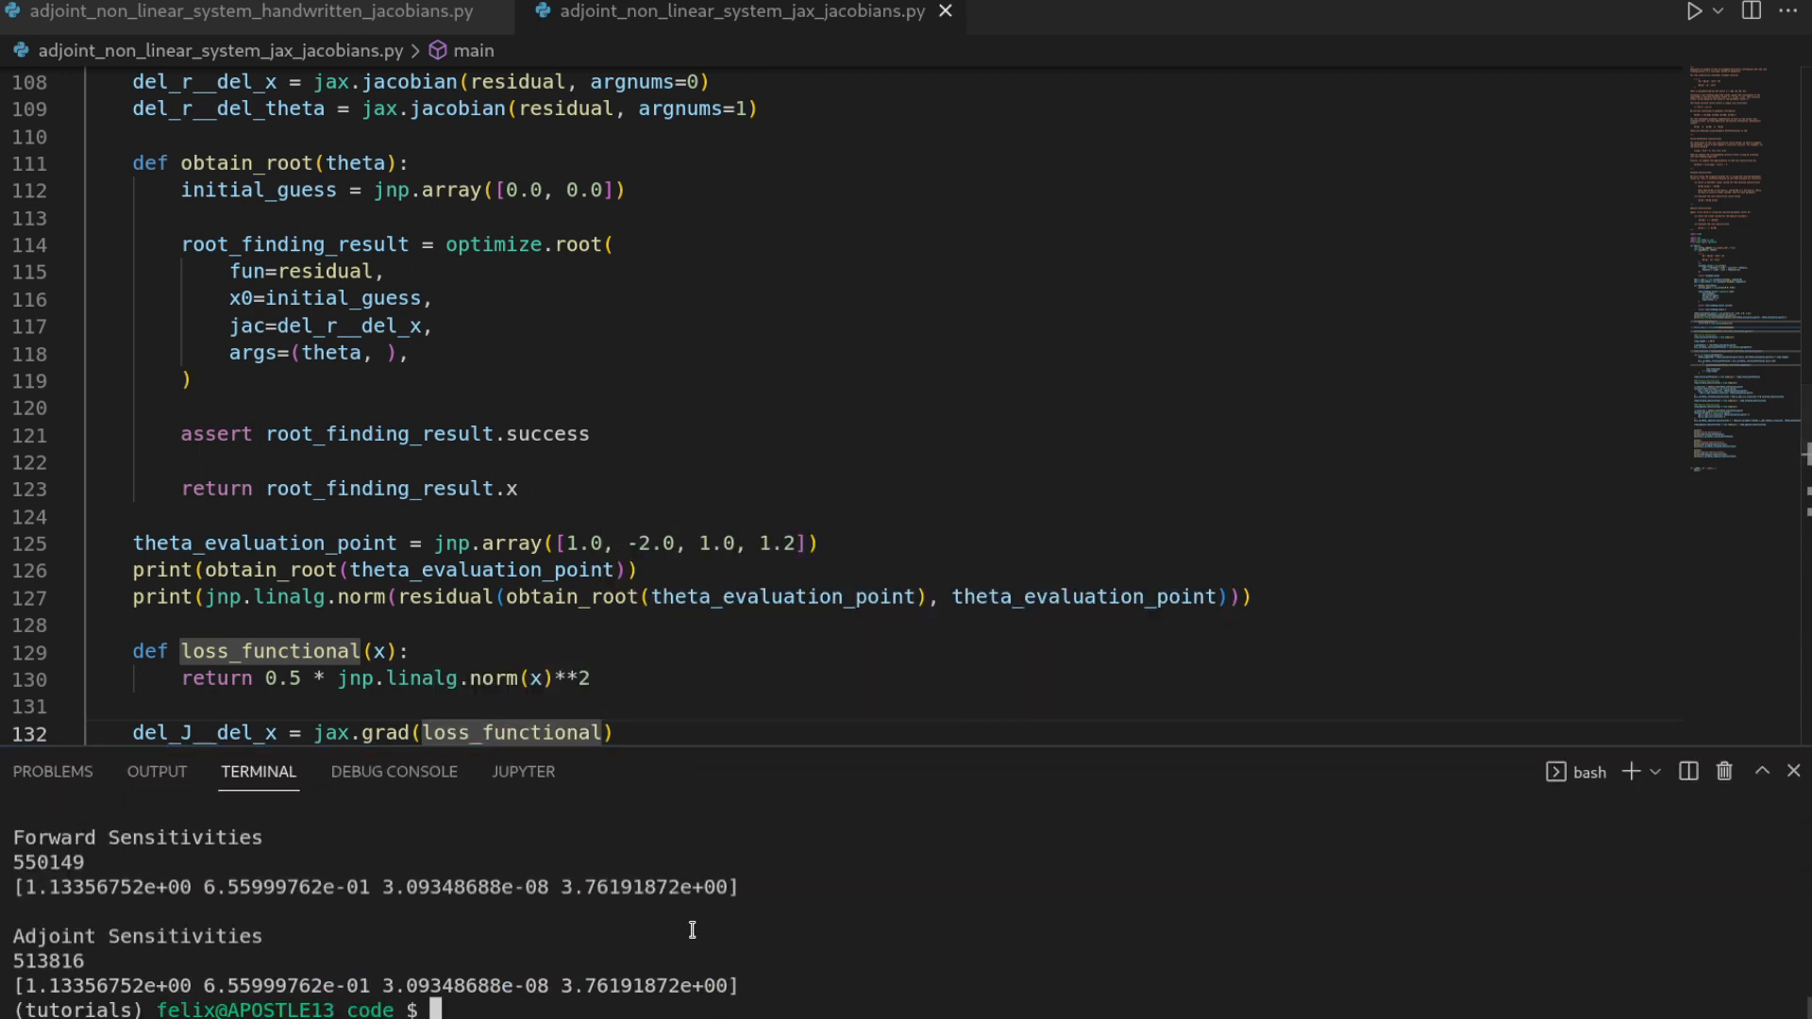
Run python adjoint_non_linear_system_jax_jacobians.py in the terminal.
text(python adjoint_non_linear_system_)
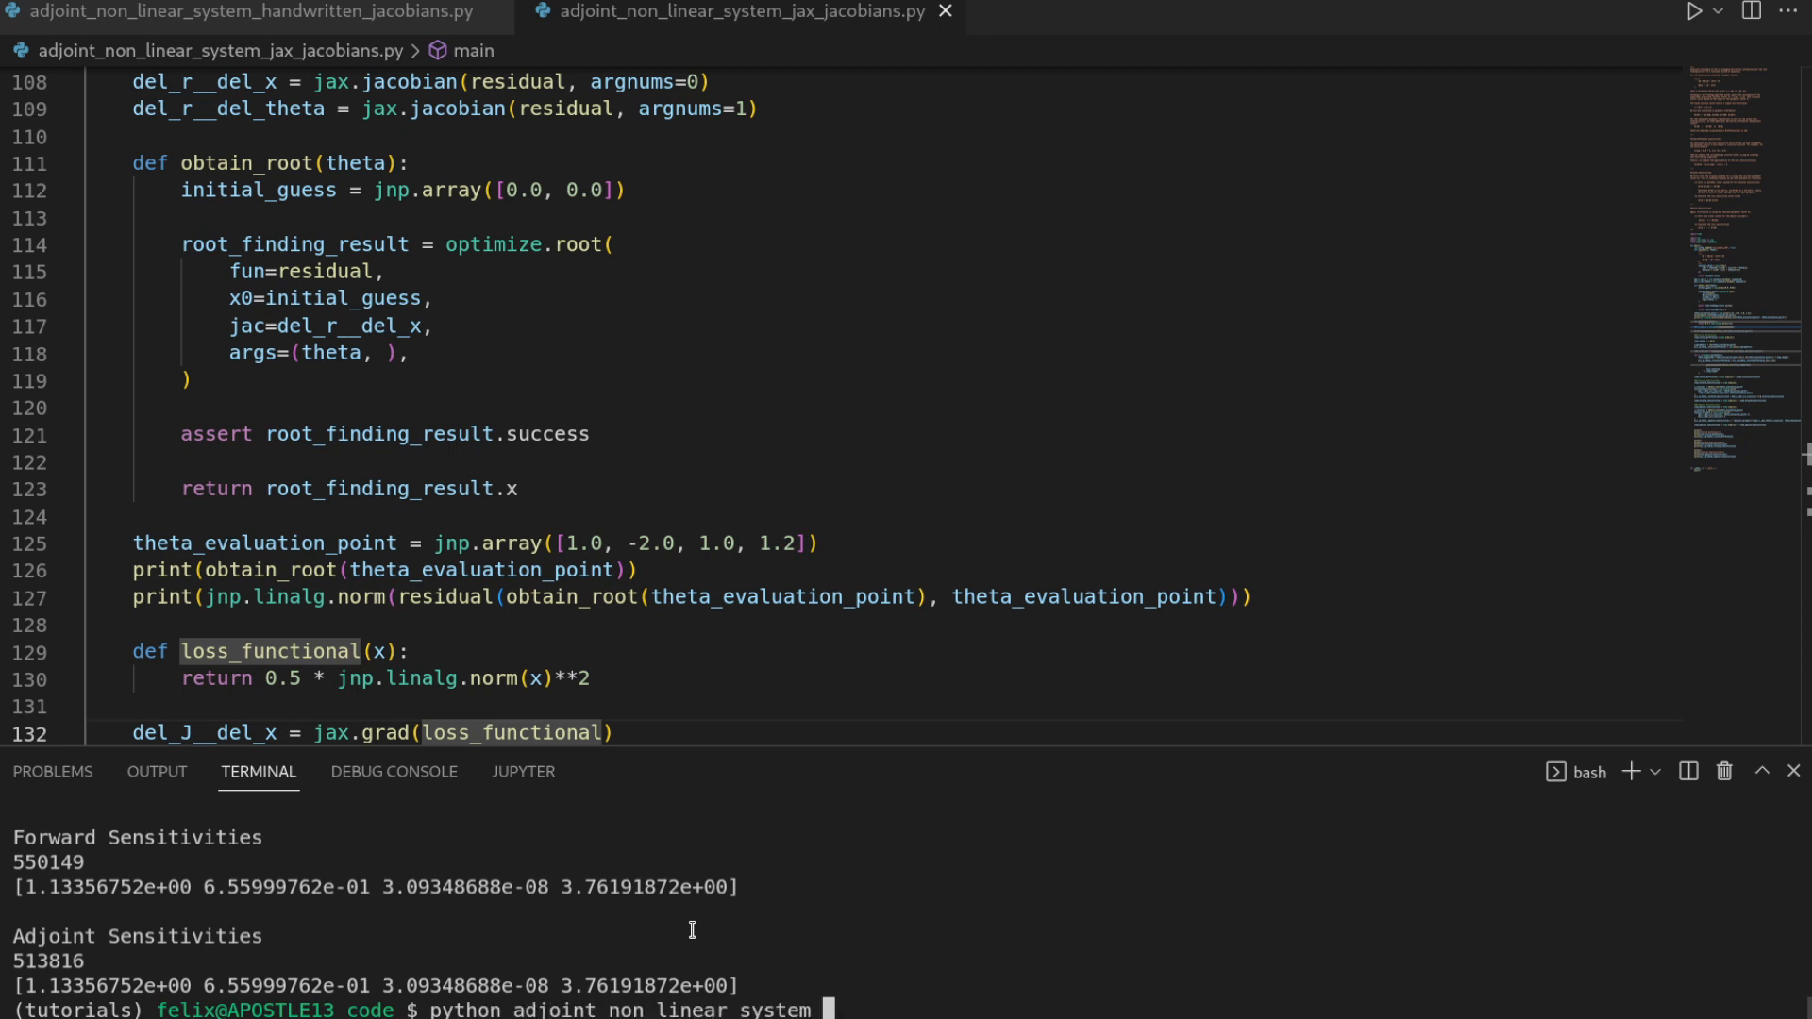
key(Return)
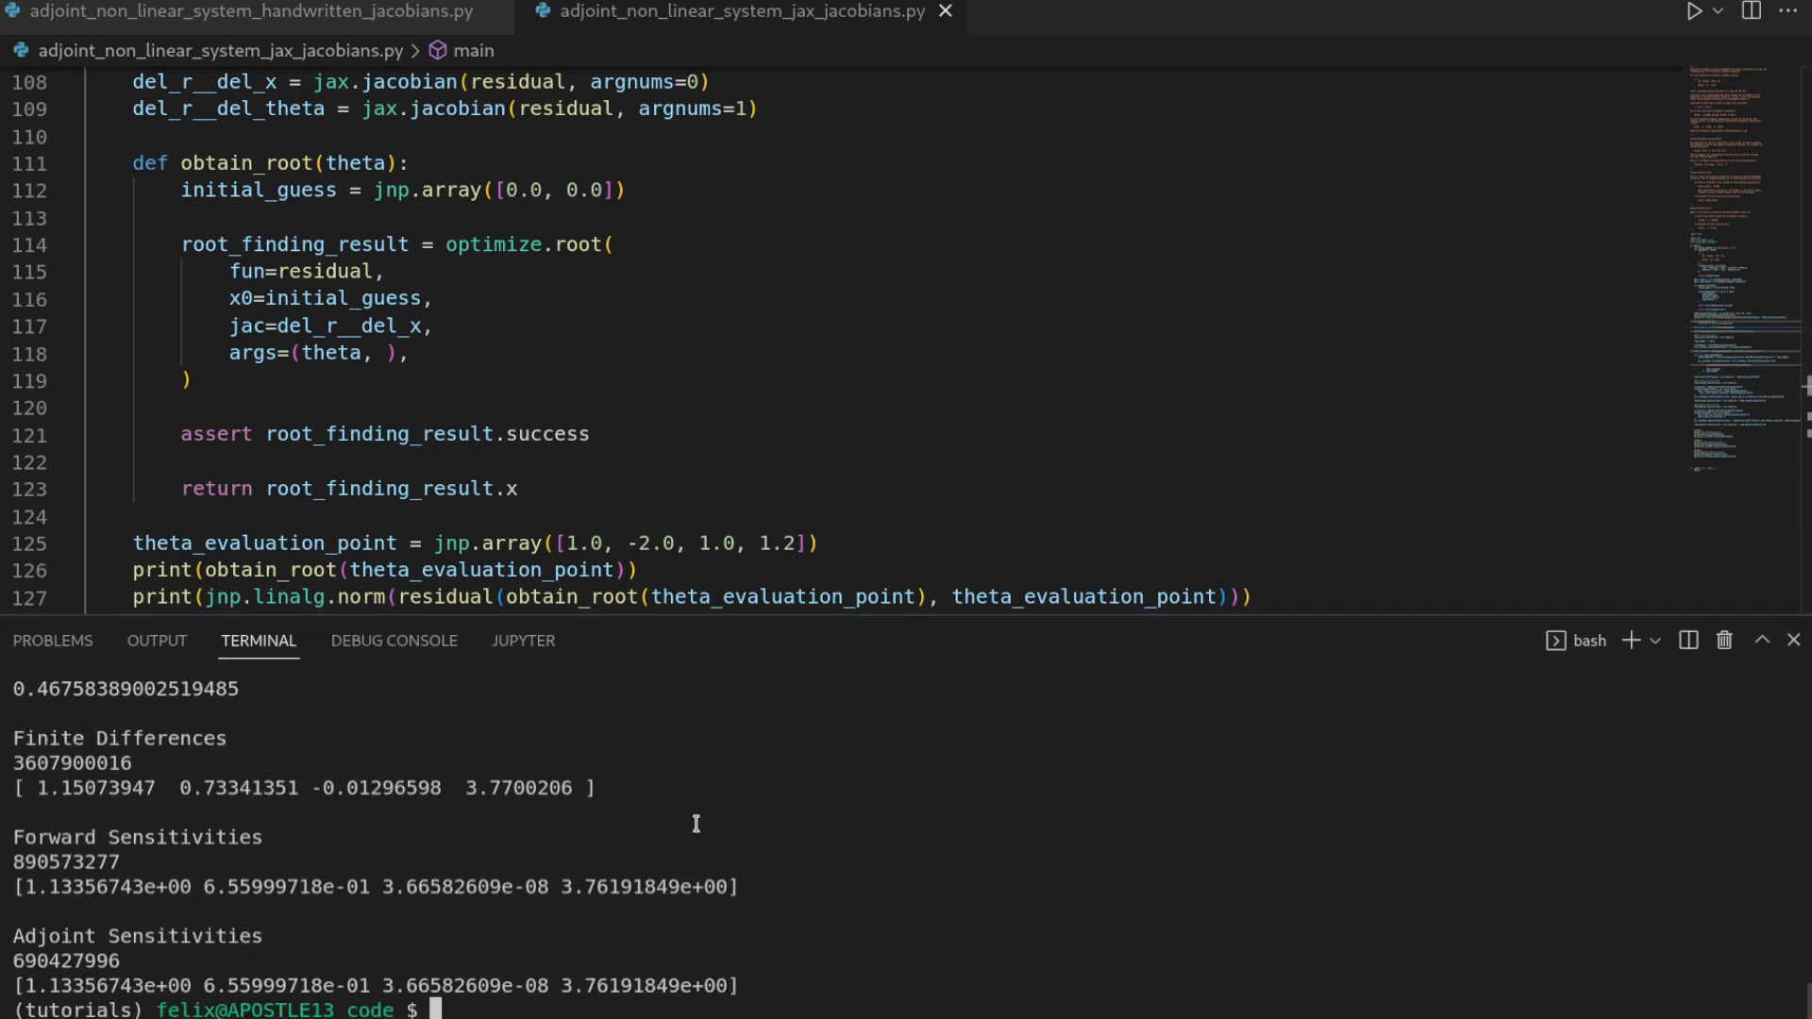
mouse_move(929, 738)
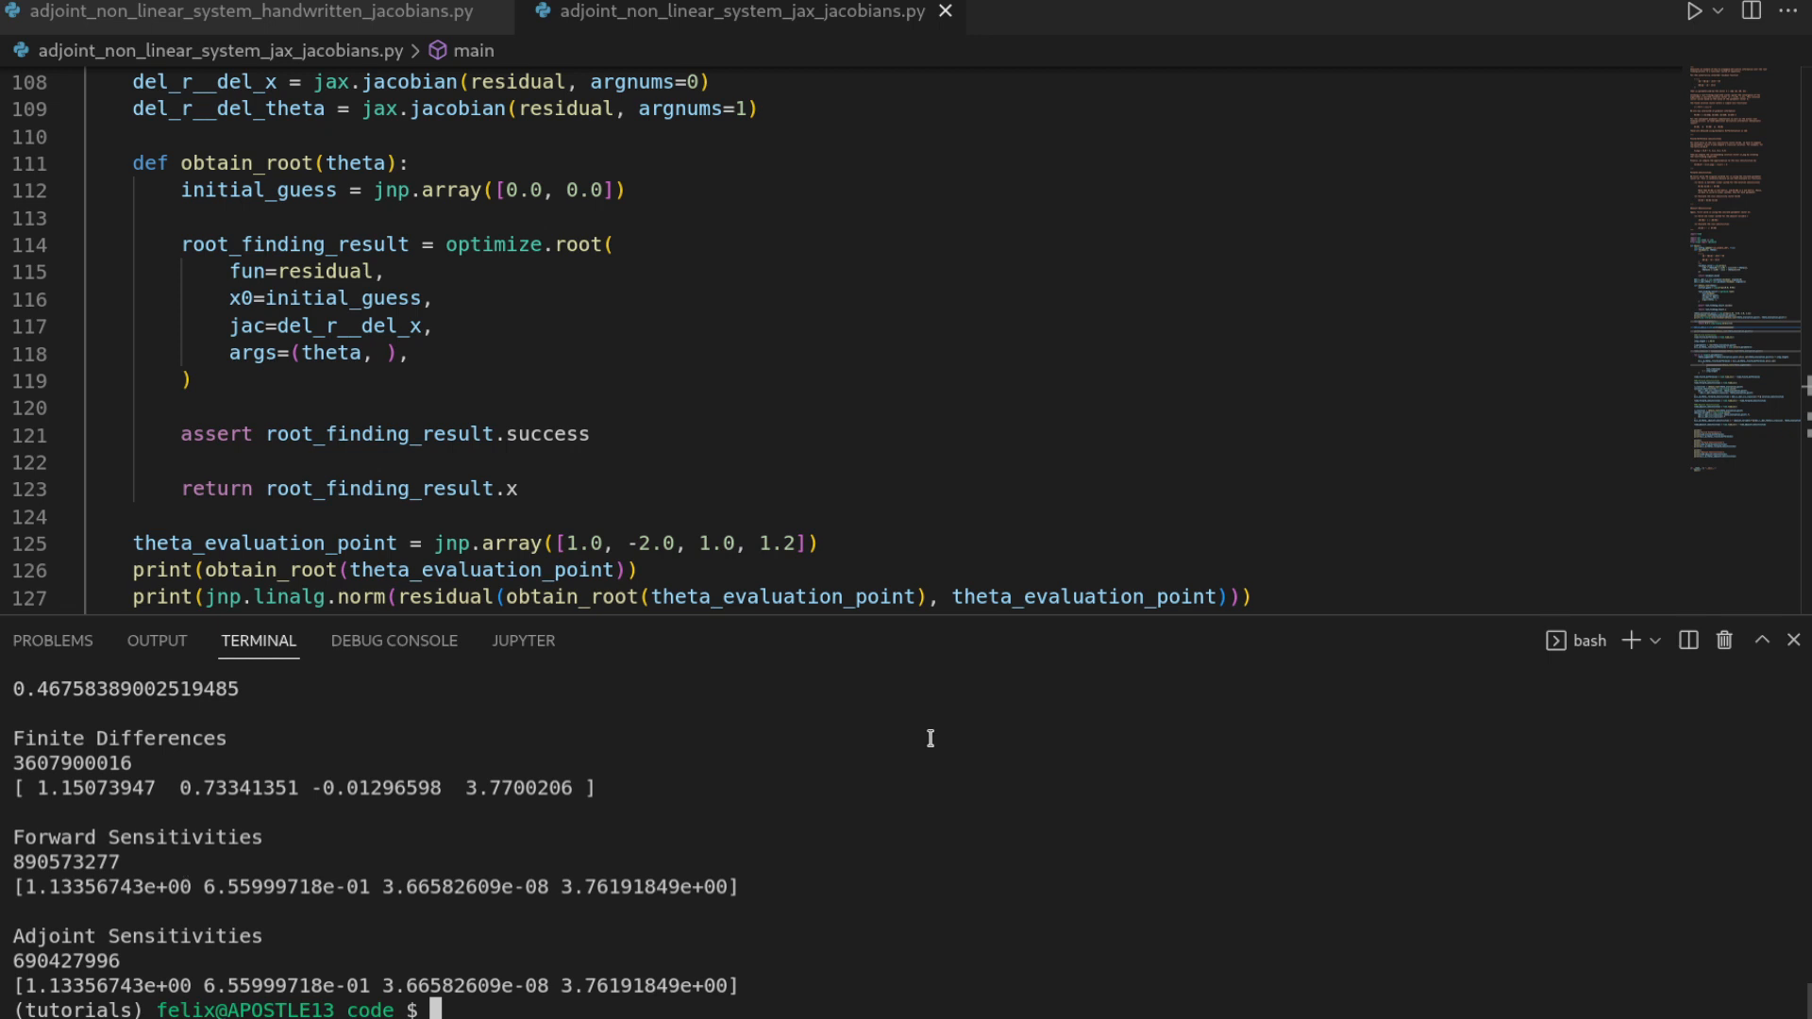
mouse_move(942, 849)
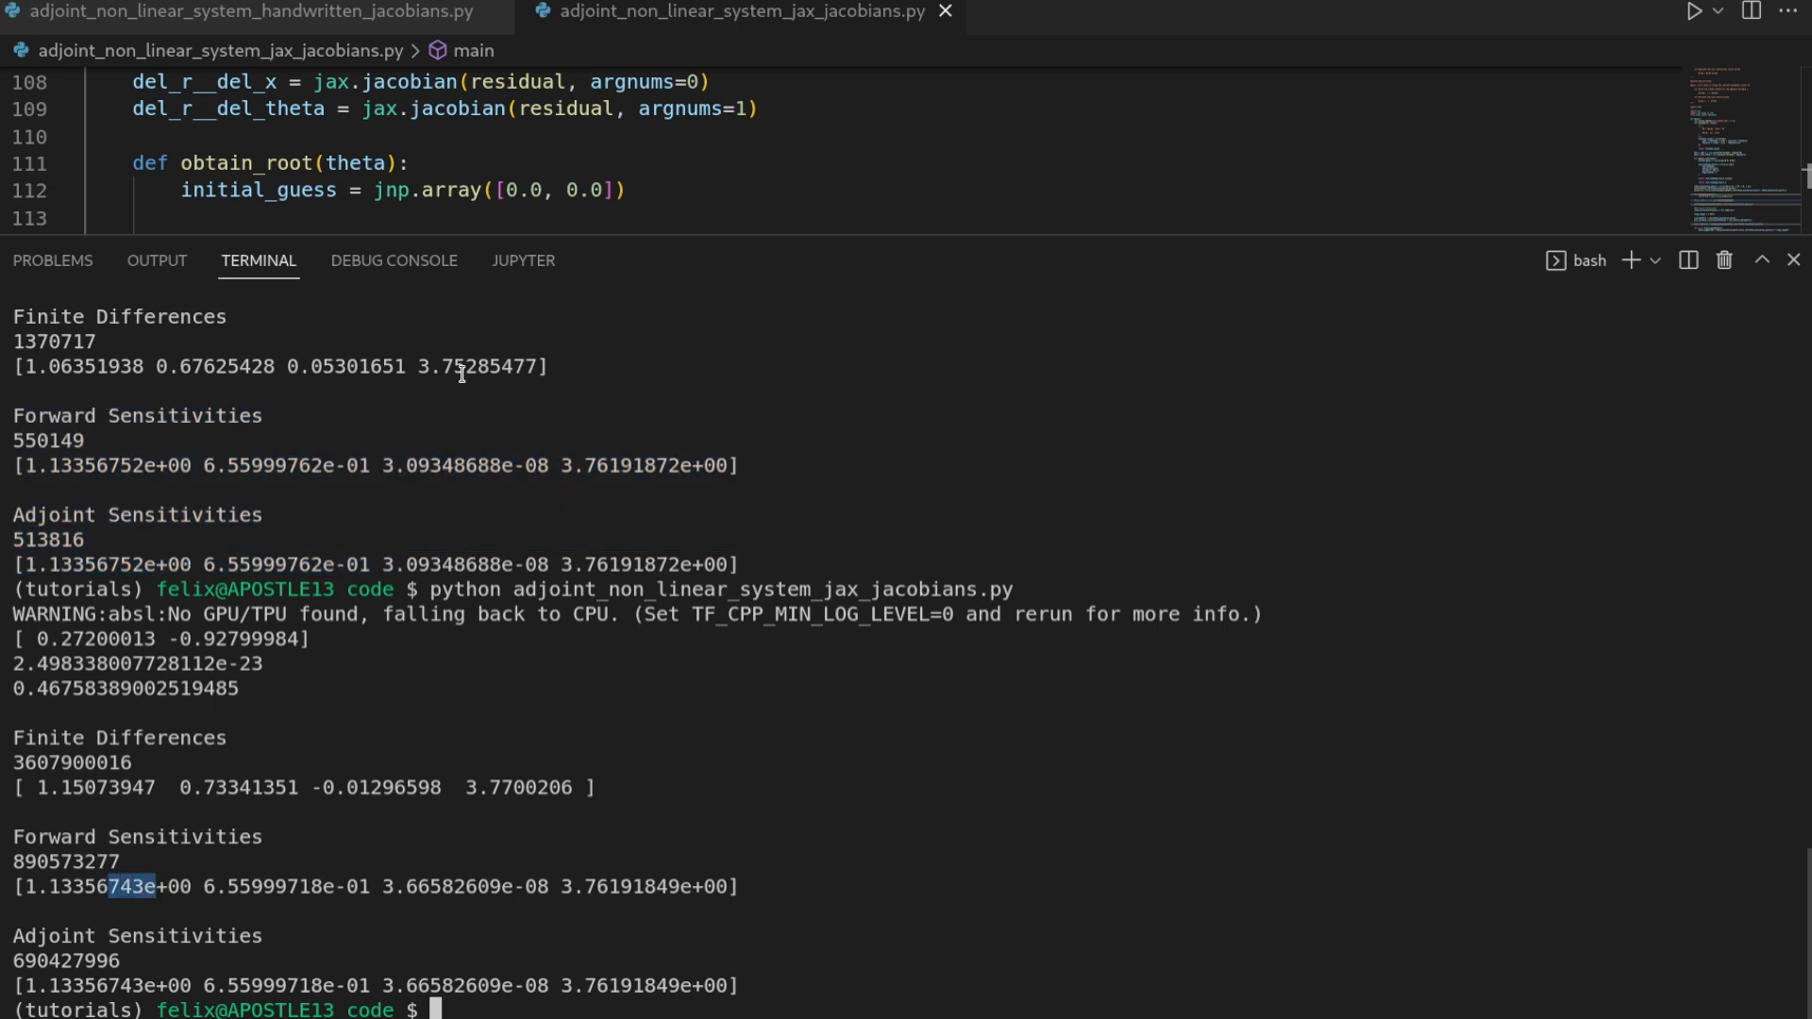
mouse_move(449, 444)
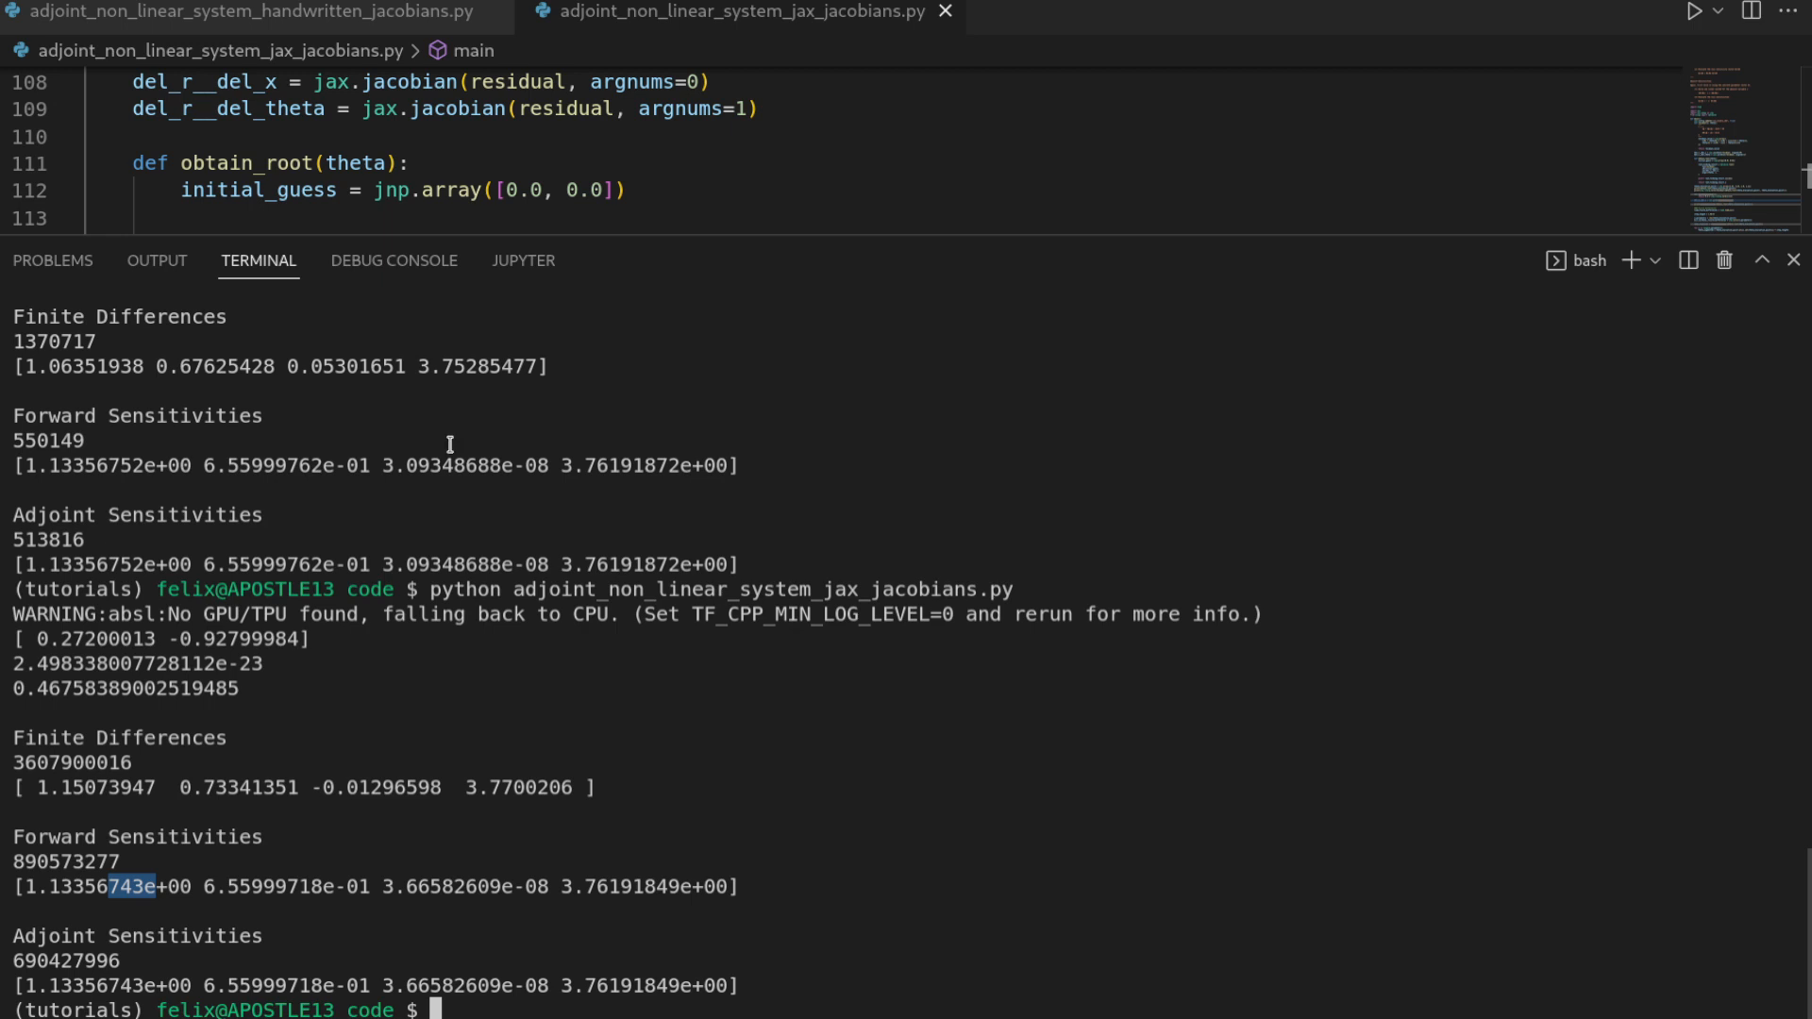
mouse_move(593, 217)
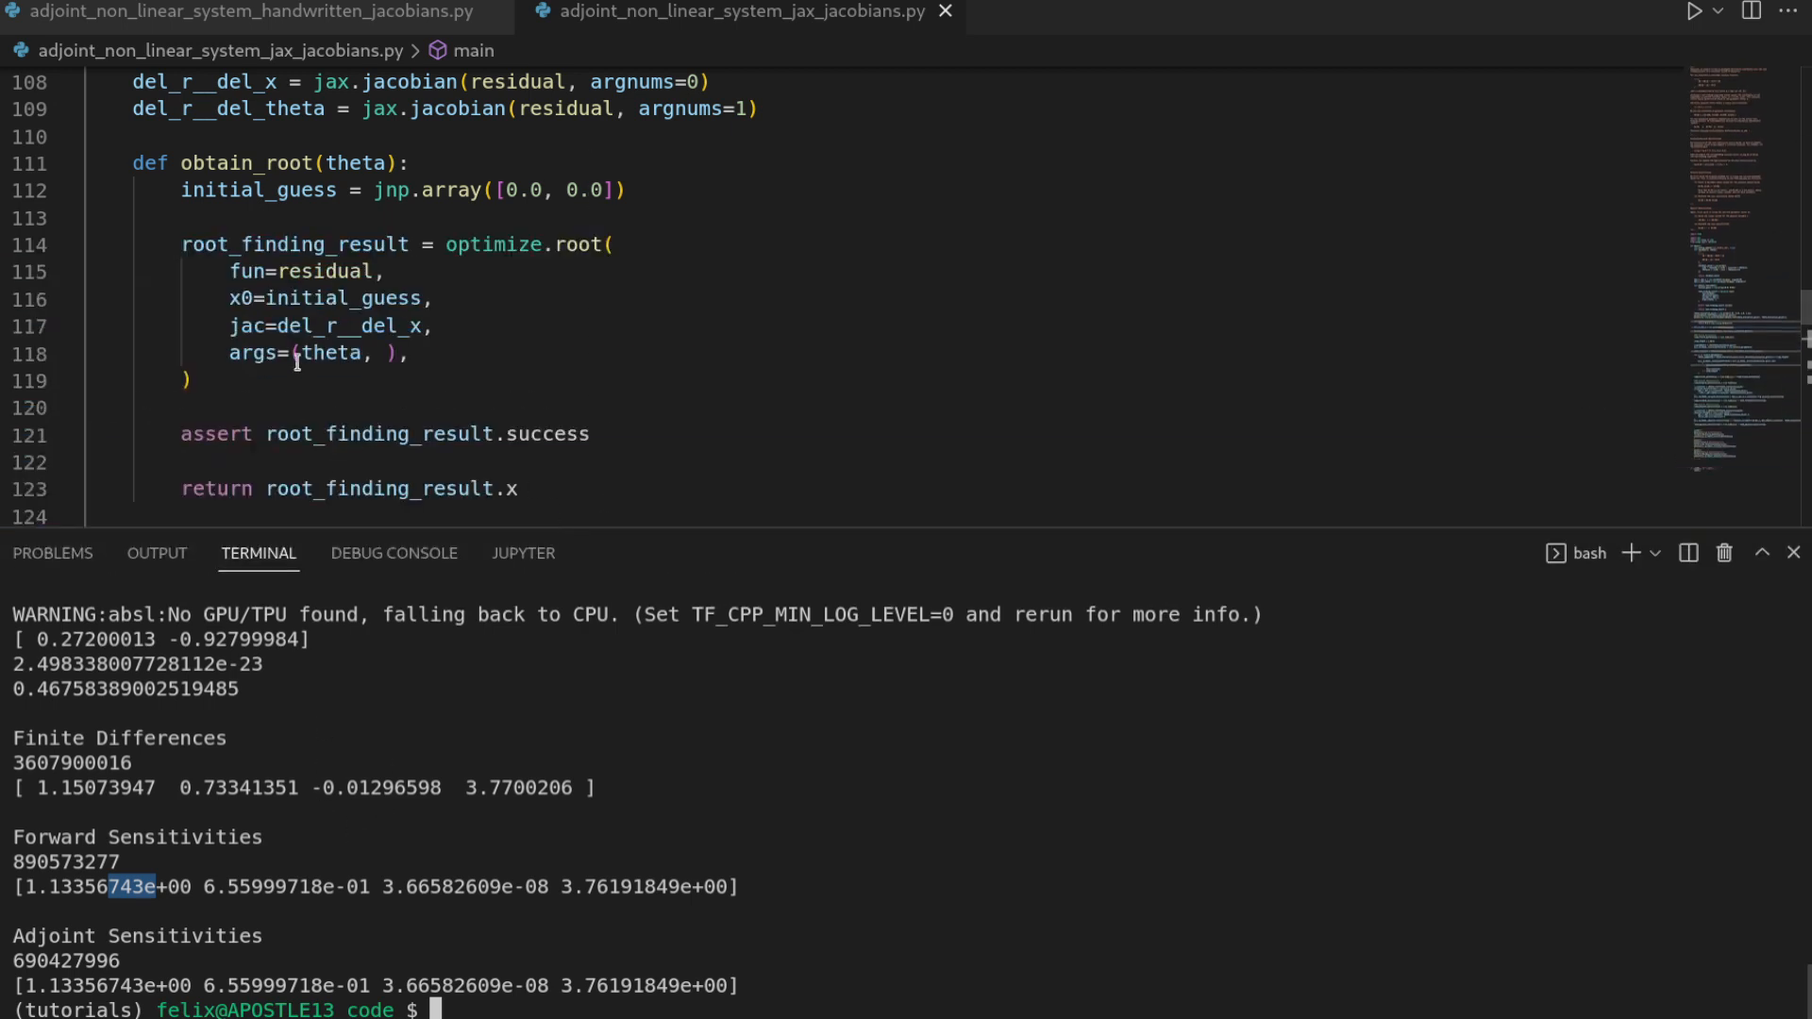
Highlight every use of del_r__del_x in the code.
double_click(347, 326)
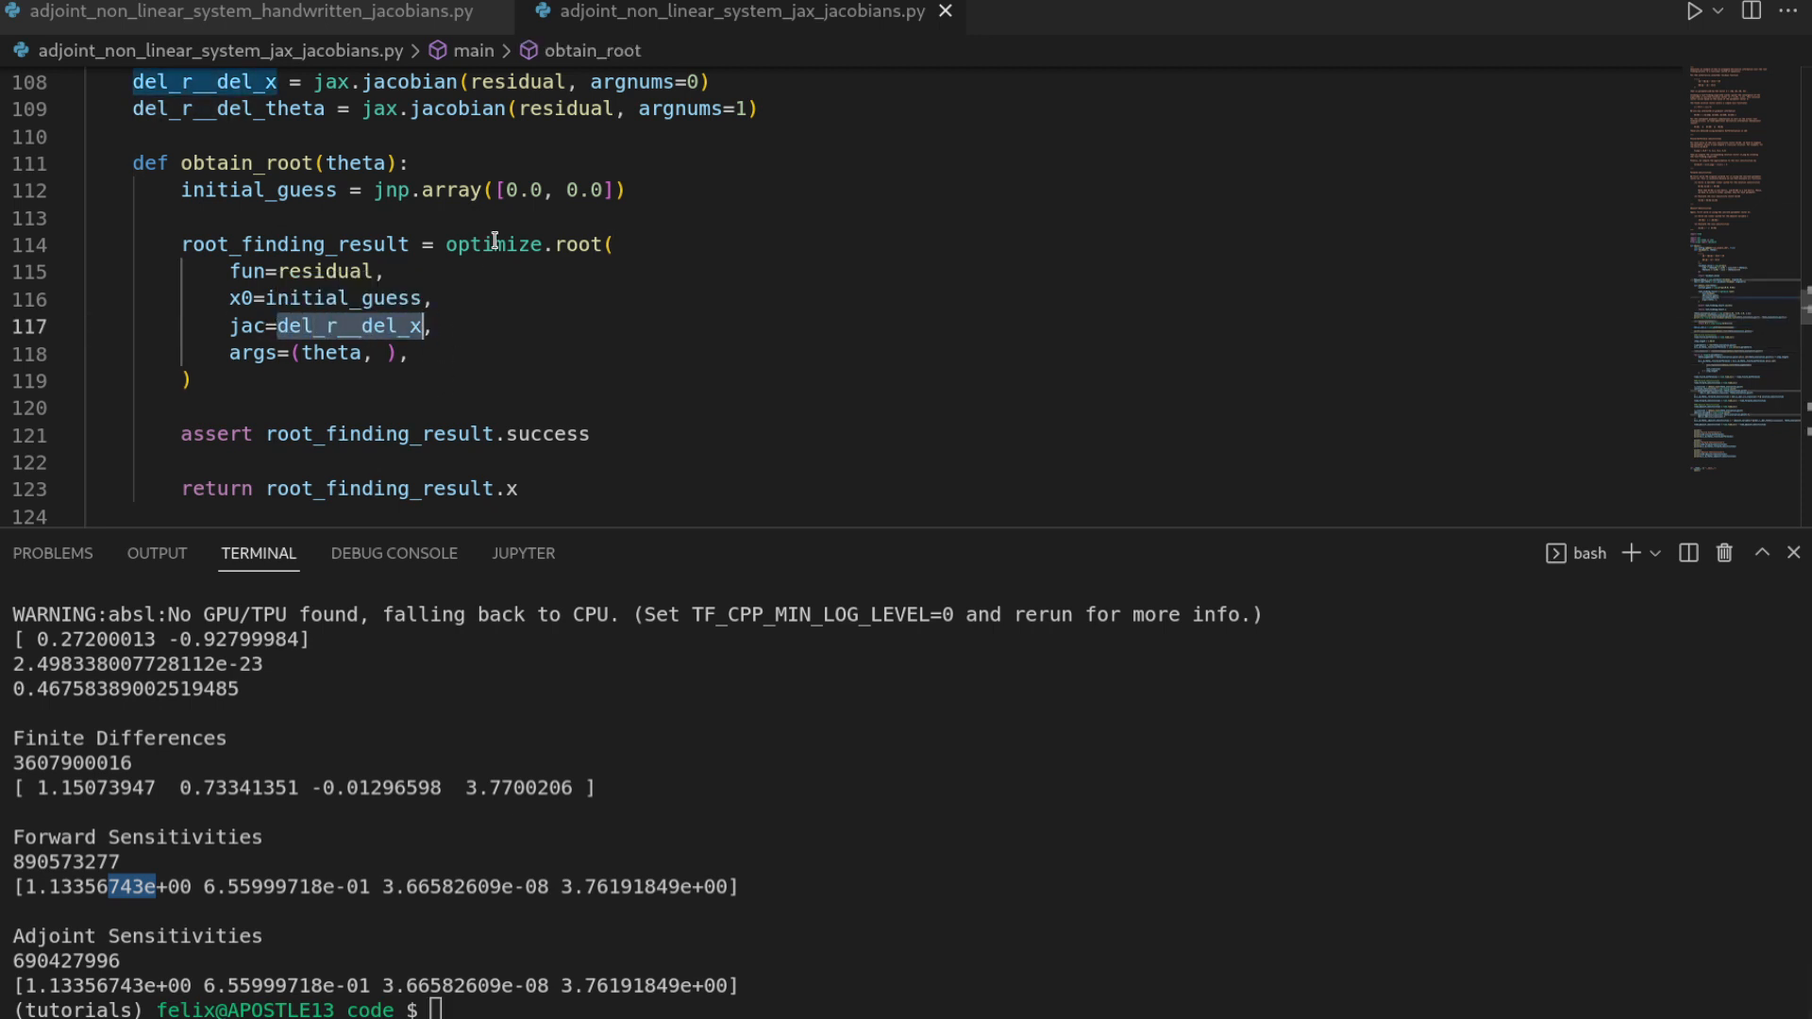
mouse_move(511, 335)
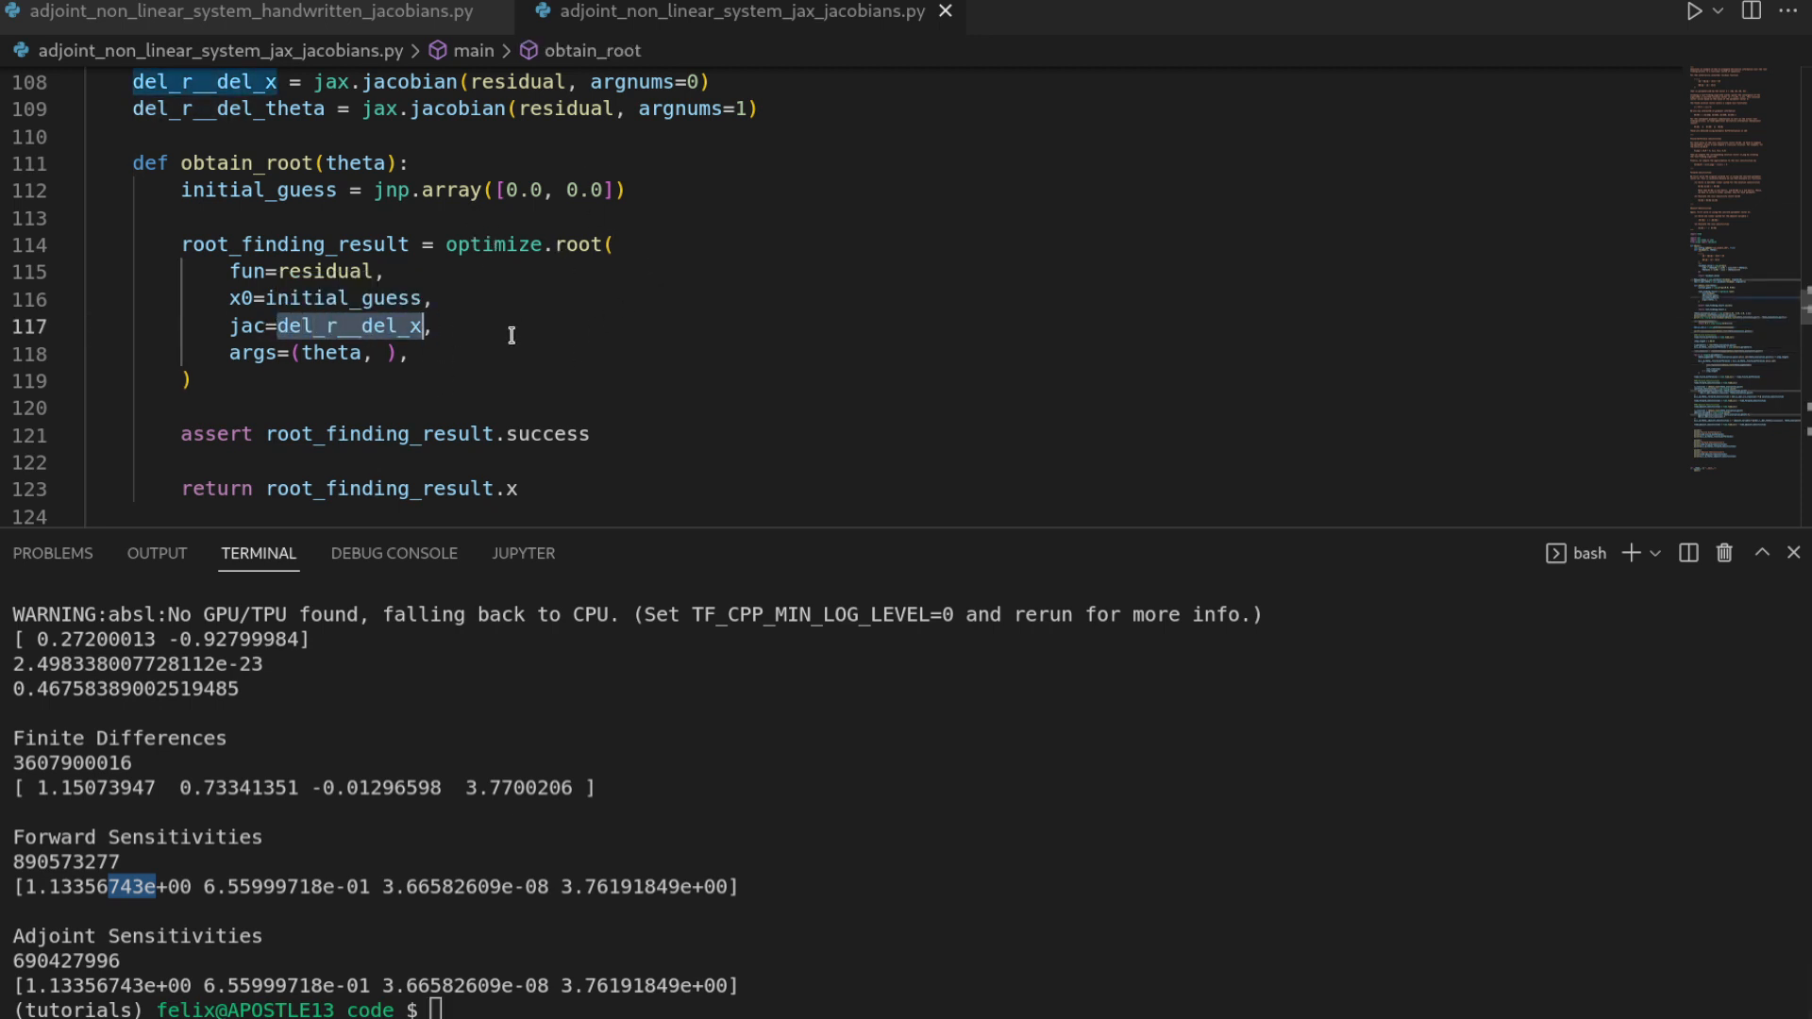
mouse_move(381, 433)
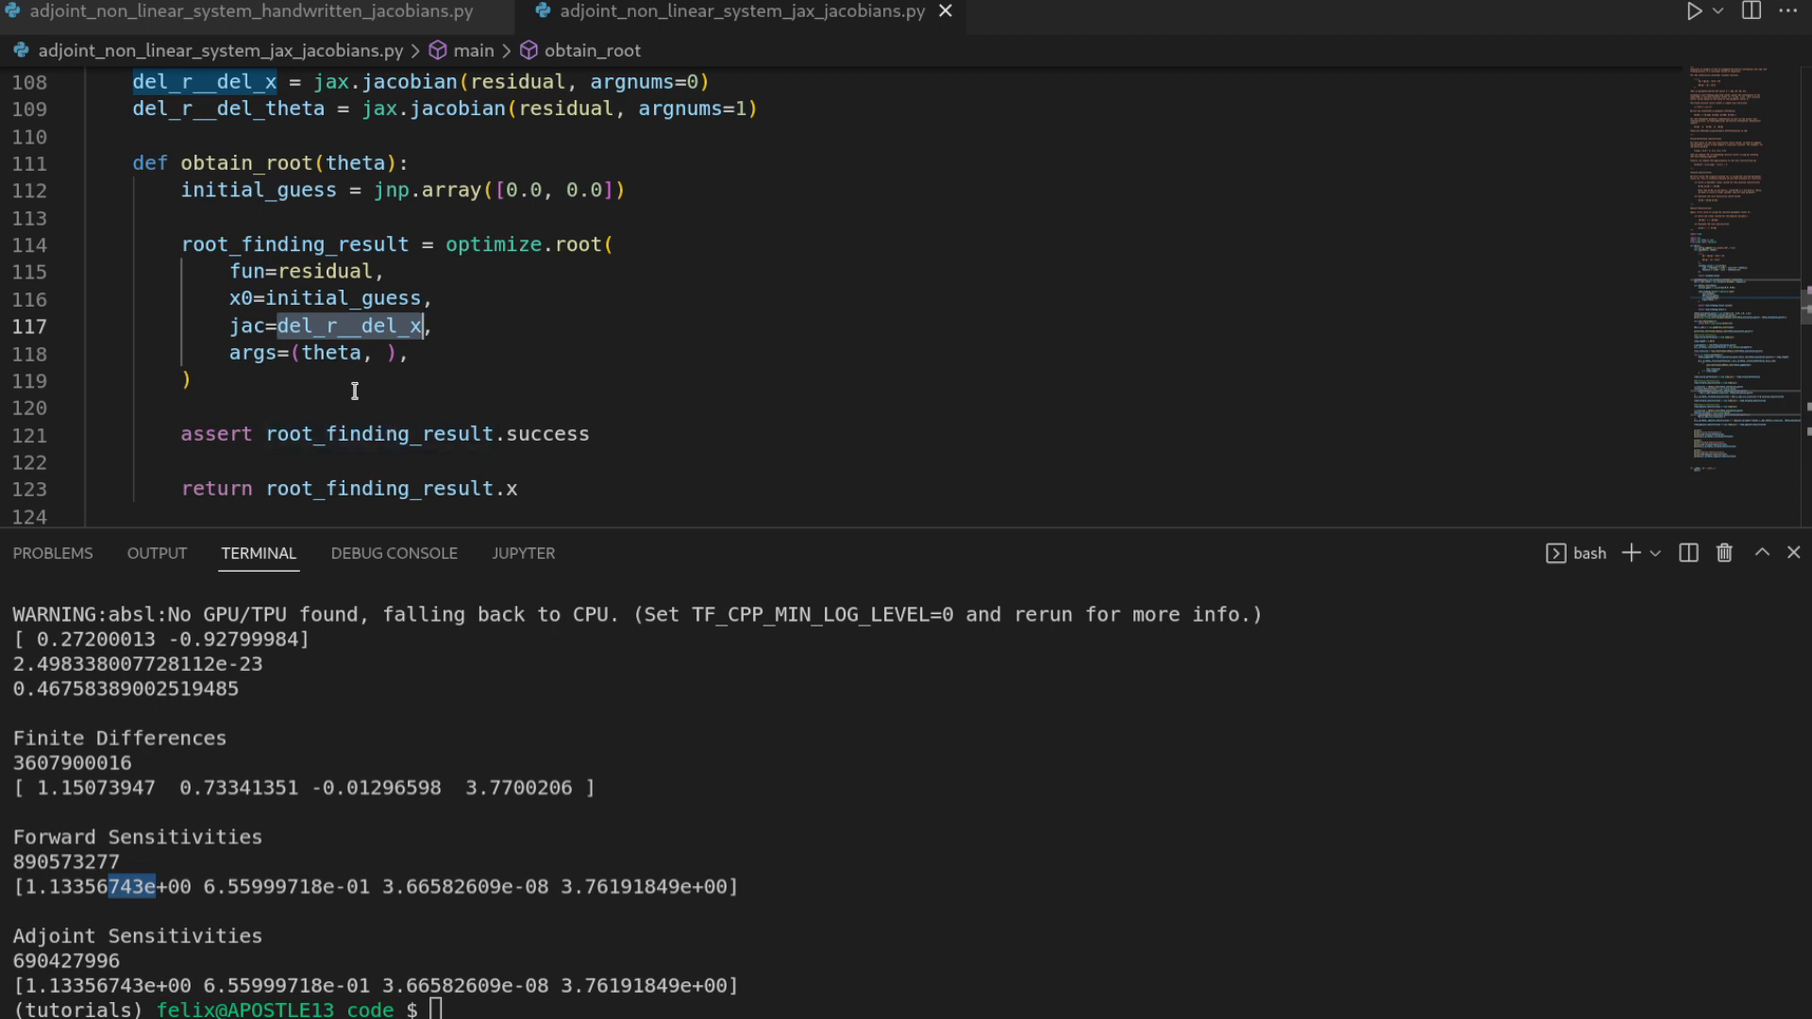
mouse_move(536, 346)
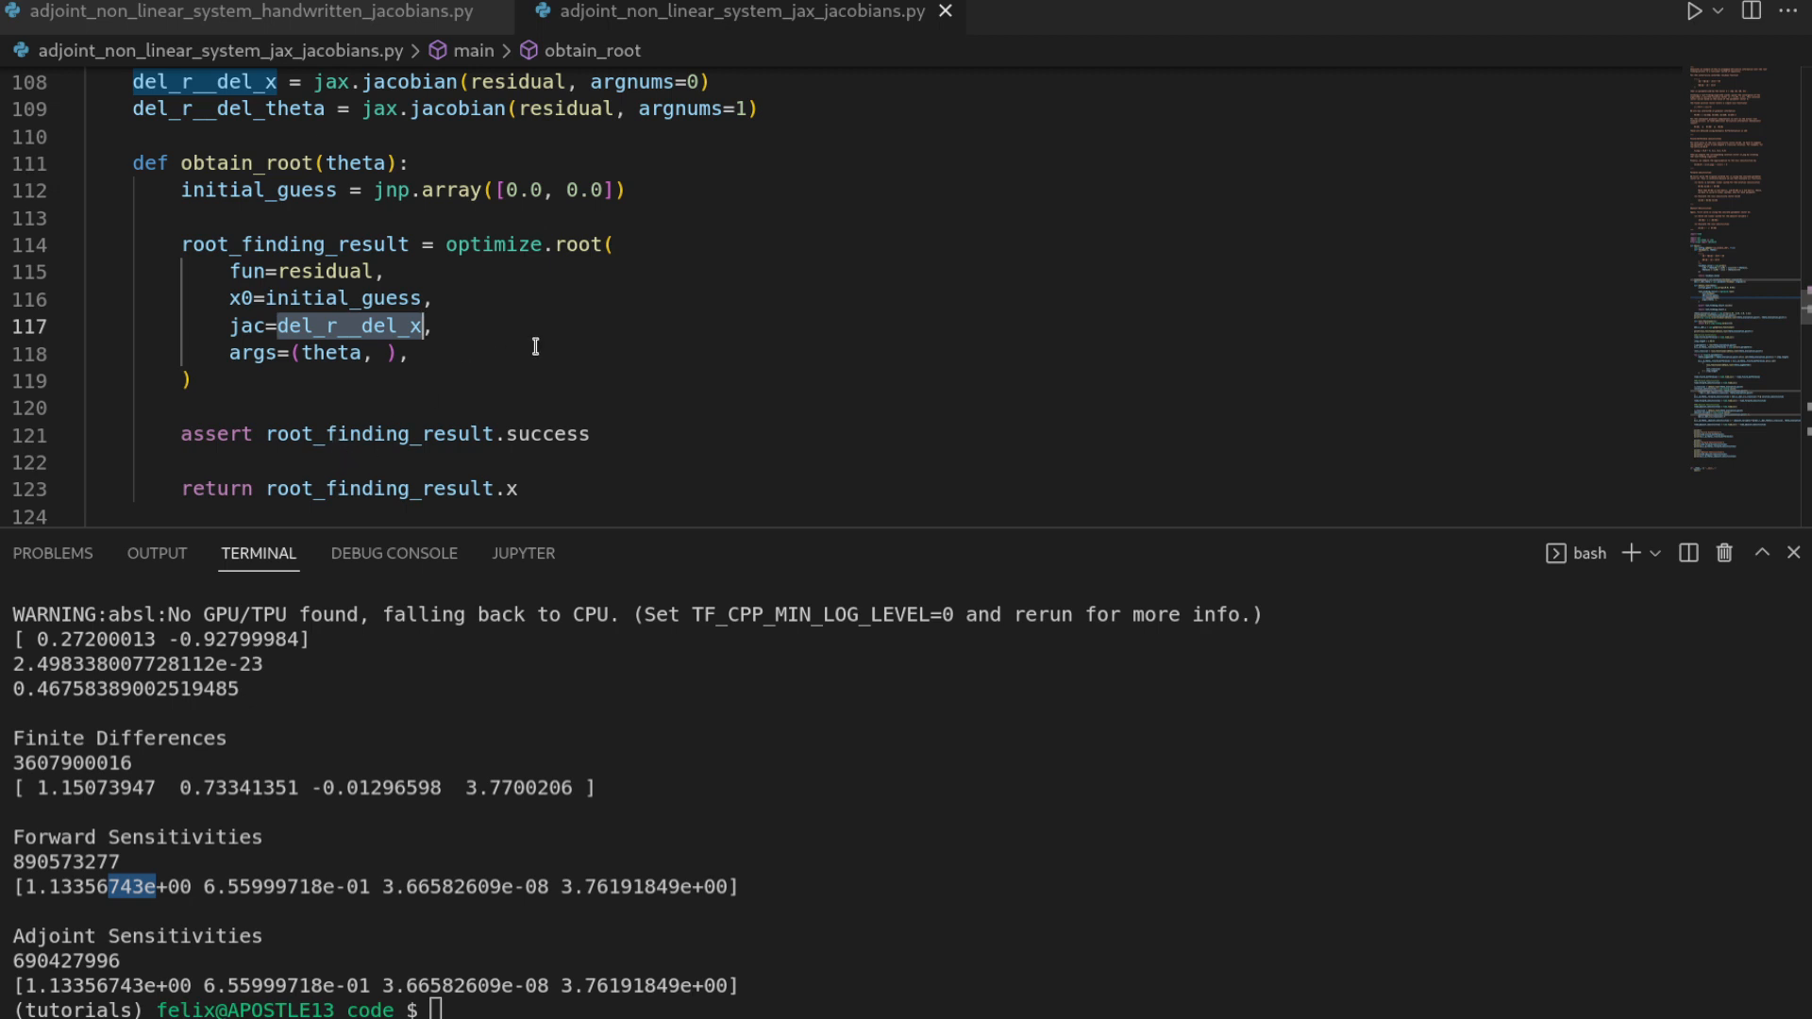
mouse_move(548, 331)
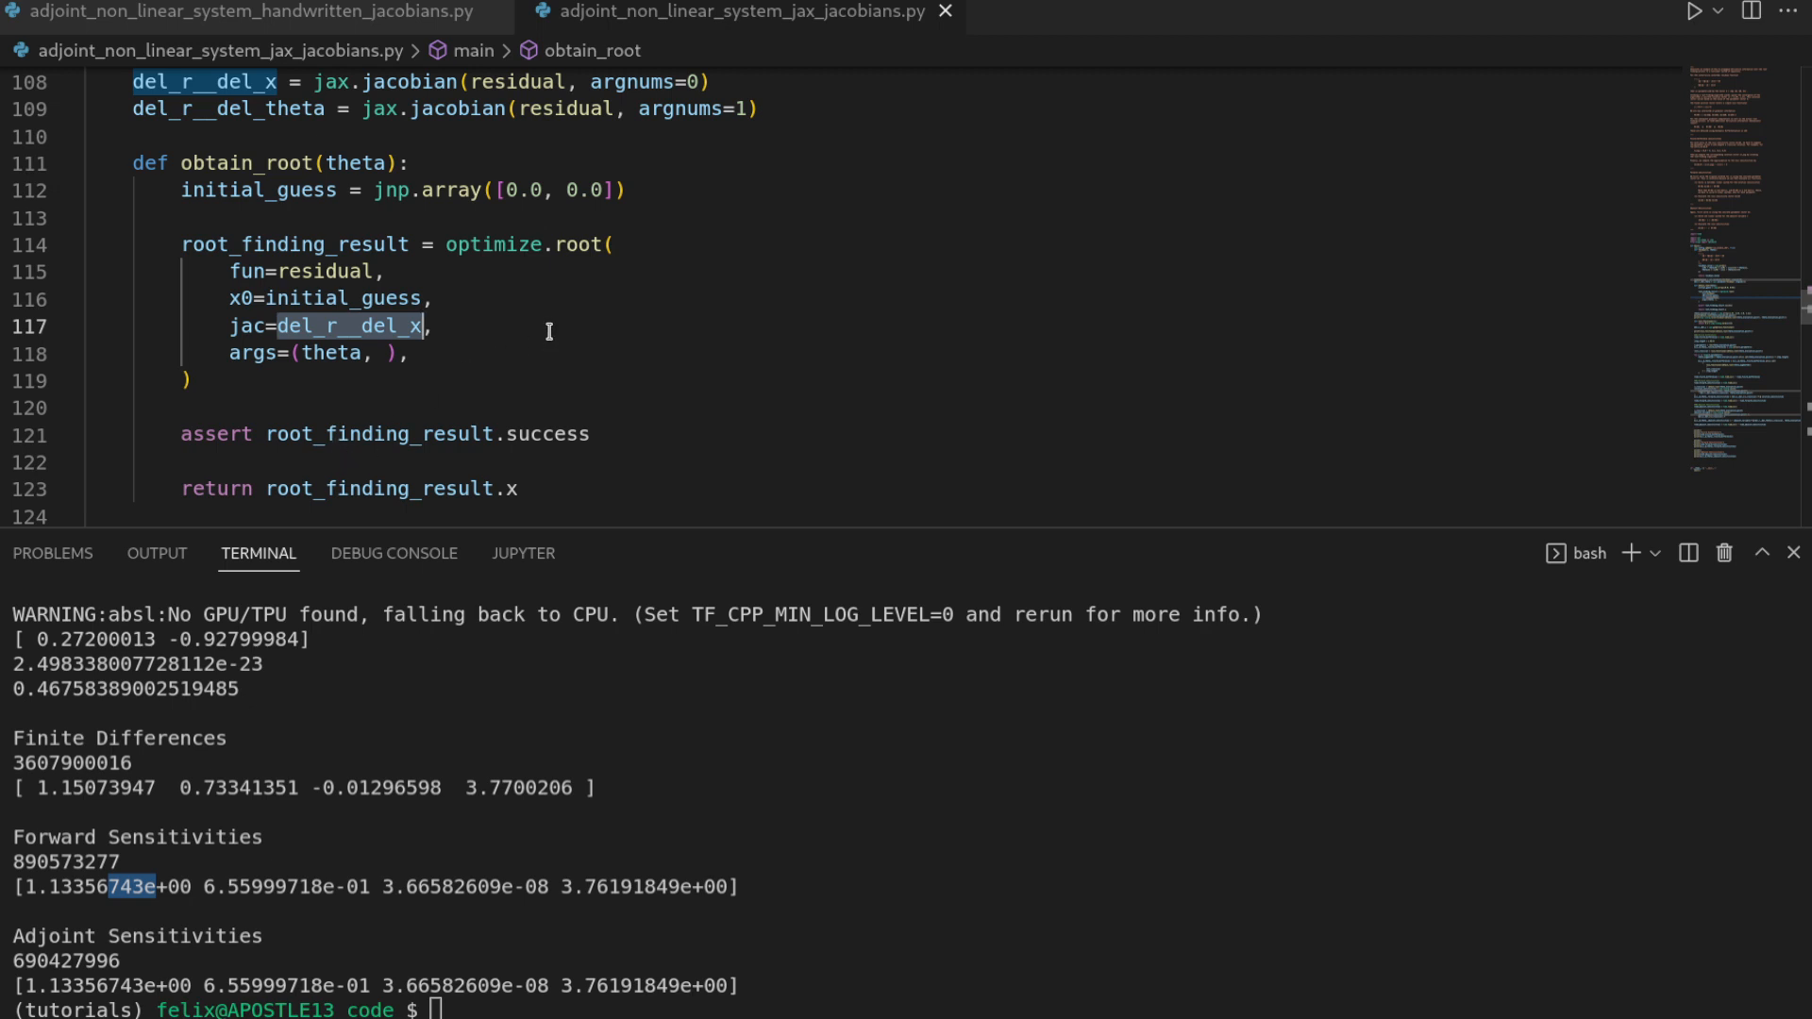
mouse_move(500, 797)
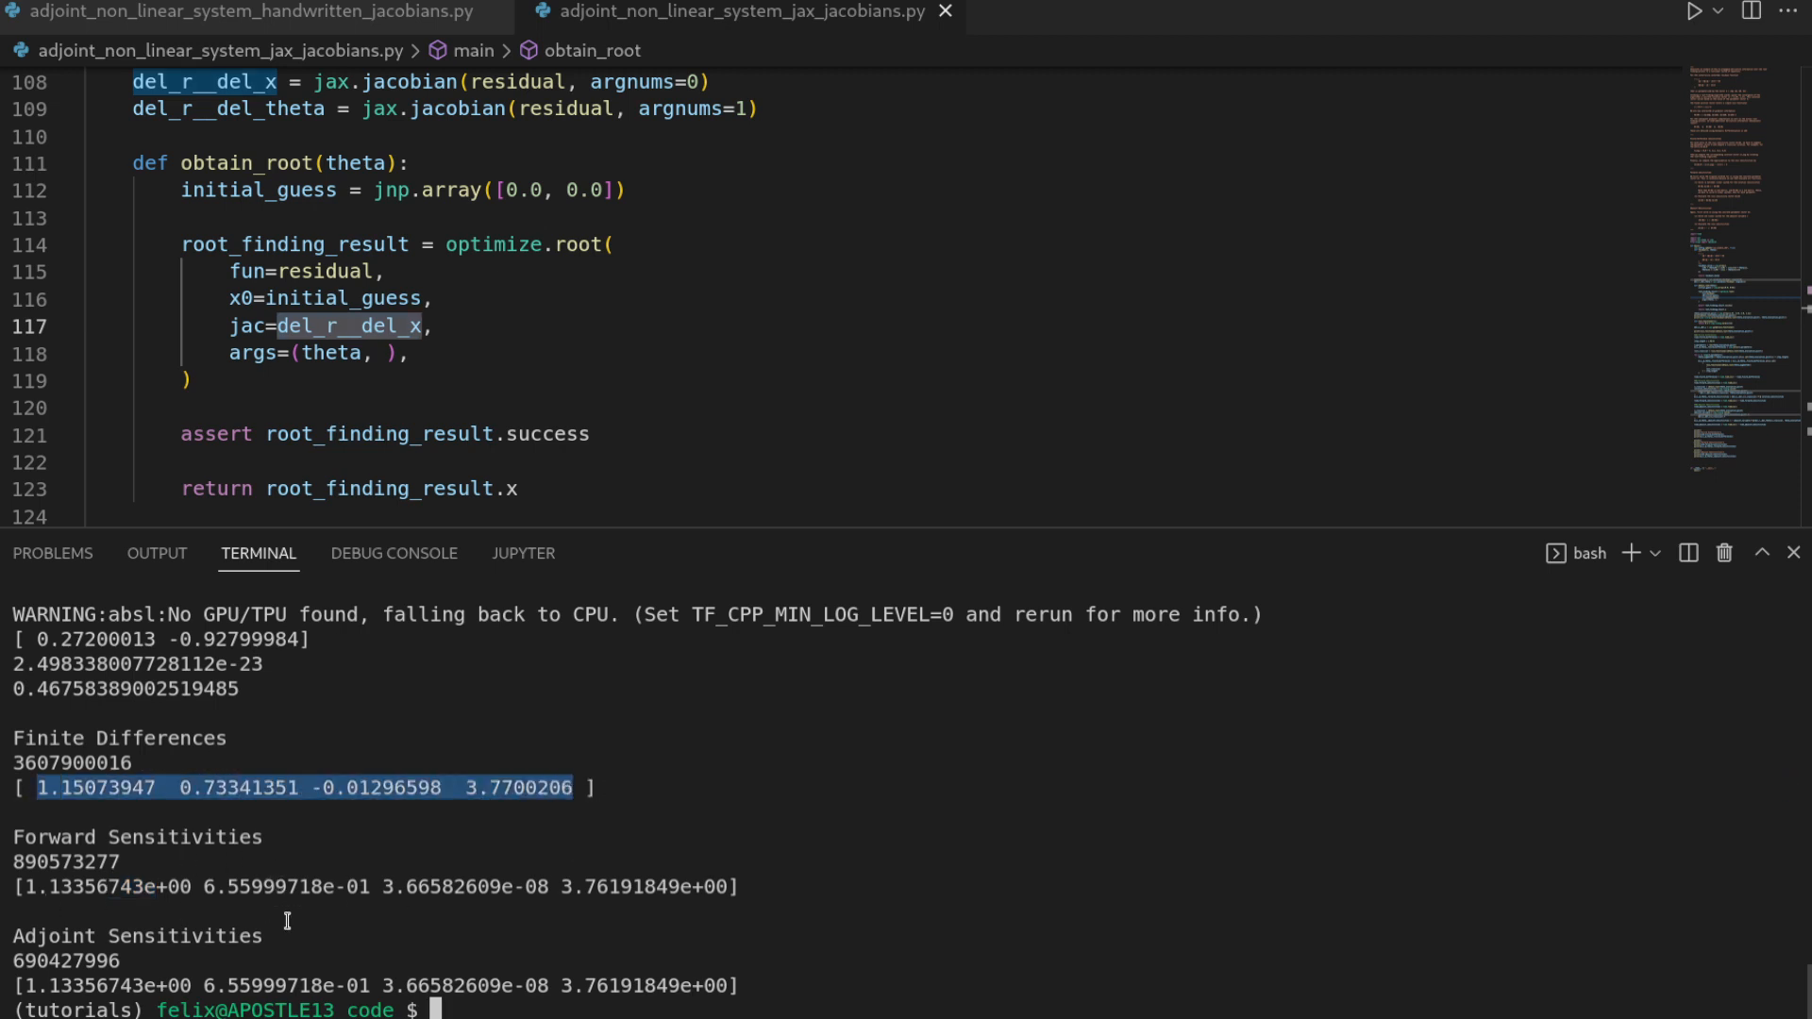
mouse_move(647, 645)
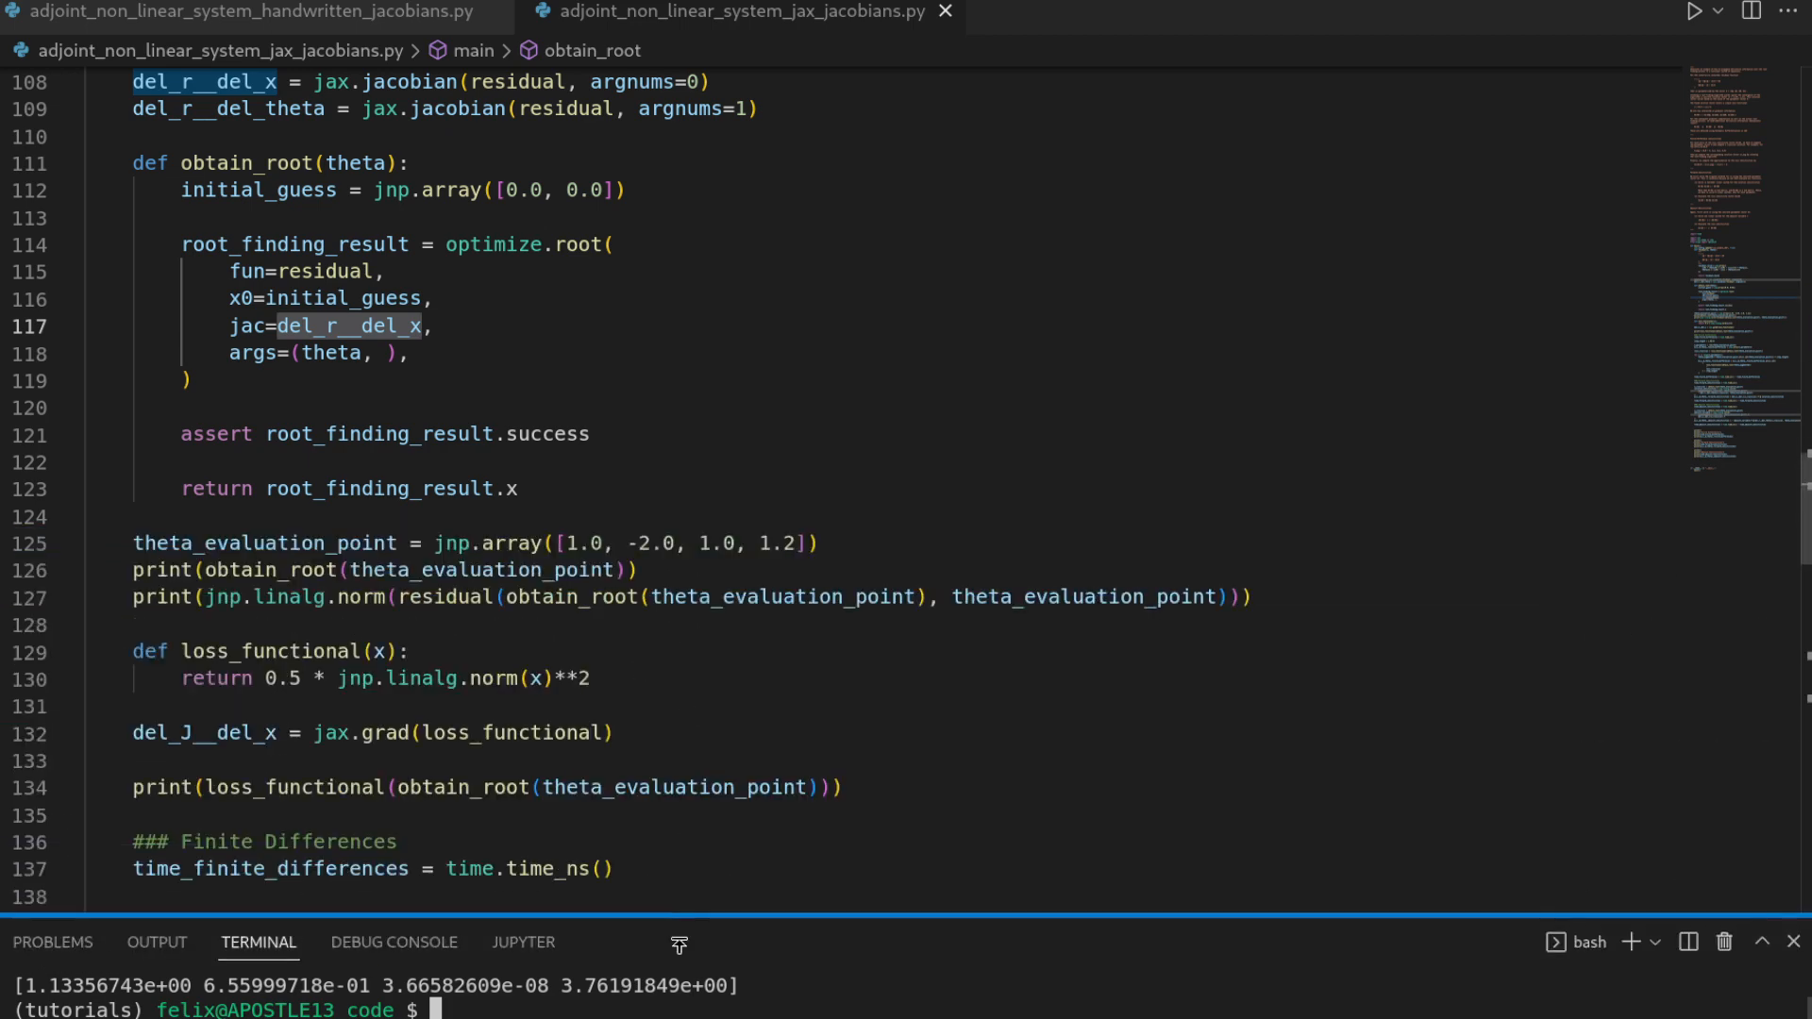
Scroll through the JAX script to review the residual function and its uses.
scroll(up, 3)
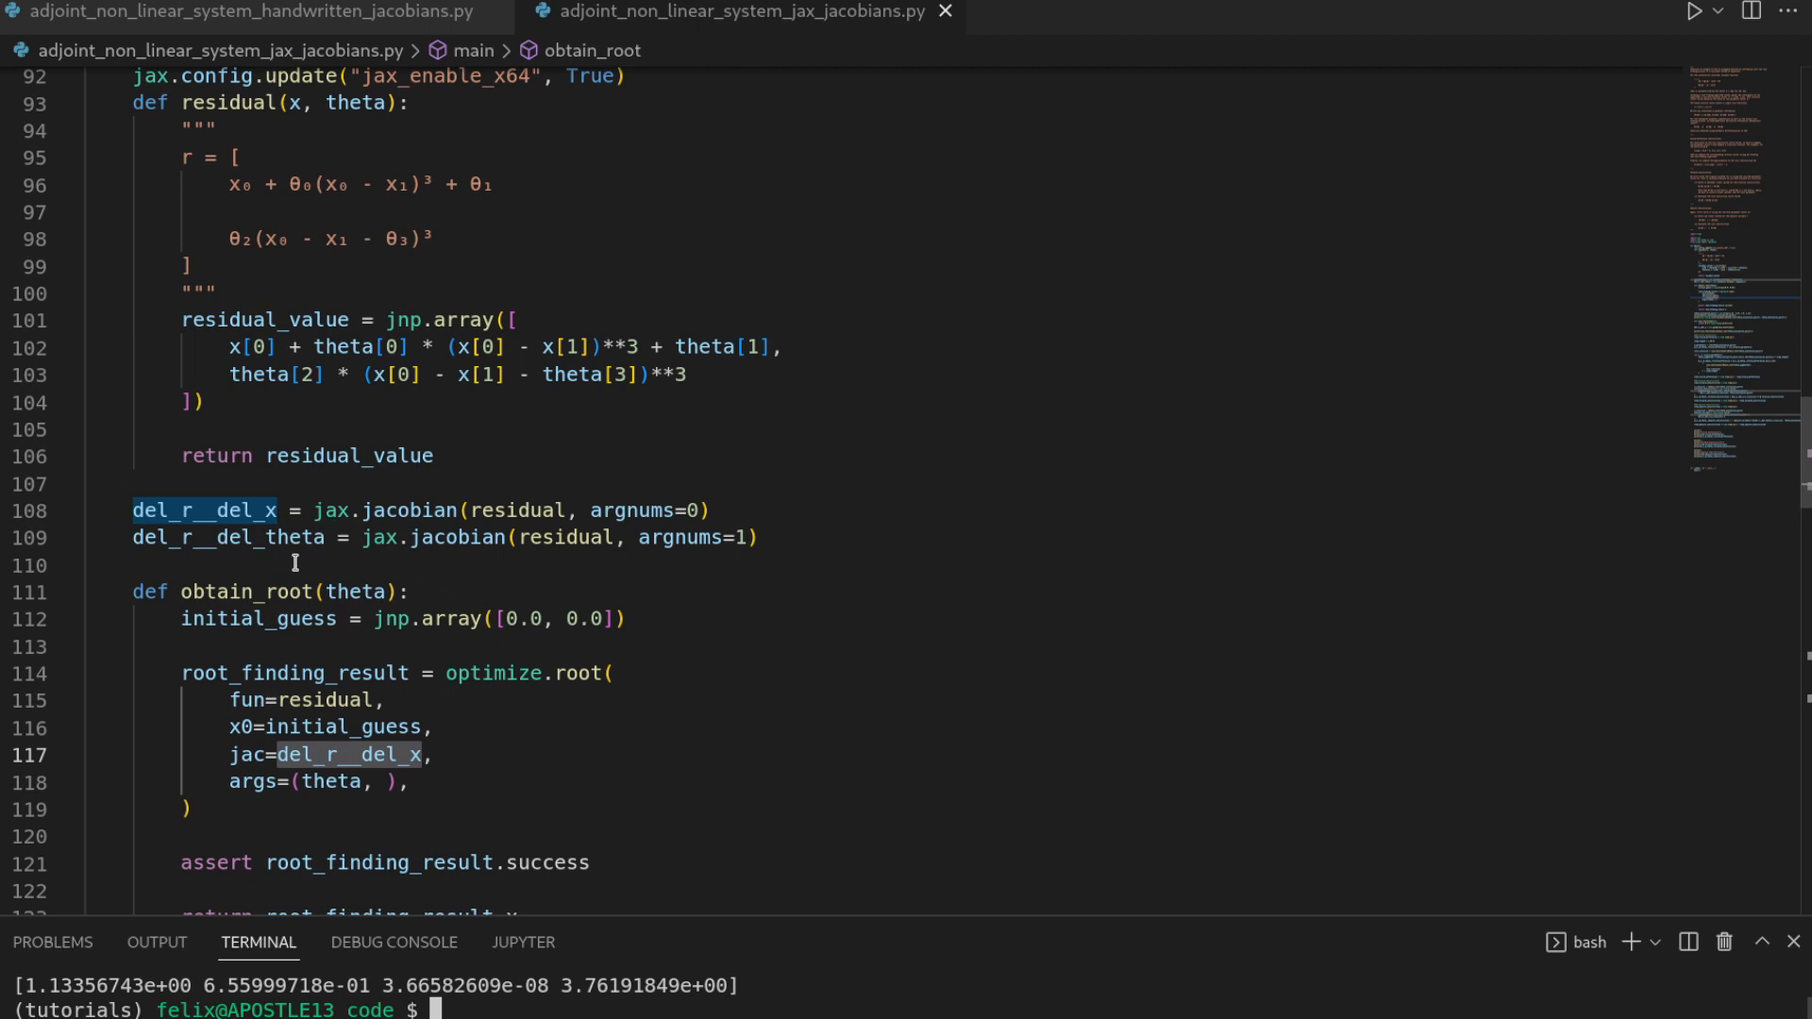
mouse_move(439, 570)
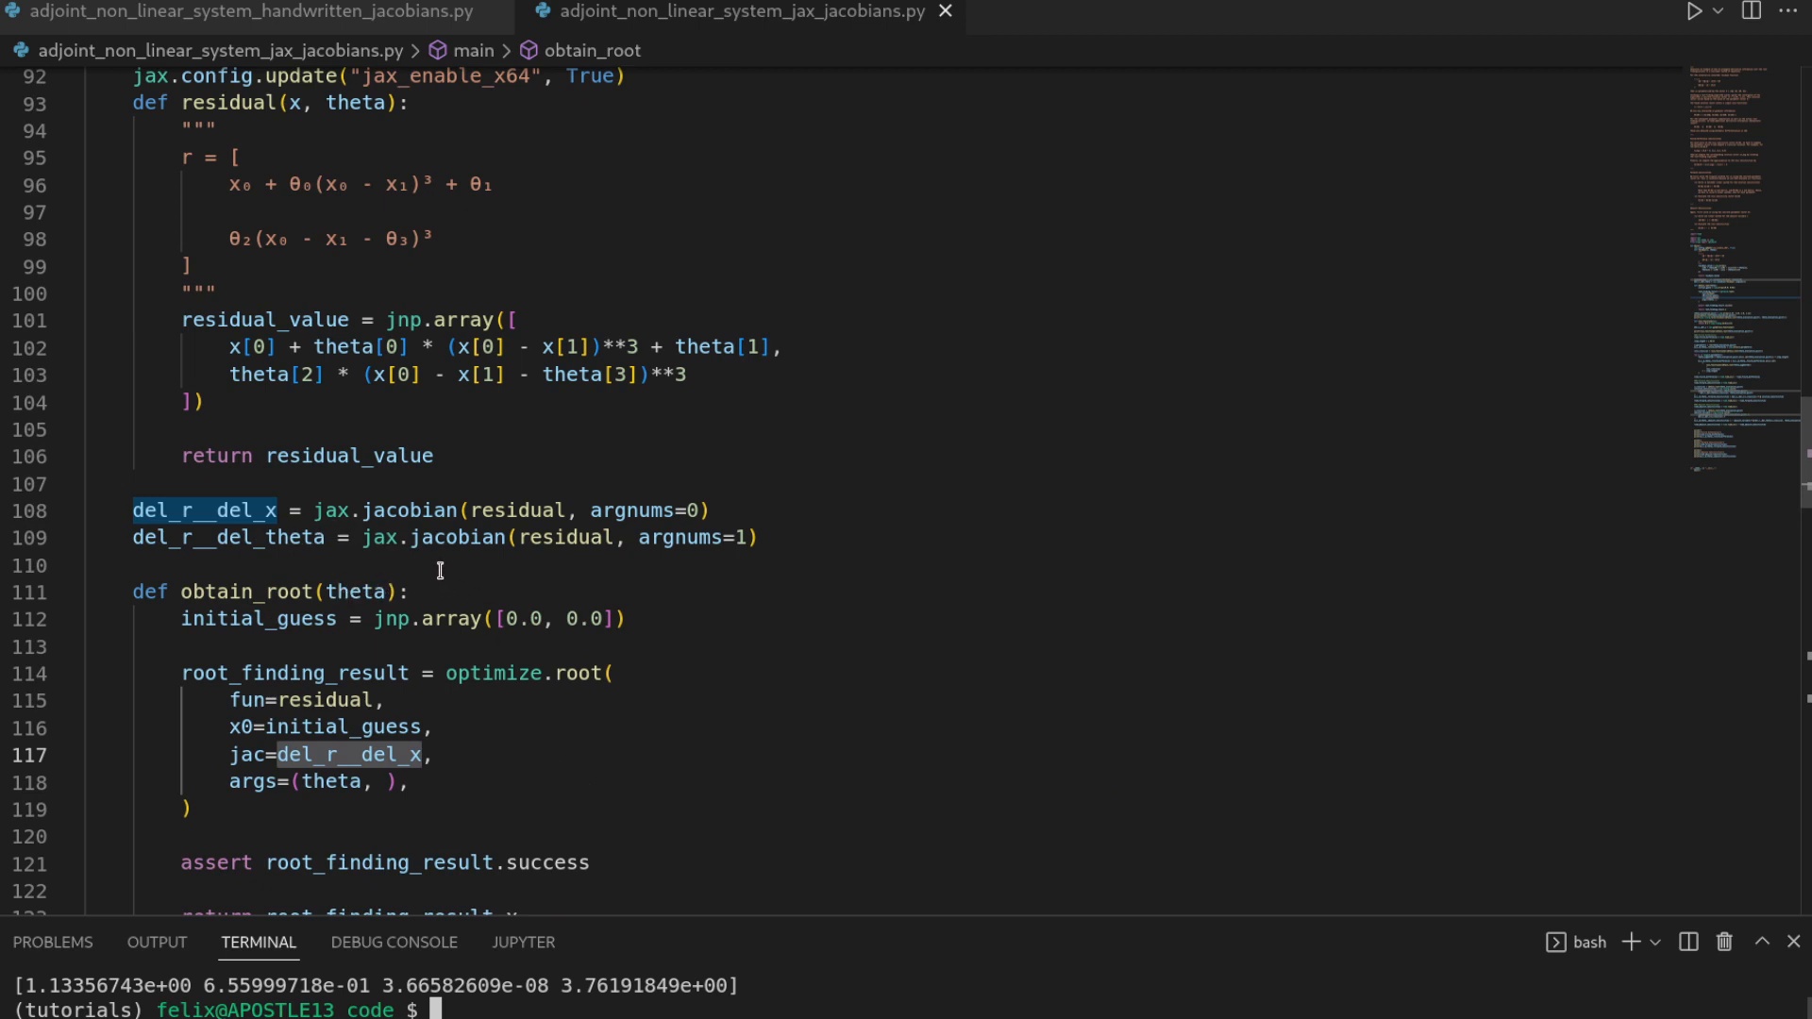
mouse_move(416, 509)
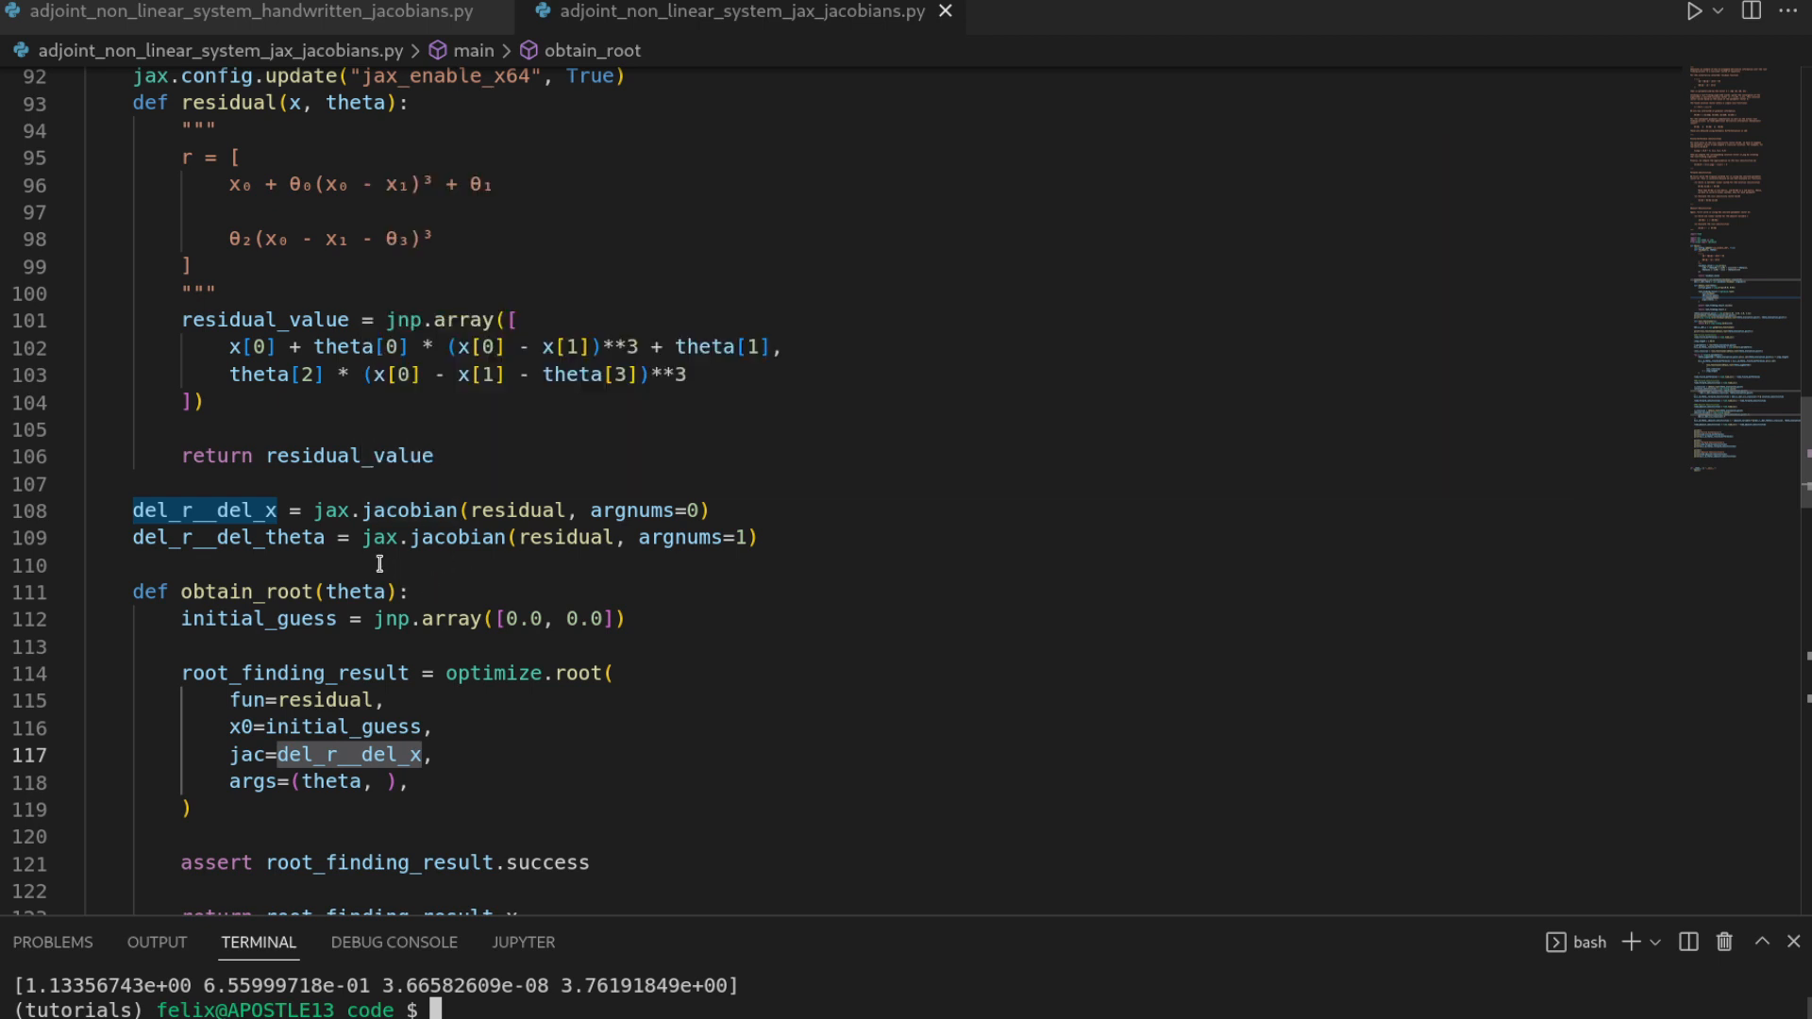
mouse_move(376, 468)
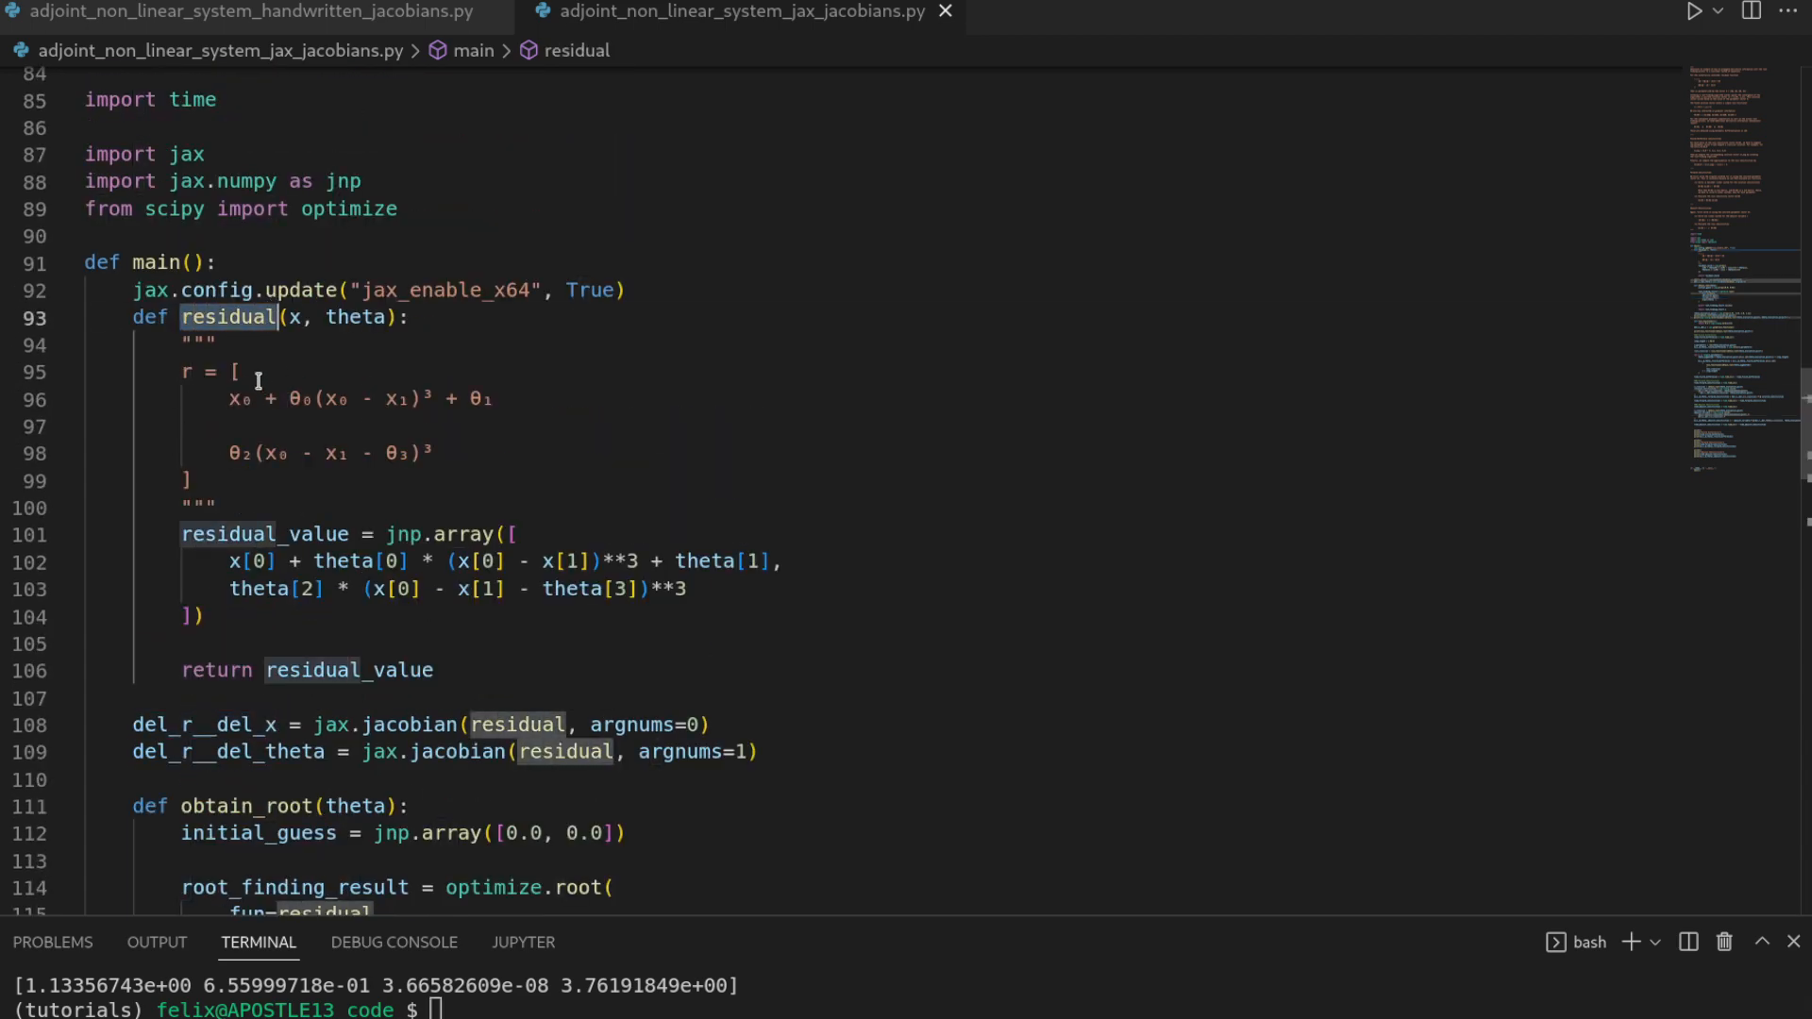
scroll(down, 3)
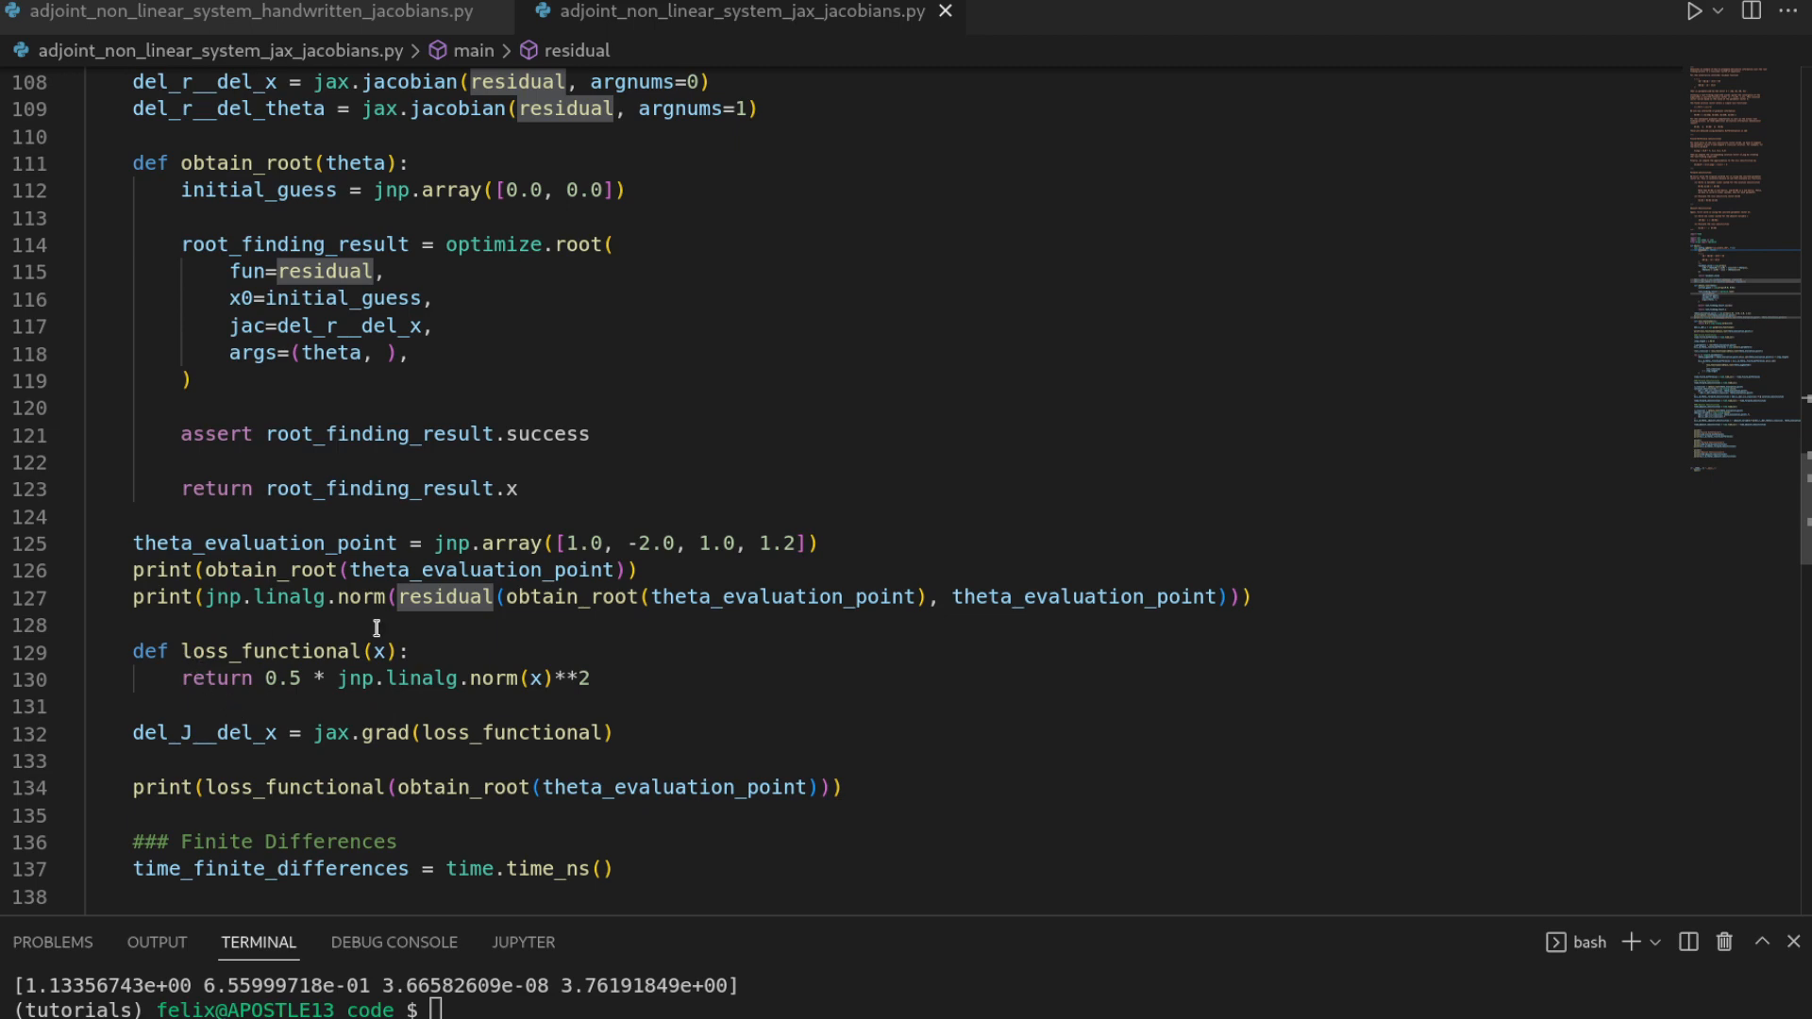
scroll(up, 3)
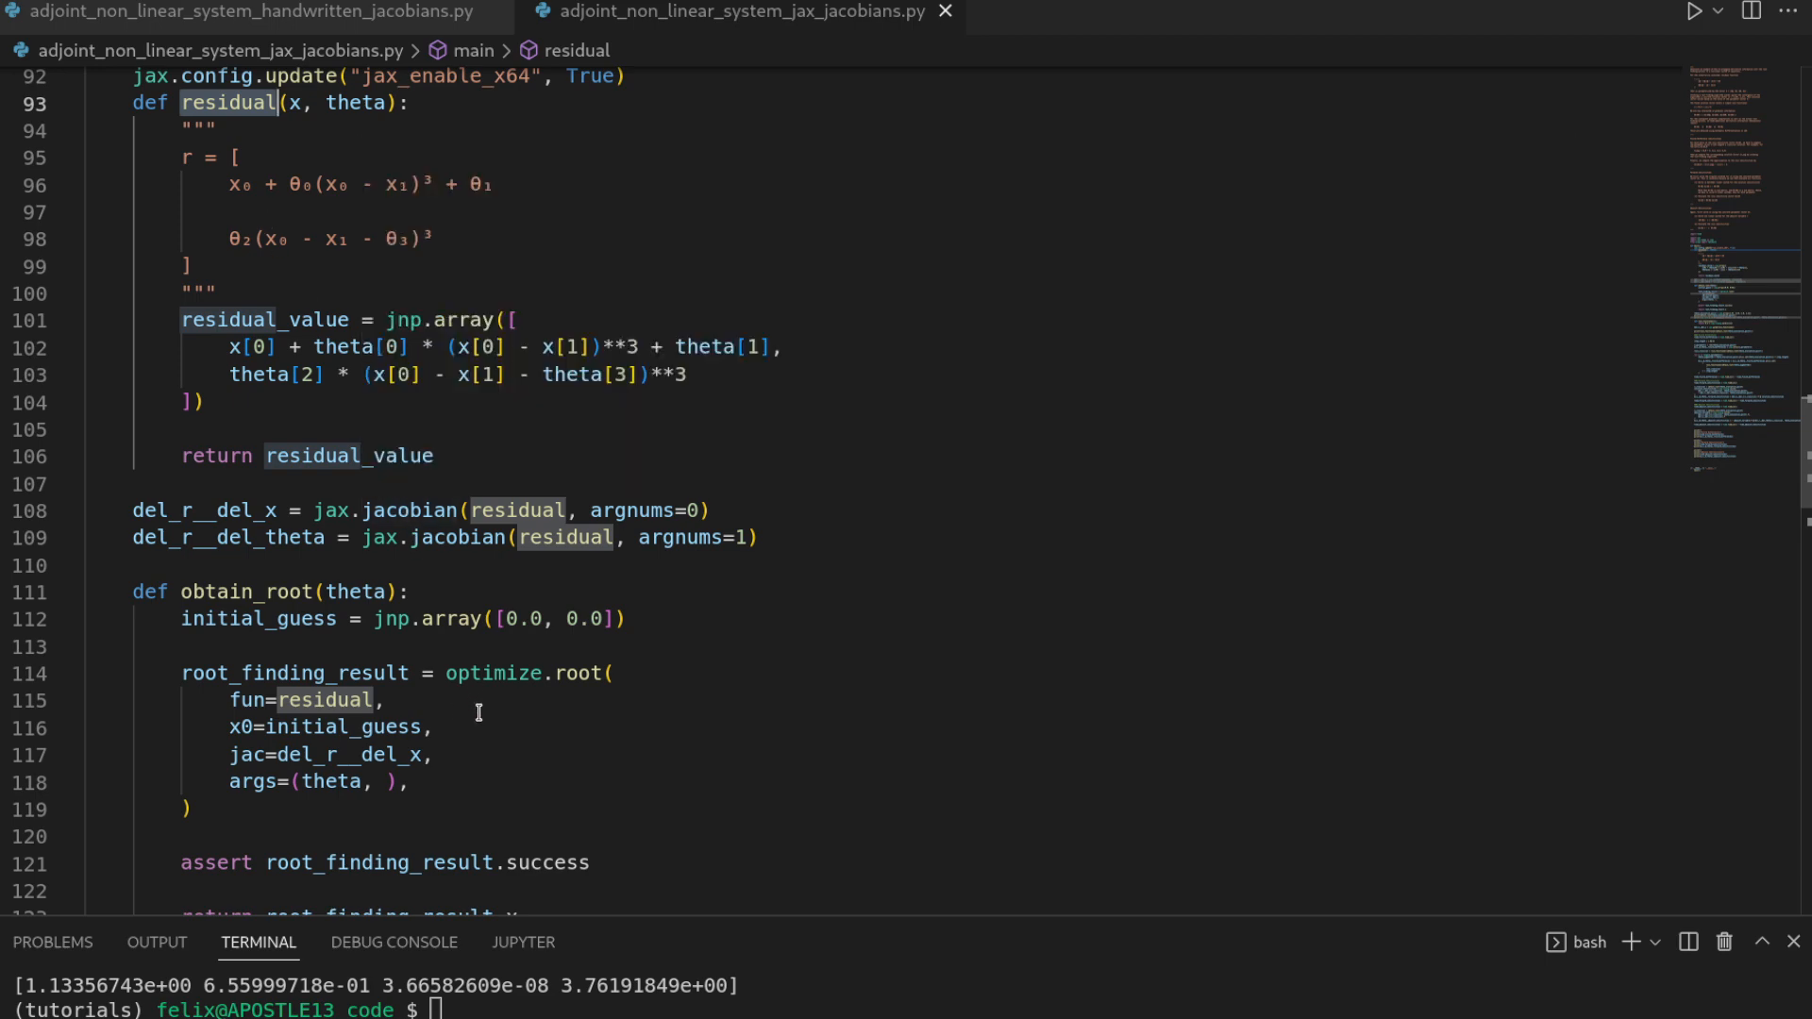
mouse_move(436, 570)
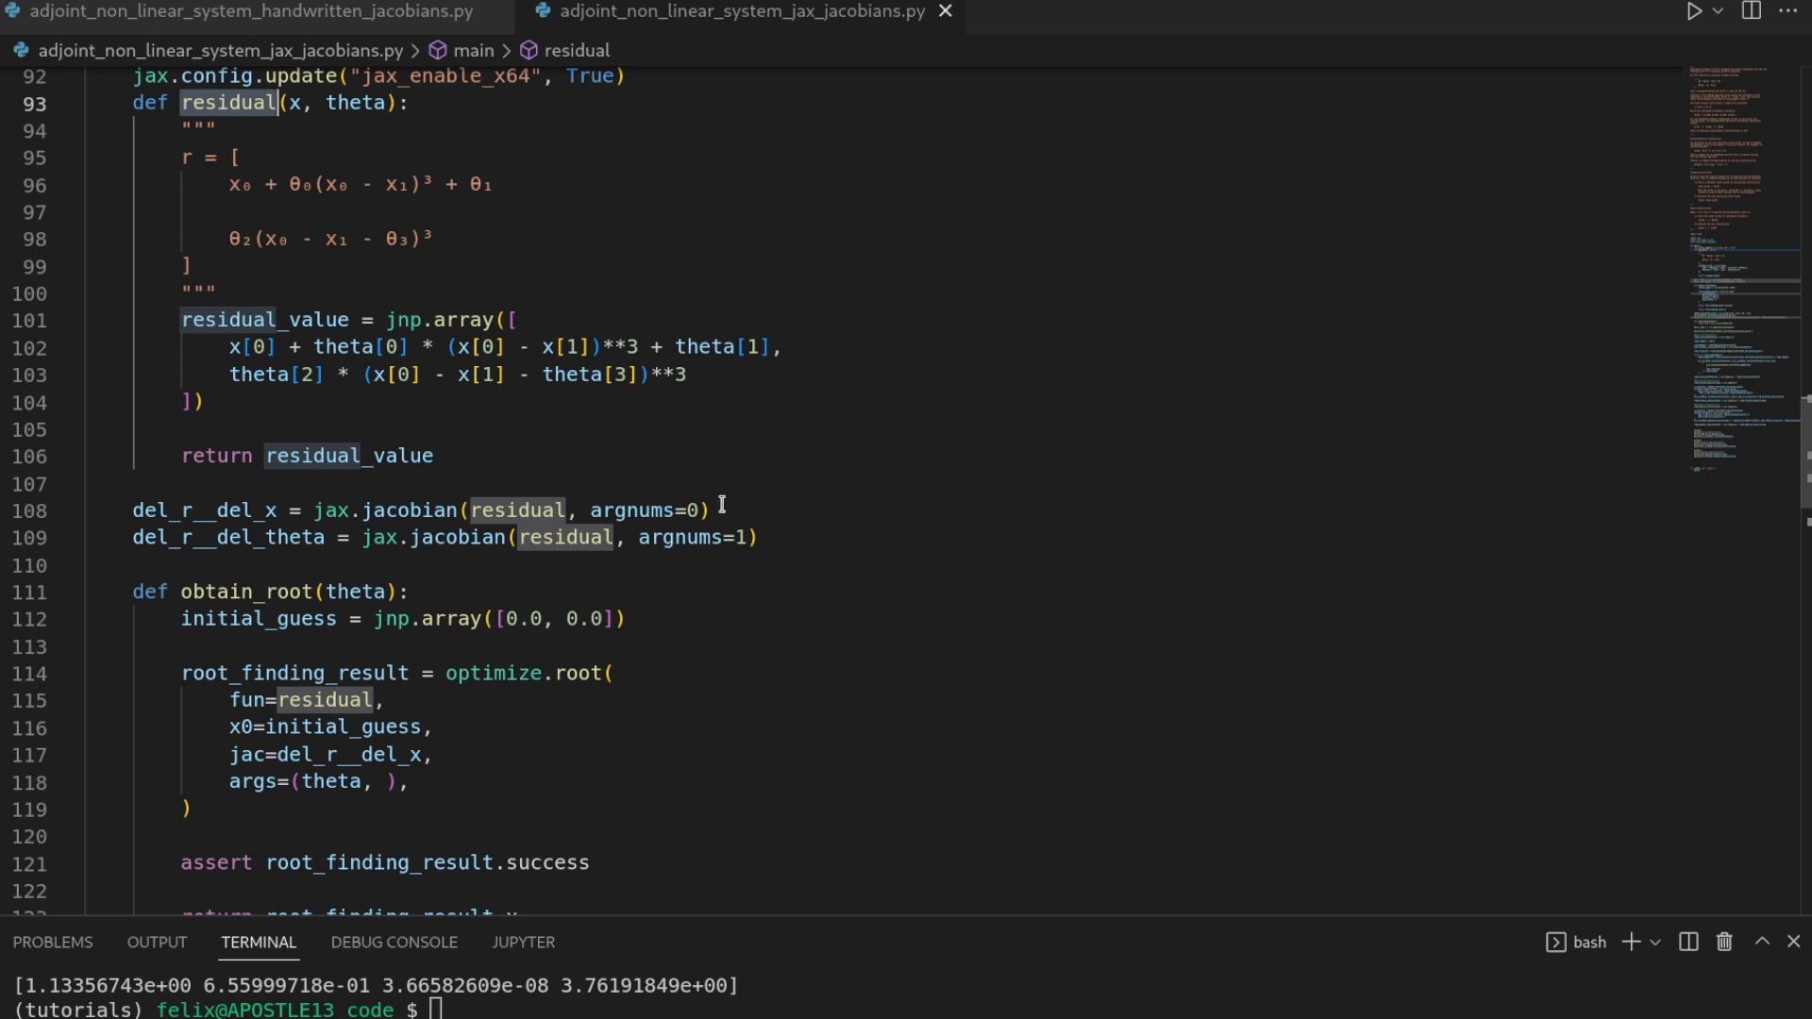
mouse_move(251, 160)
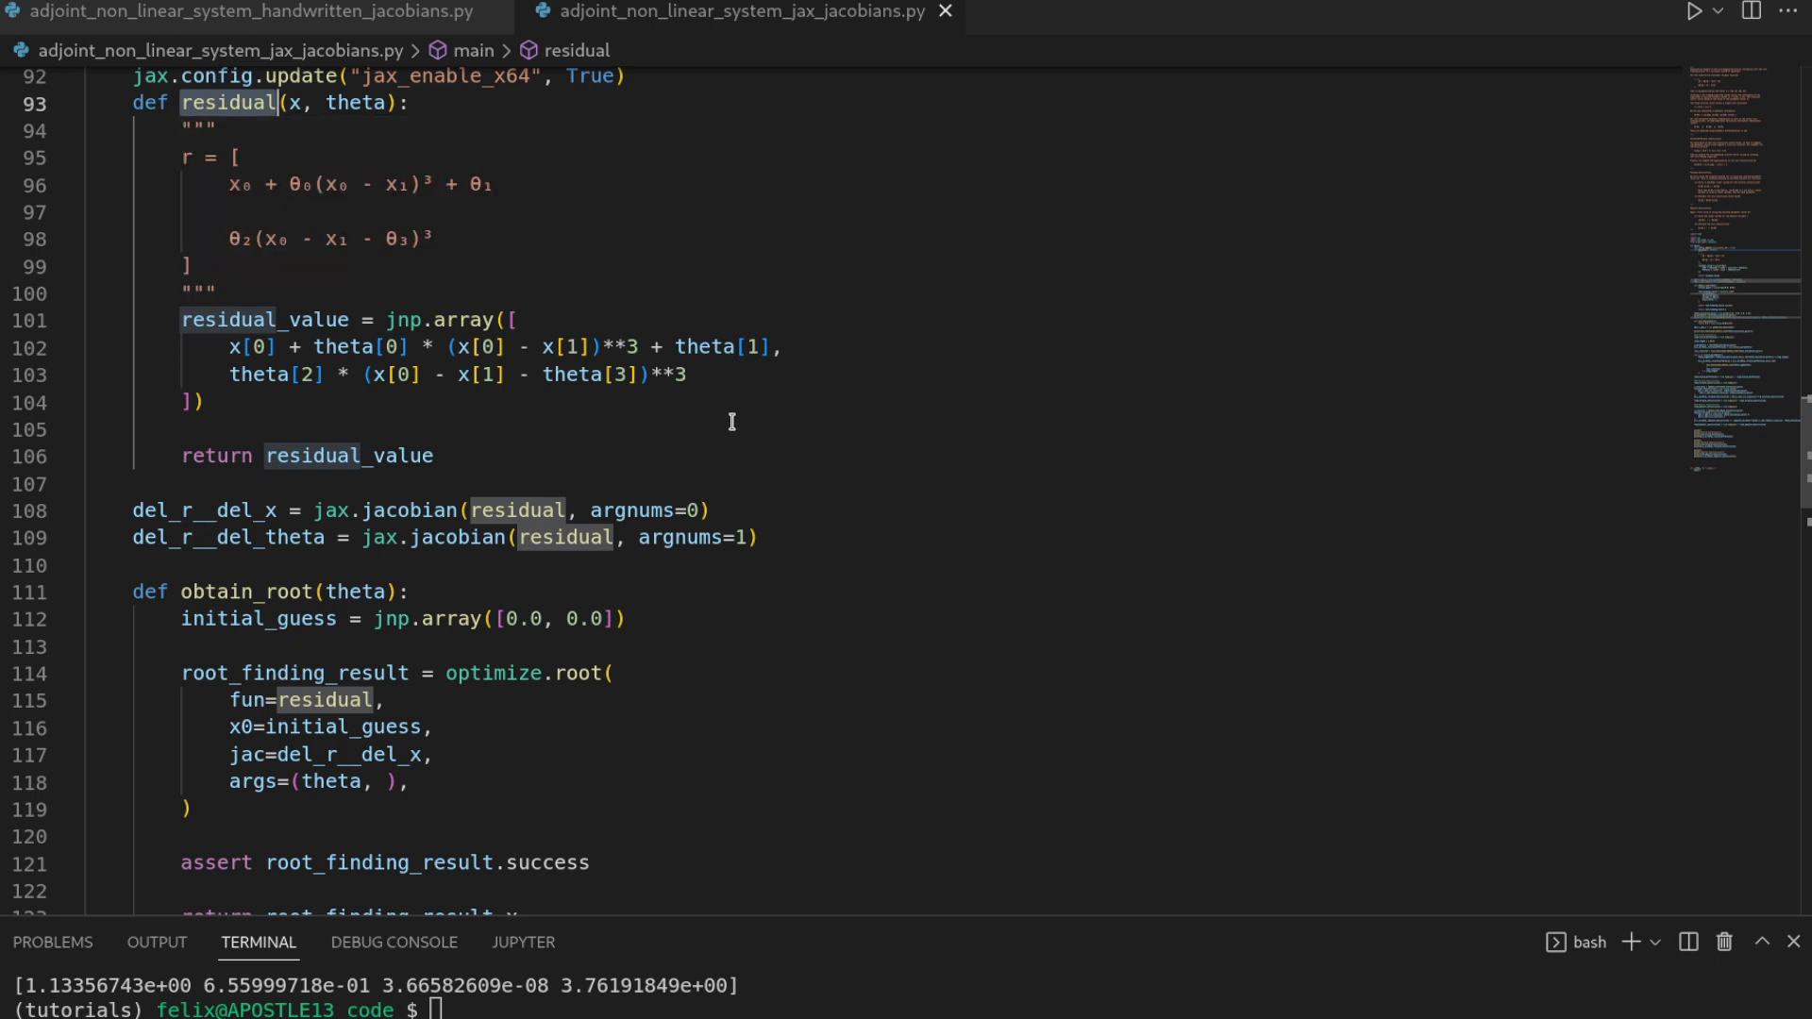
mouse_move(748, 413)
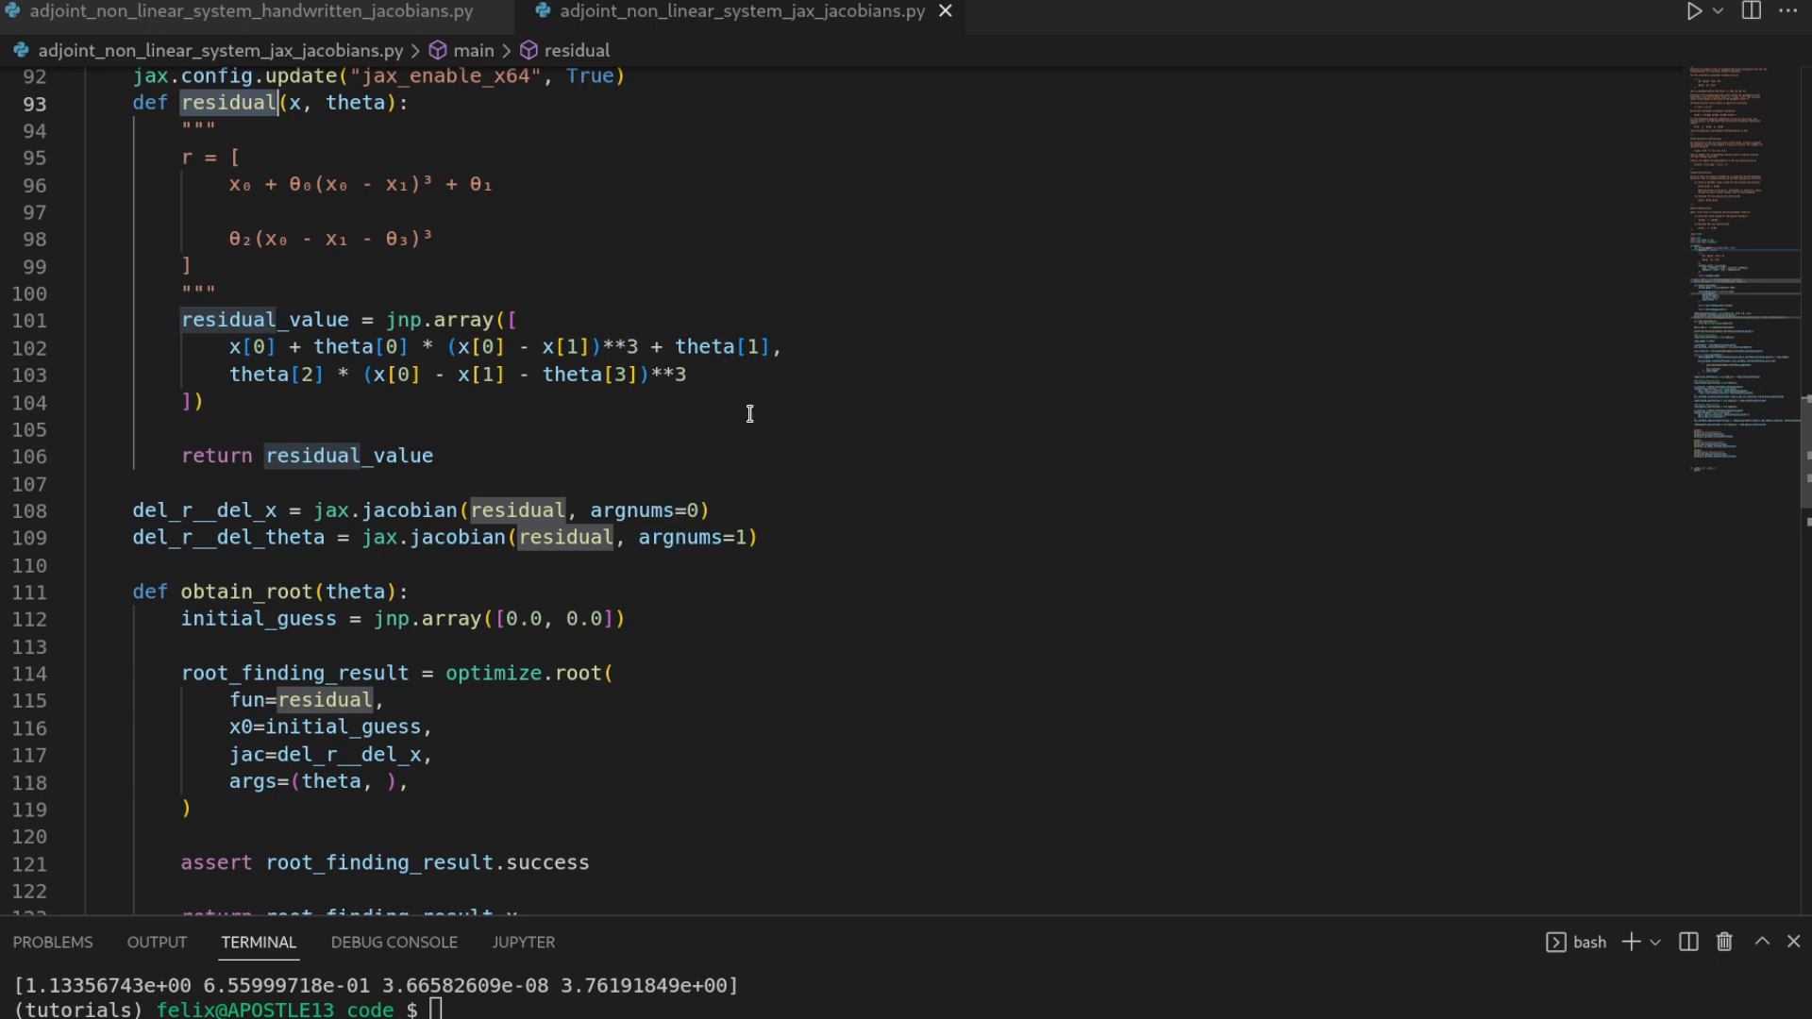
mouse_move(722, 370)
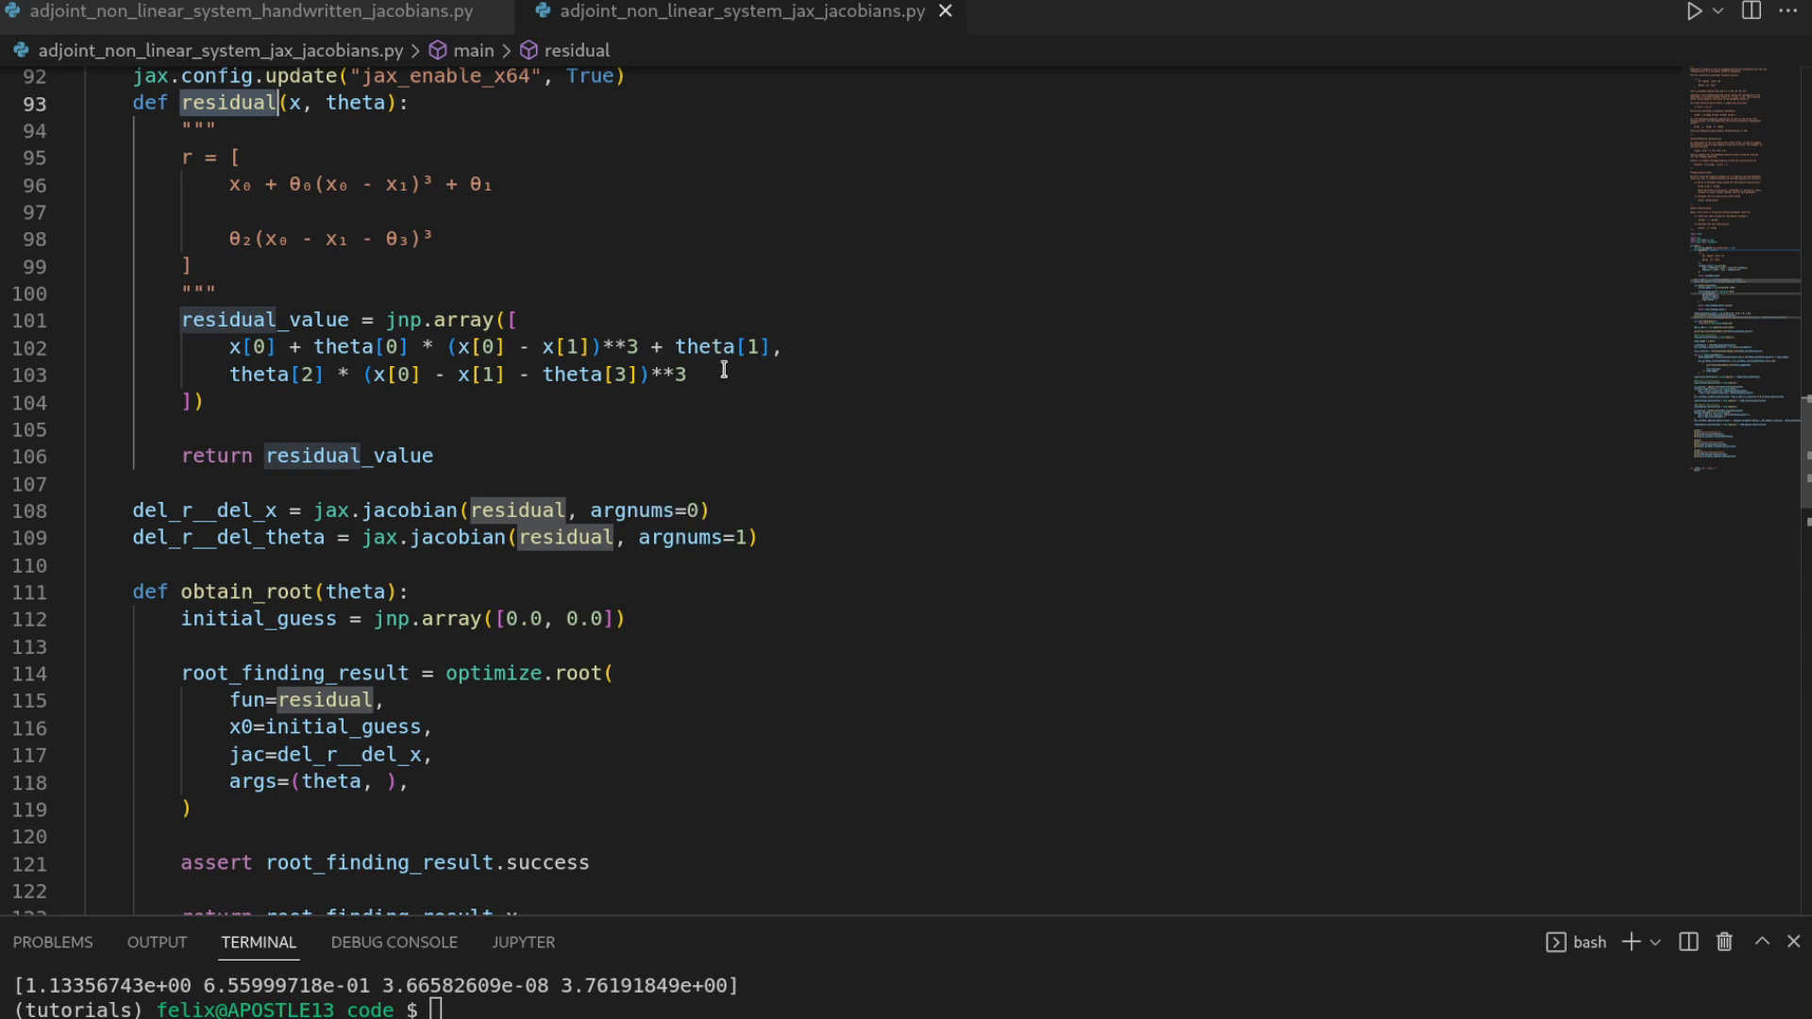
mouse_move(719, 499)
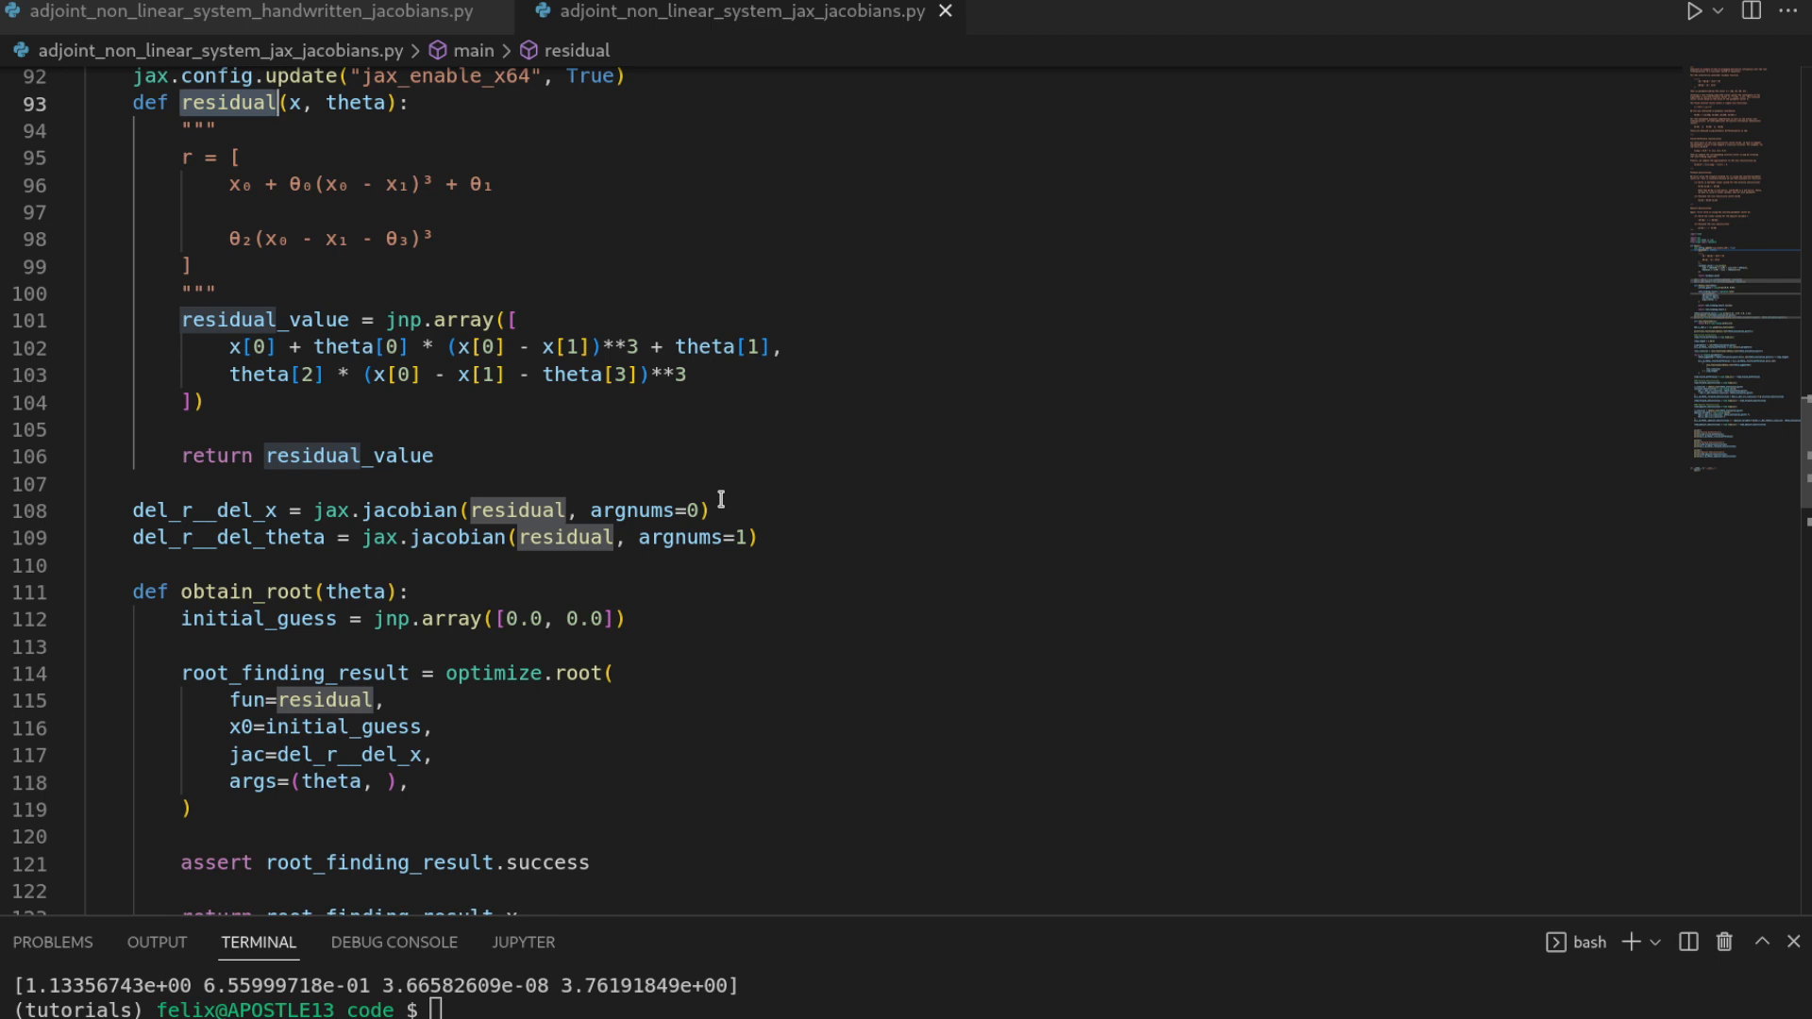
mouse_move(524, 567)
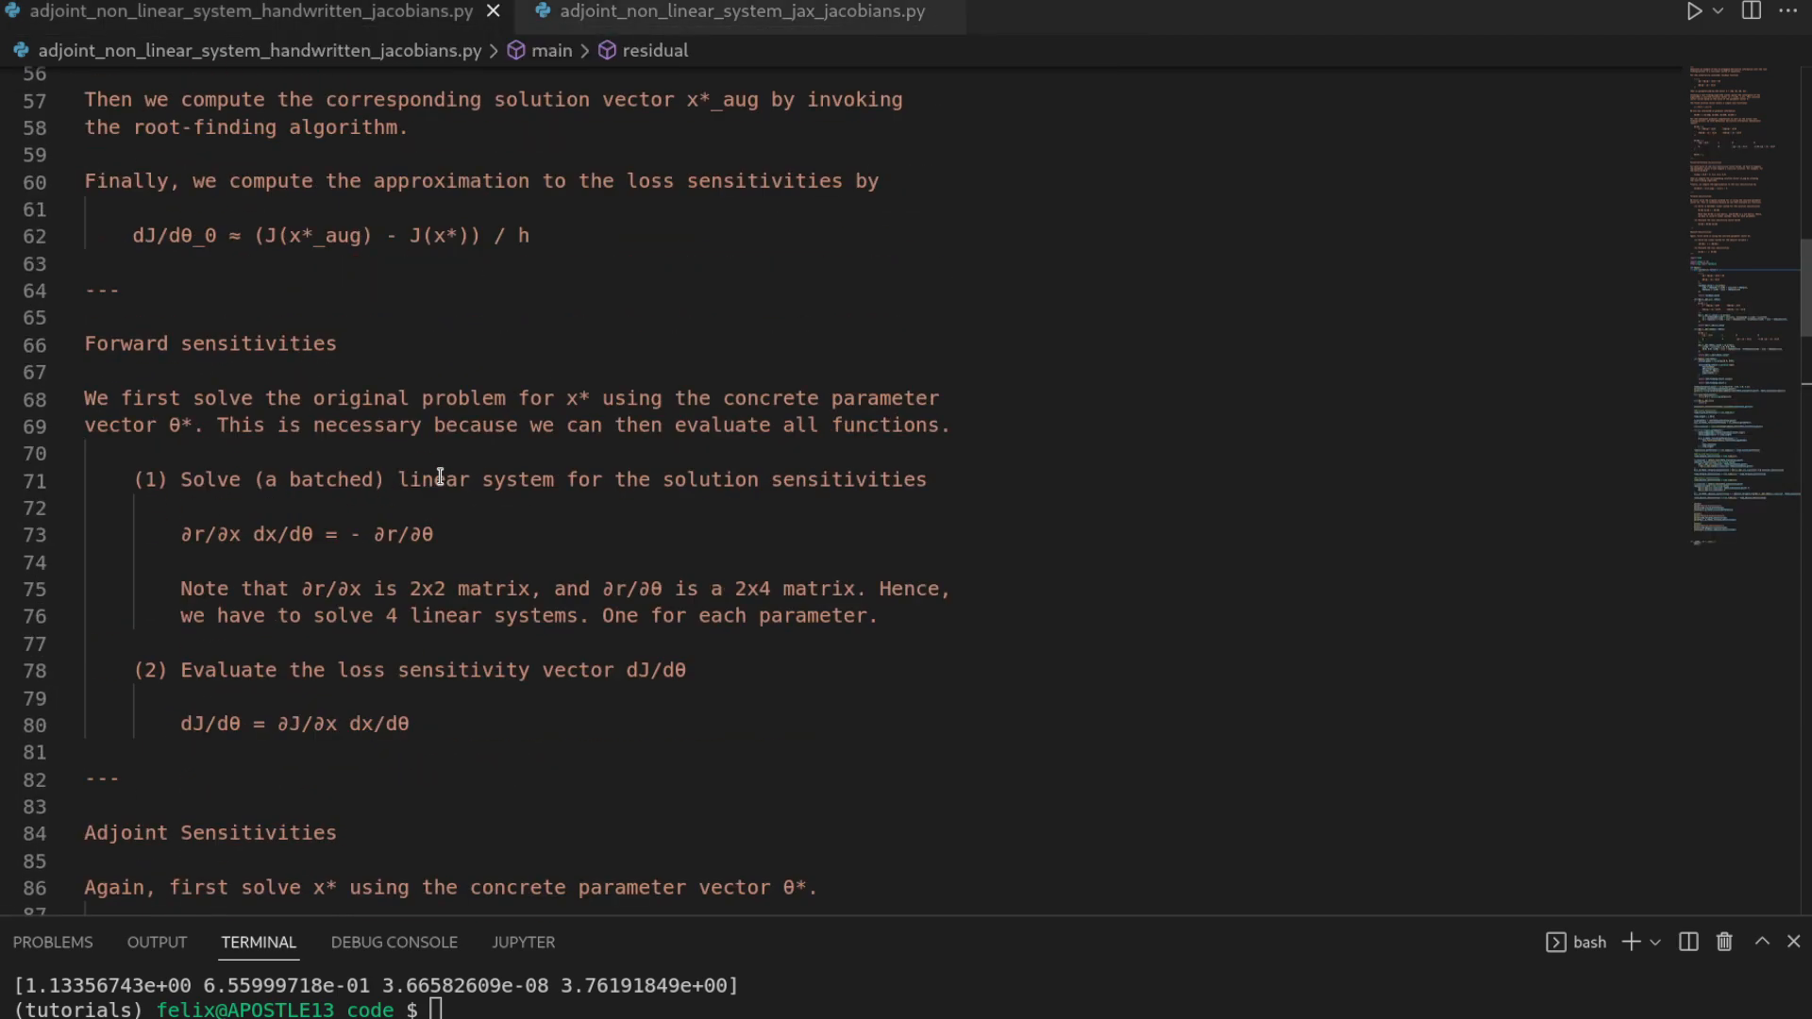
Review the handwritten ∂r/∂θ matrix, then switch back to adjoint_non_linear_system_jax_jacobians.py.
scroll(up, 3)
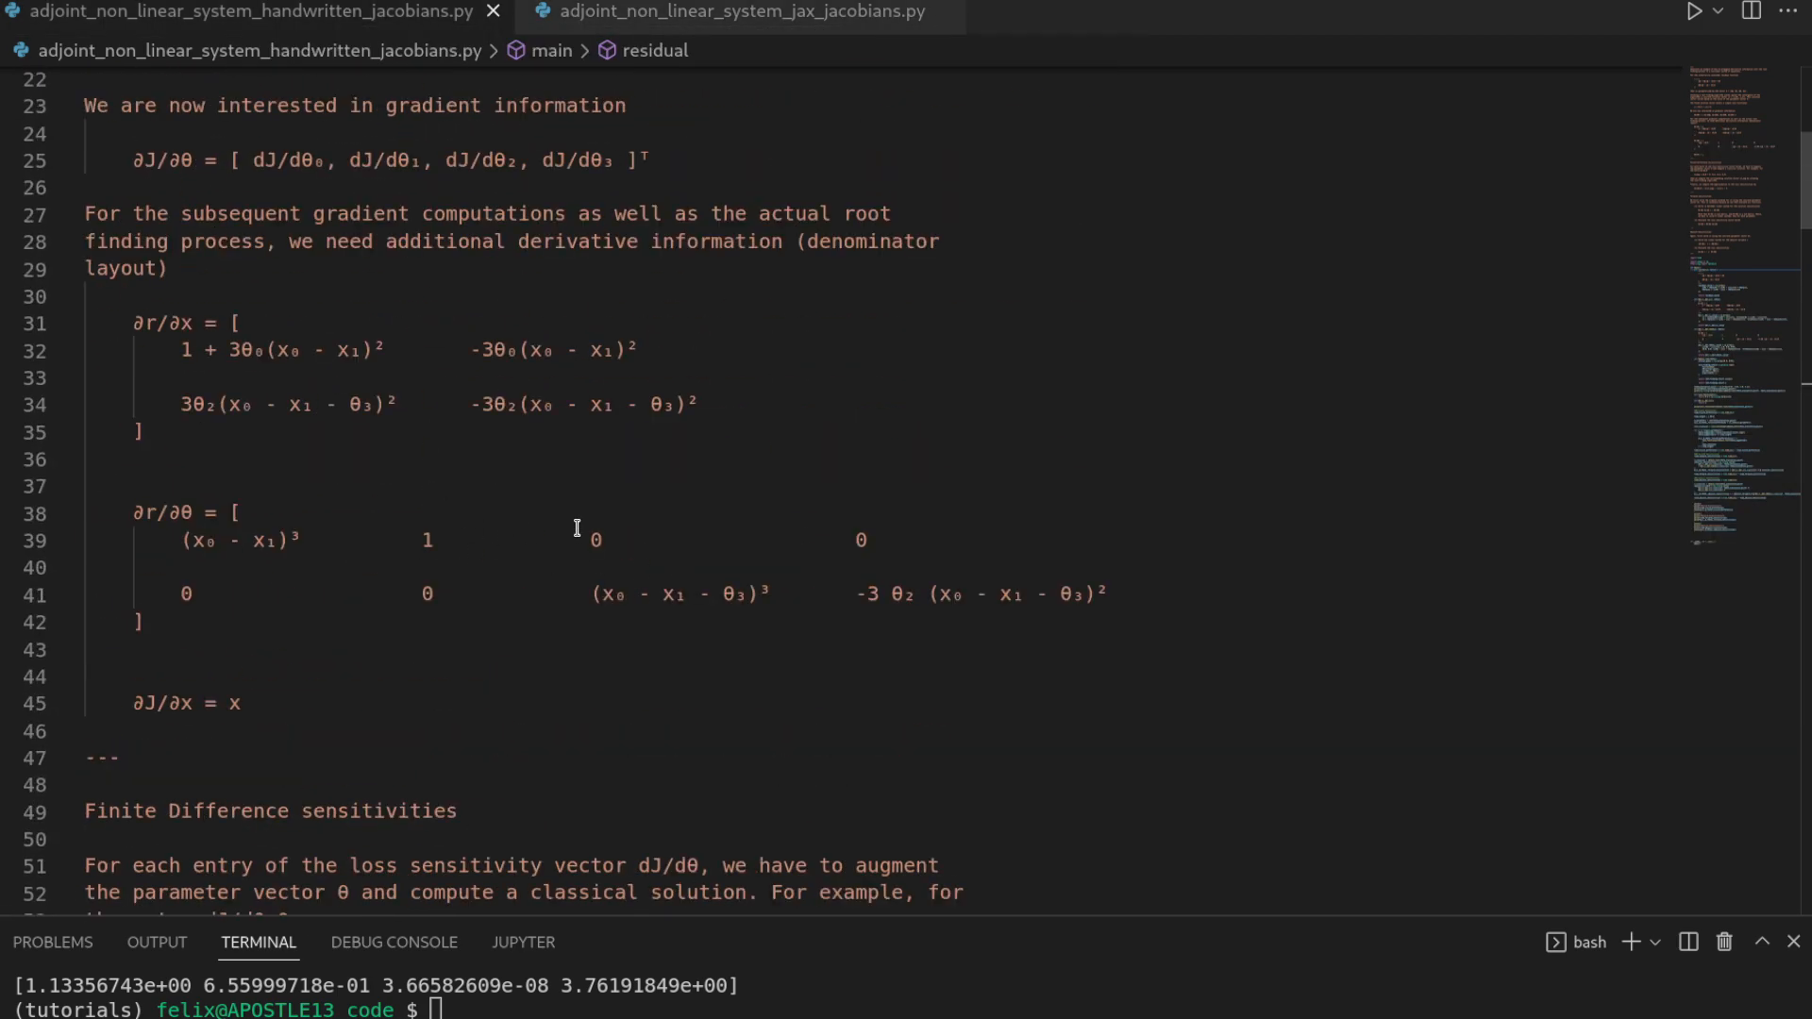
double_click(597, 540)
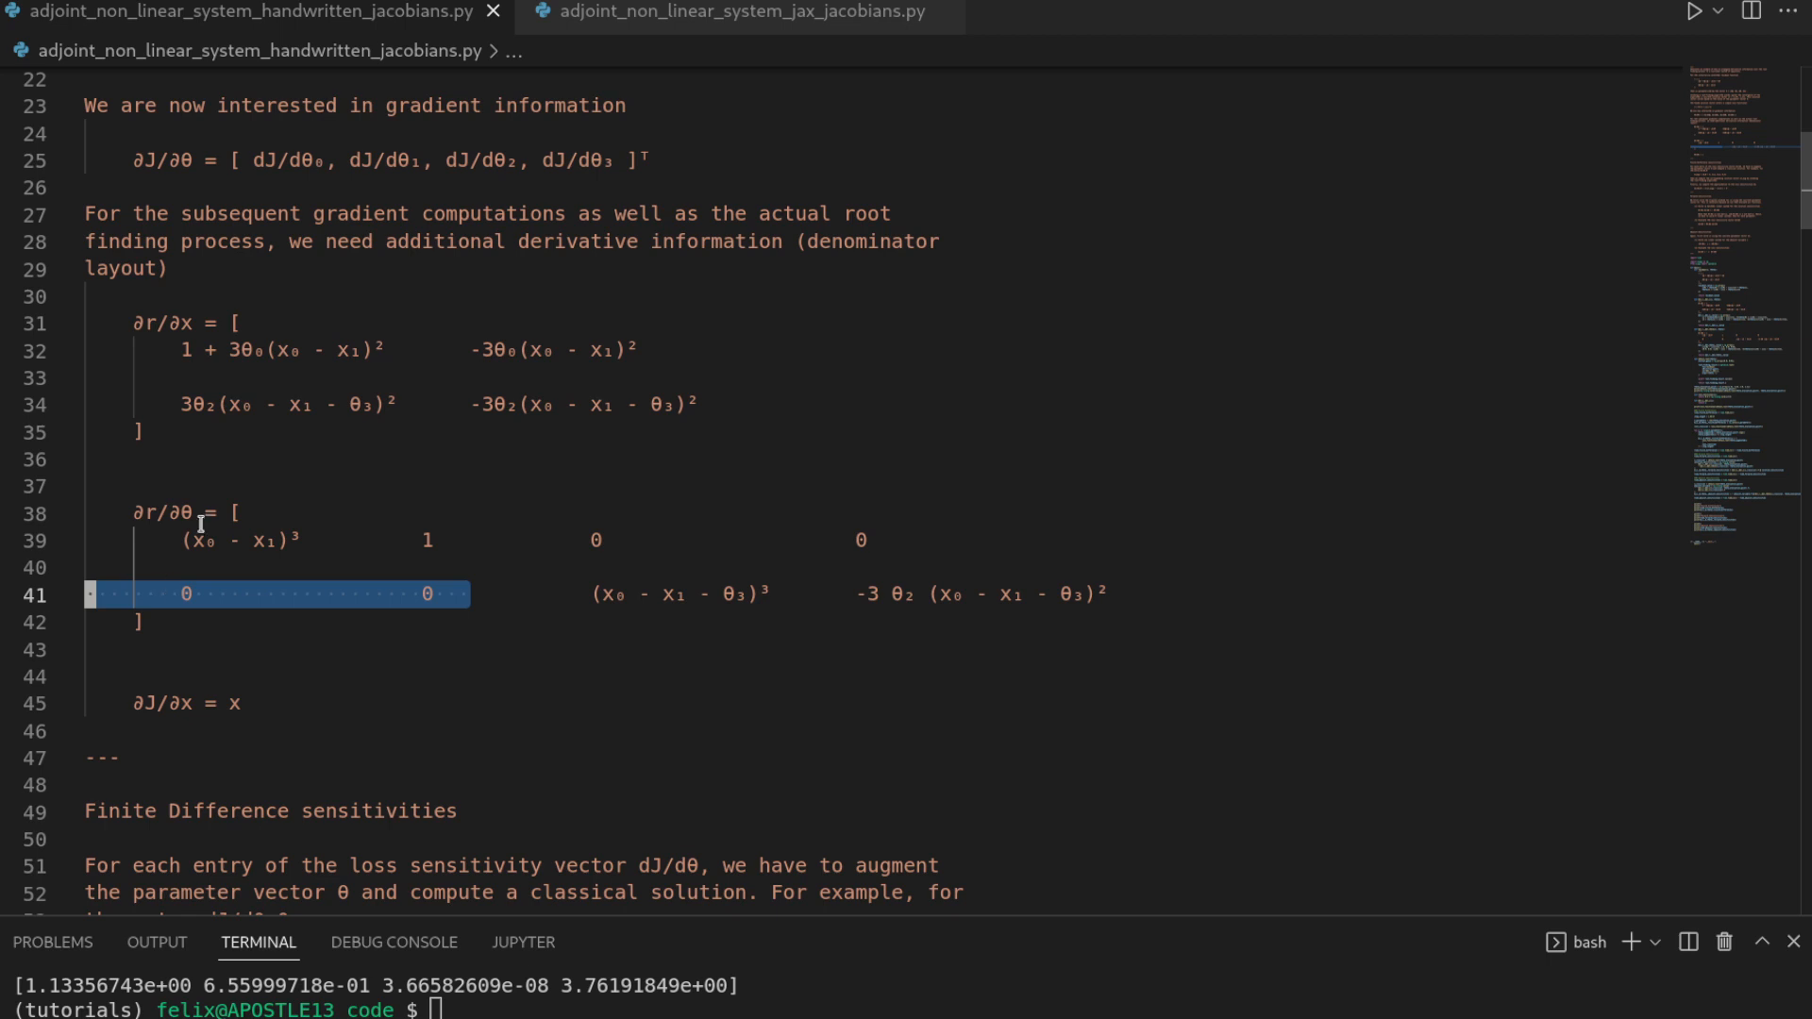
click(740, 12)
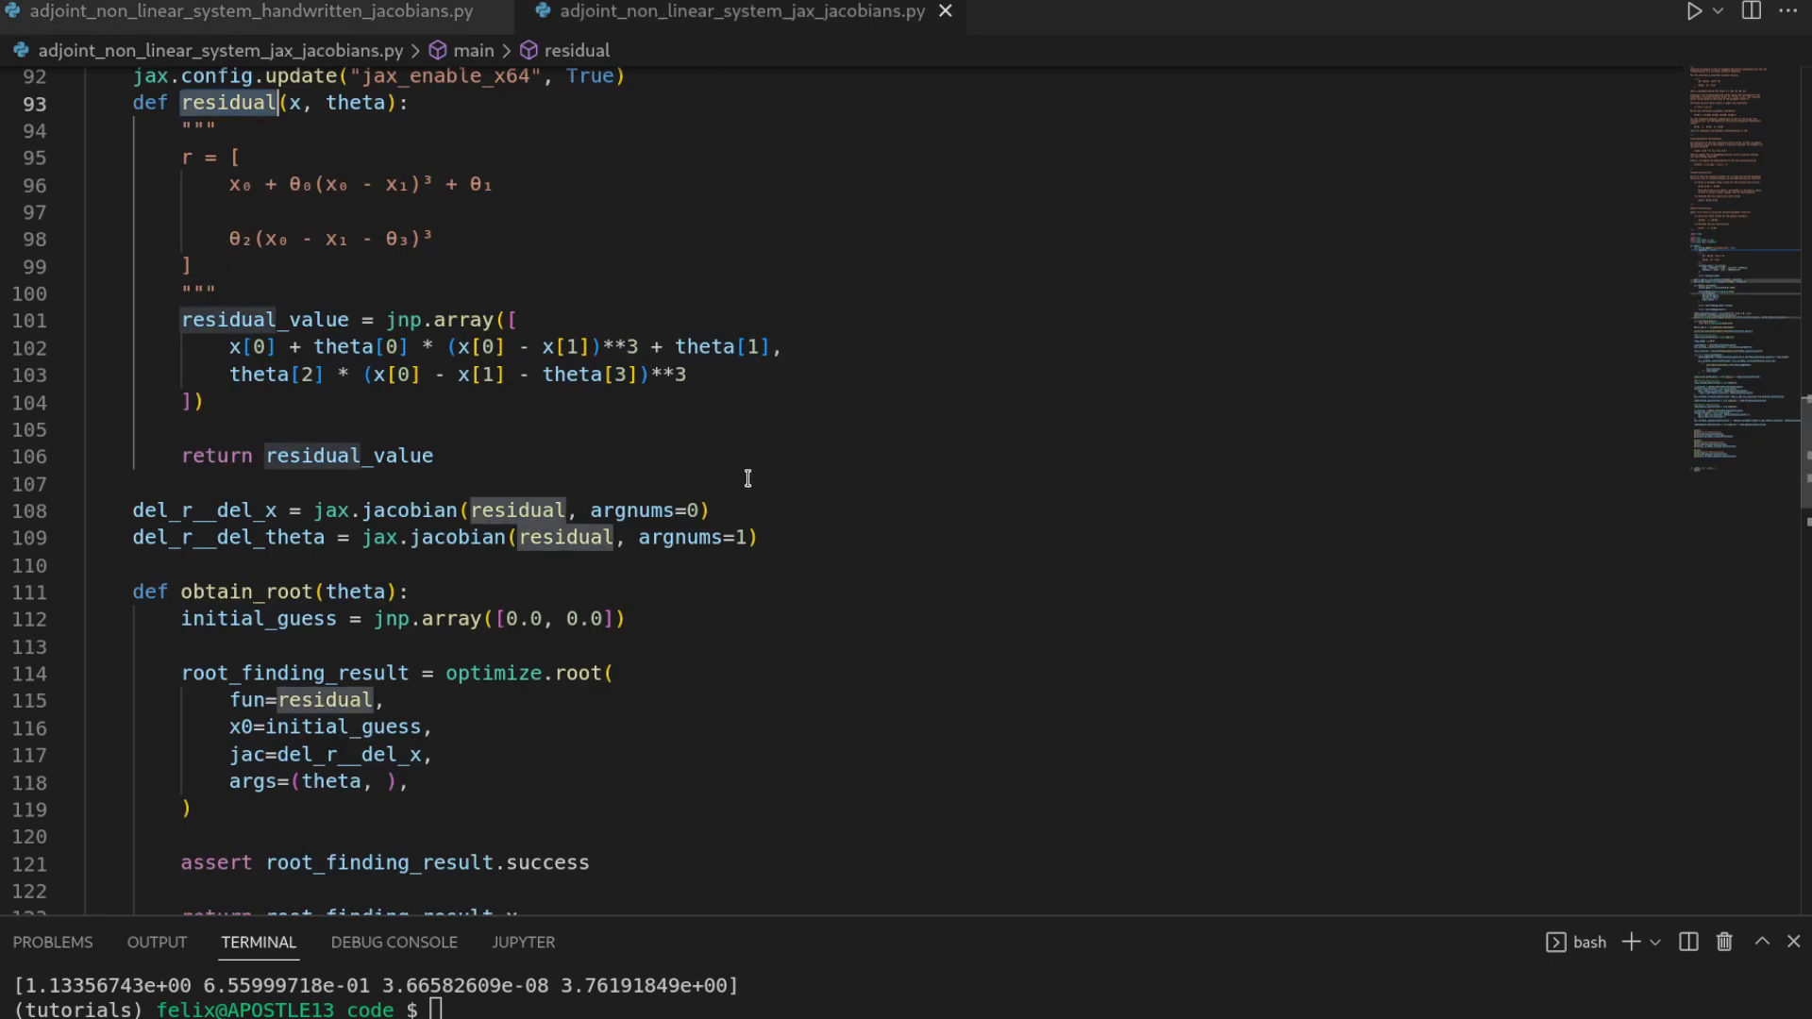
mouse_move(643, 494)
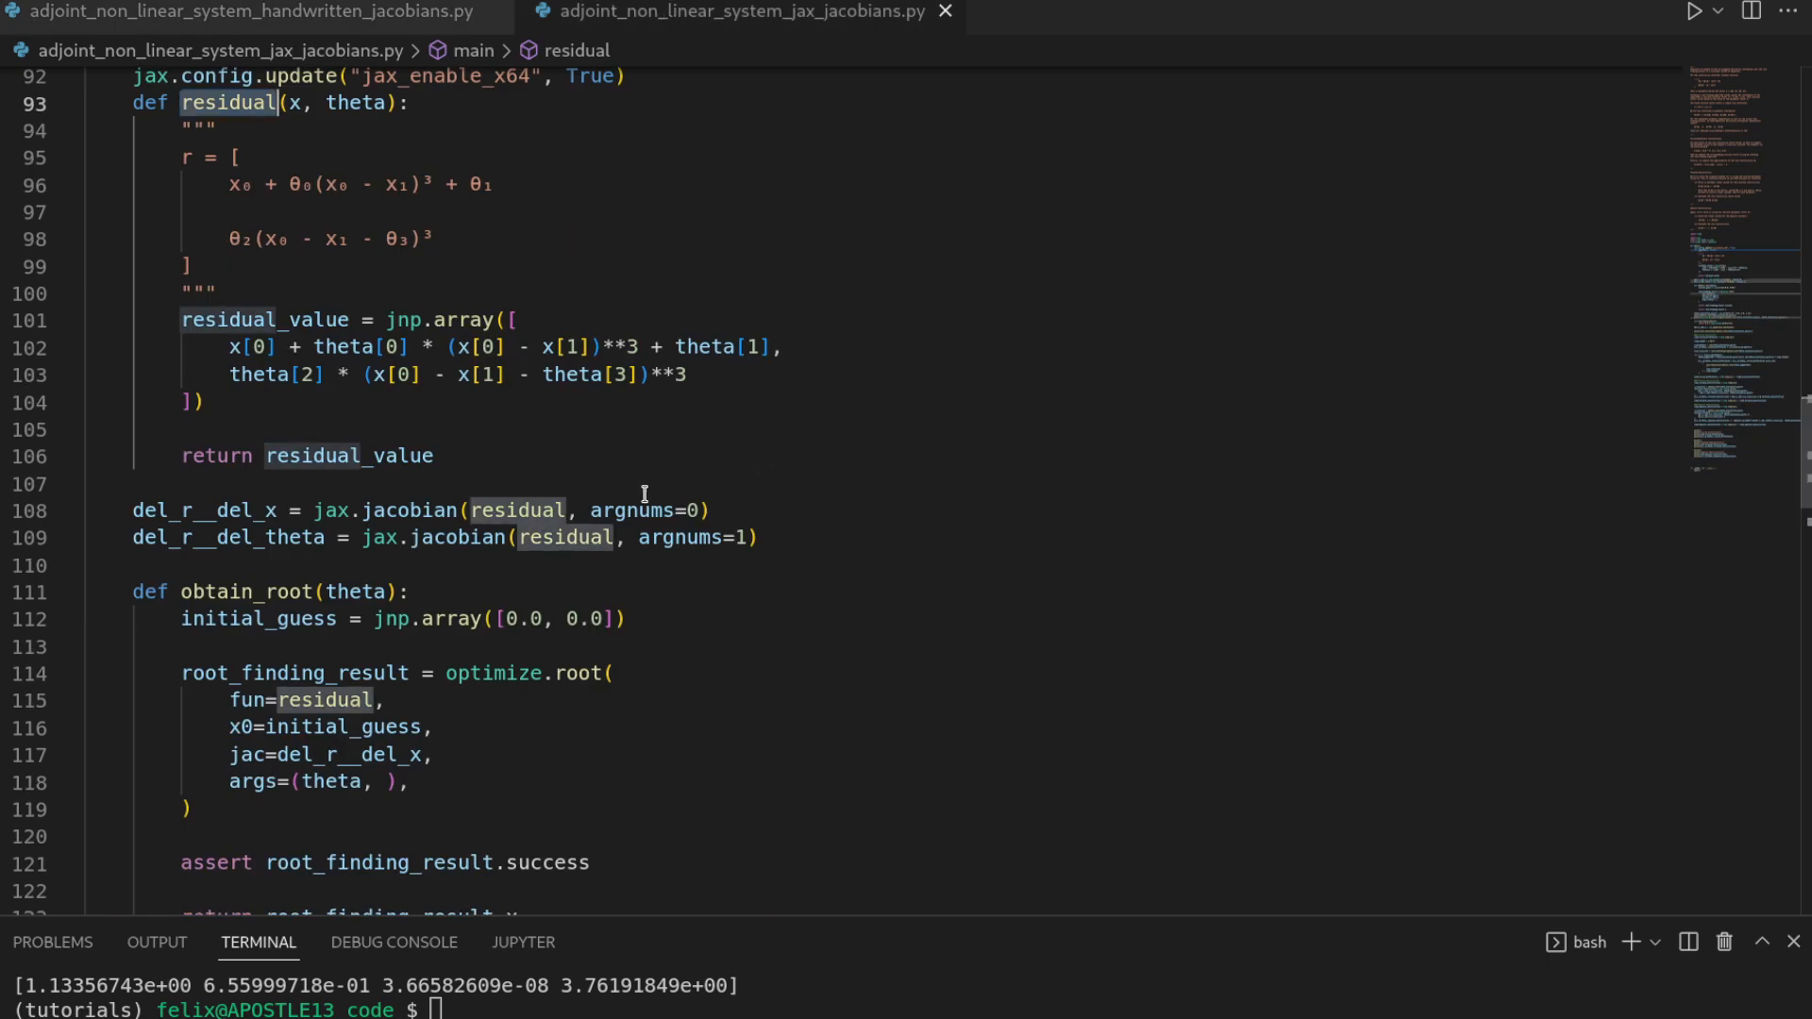
mouse_move(472, 480)
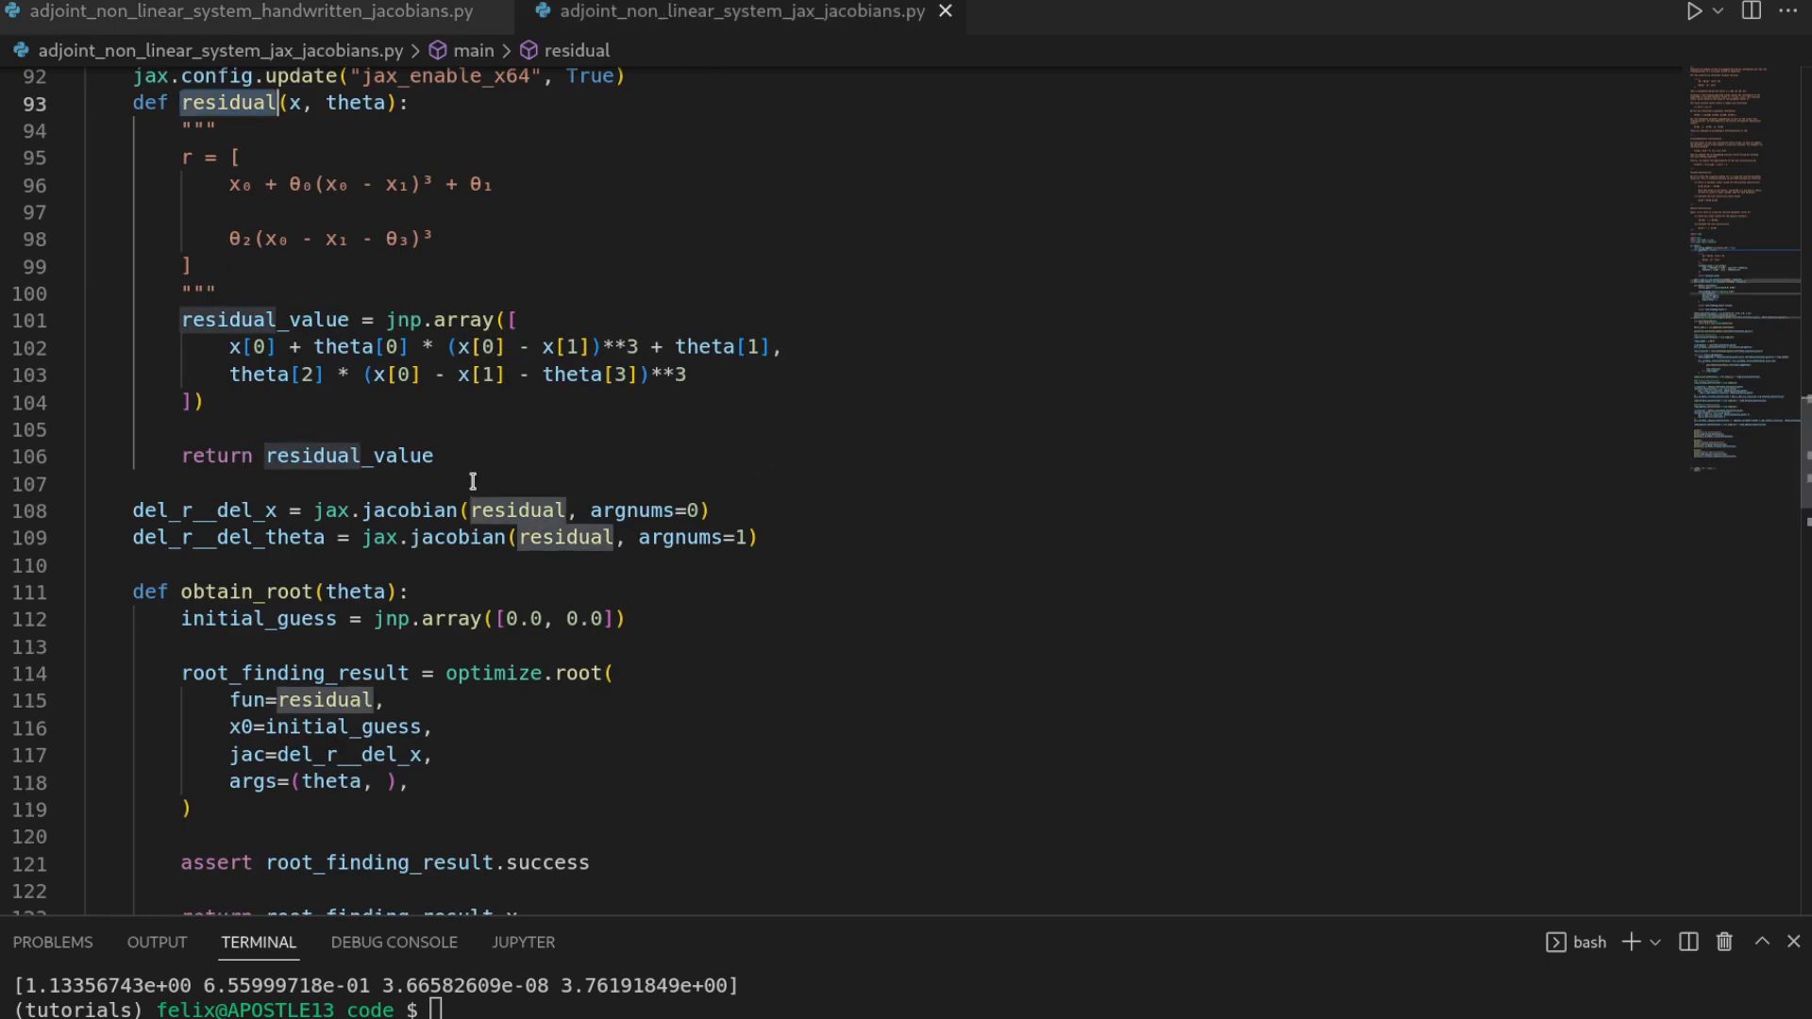
mouse_move(514, 510)
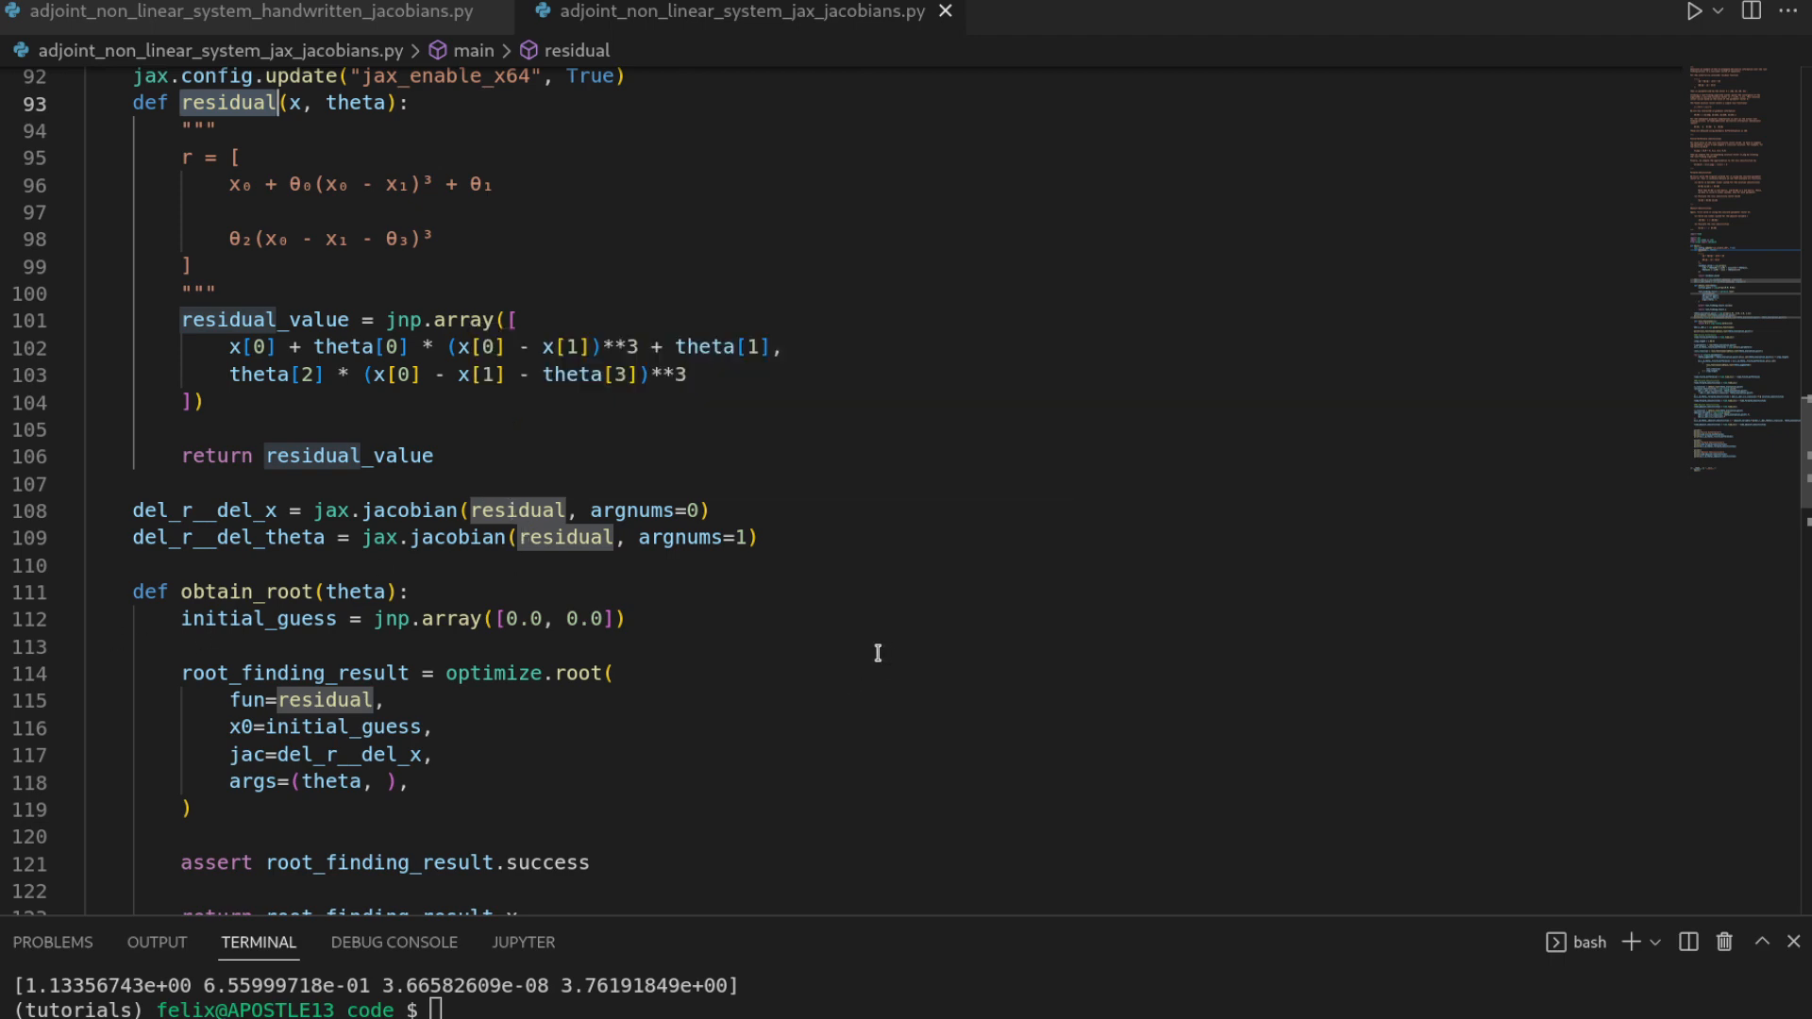
mouse_move(867, 653)
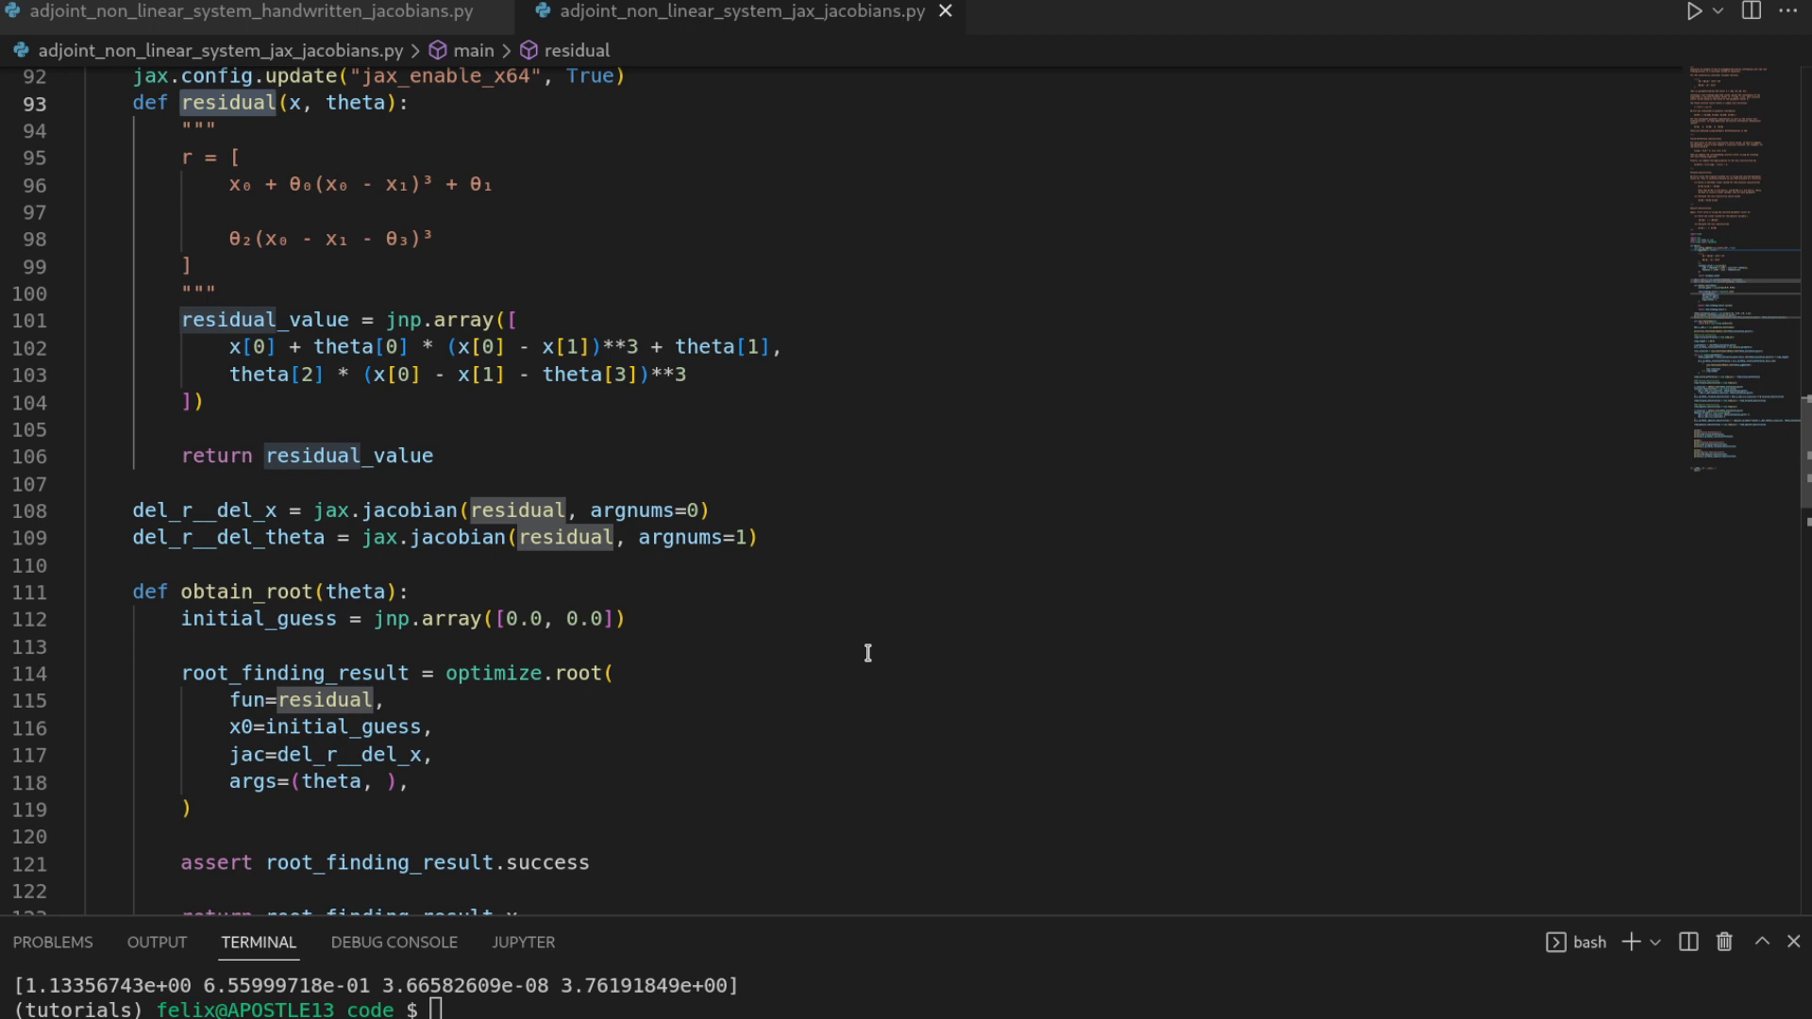
mouse_move(852, 637)
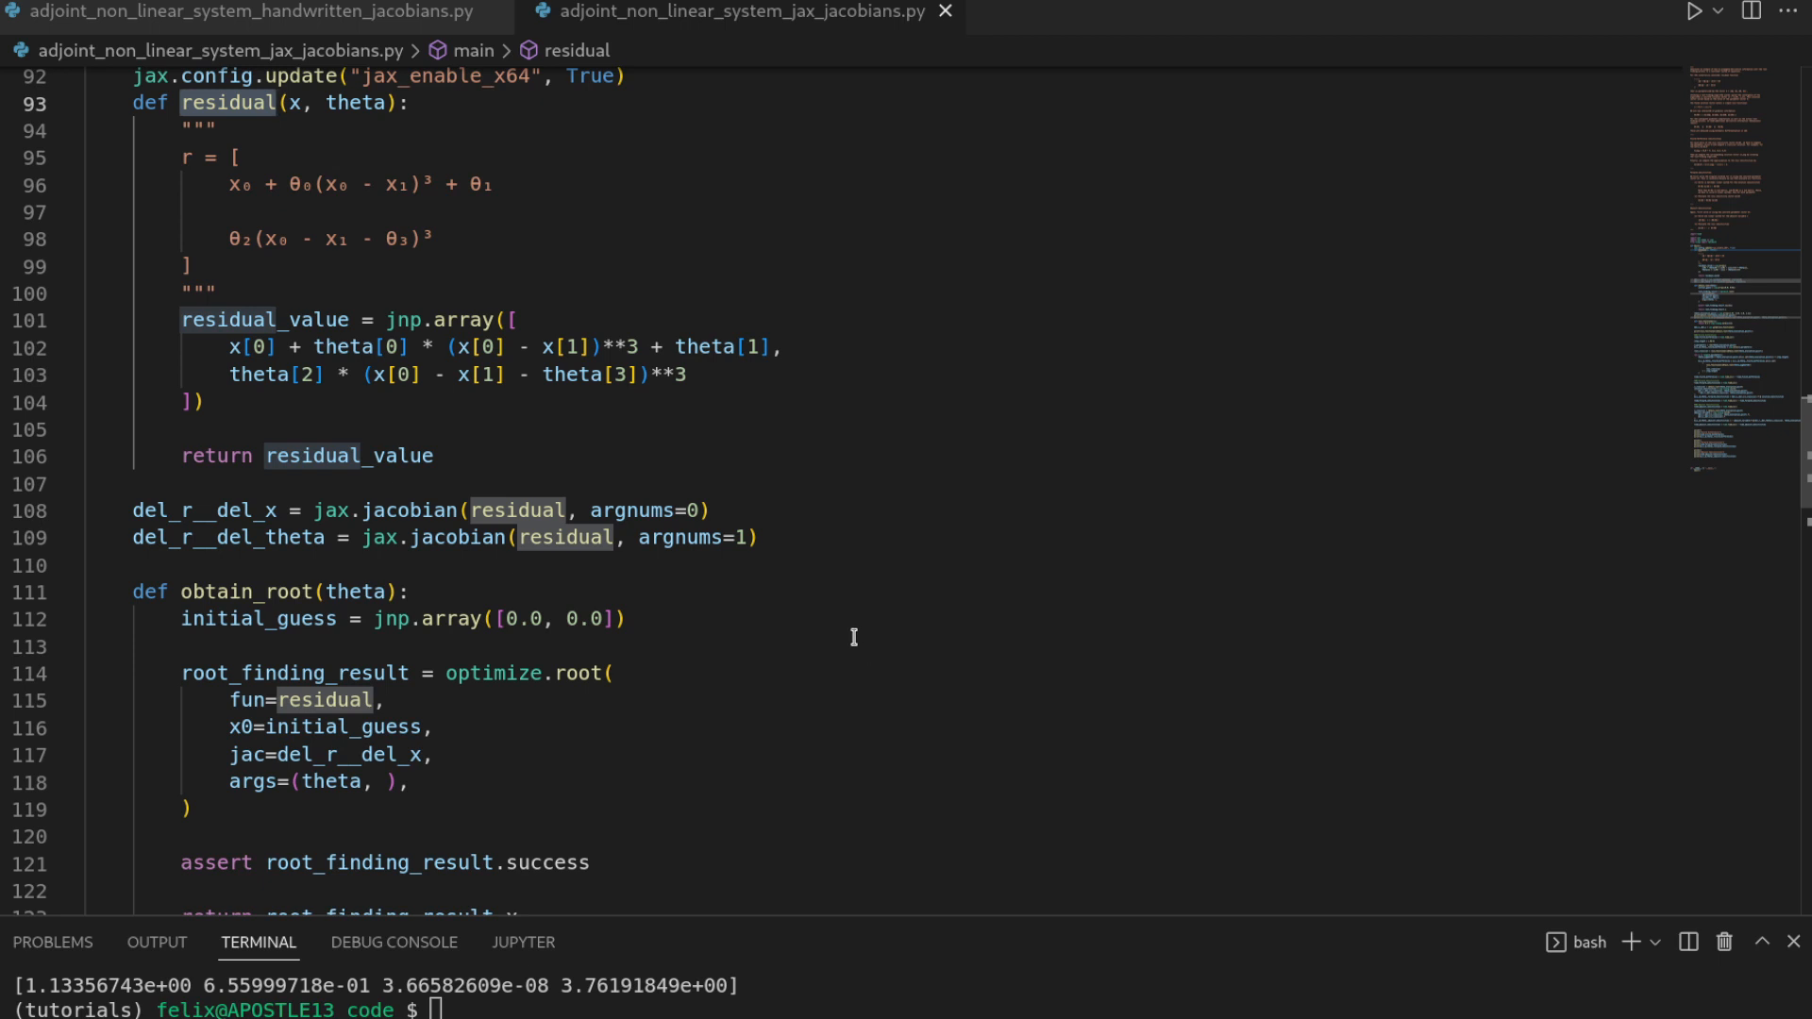
mouse_move(861, 637)
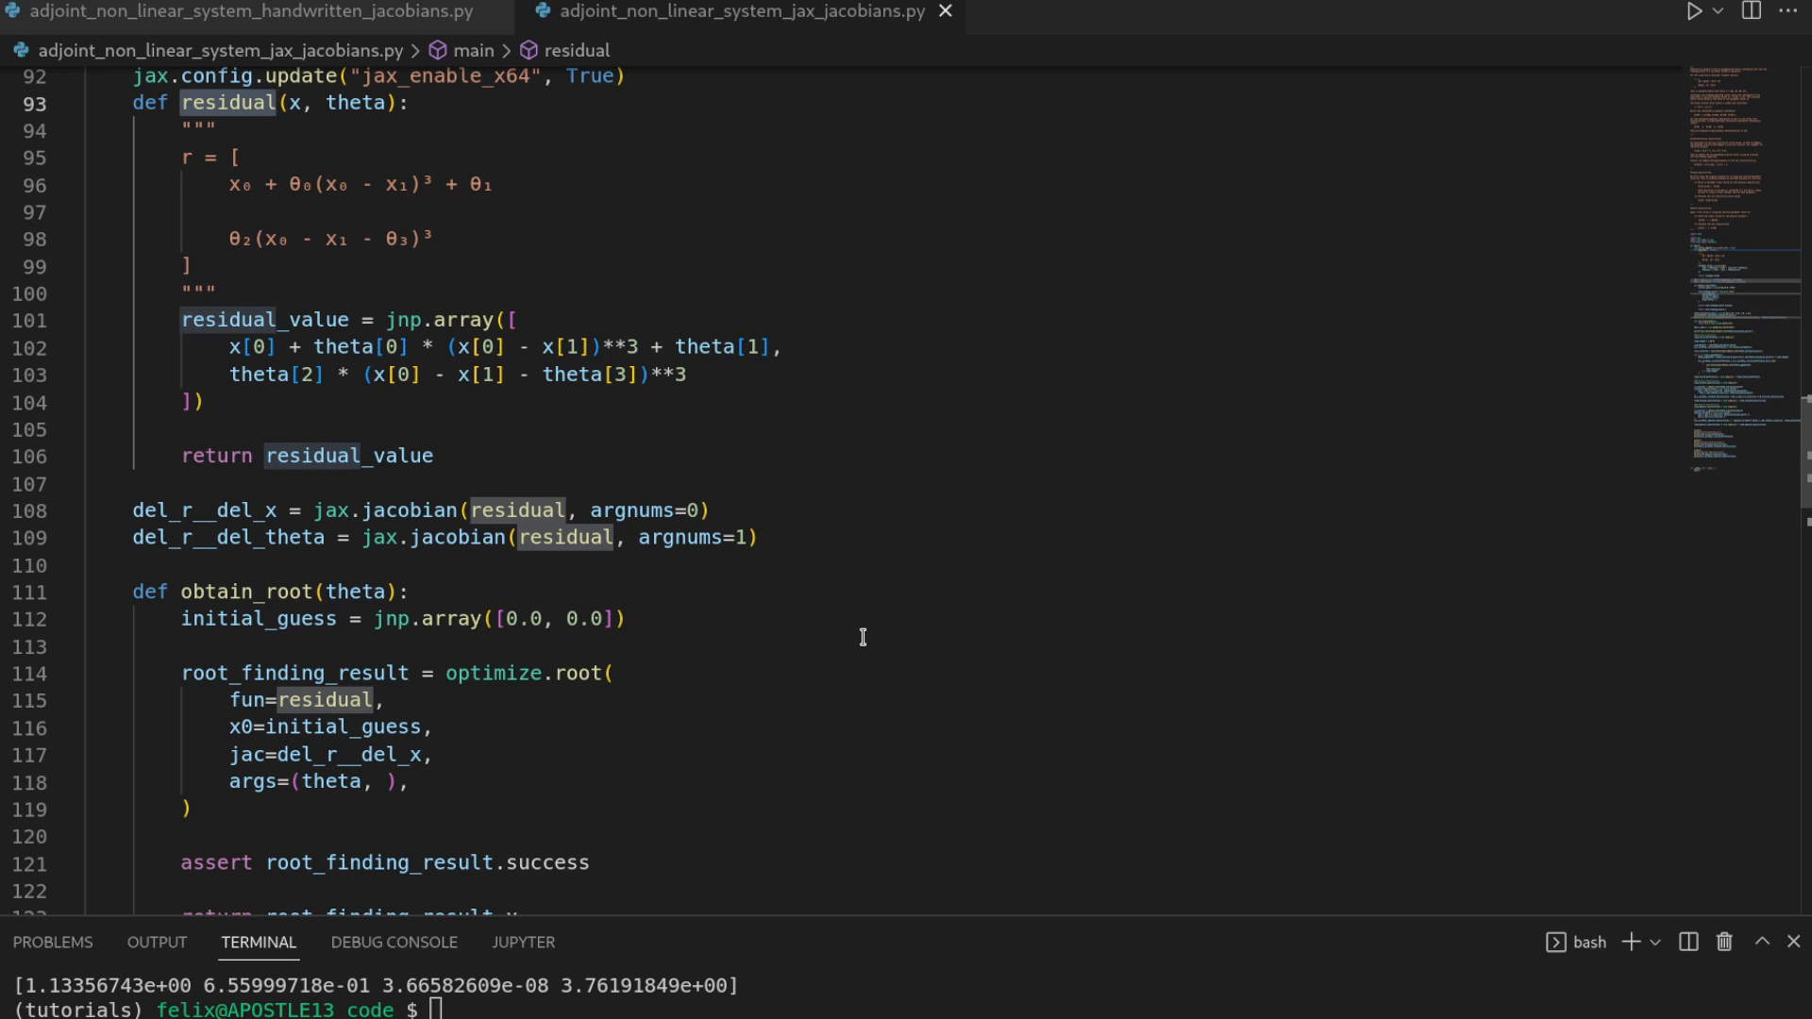